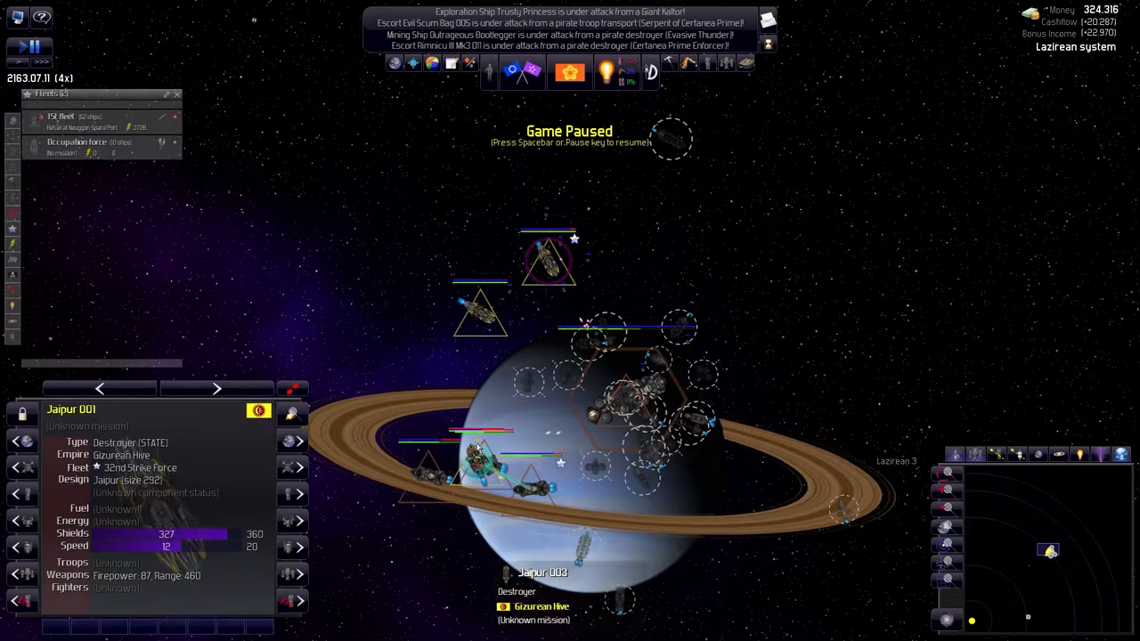
Bring up the Ships and Bases list filtered to Military Ships
click(548, 258)
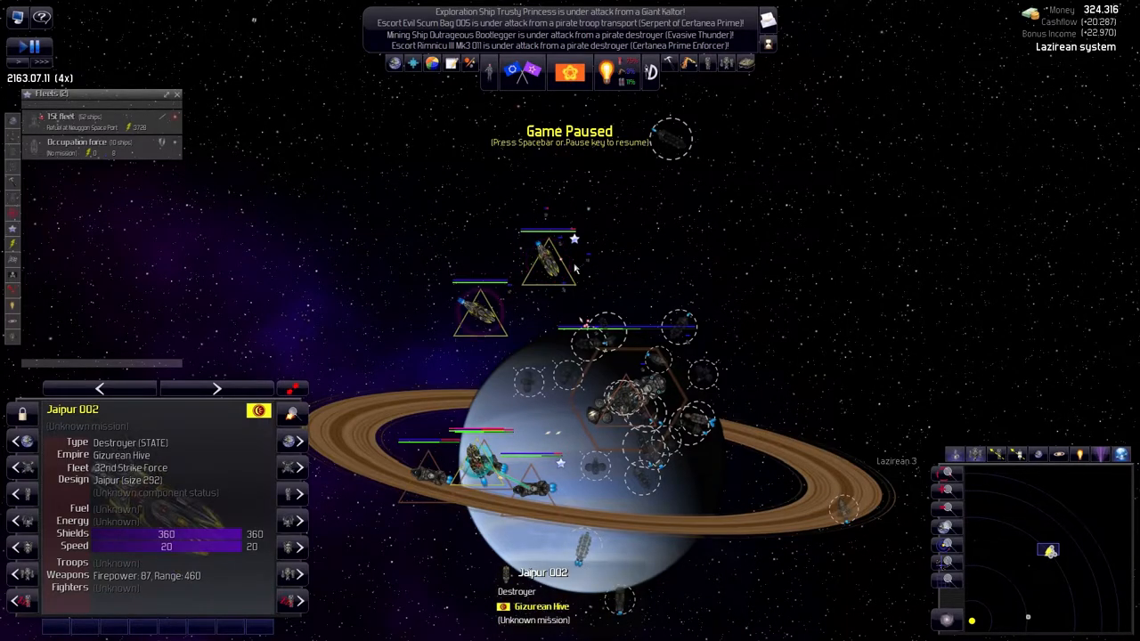
click(534, 490)
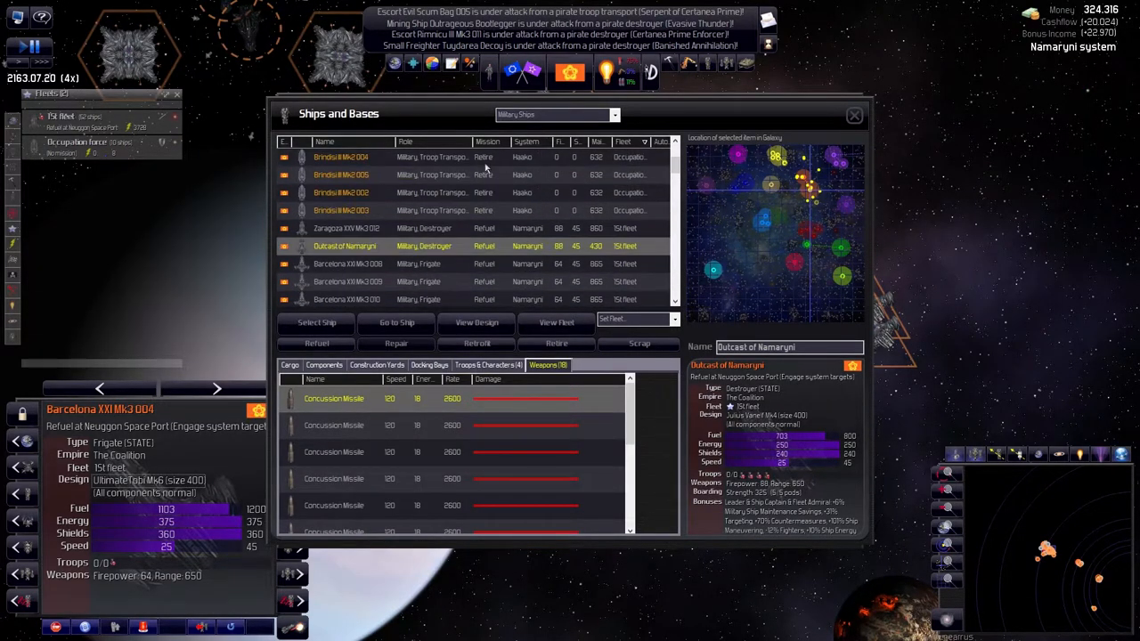
Sort the military ships by Role and check the Build Order advisor's destroyer count
click(405, 142)
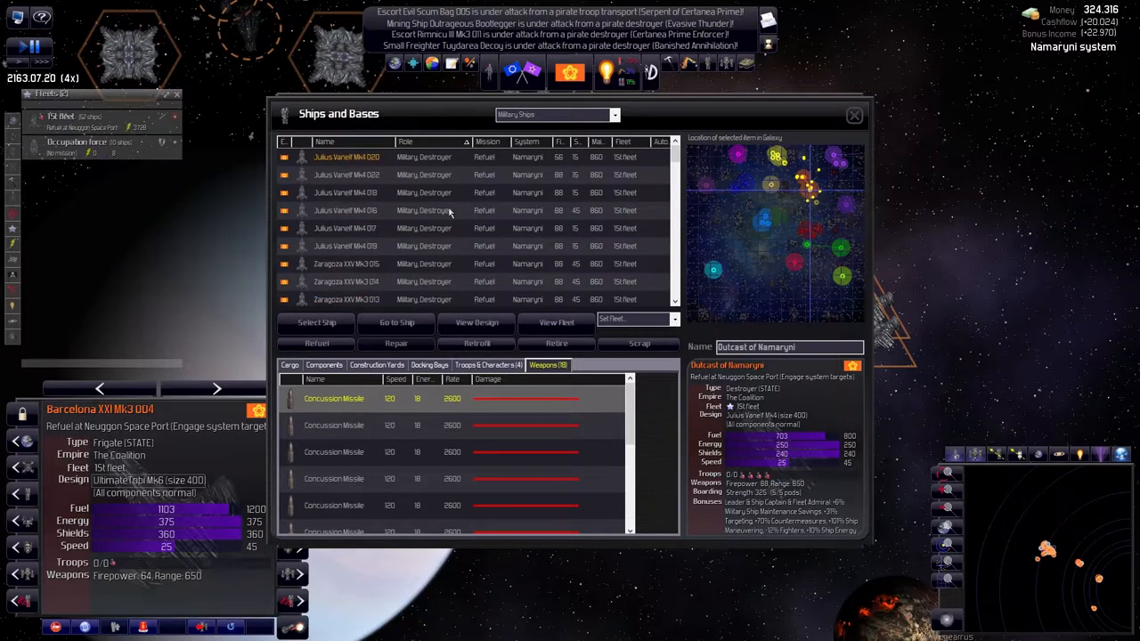
click(345, 156)
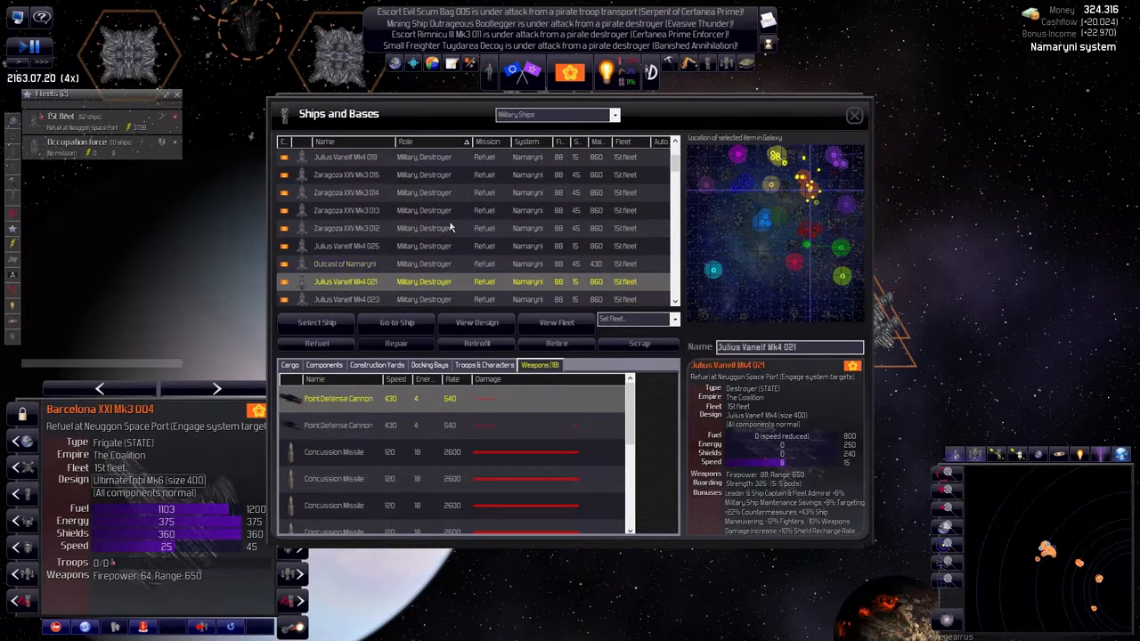
scroll(down, 3)
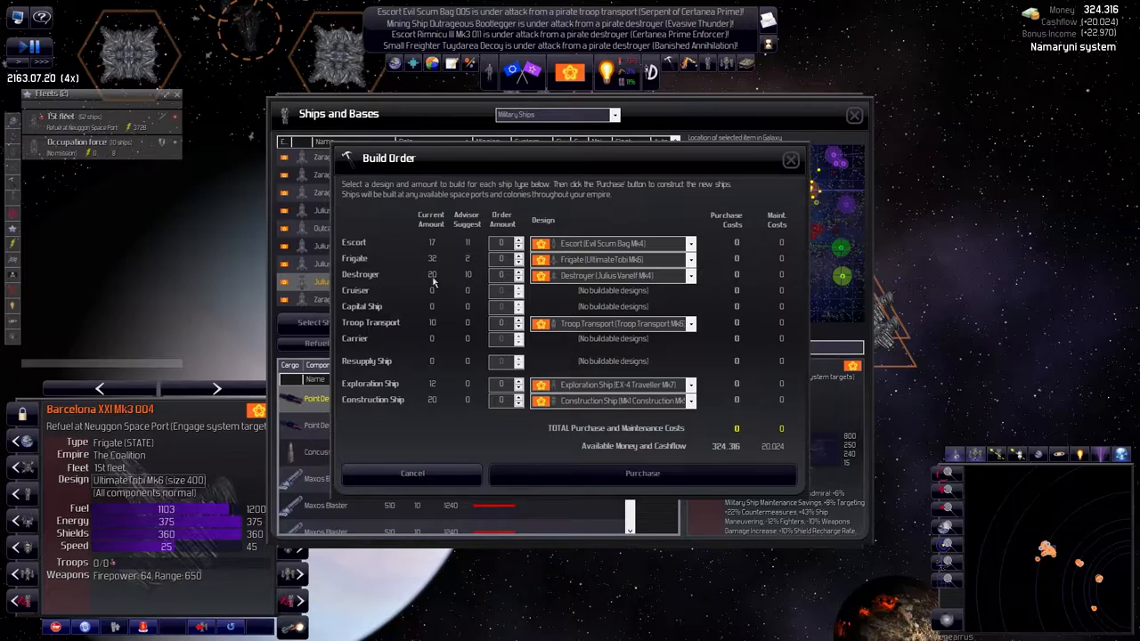
mouse_move(435, 279)
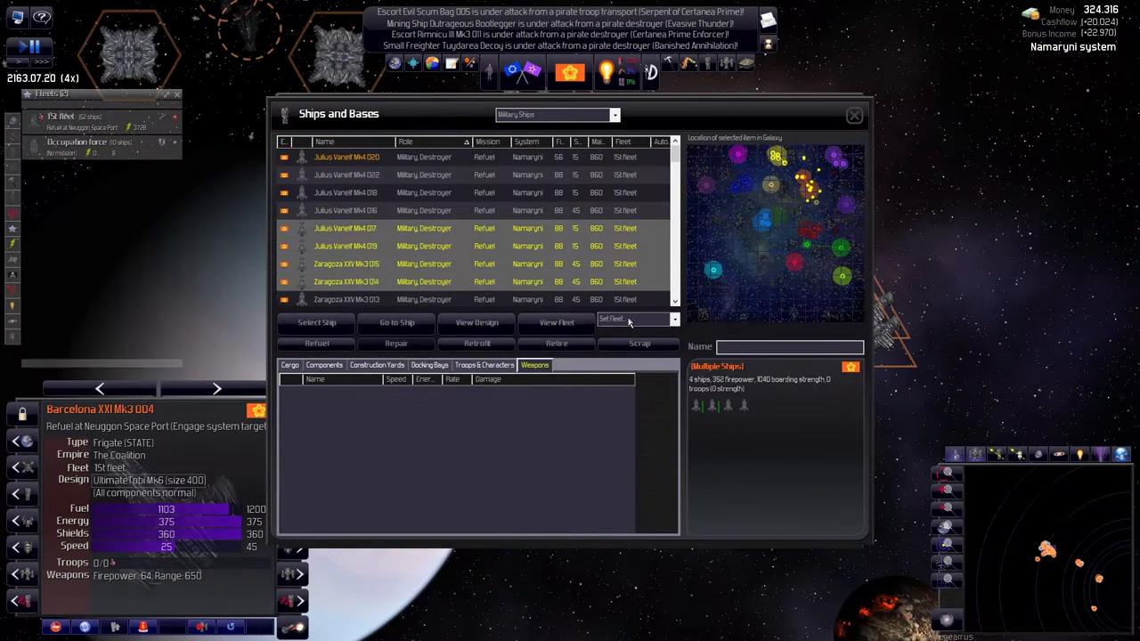
Assign groups of 1st Fleet destroyers to new 4th, 5th and 6th fleets
click(633, 319)
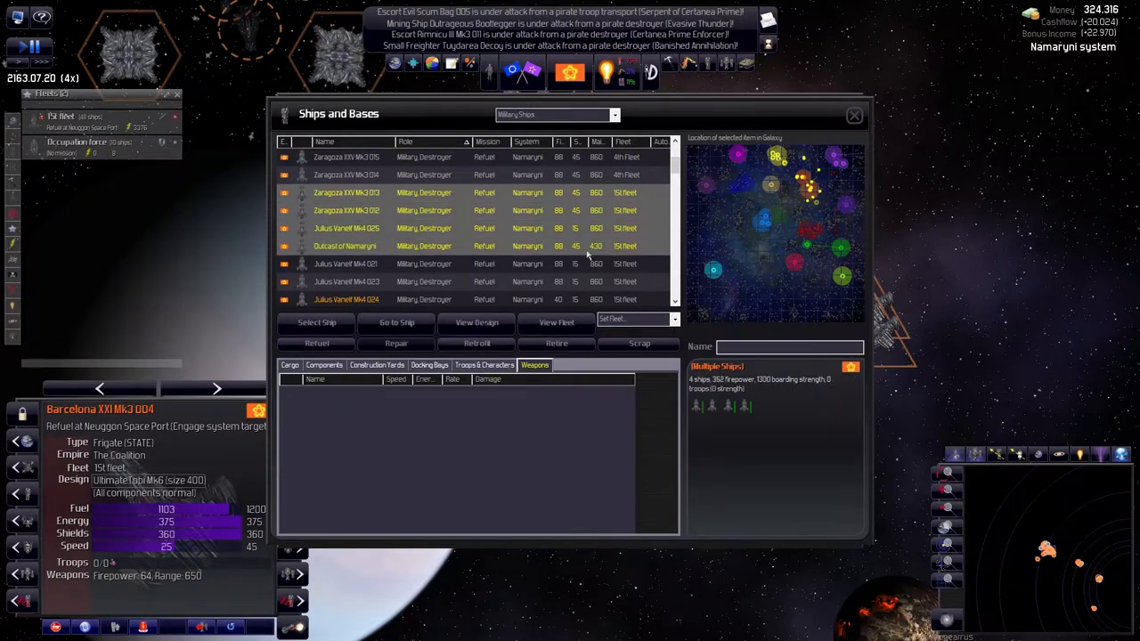
click(634, 319)
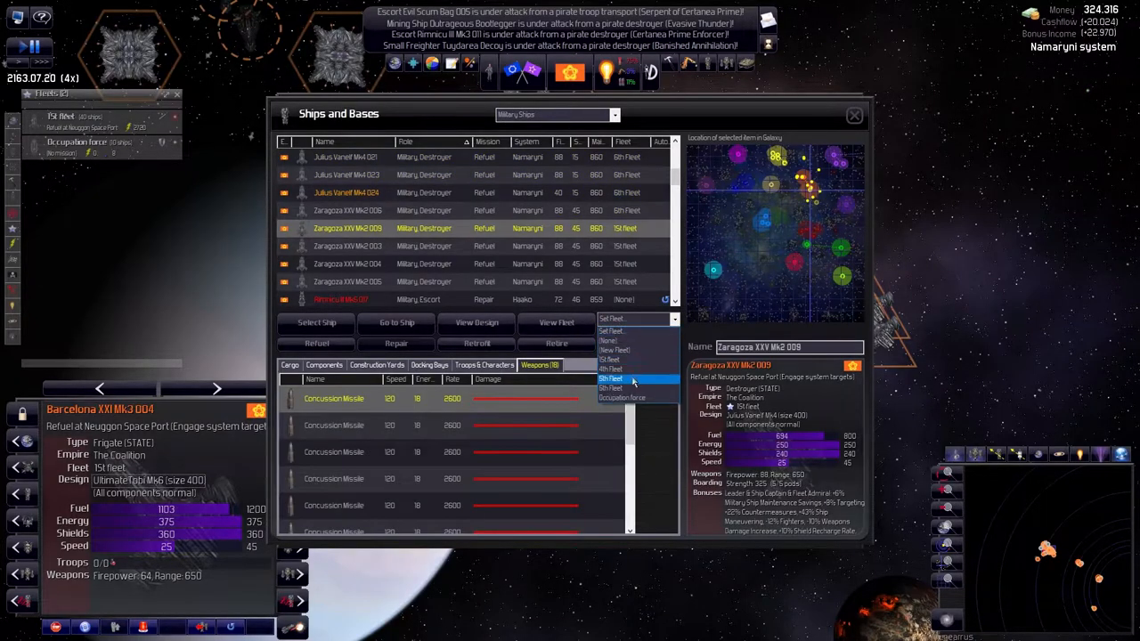
click(611, 369)
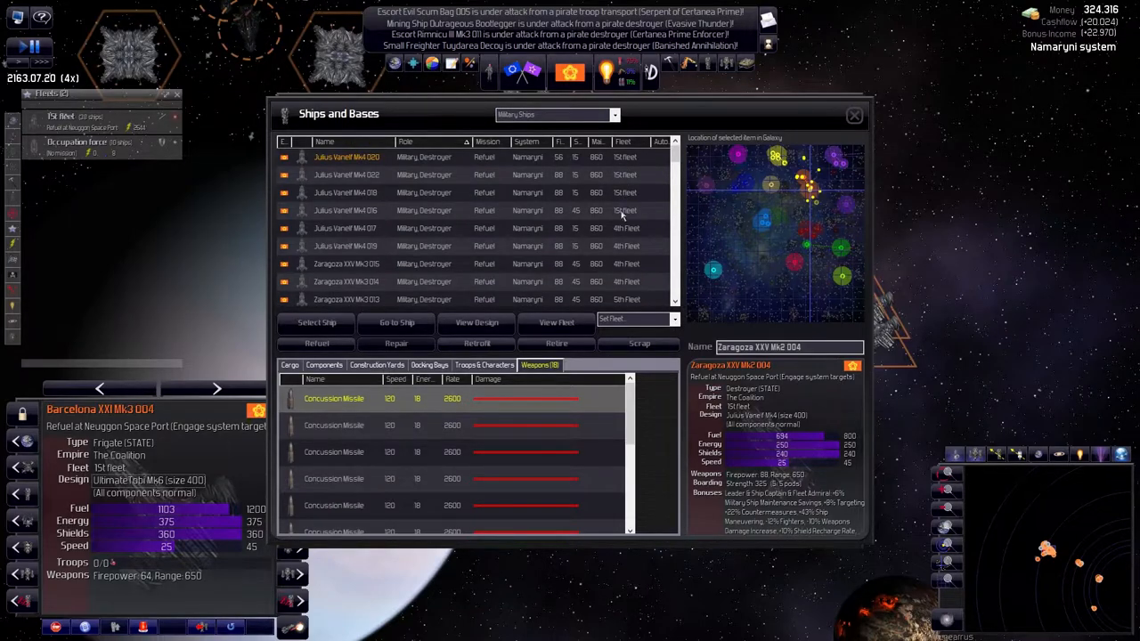
mouse_move(620, 217)
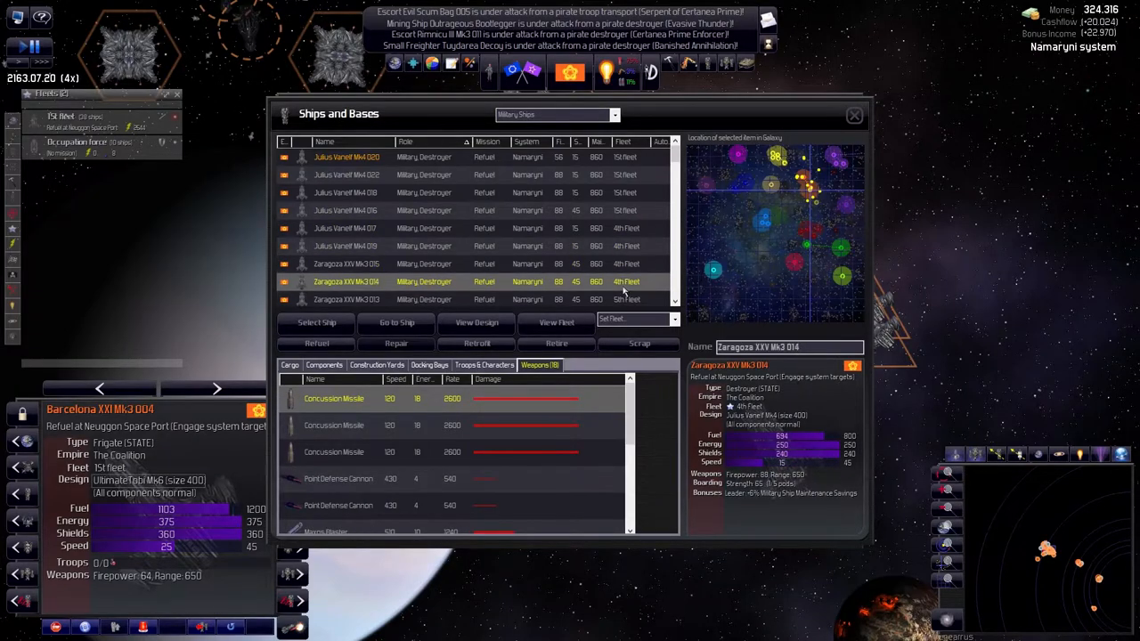
Scroll through the Build Order suggestions for ship designs
scroll(down, 3)
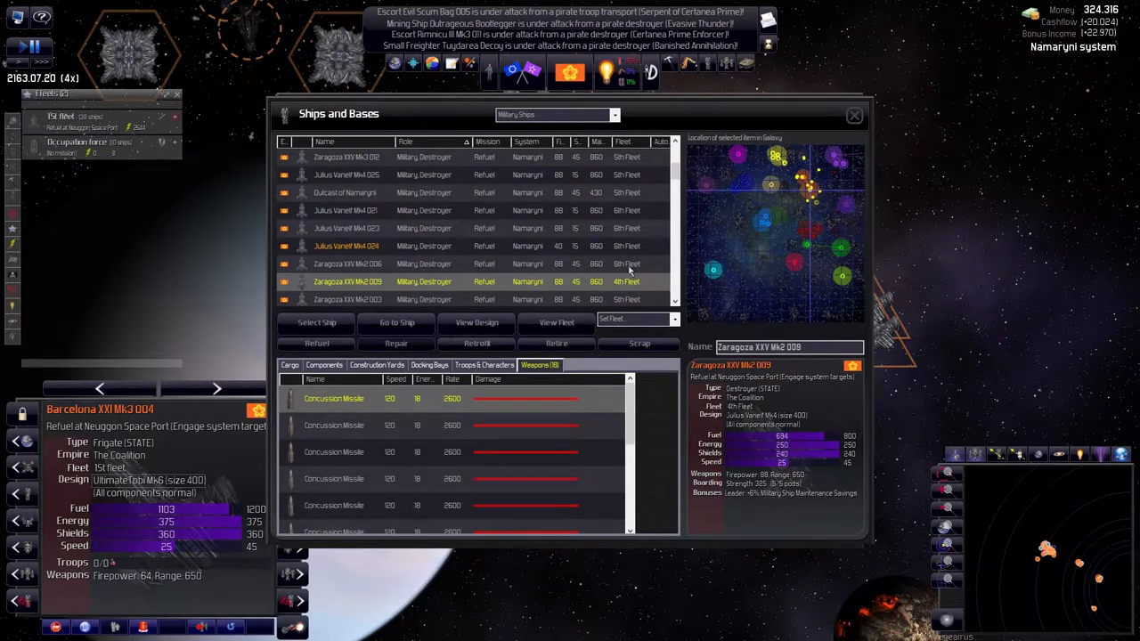
scroll(down, 3)
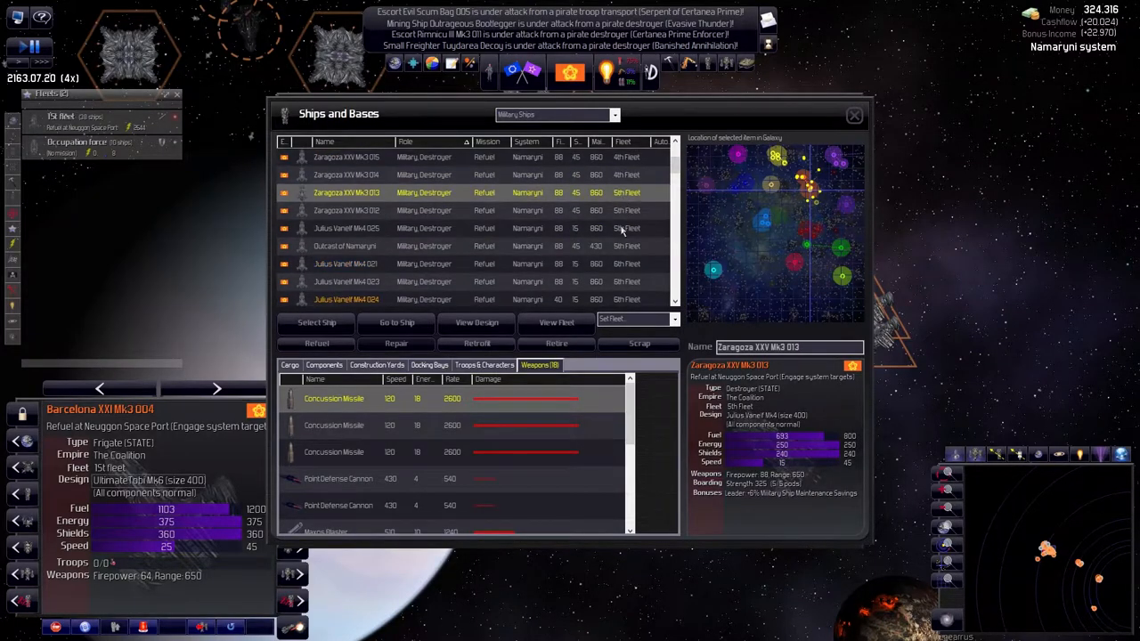
scroll(down, 3)
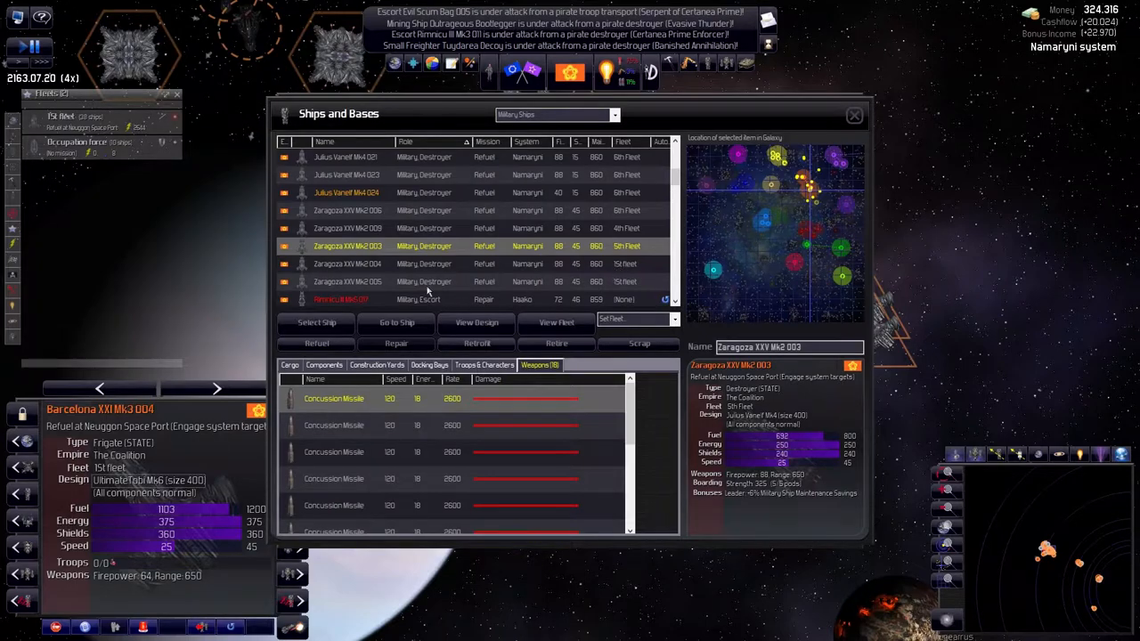
mouse_move(392, 365)
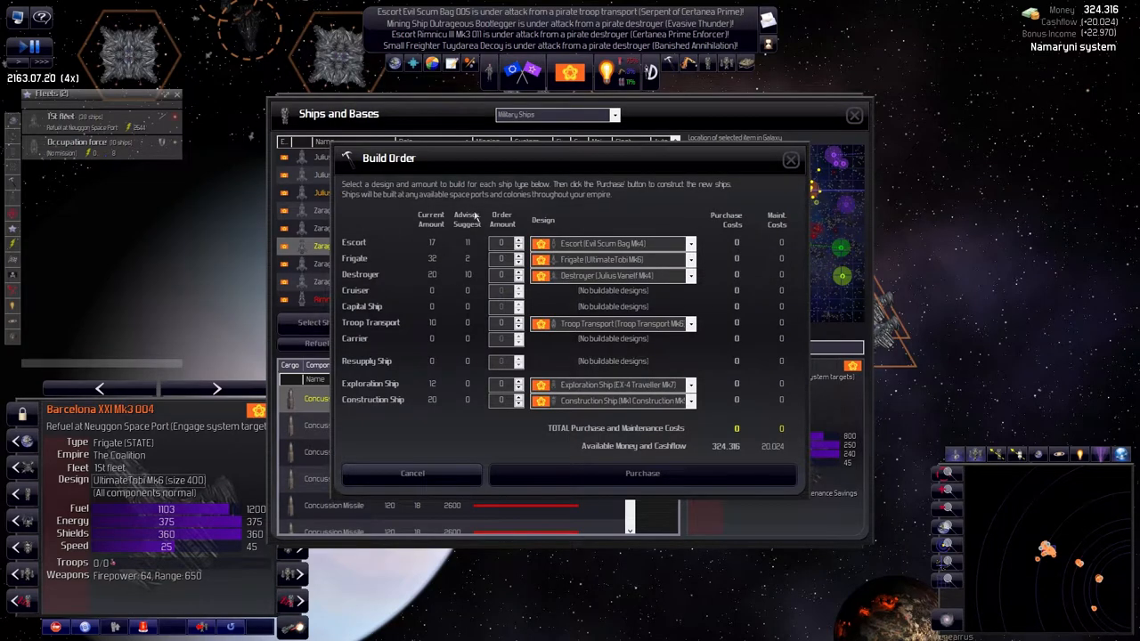
mouse_move(427, 282)
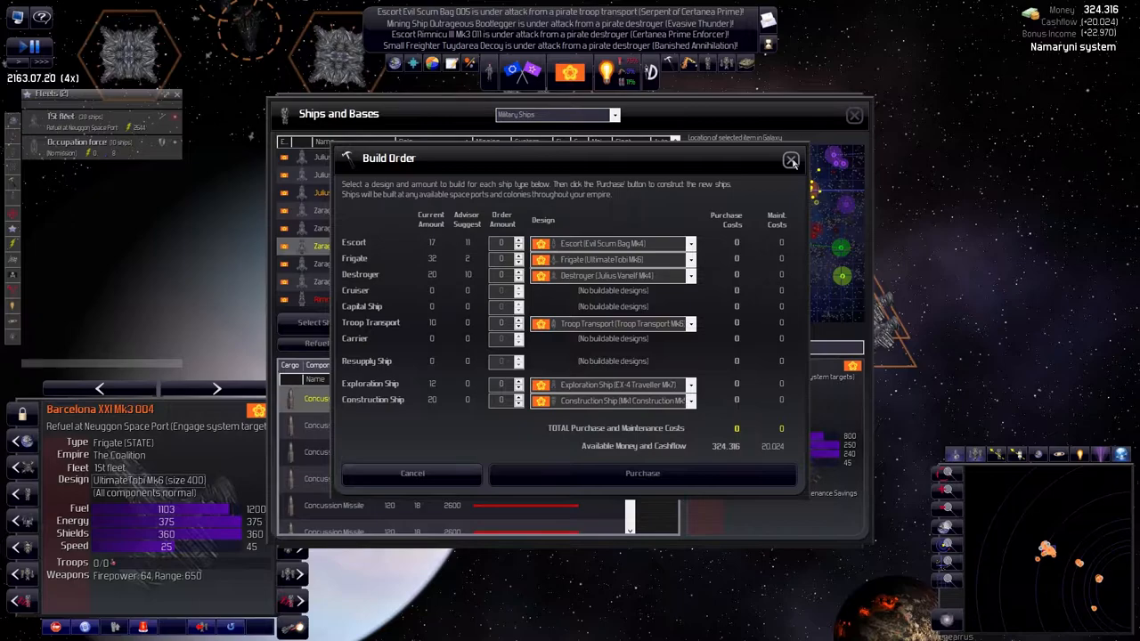
Dismiss the Build Order without buying and close the military ship list
click(791, 160)
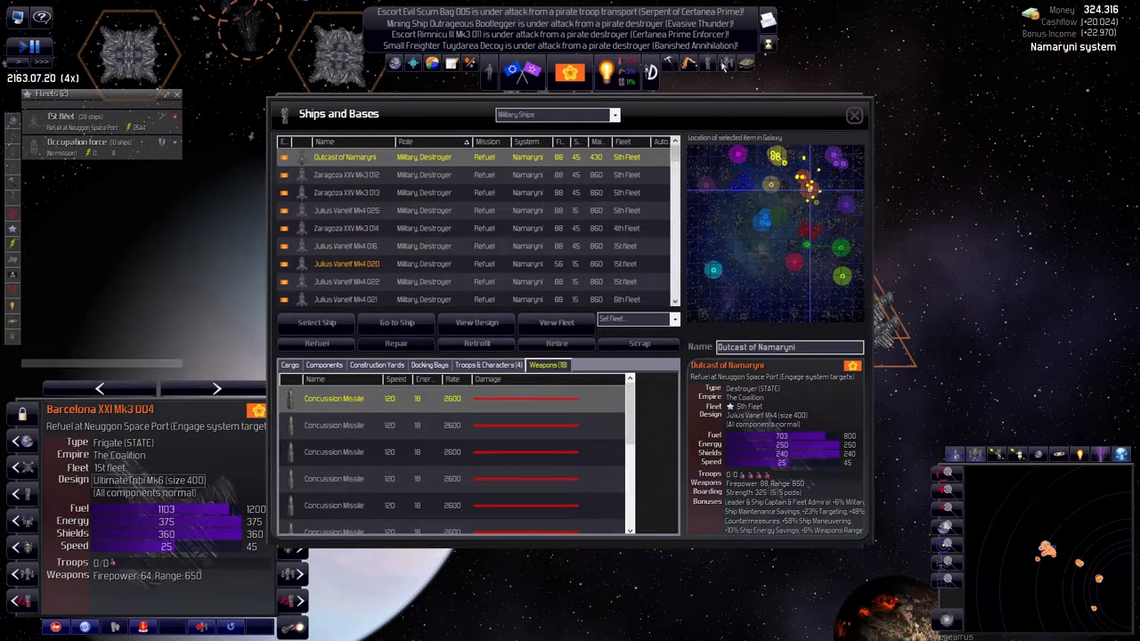
click(852, 115)
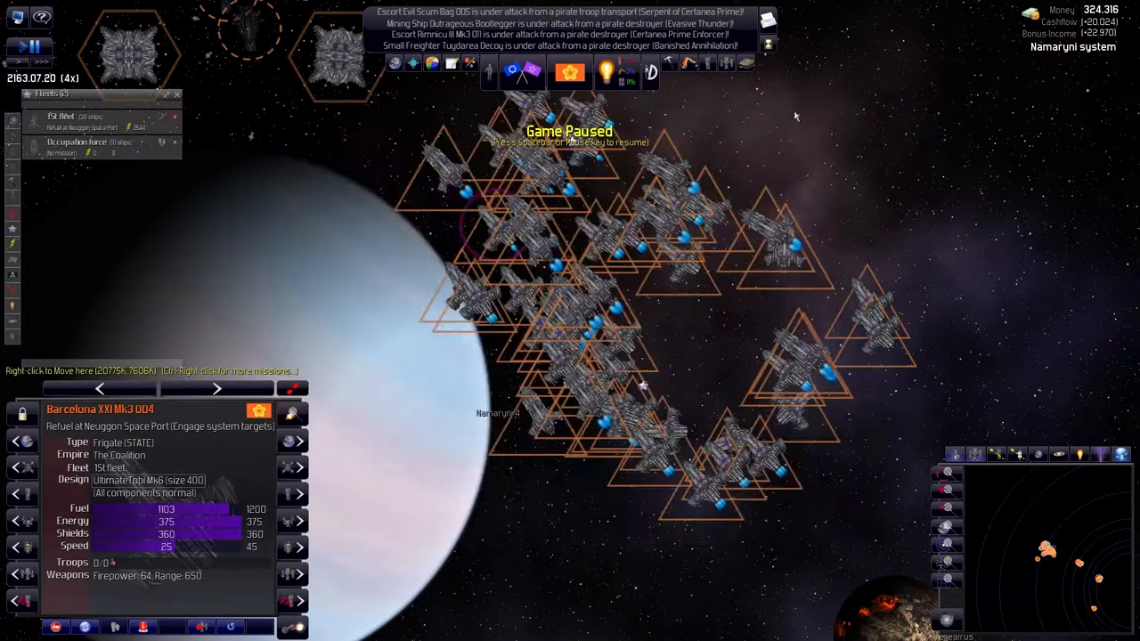
mouse_move(727, 63)
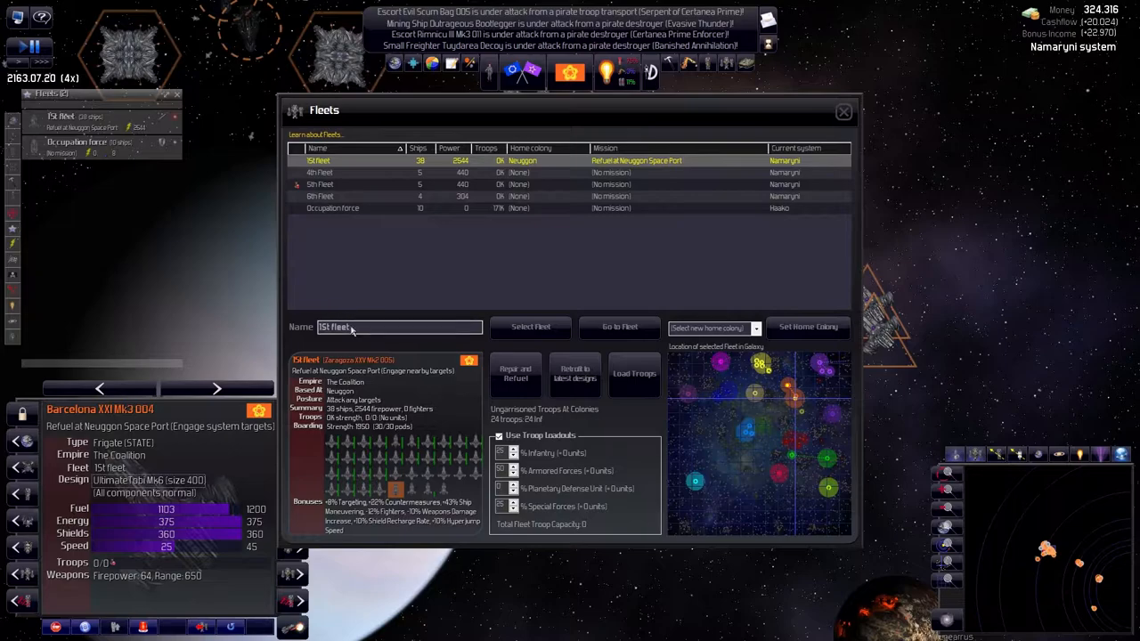
Rename the new fleets to 2th, 3th and 4th Fleet in the Fleets window
click(320, 172)
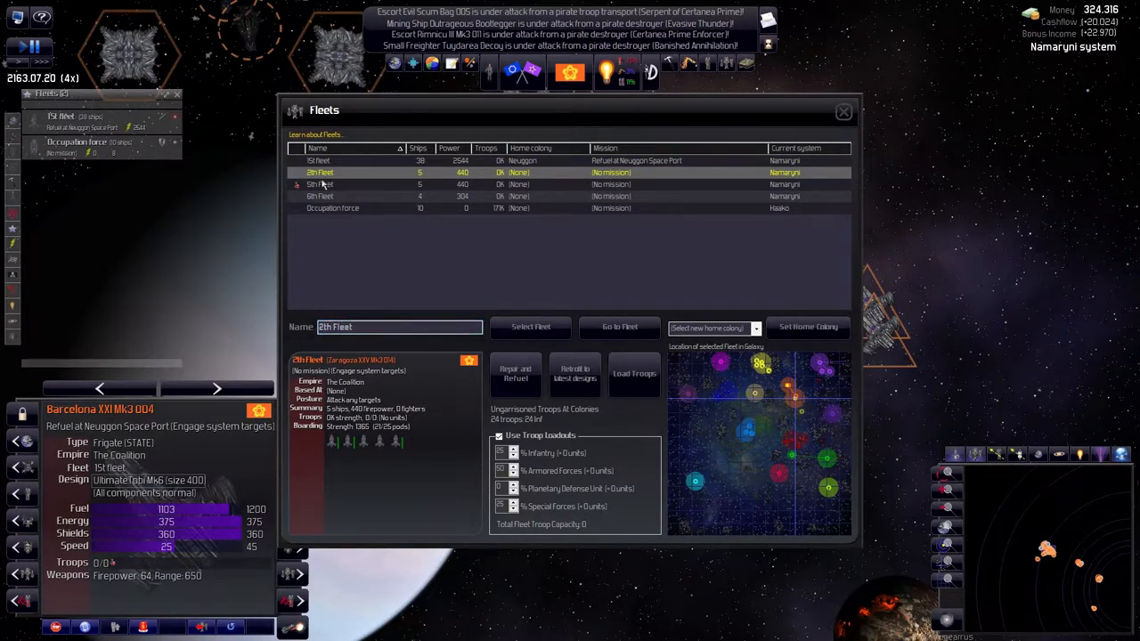
click(320, 184)
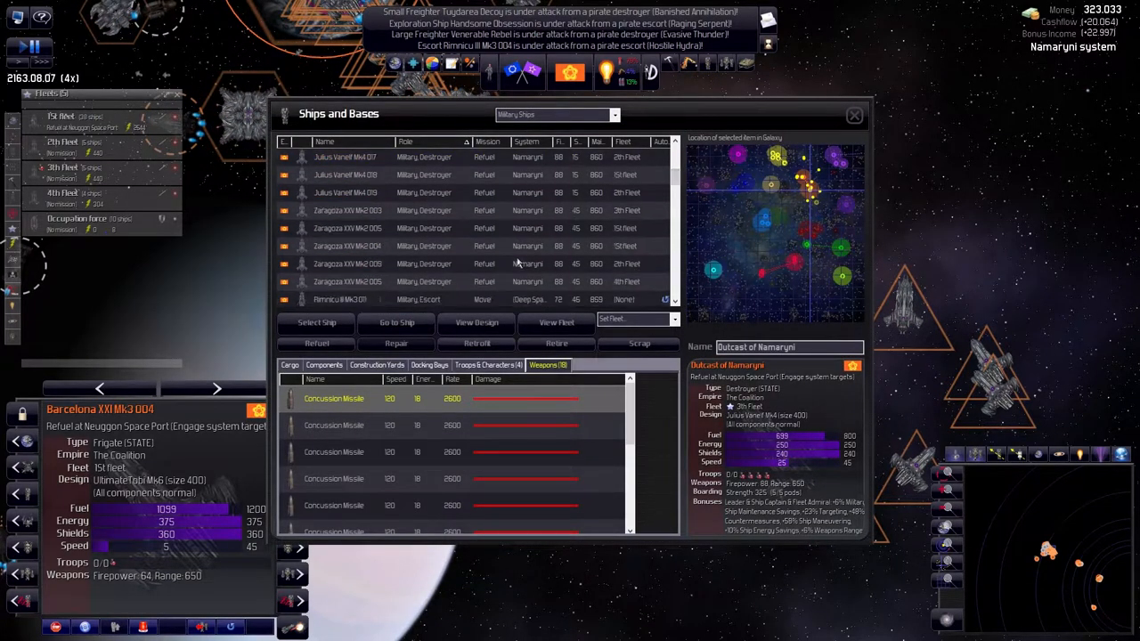
Regroup destroyers so 2th, 3th and 4th Fleet hold five ships each, then close the list
scroll(down, 3)
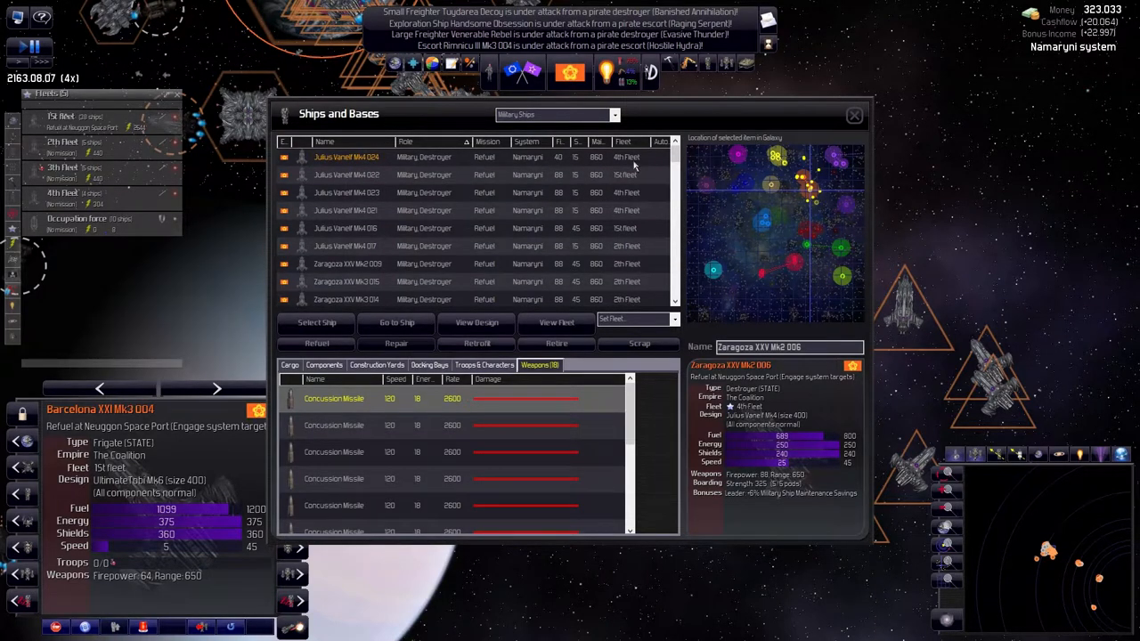
click(346, 156)
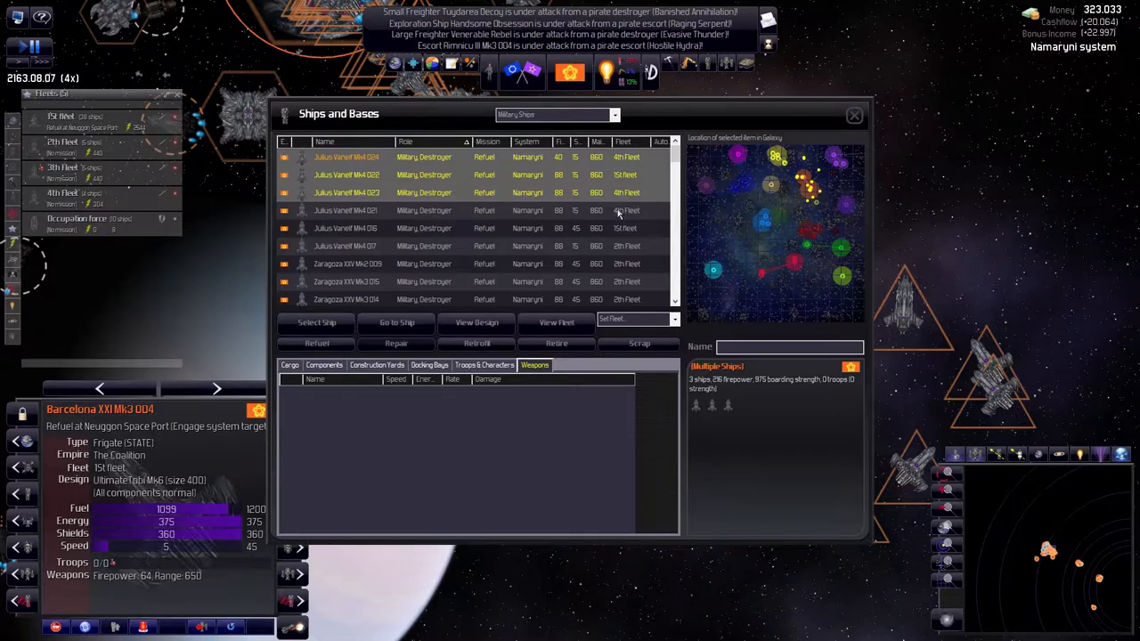
click(346, 156)
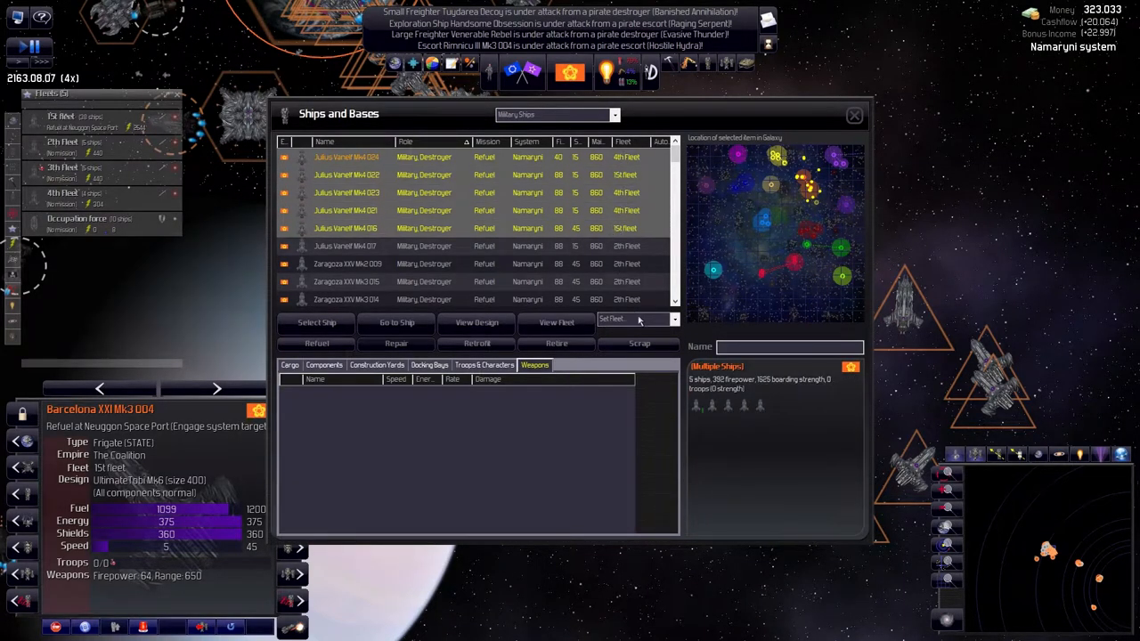
click(633, 319)
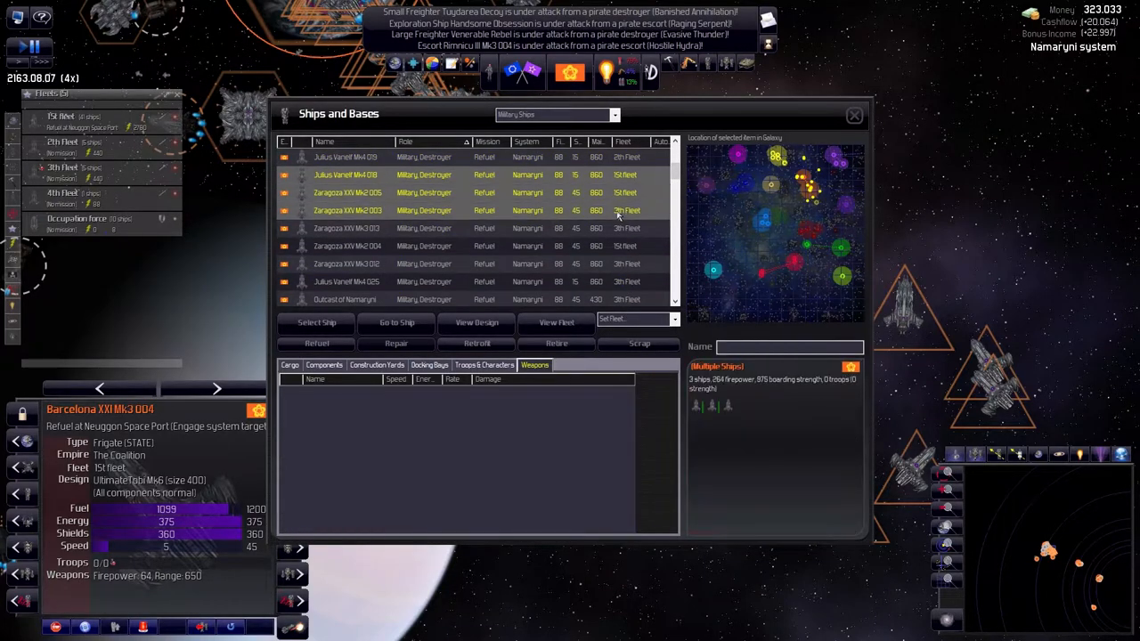
click(637, 319)
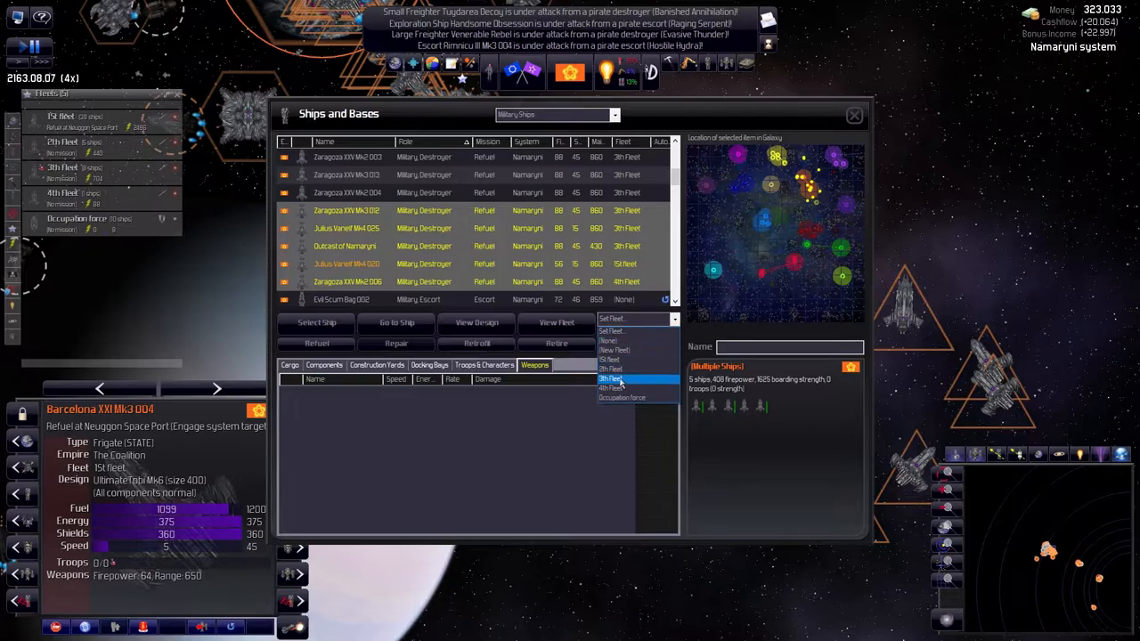
click(613, 388)
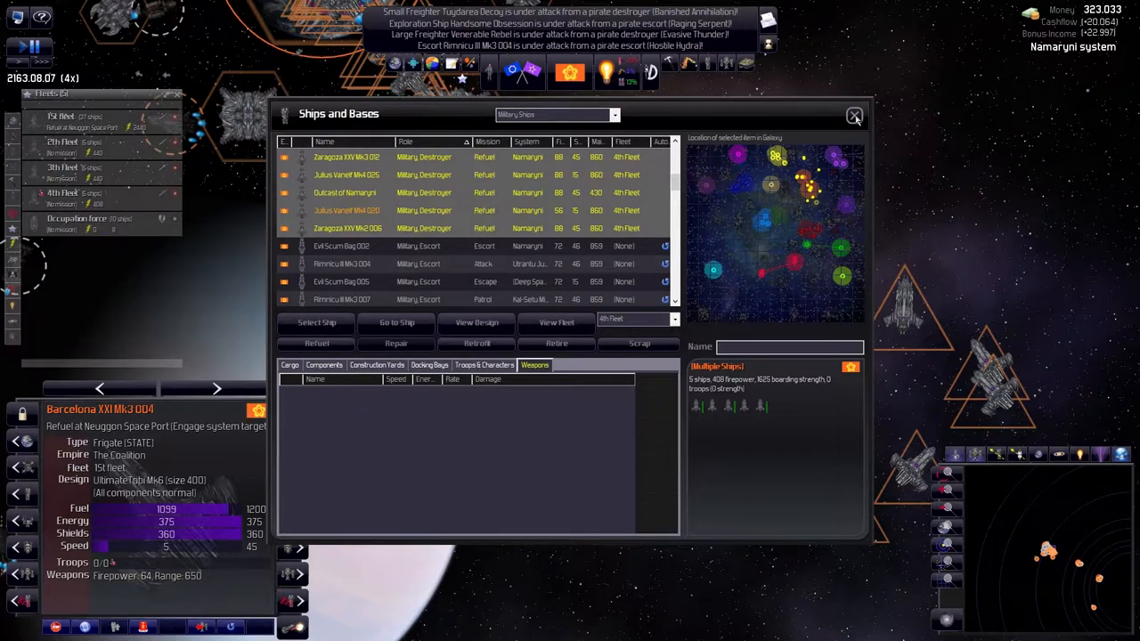
click(854, 116)
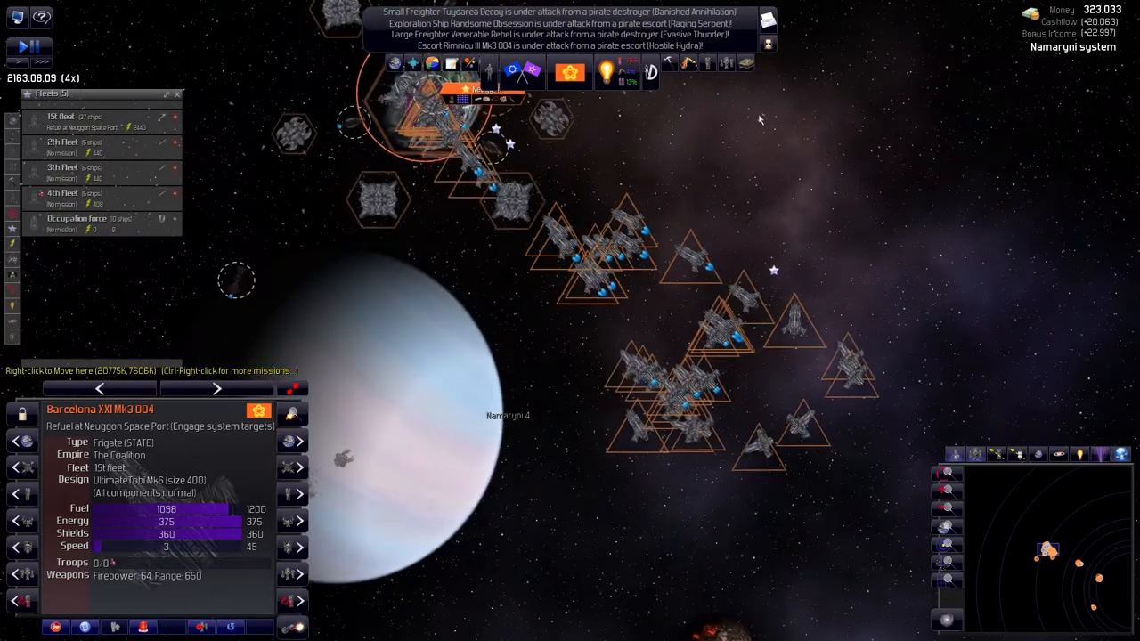
Bring up the Fleets overview and the home colony choices for 2th Fleet
key(space)
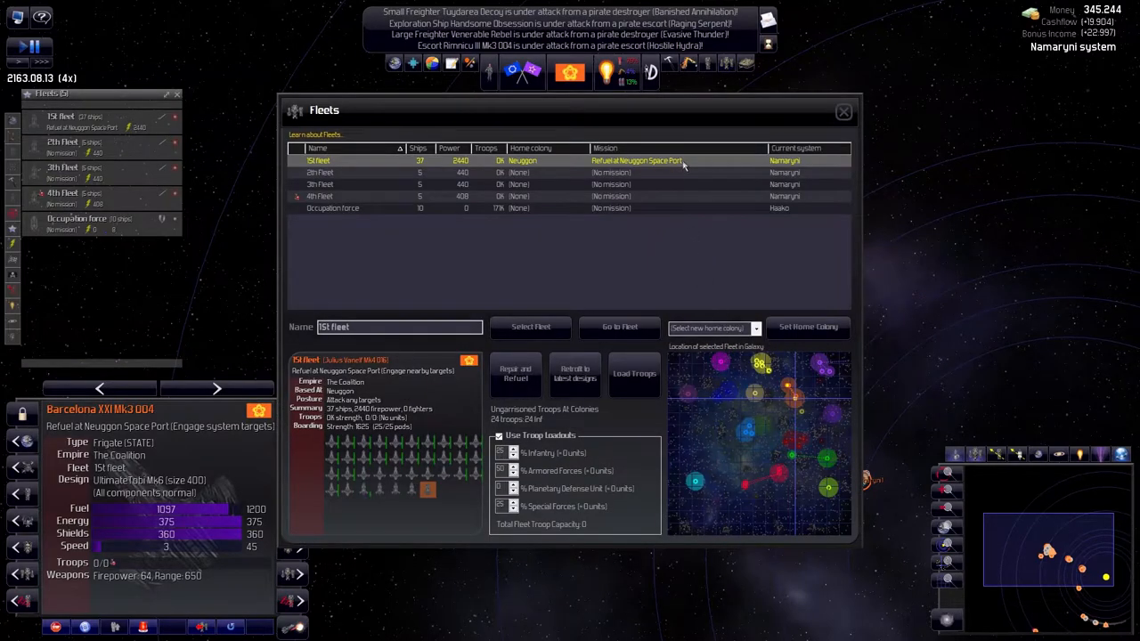
mouse_move(778, 182)
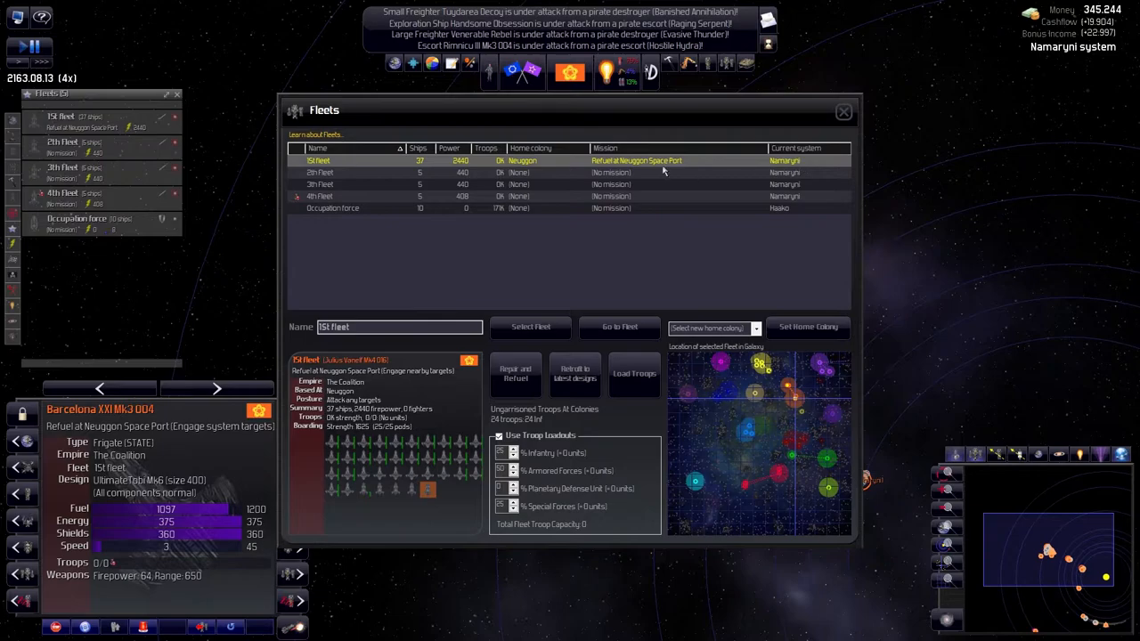
click(320, 172)
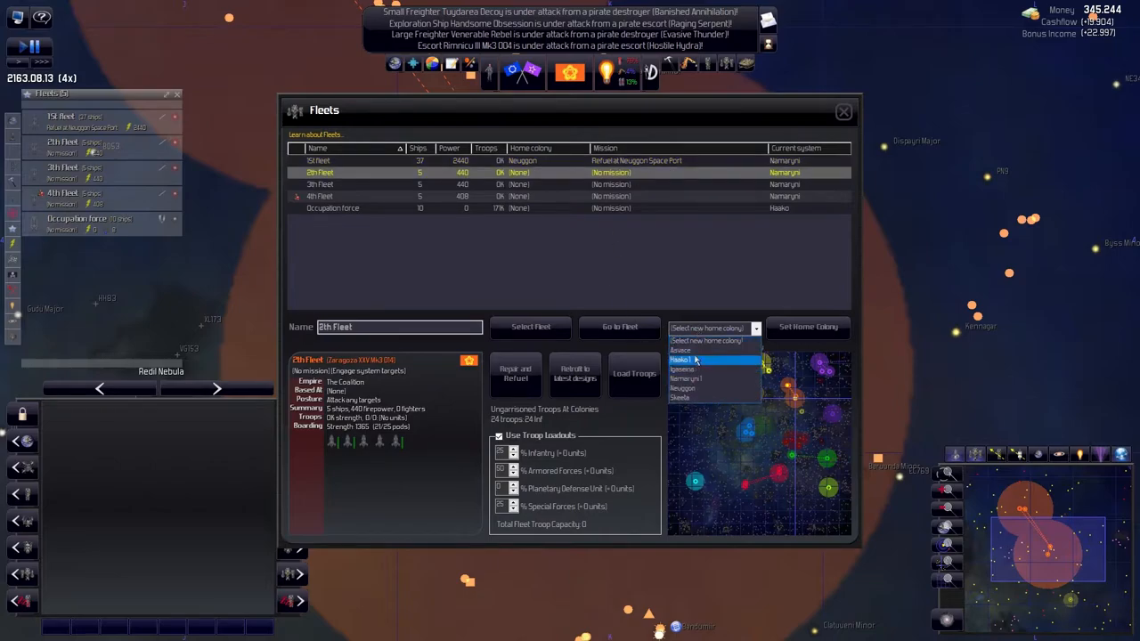
mouse_move(694, 370)
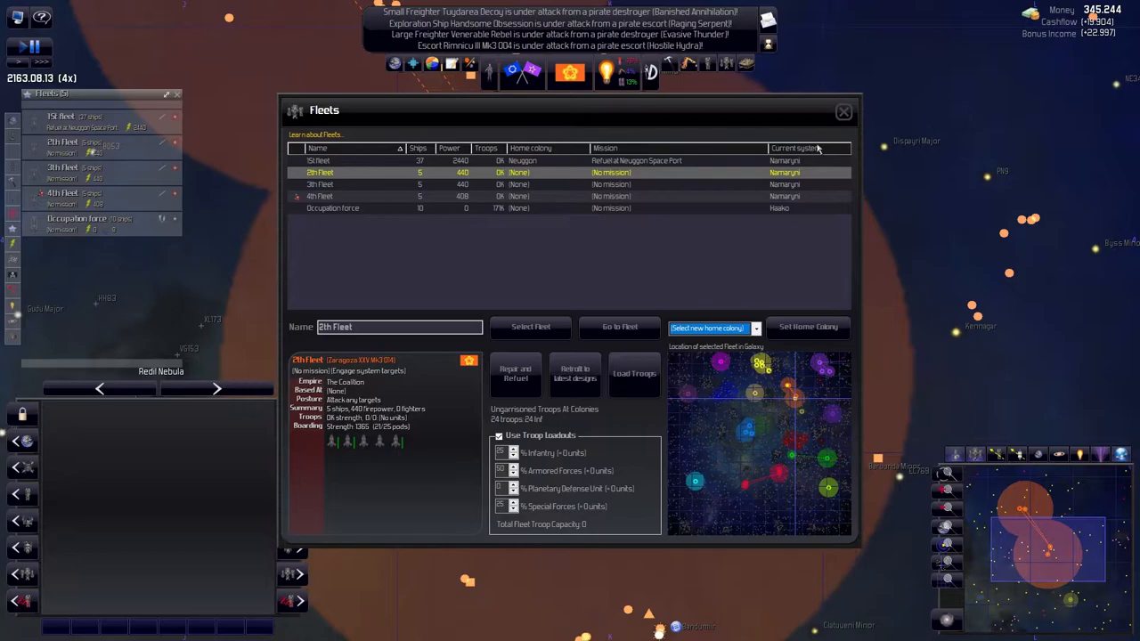
Select the Igaseina colony, then locate 2th Fleet and view it on the galaxy map
click(843, 110)
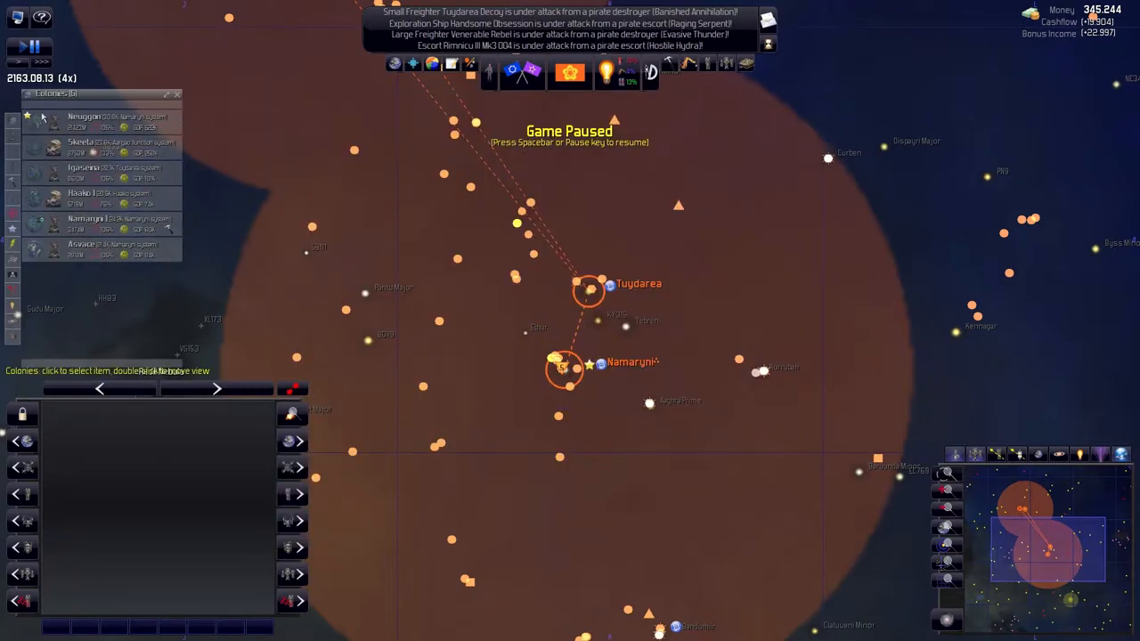
click(98, 172)
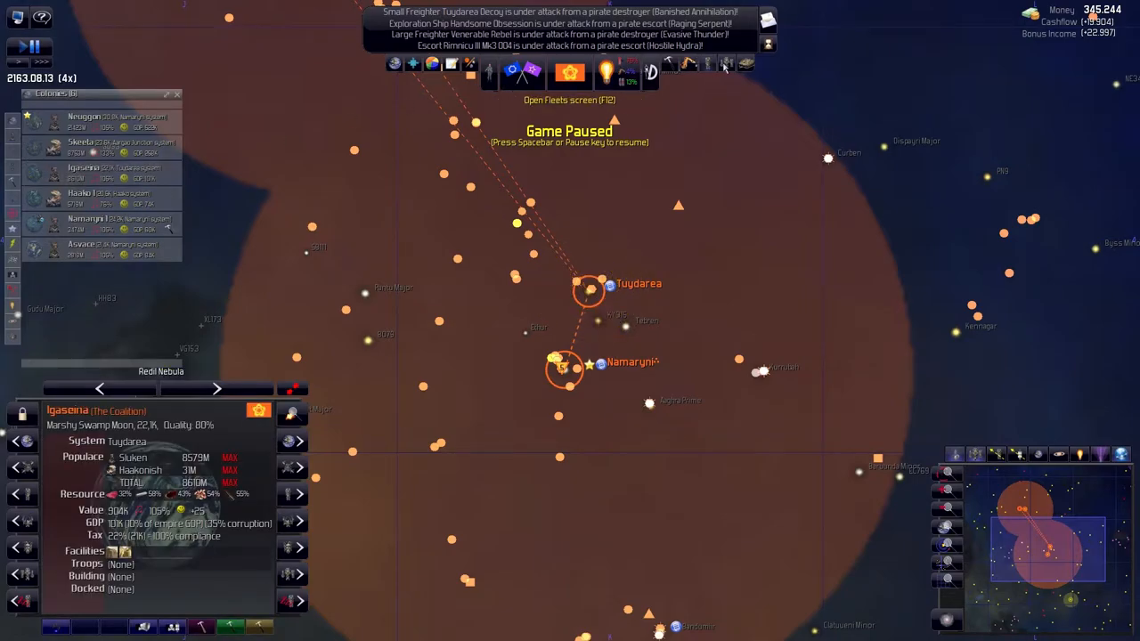
click(570, 73)
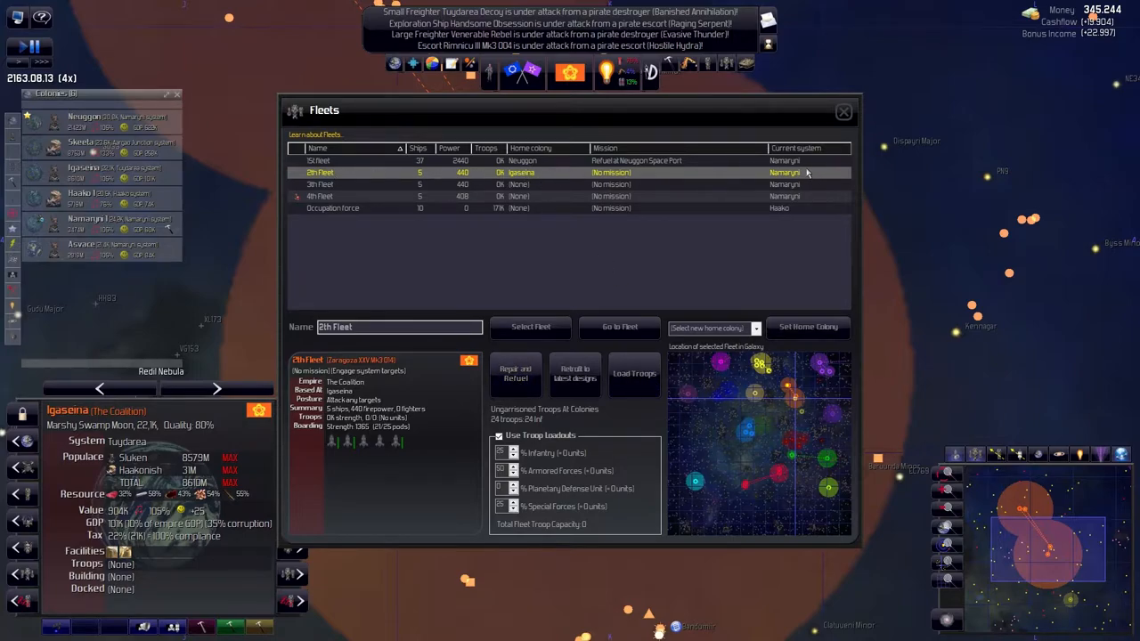
click(842, 111)
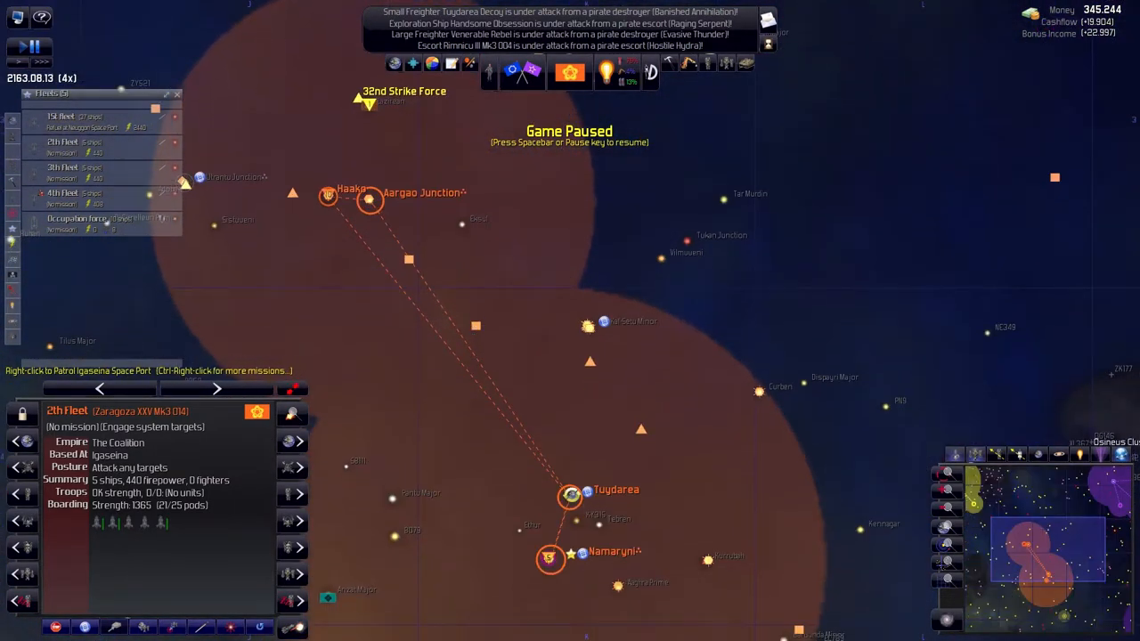
Order 2th Fleet to patrol Igaseina Space Port and reopen the Fleets overview
click(89, 147)
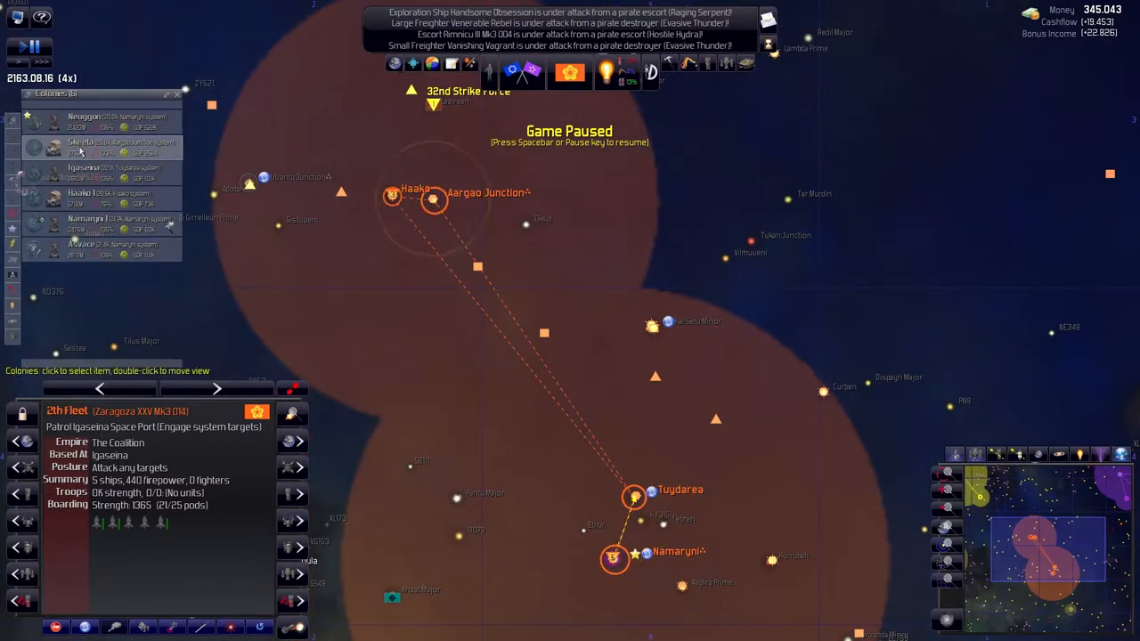
click(80, 194)
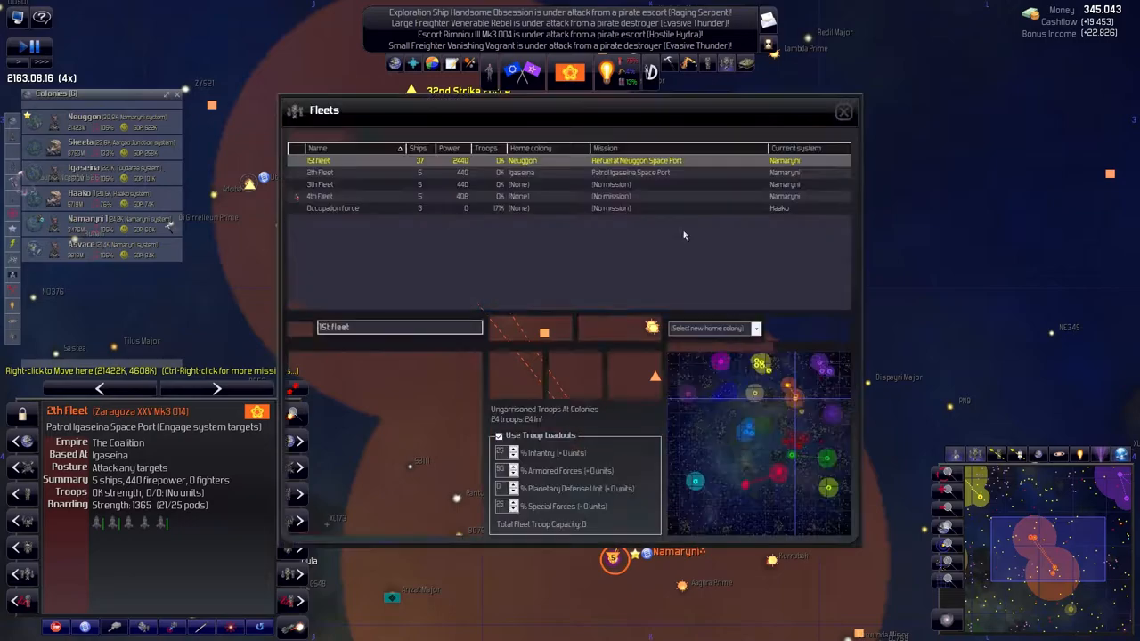
Set Skeeta as 3th Fleet's home colony and Haako 1 as 4th Fleet's
click(321, 184)
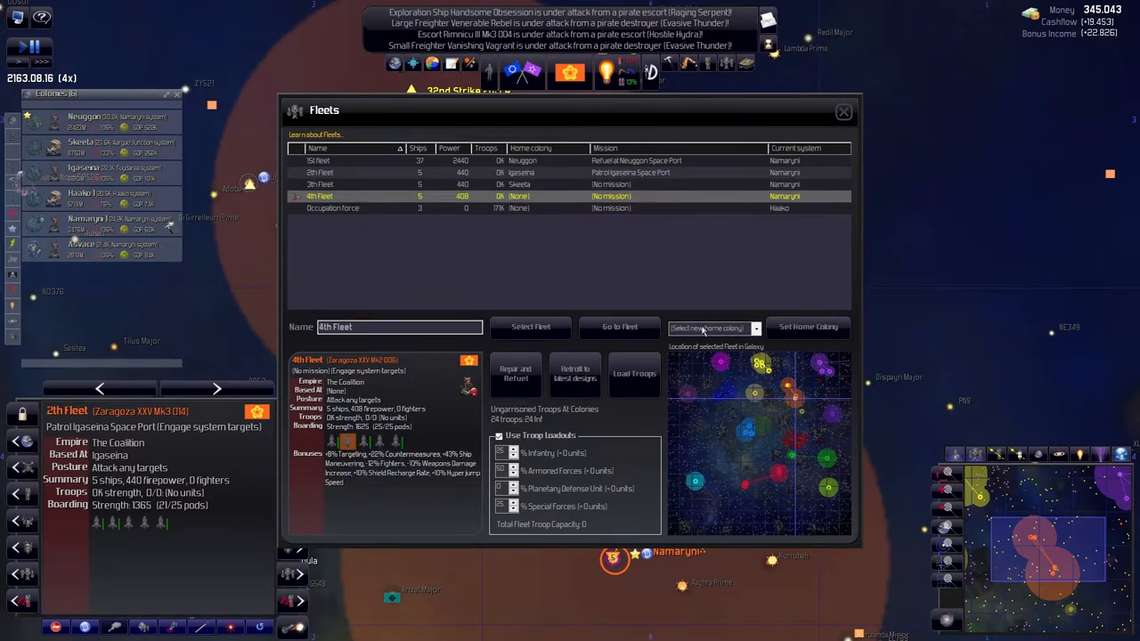
click(710, 327)
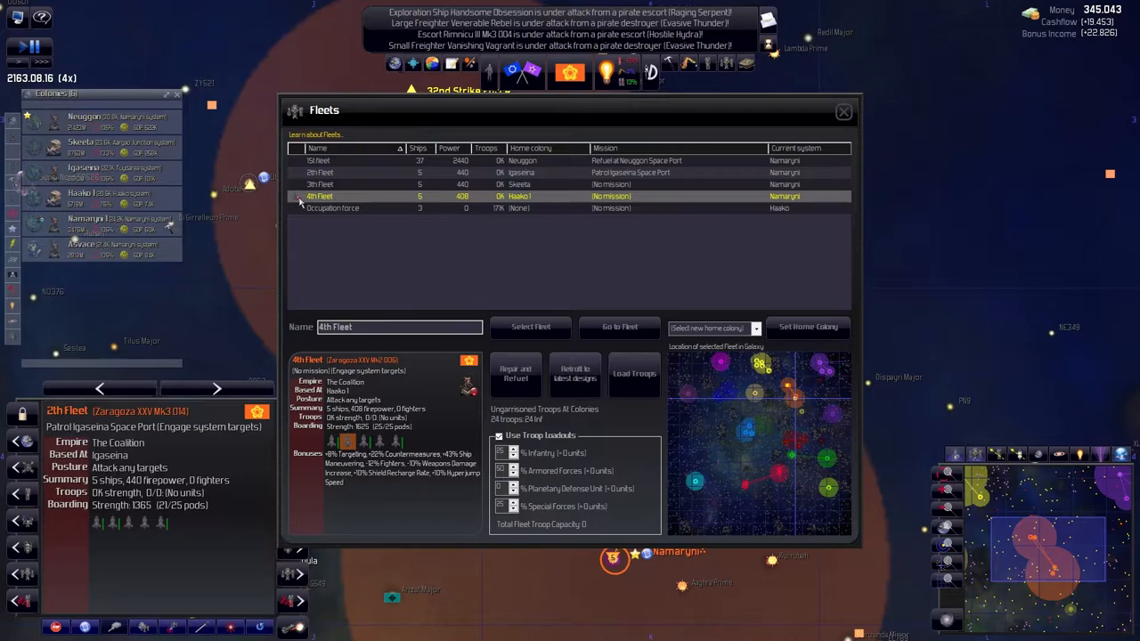
mouse_move(360, 173)
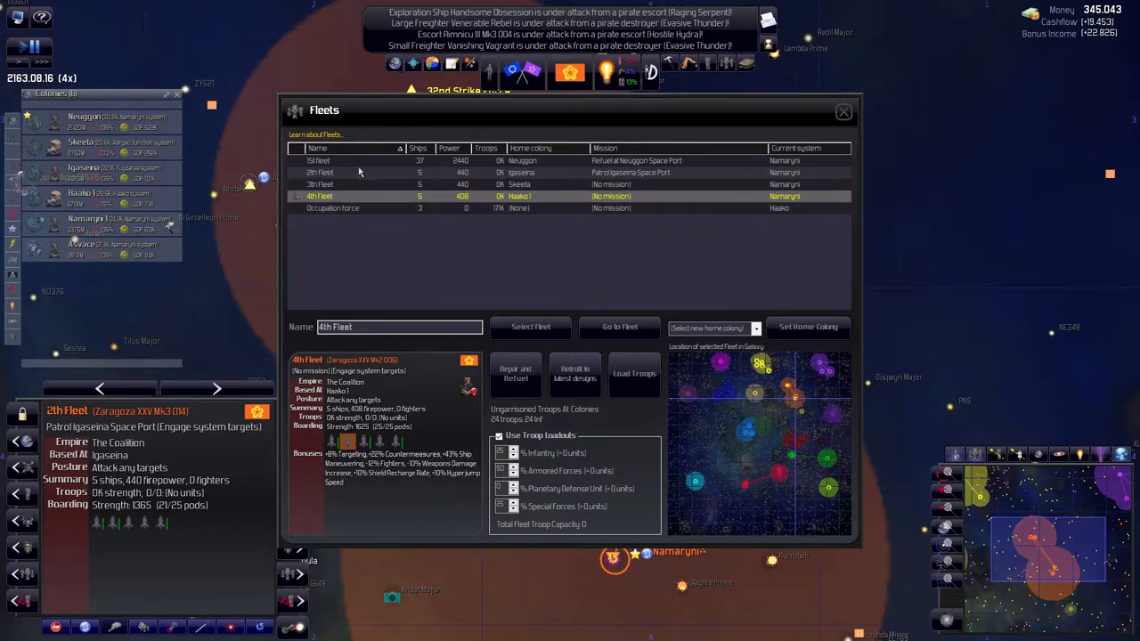
mouse_move(413, 252)
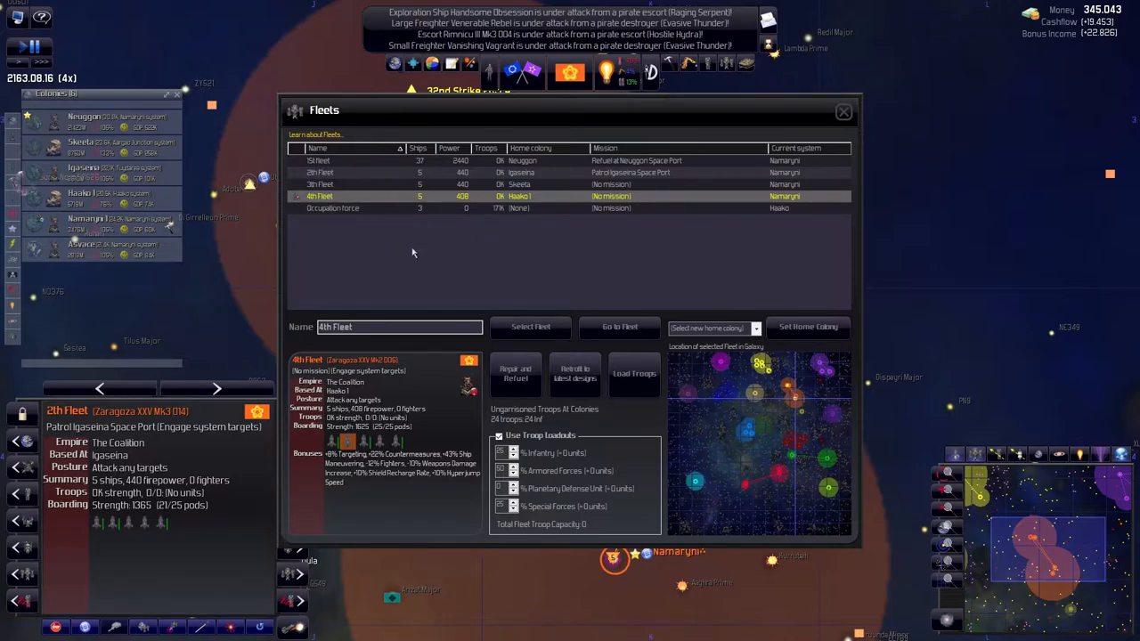
mouse_move(443, 174)
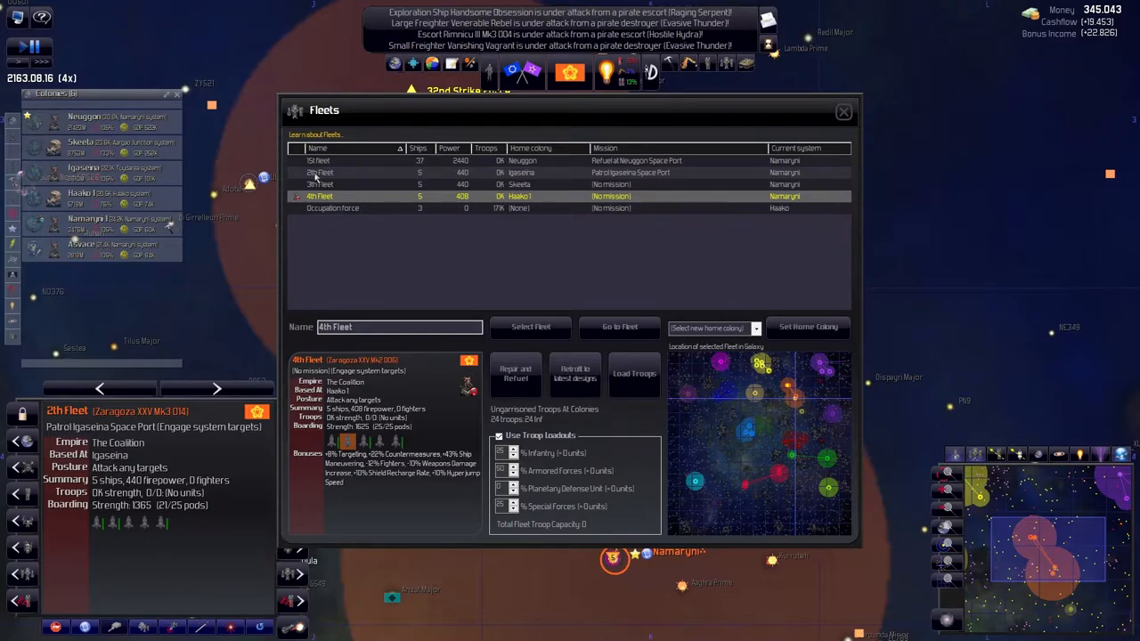
mouse_move(436, 214)
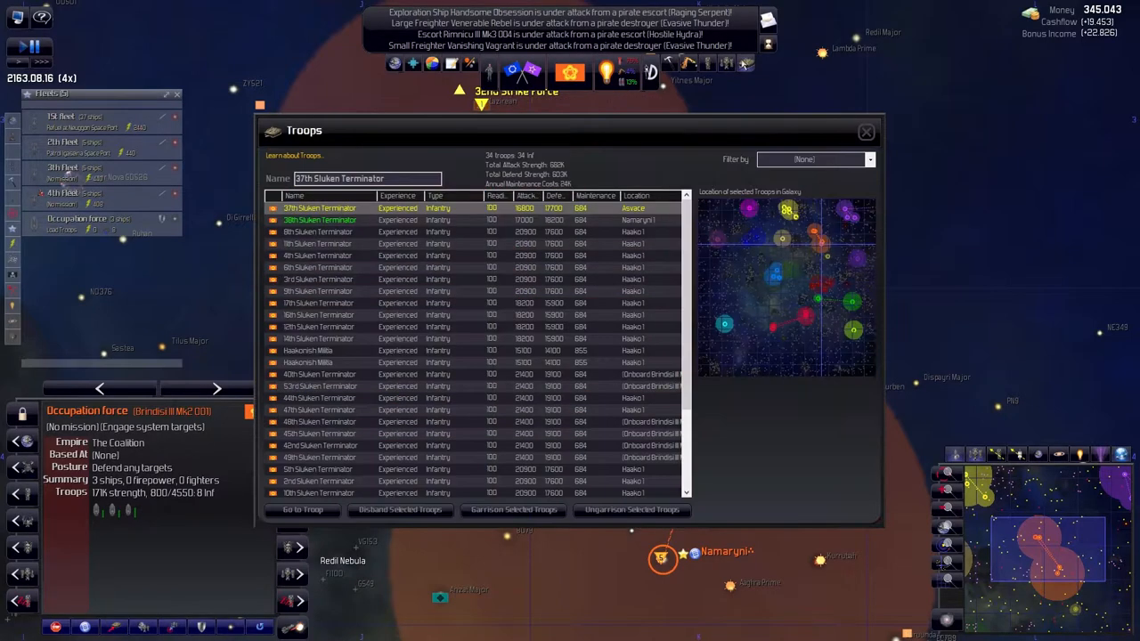
Scroll through the stationed troops list, then move on to the Build Order window
scroll(down, 3)
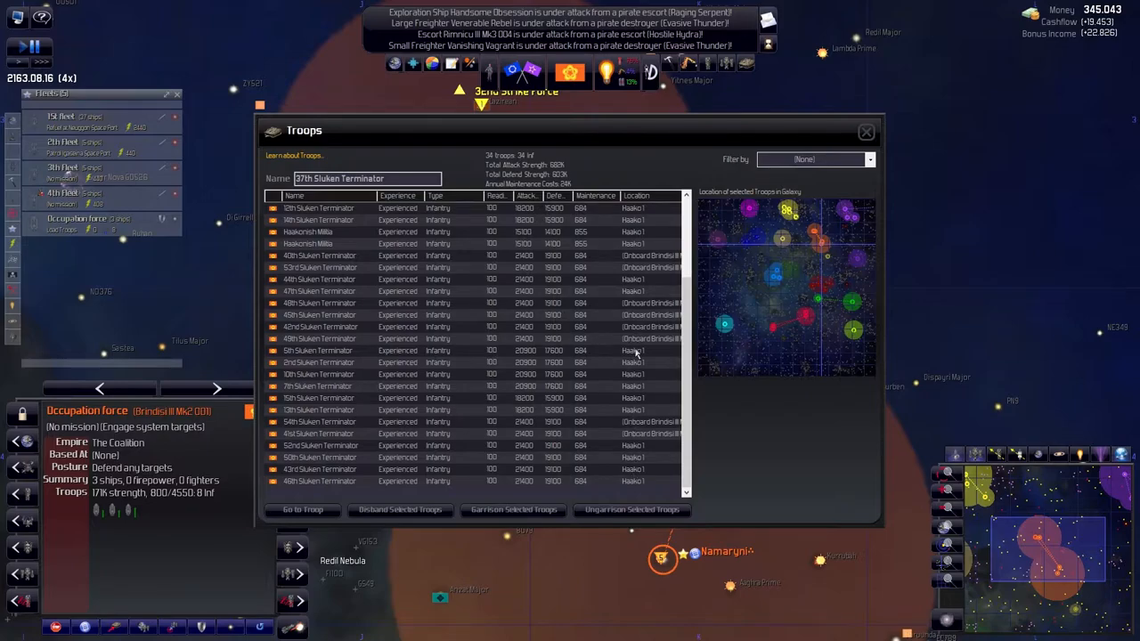
click(865, 131)
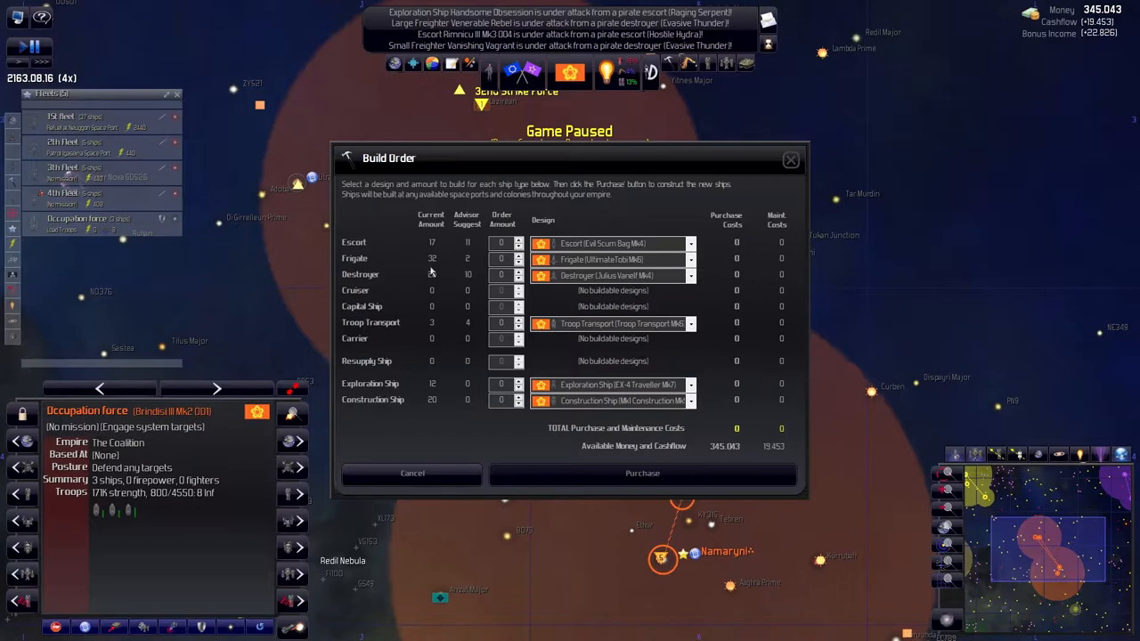
mouse_move(432, 271)
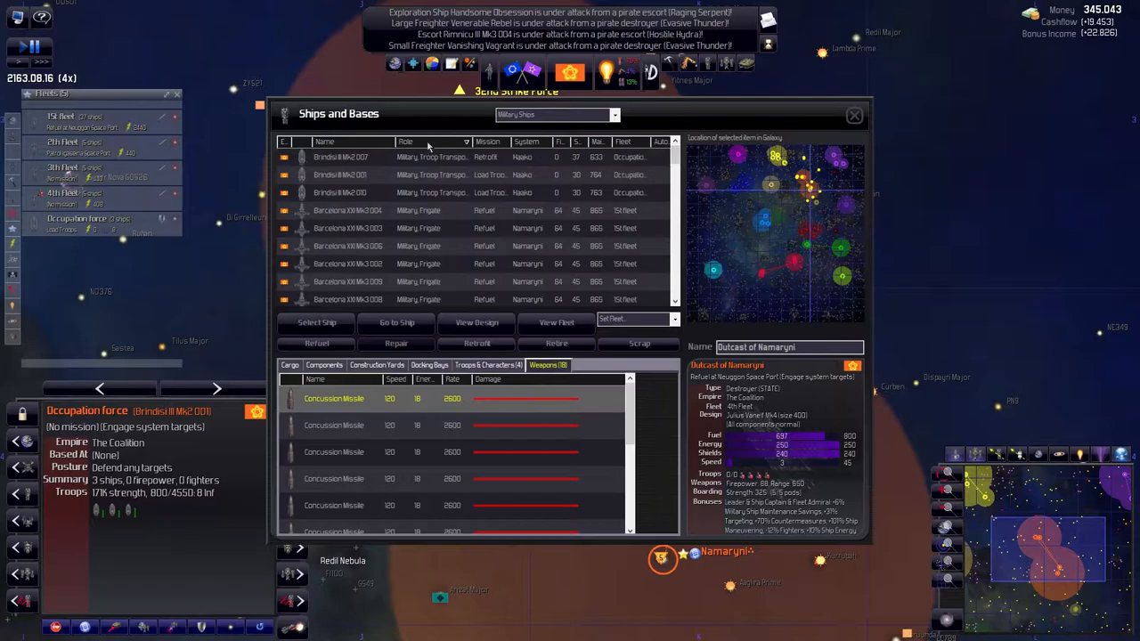
Shift-select the Barcelona frigates, assign them to 4th Fleet, and return to the galaxy map
click(348, 210)
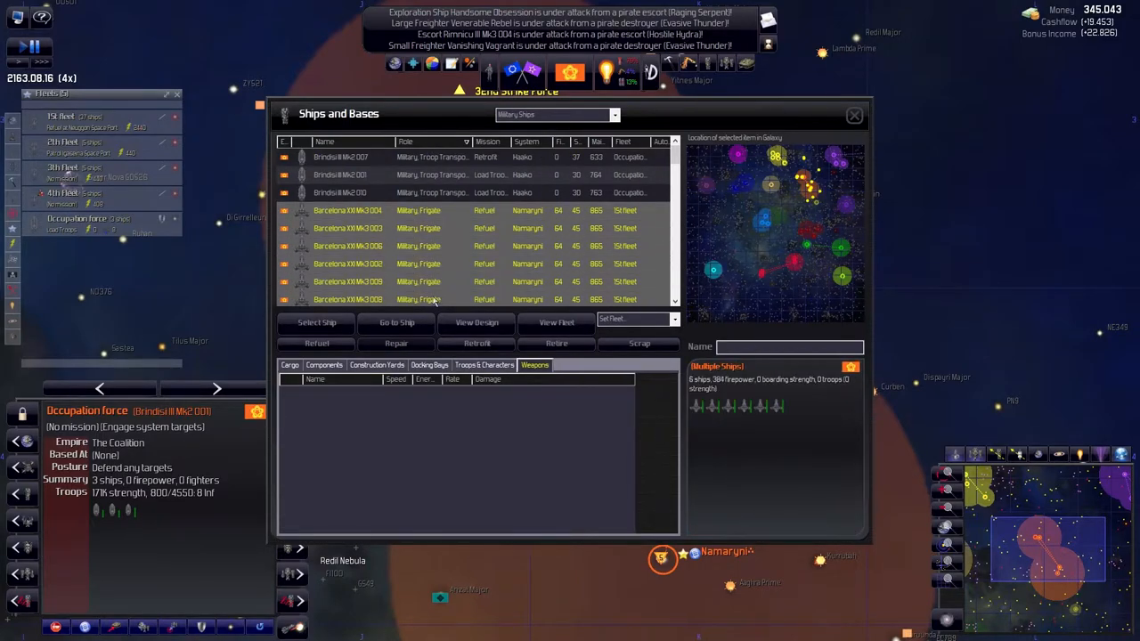
scroll(down, 3)
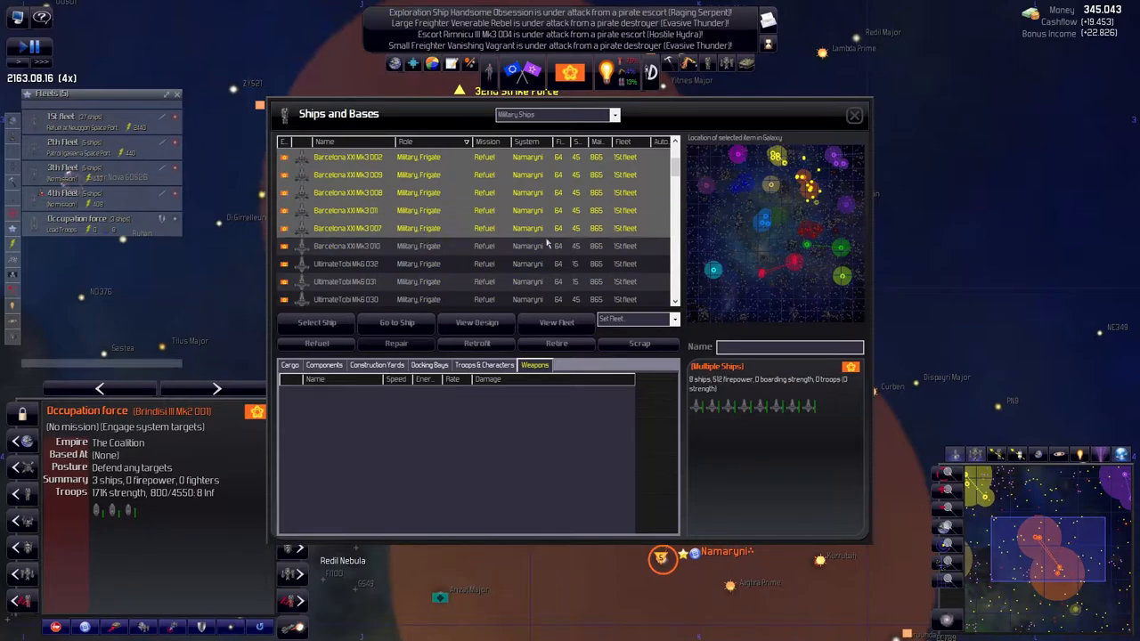
click(348, 192)
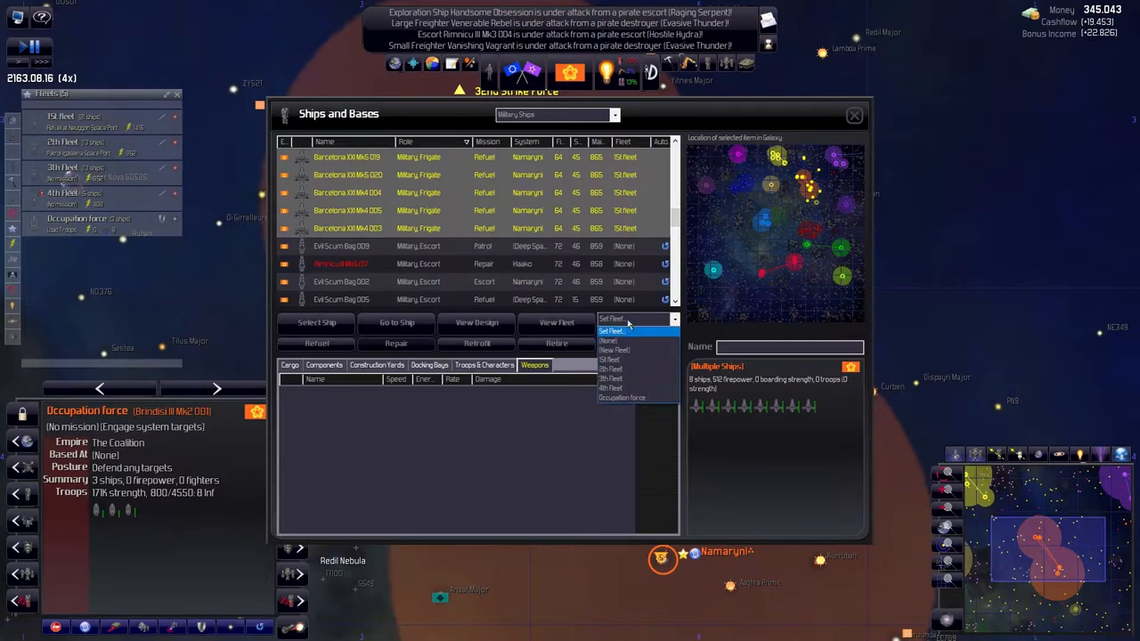
click(610, 389)
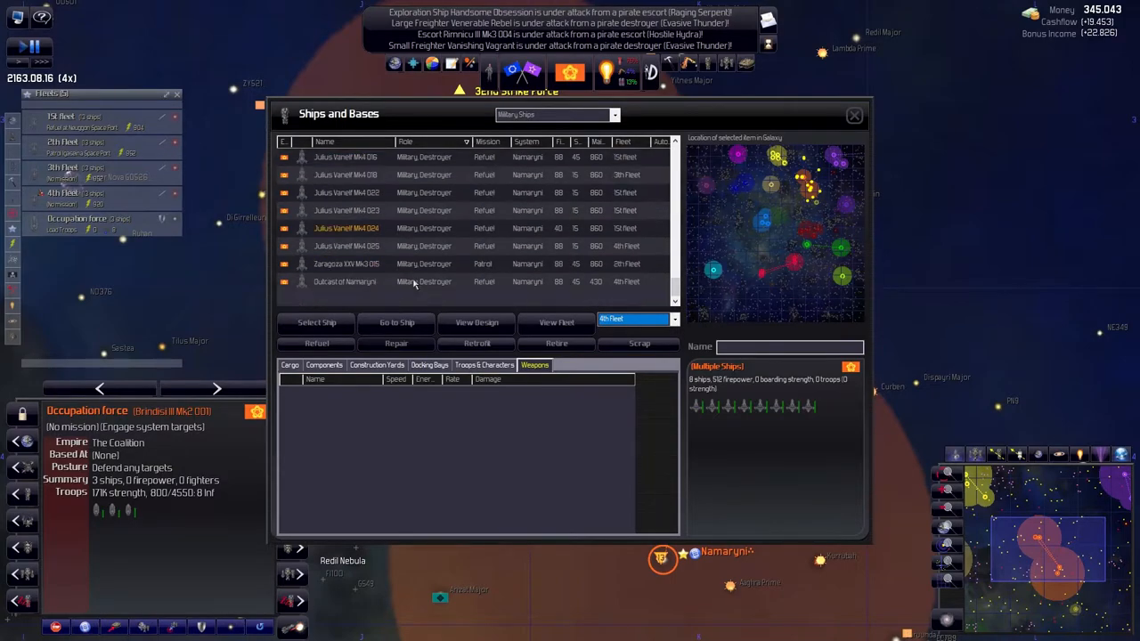
scroll(down, 3)
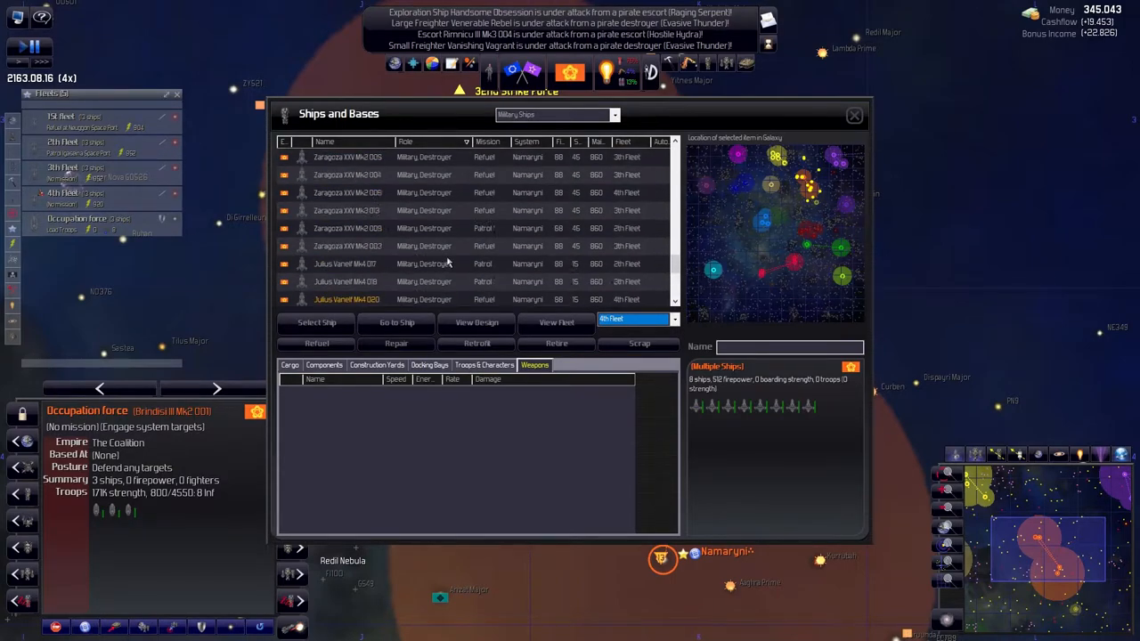
click(853, 115)
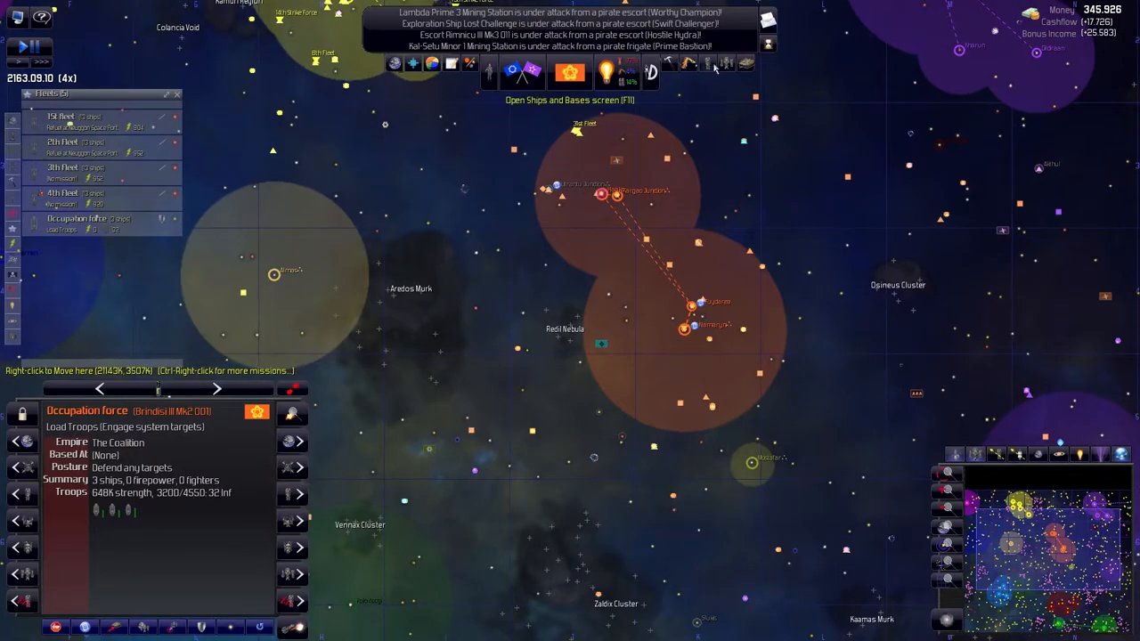
Have 3th Fleet escort the Namaryni Trailblazer and order 4th Fleet to move to the Haako system
click(63, 172)
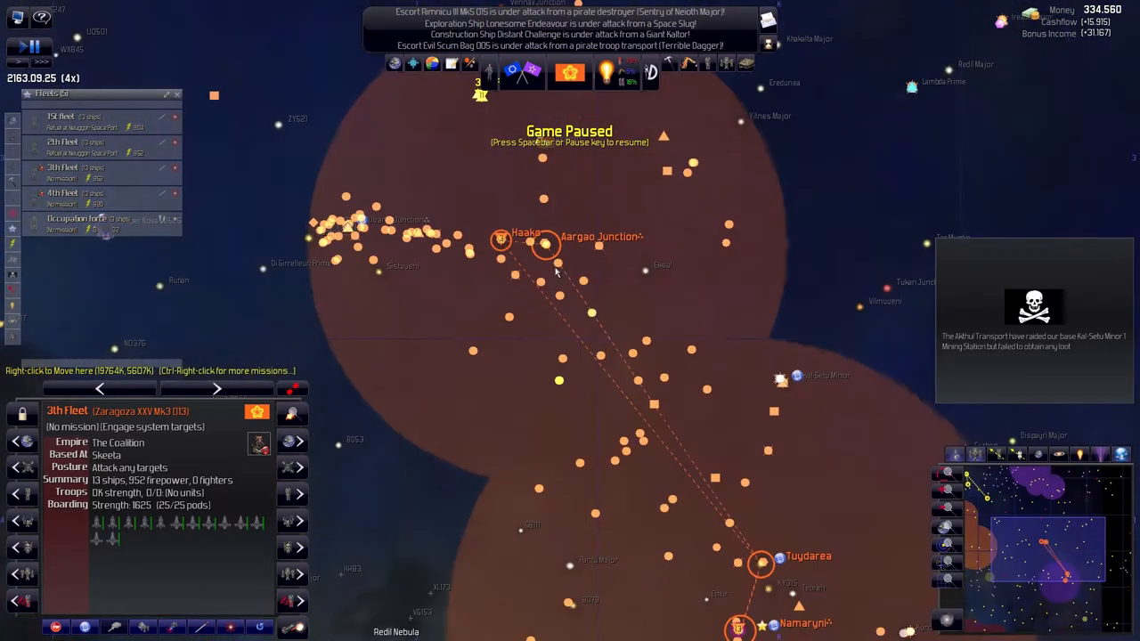
mouse_move(550, 244)
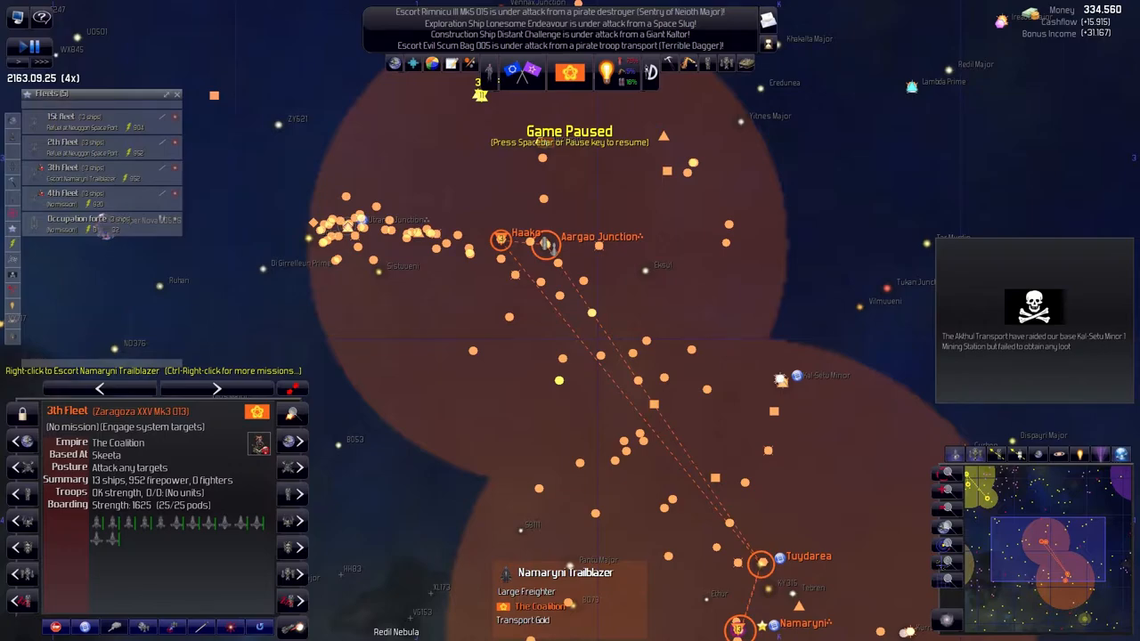
click(76, 194)
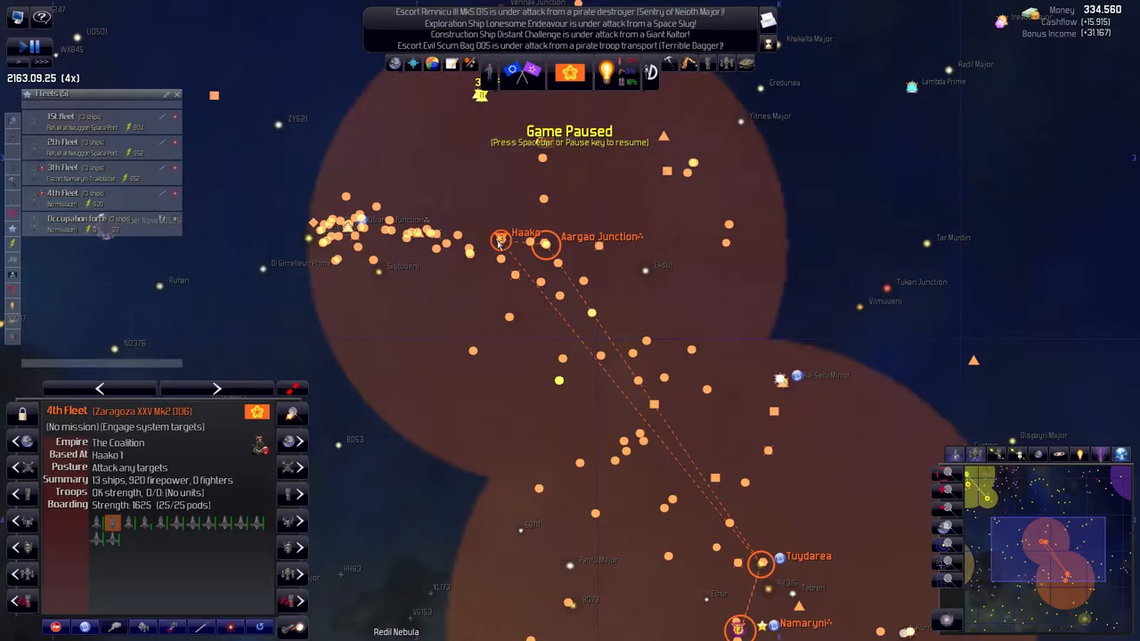
mouse_move(234, 370)
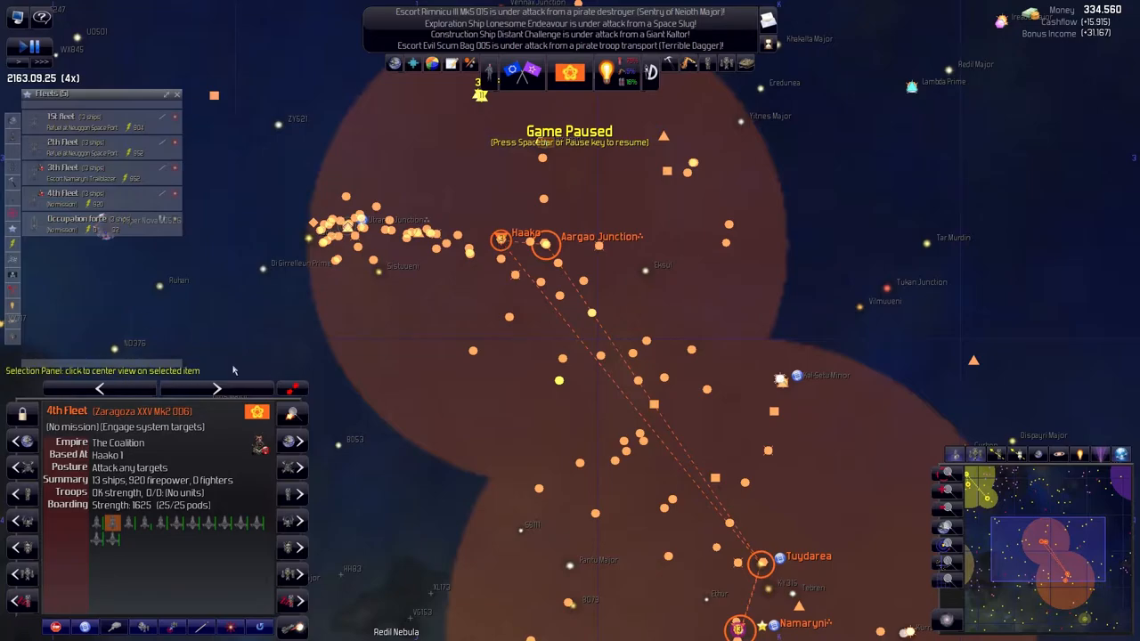
right_click(524, 213)
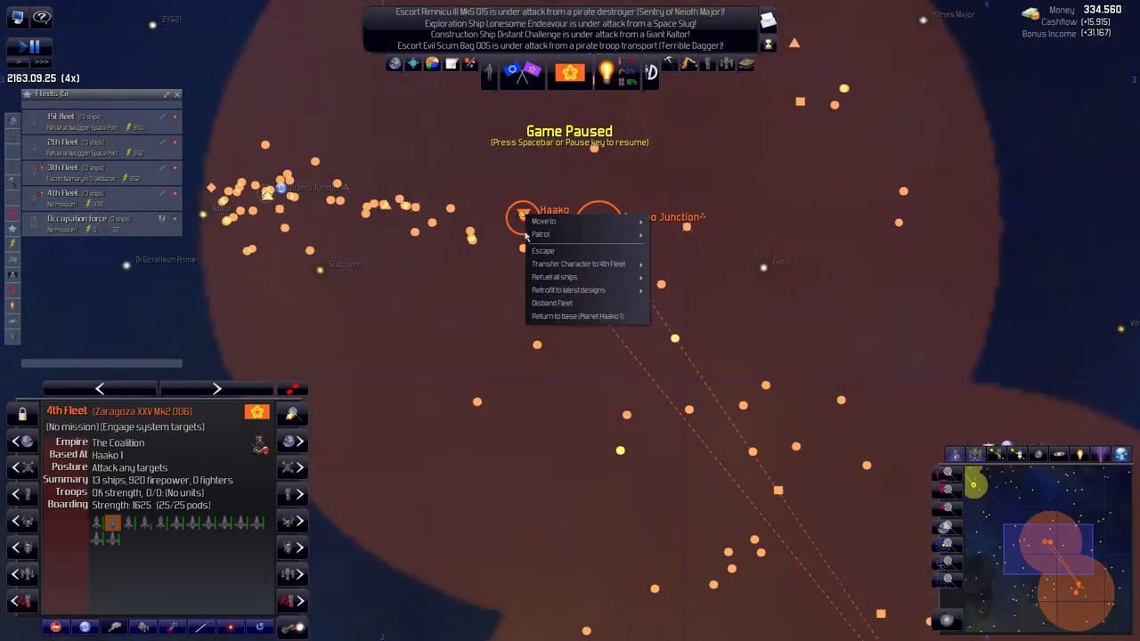
mouse_move(543, 221)
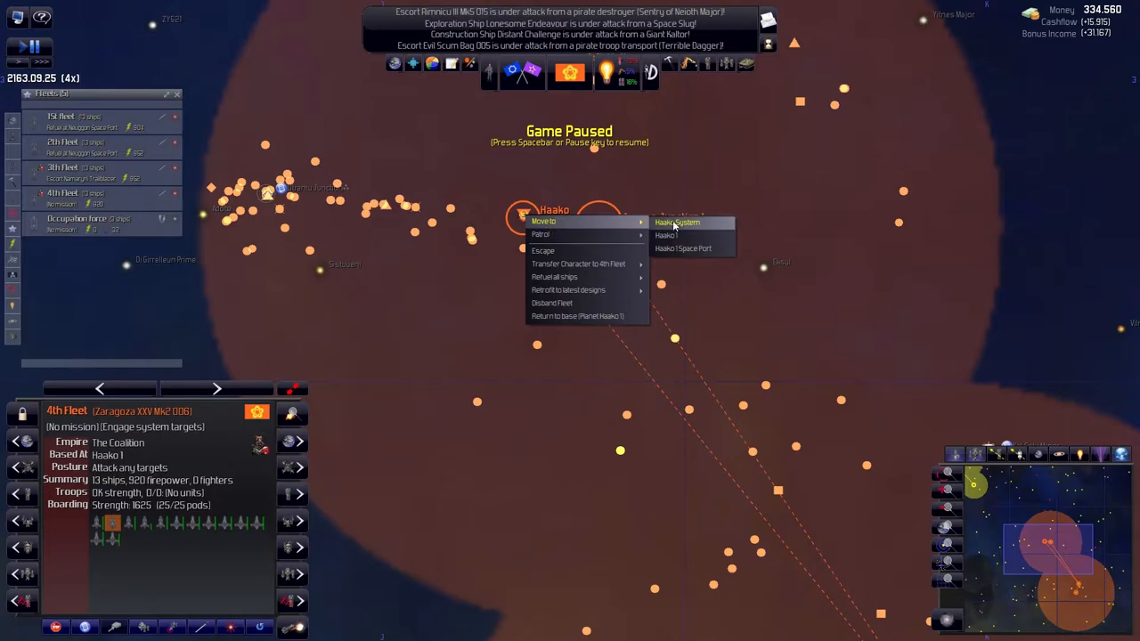
click(677, 222)
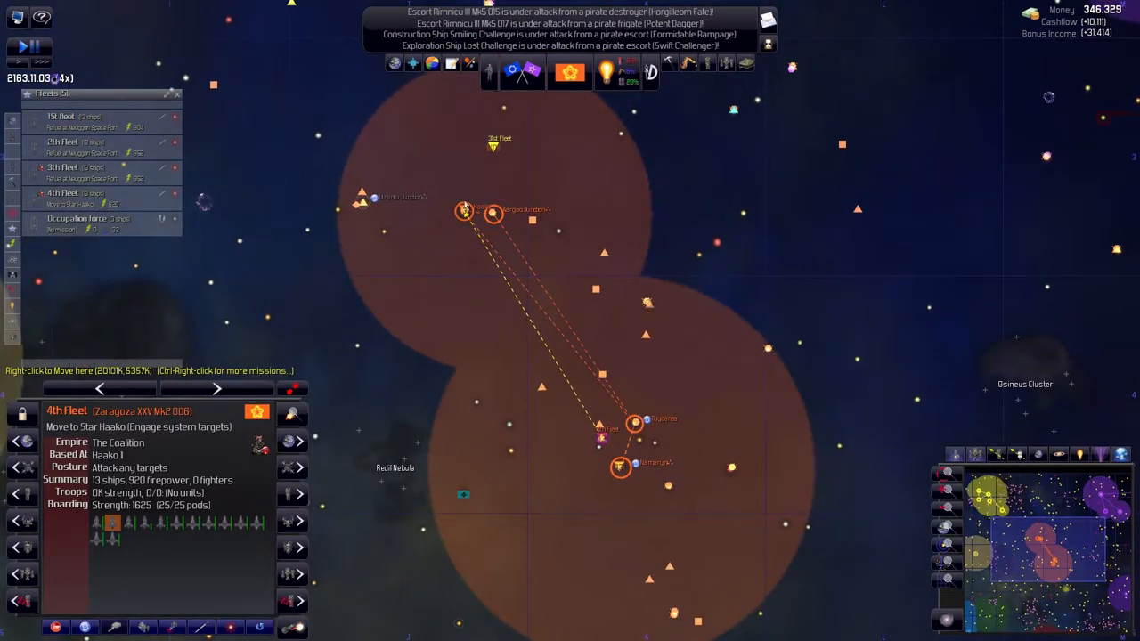
View LargeScale Construction progress in the Energy & Construction research tree
click(601, 71)
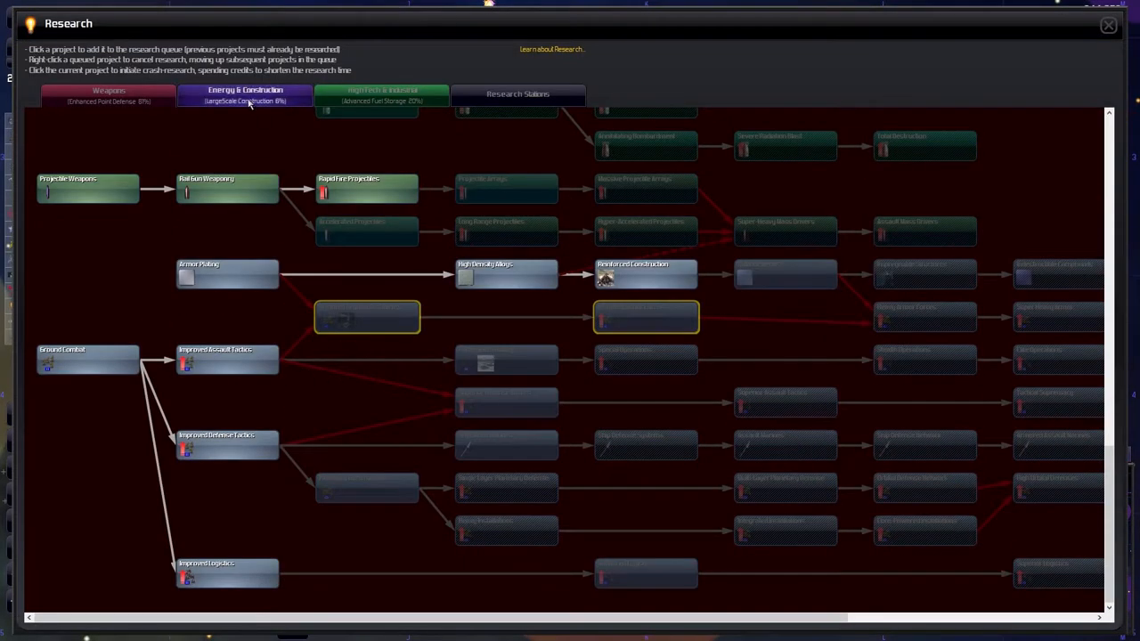
click(245, 94)
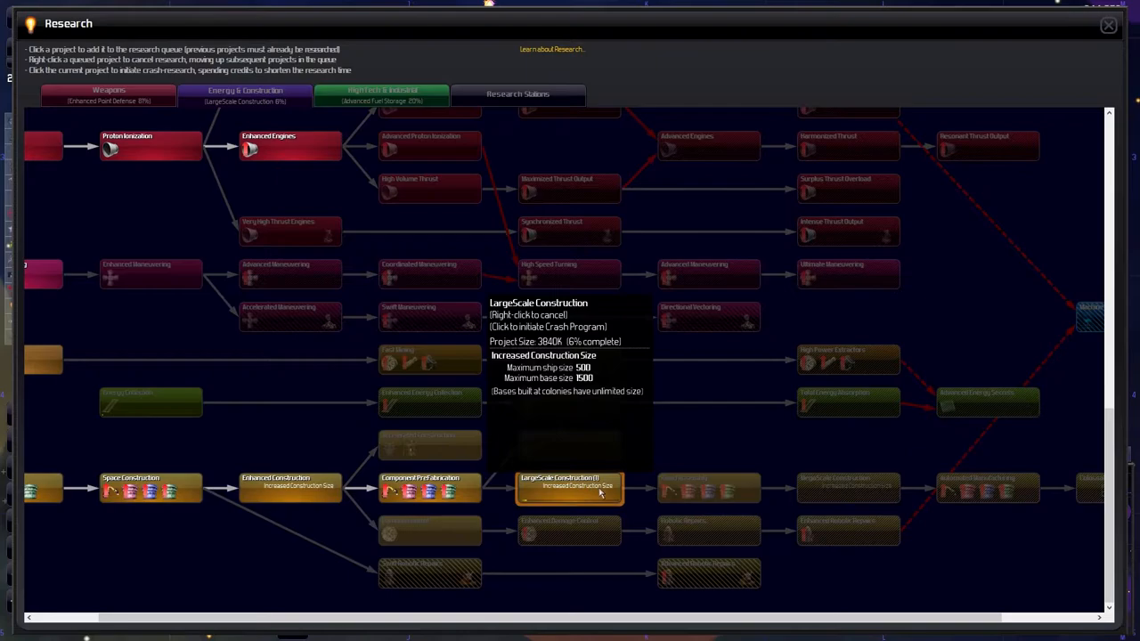
click(569, 487)
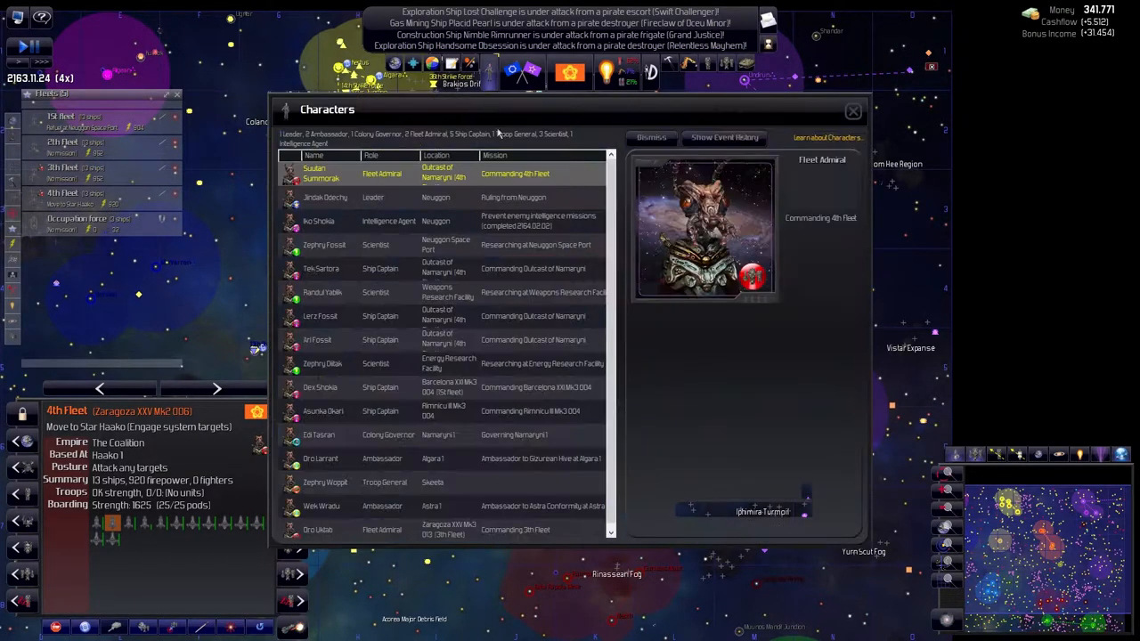
Transfer 4th Fleet's admiral to the 1st fleet and 3rd Fleet's admiral to the 2nd fleet
click(320, 173)
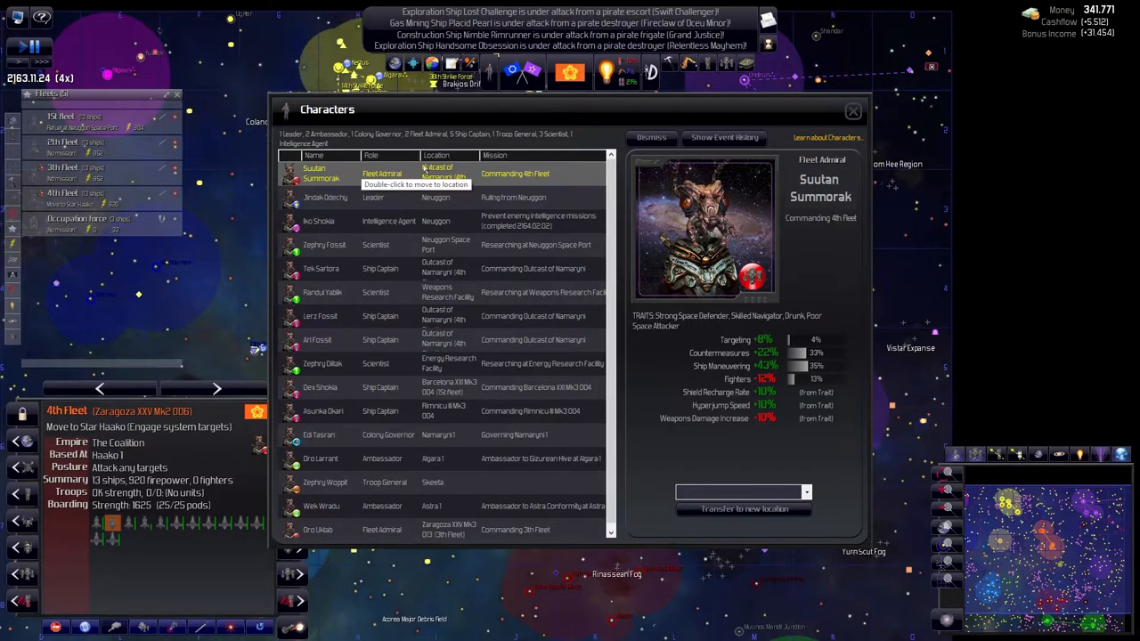
mouse_move(753, 366)
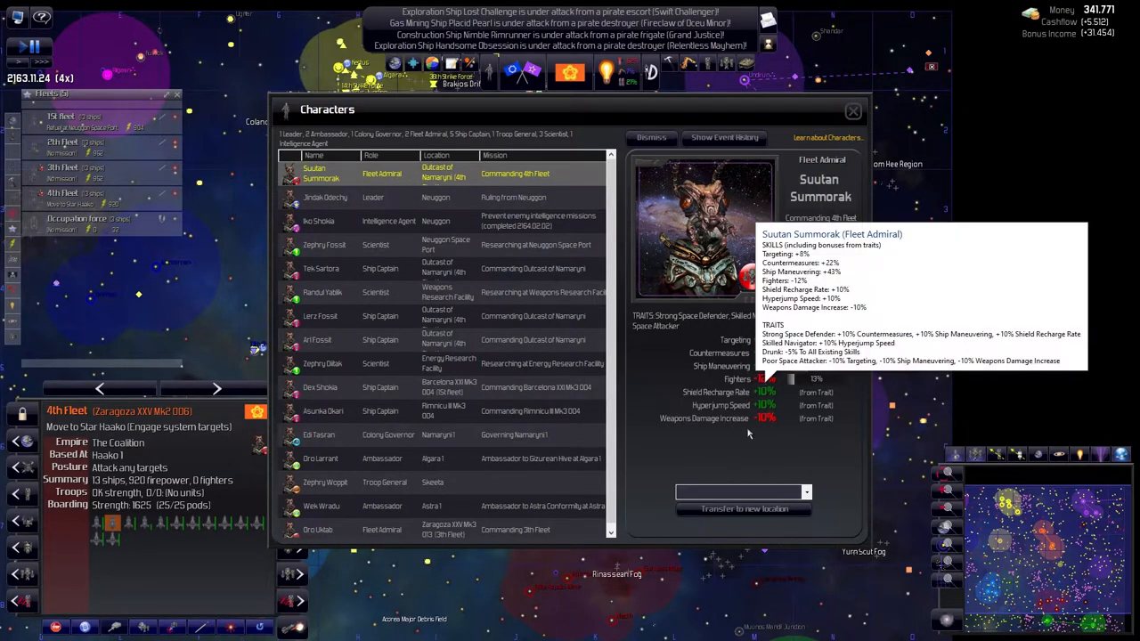
click(805, 492)
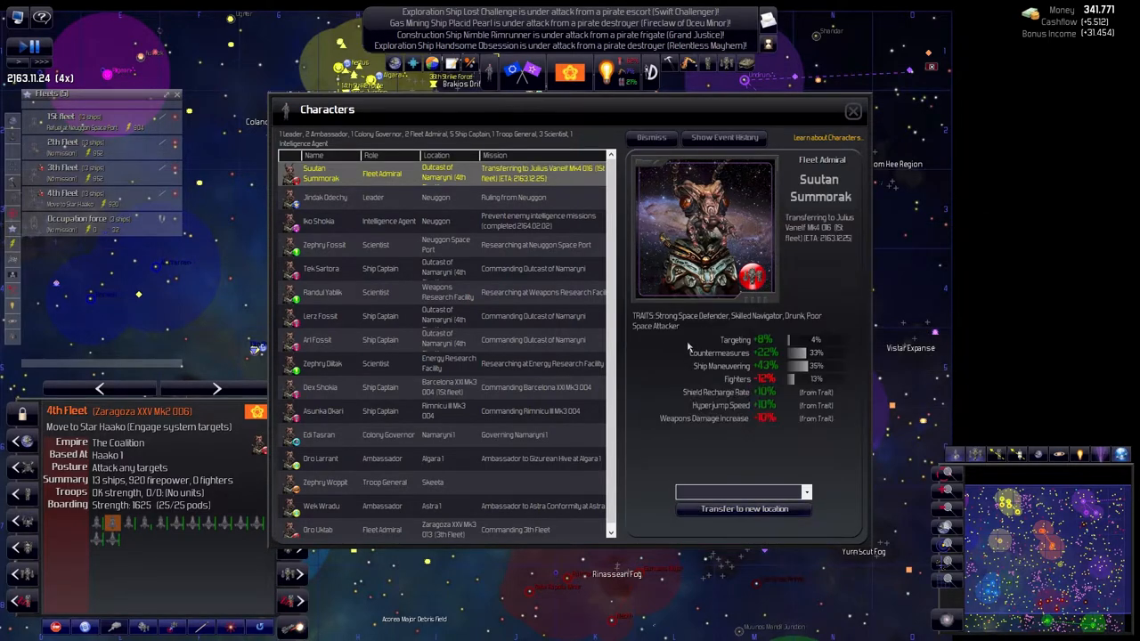
click(372, 155)
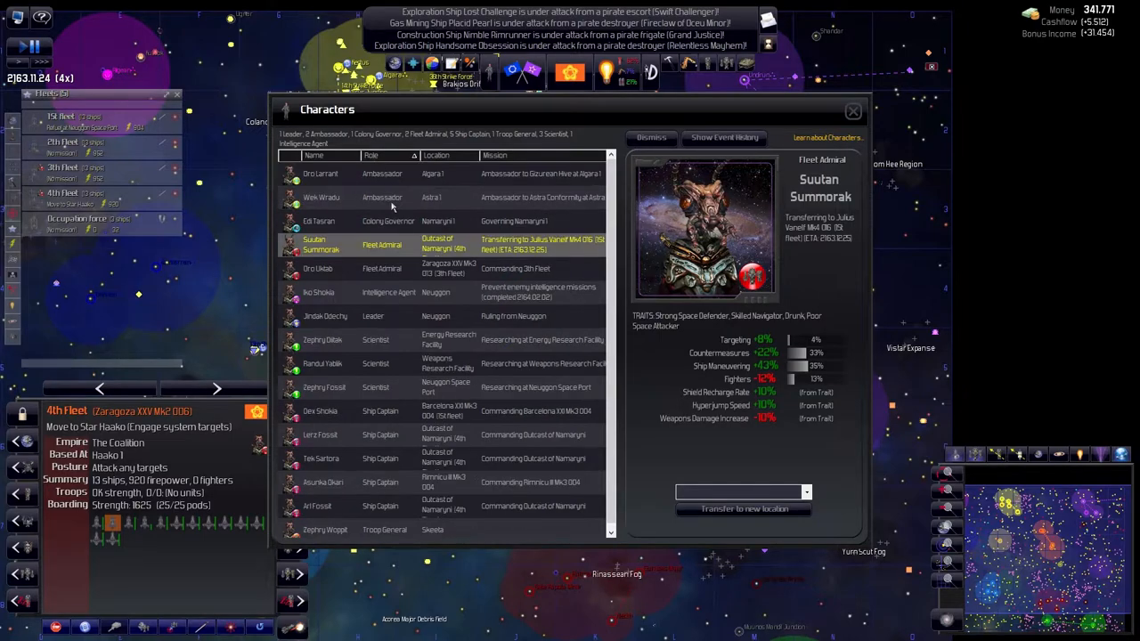
click(318, 268)
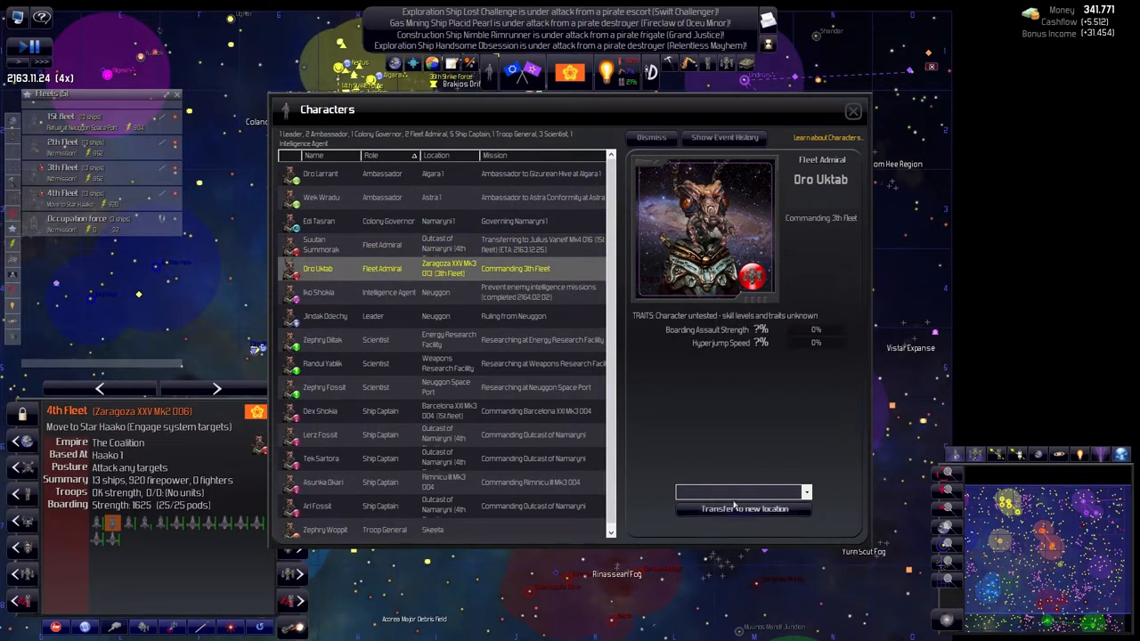
click(742, 491)
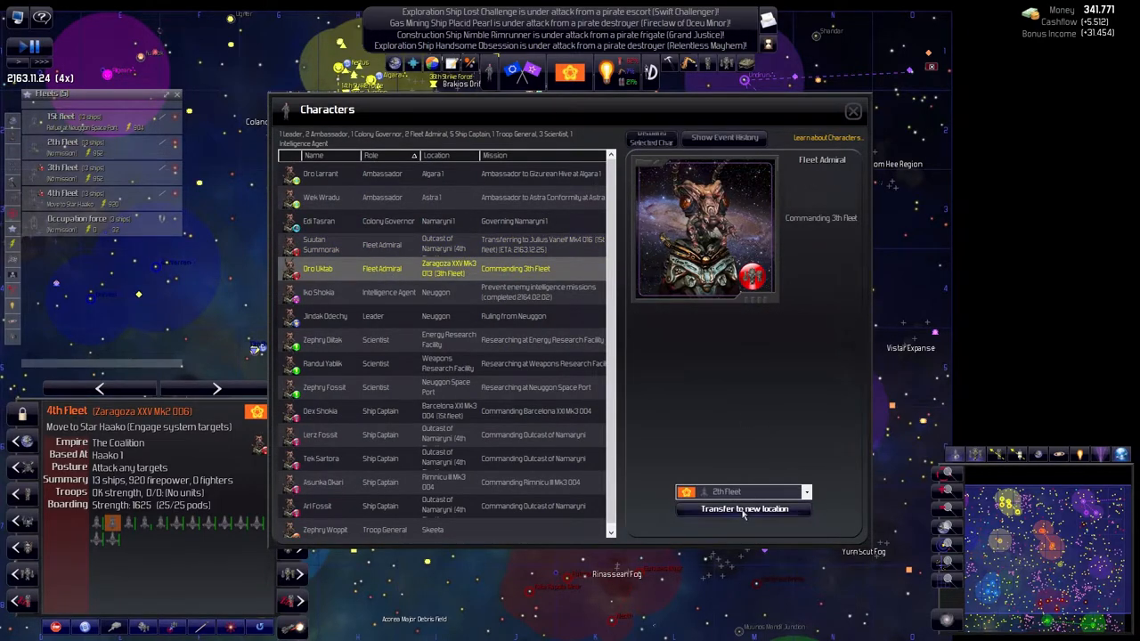
click(743, 508)
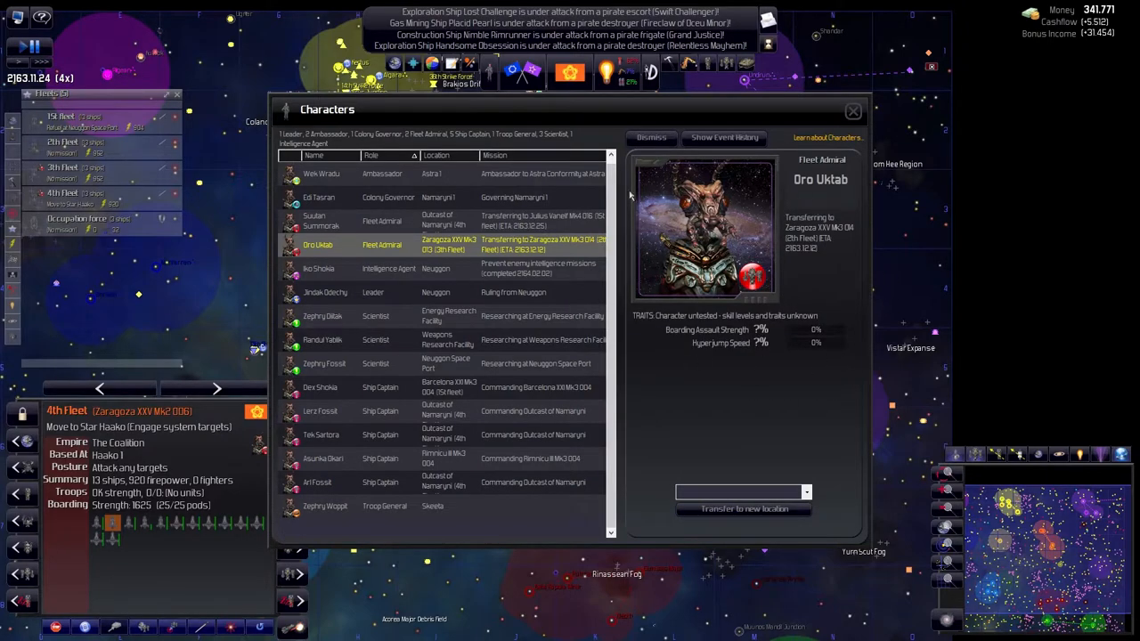
Inspect the agent and ship captains, send troop general Zephry Woppit to the Occupation force, and move to Diplomacy
click(319, 268)
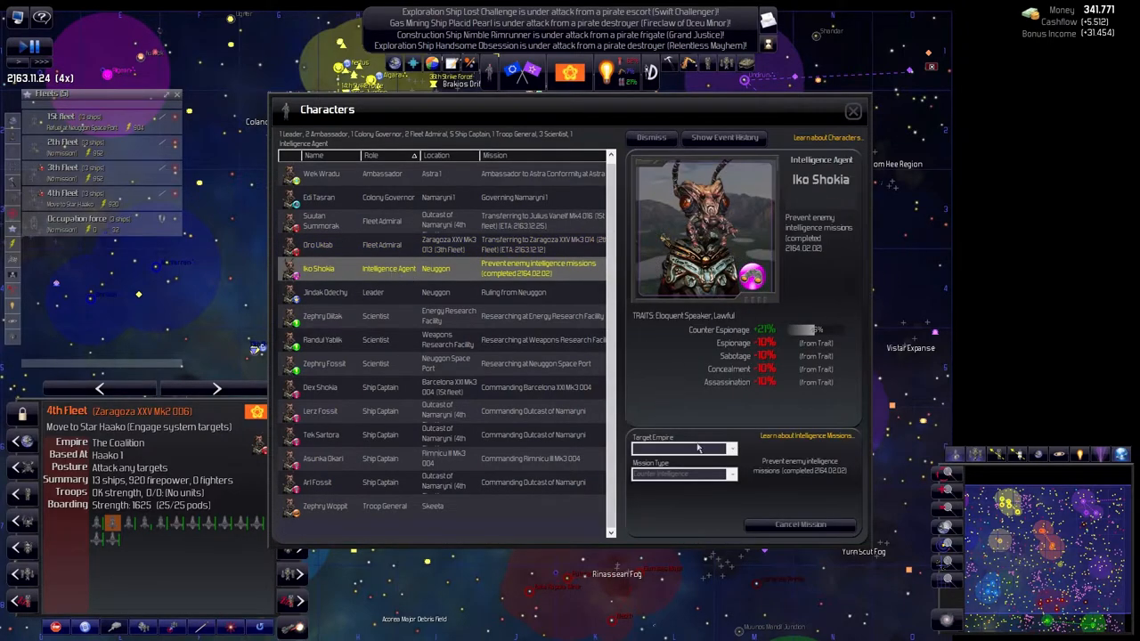
mouse_move(828, 404)
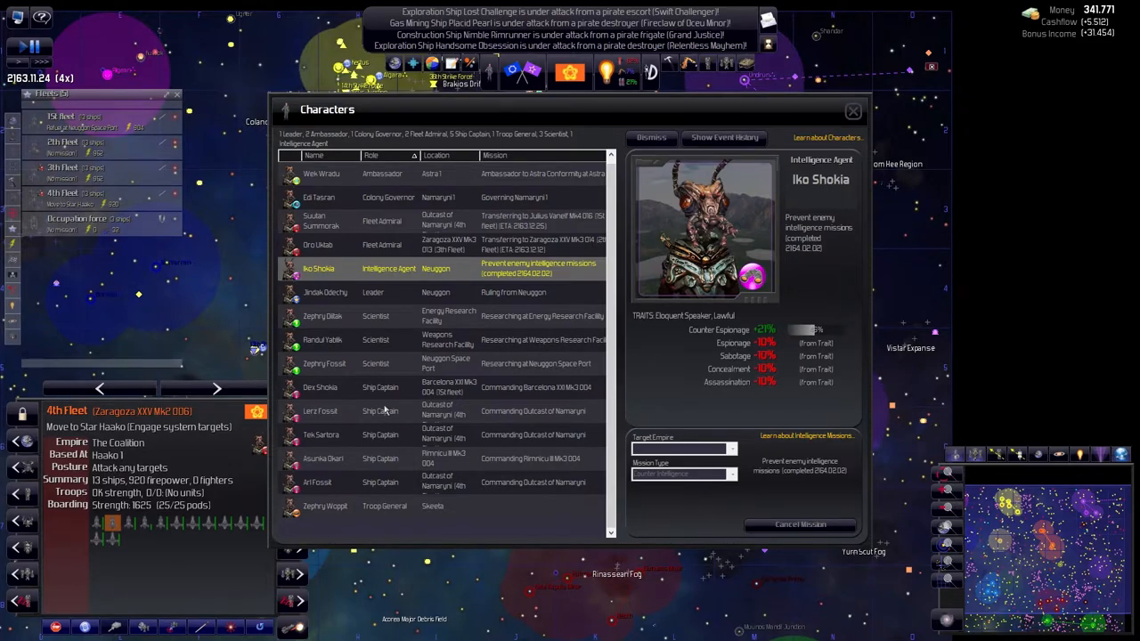
mouse_move(733, 411)
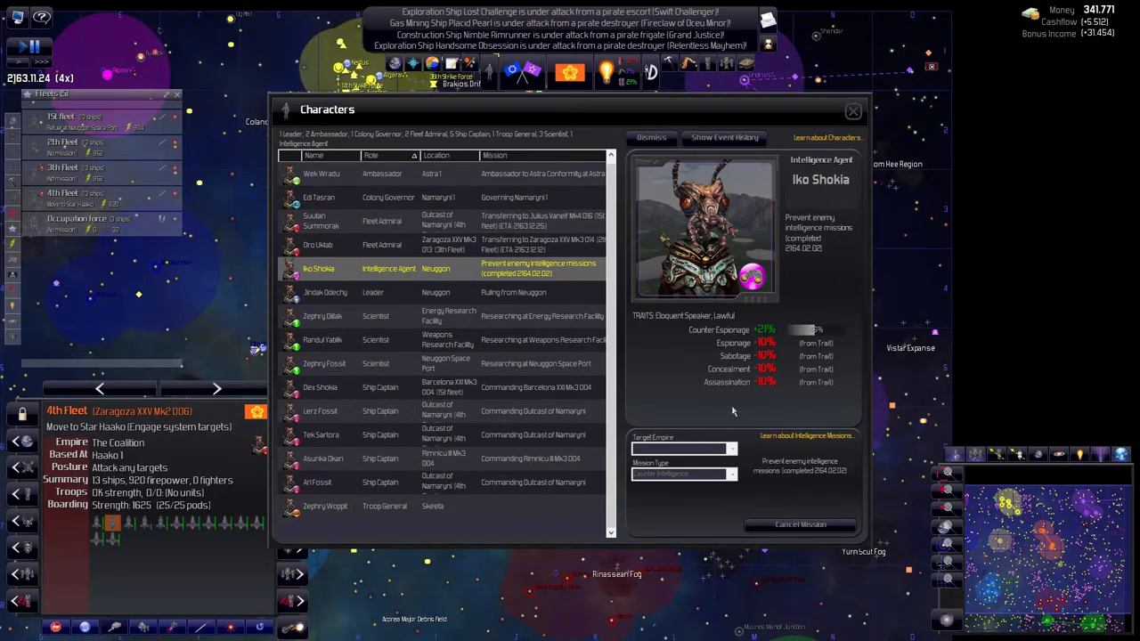
click(321, 386)
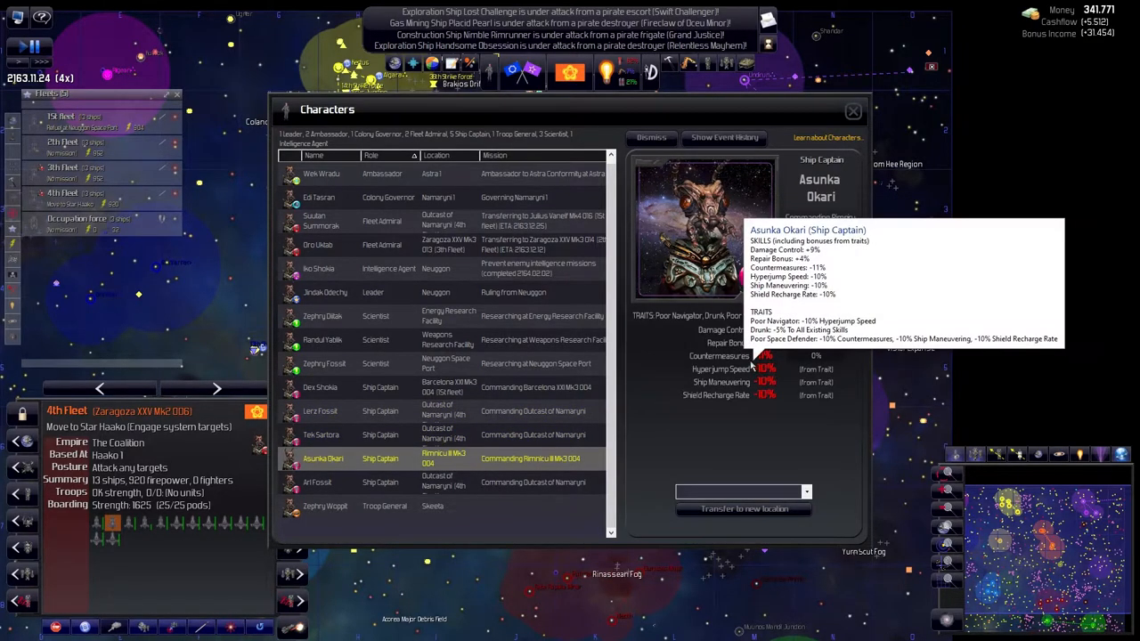
mouse_move(477, 500)
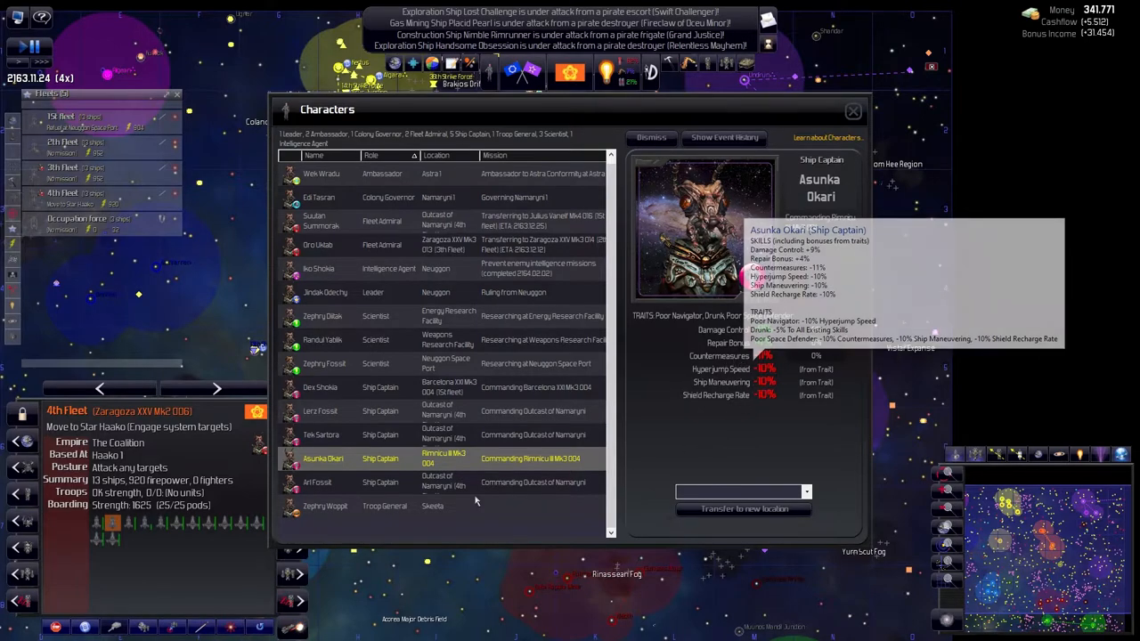
click(317, 482)
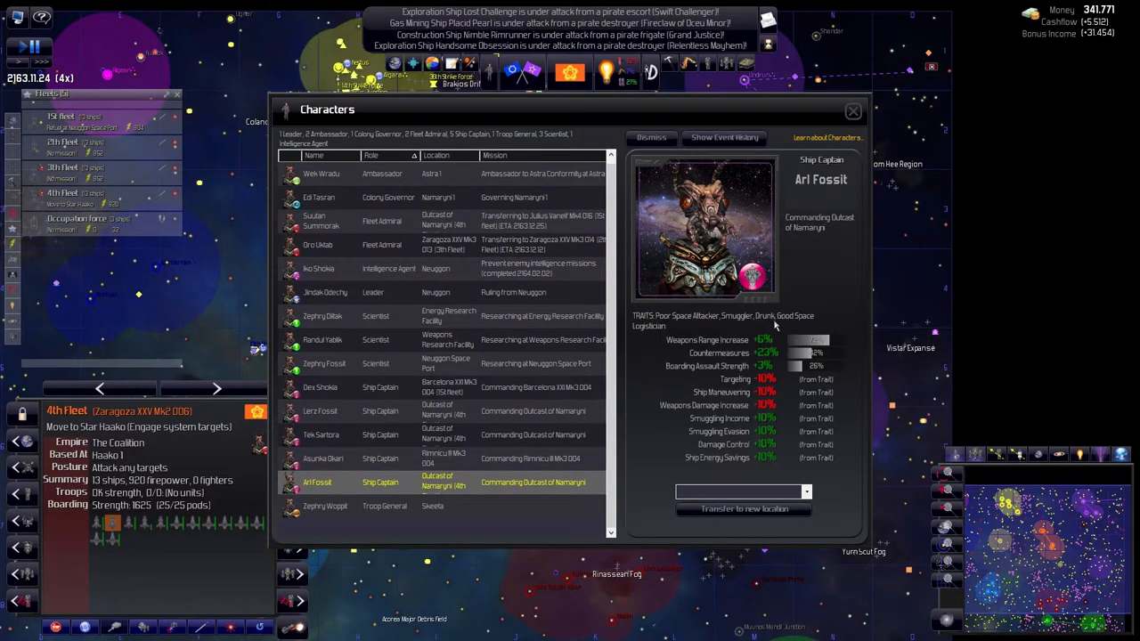
mouse_move(837, 445)
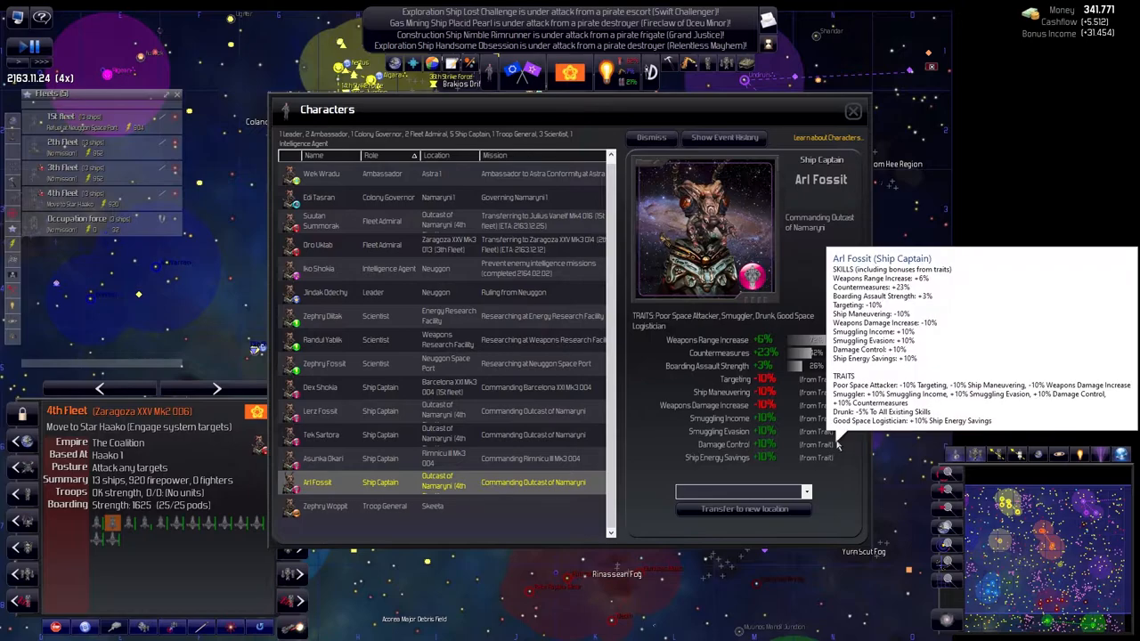
mouse_move(728, 470)
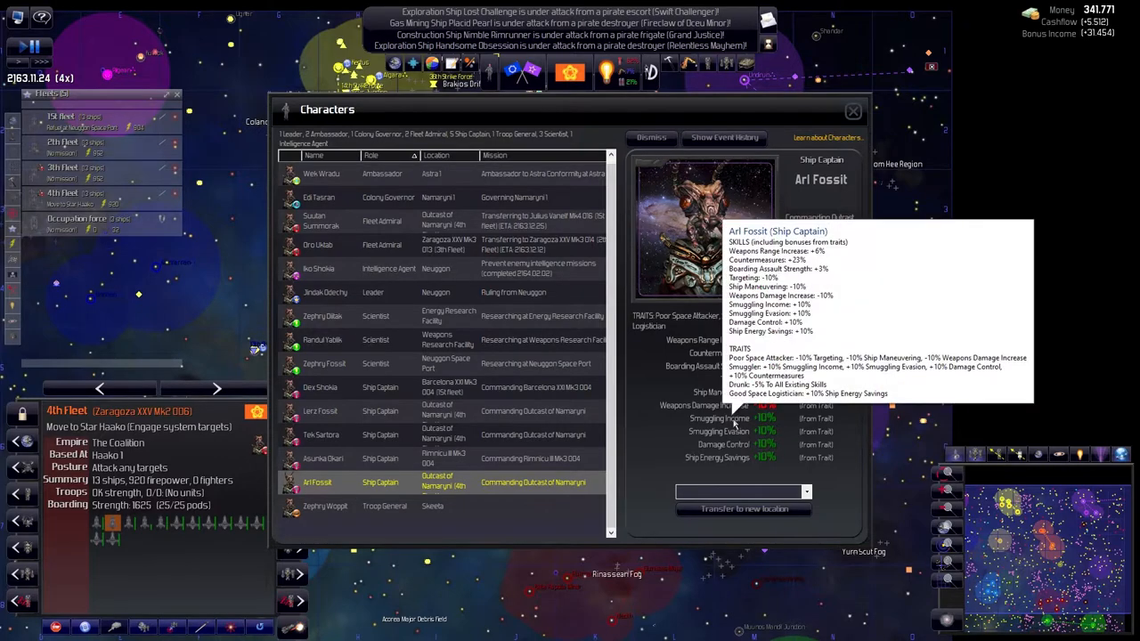
mouse_move(400, 522)
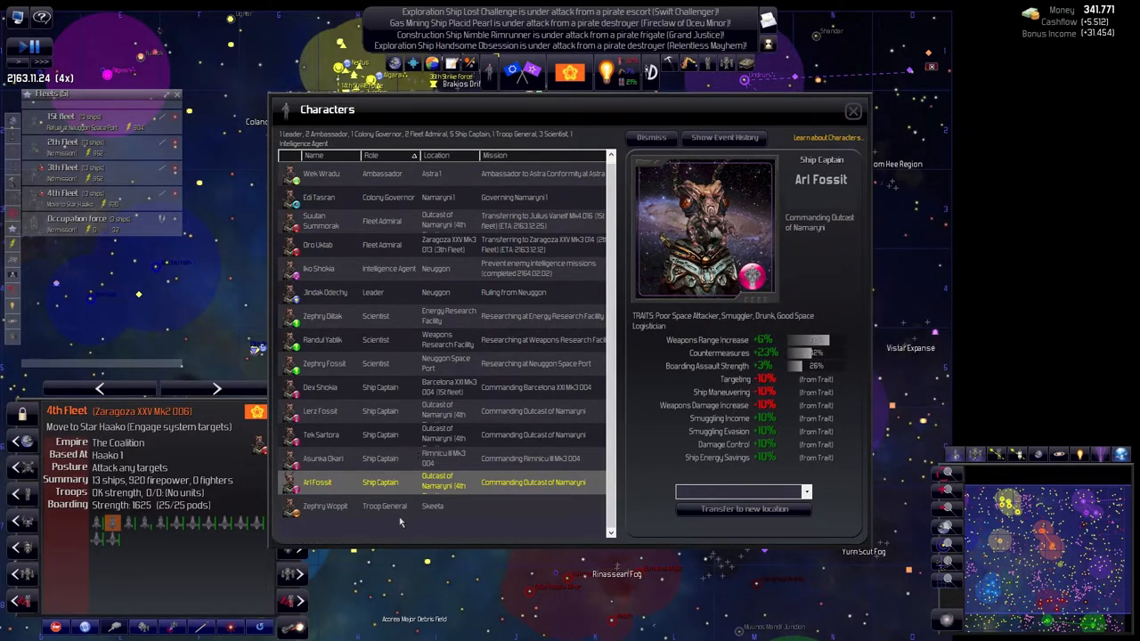
click(326, 506)
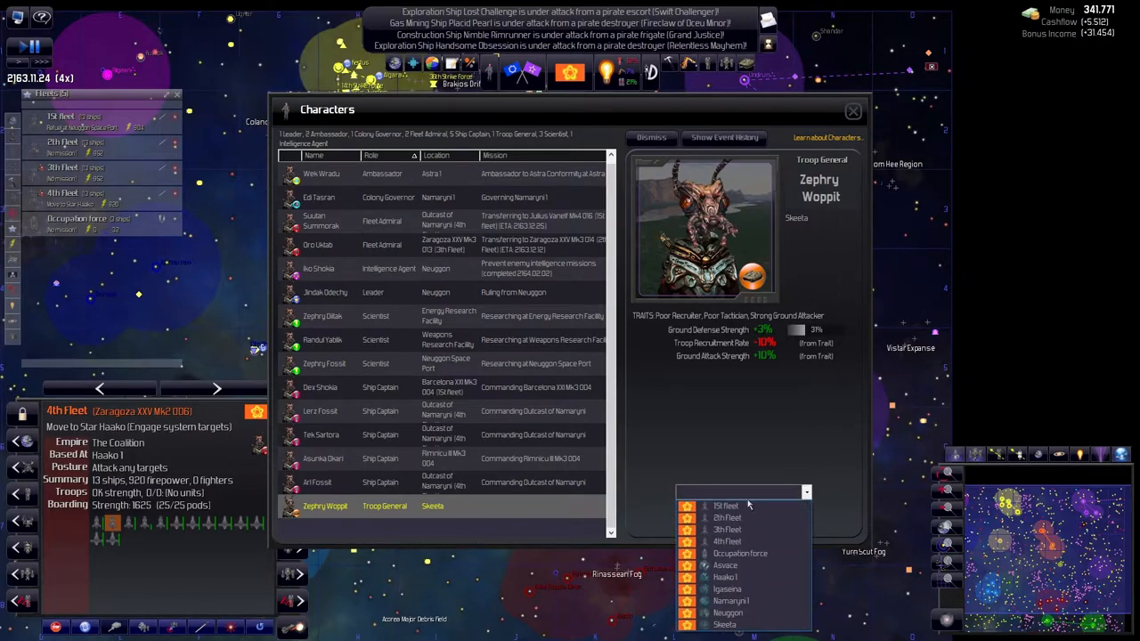
click(740, 553)
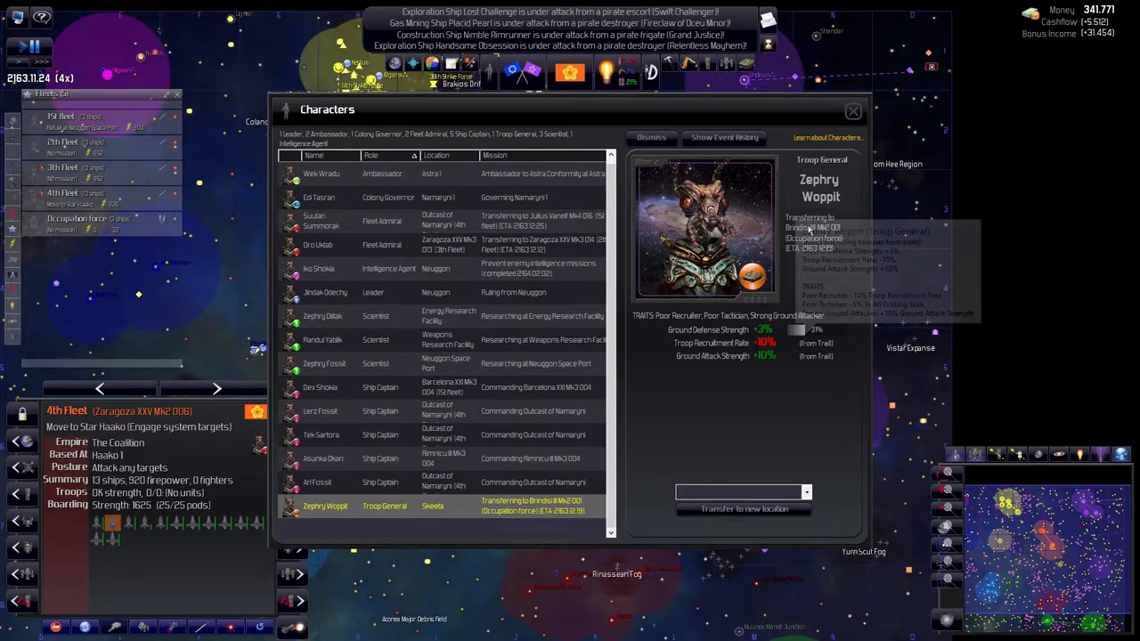
mouse_move(424, 479)
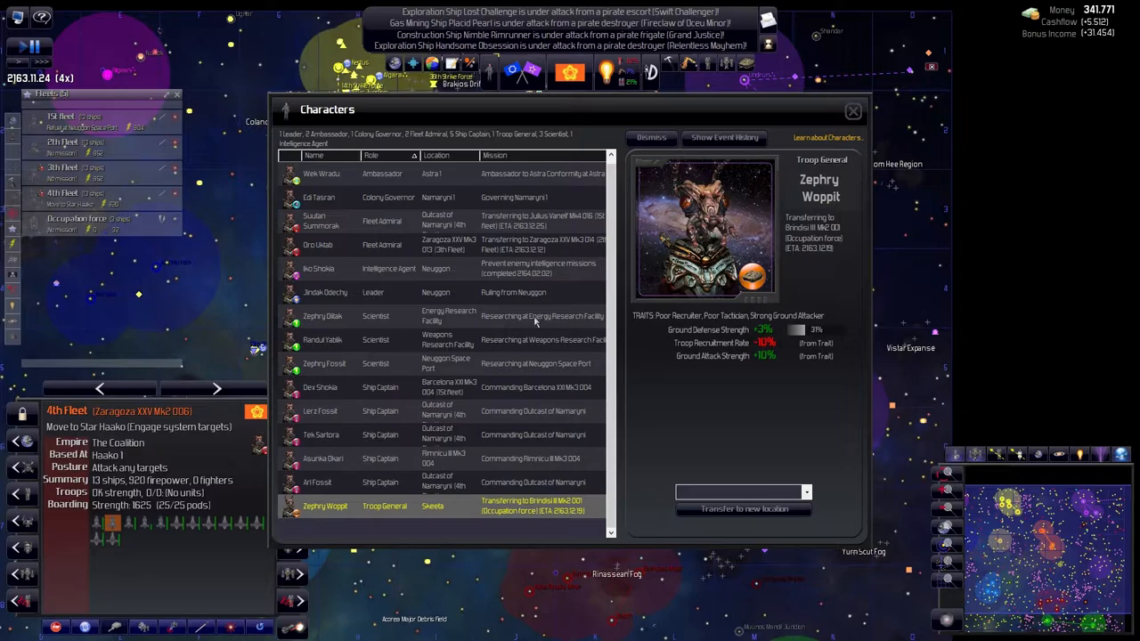
mouse_move(833, 104)
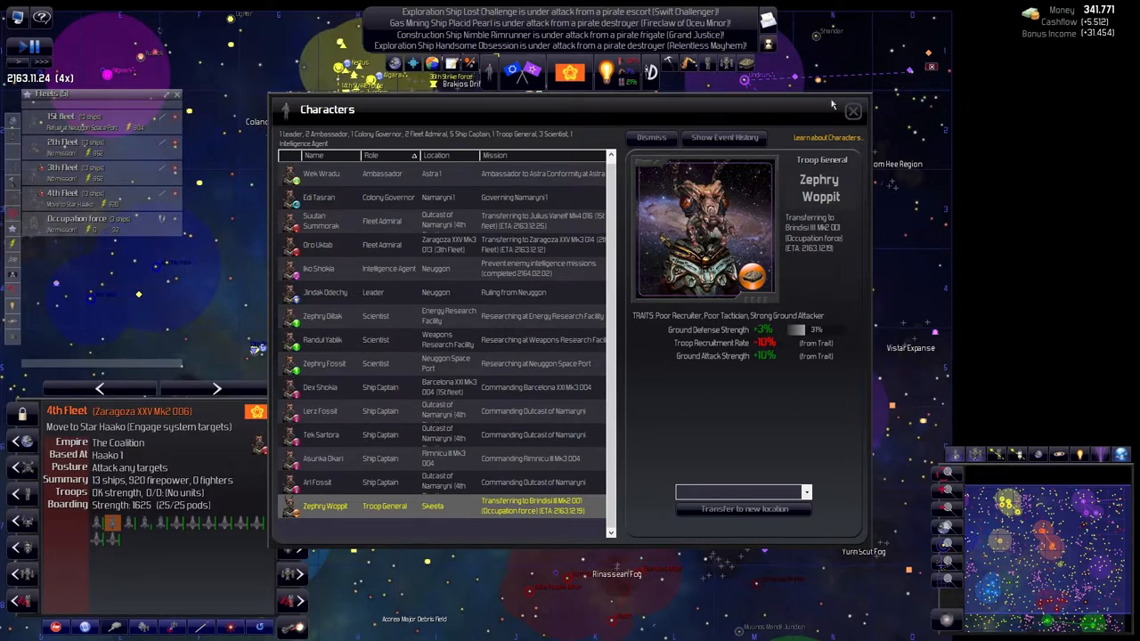
click(851, 110)
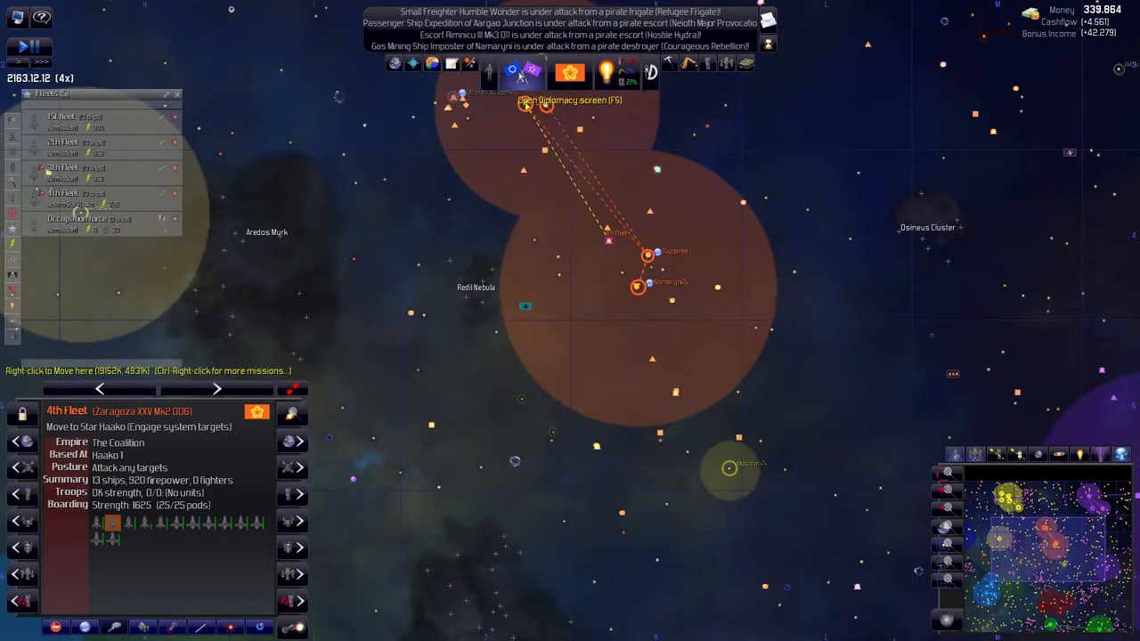
click(513, 70)
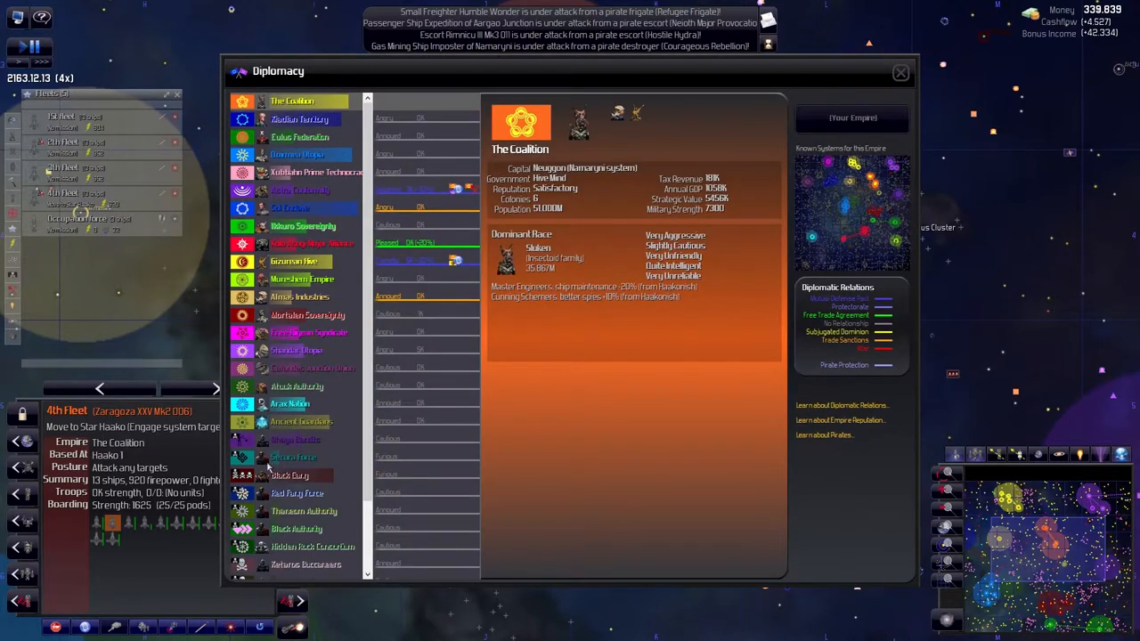
mouse_move(263, 550)
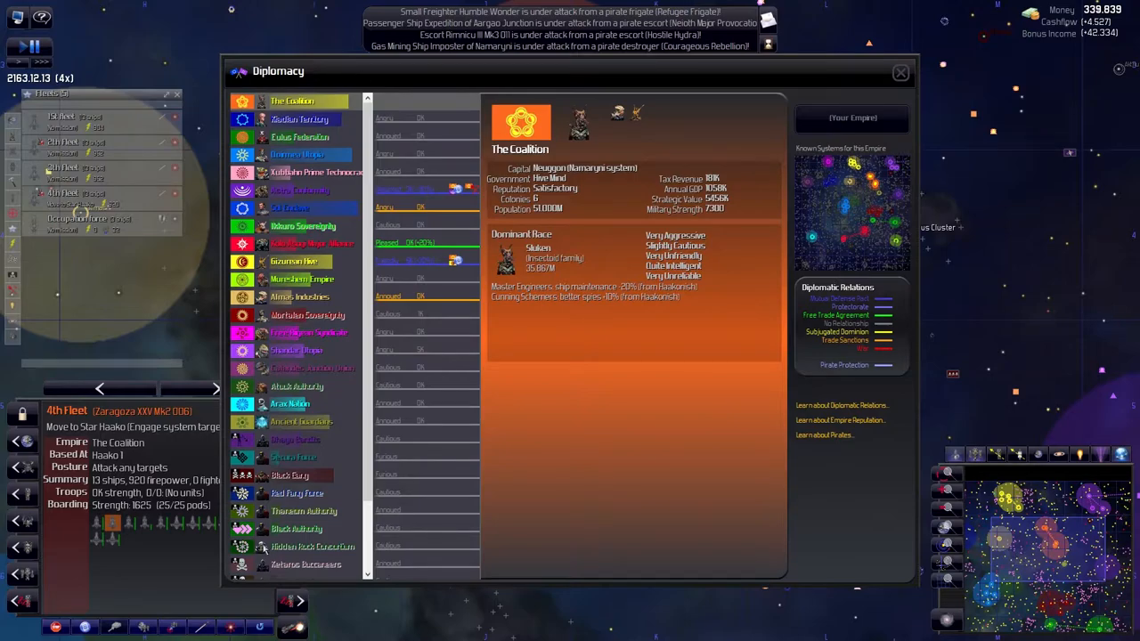
Check relations with Qoirmea Utopia and Kiadian Territory, then view The Coalition's empire summary
click(299, 154)
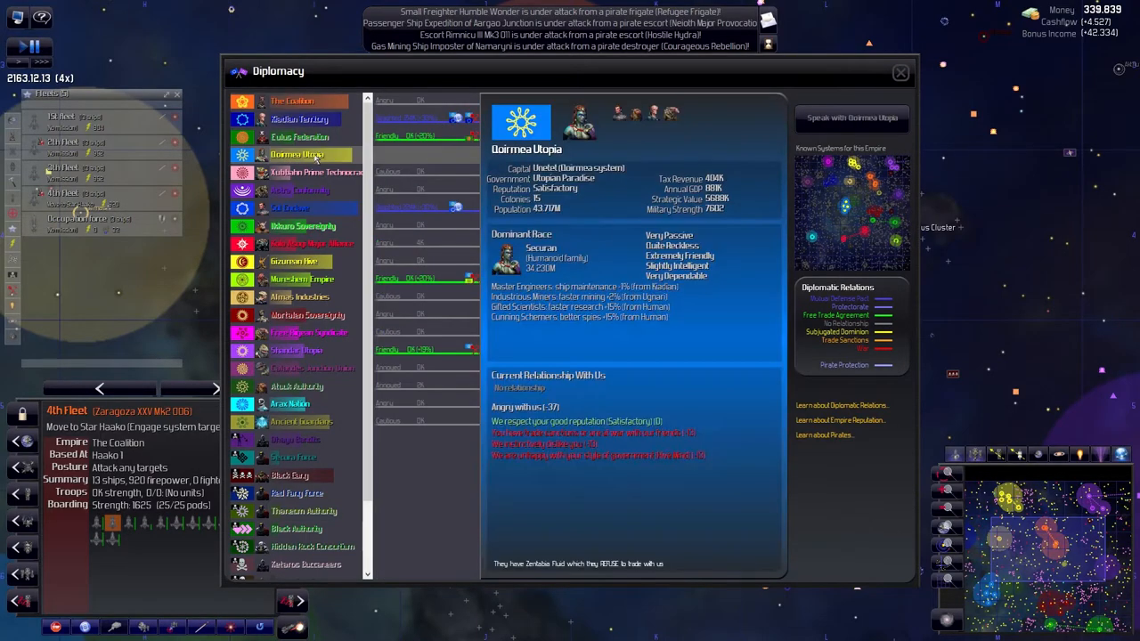
click(300, 119)
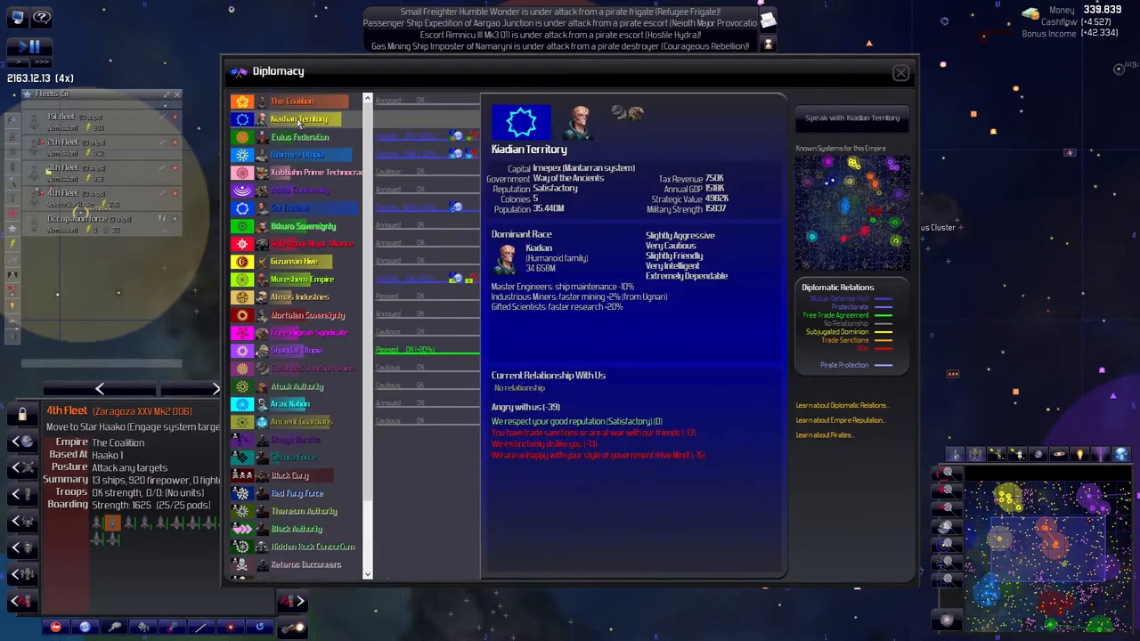
click(300, 136)
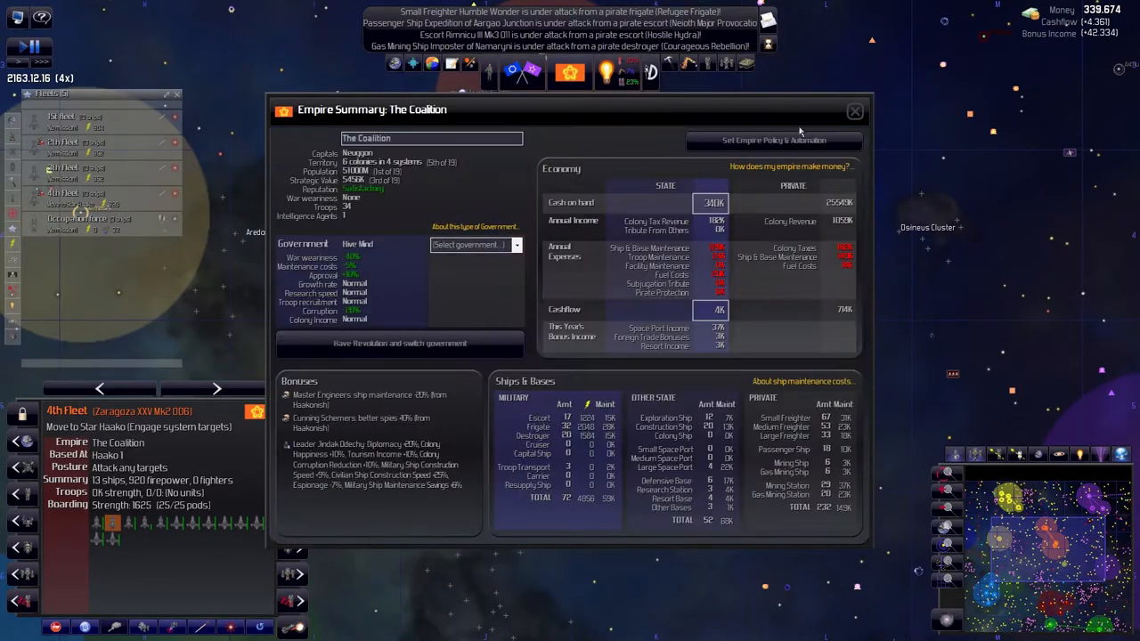
Review the Empire Comparison victory standings, then list the empire's six colonies
click(854, 110)
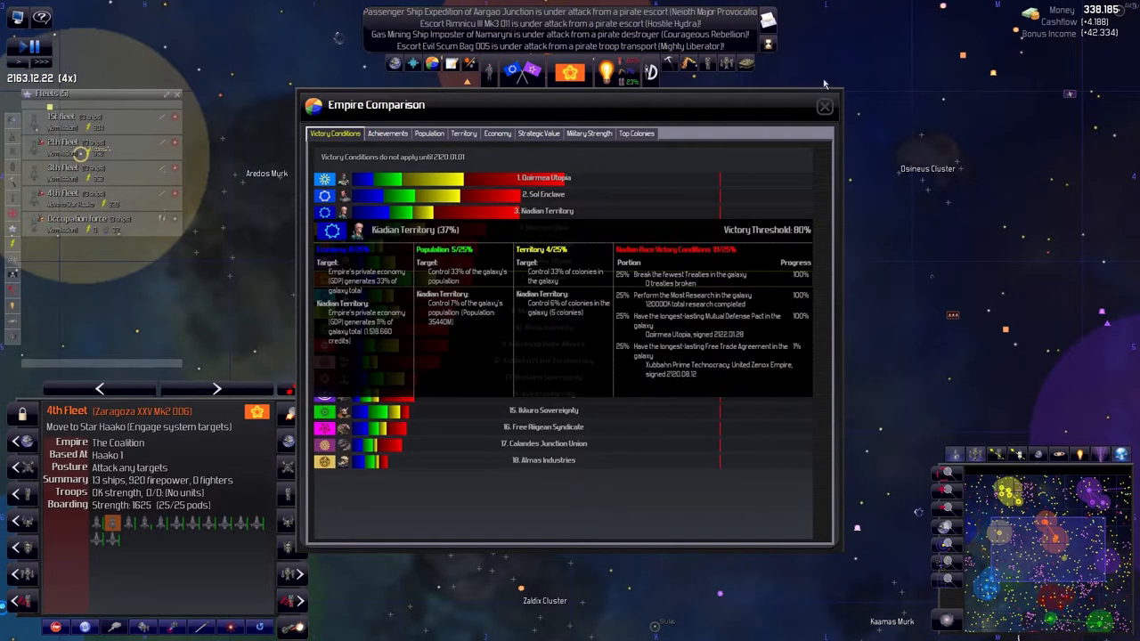
click(823, 106)
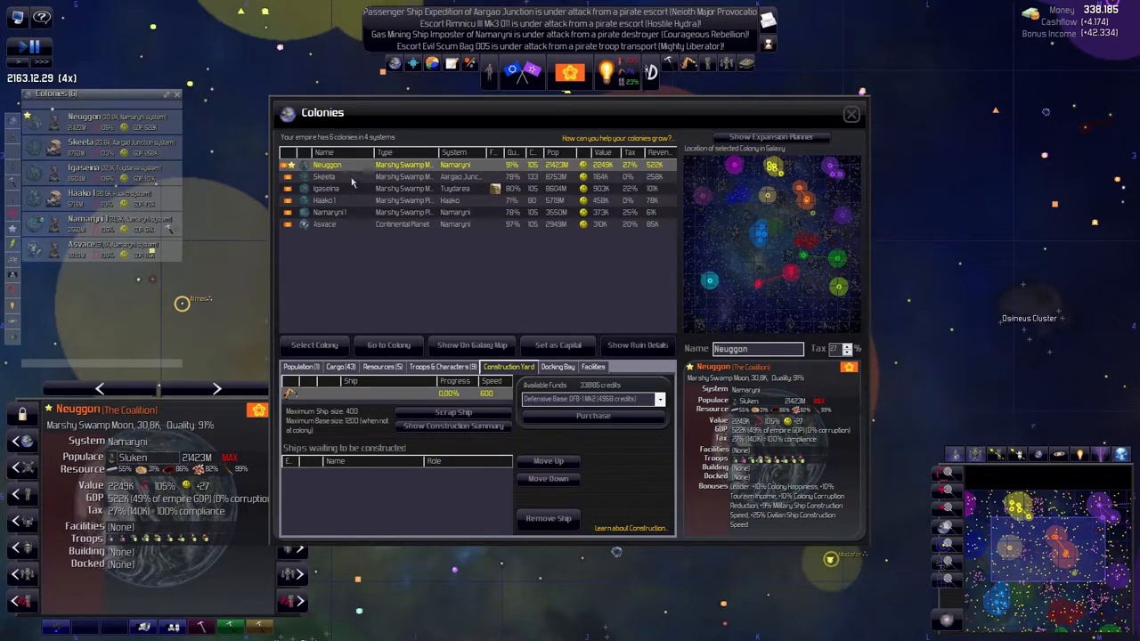
Review Asvace's population, keeping the same-family race on Assimilate and other races on Enslave
click(325, 201)
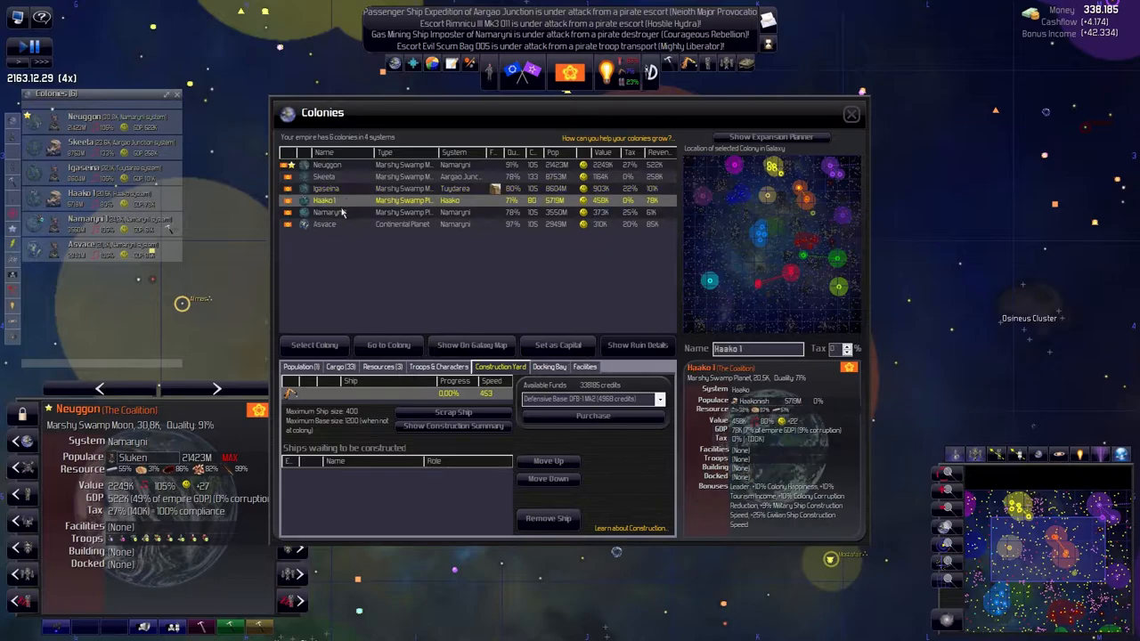
click(325, 223)
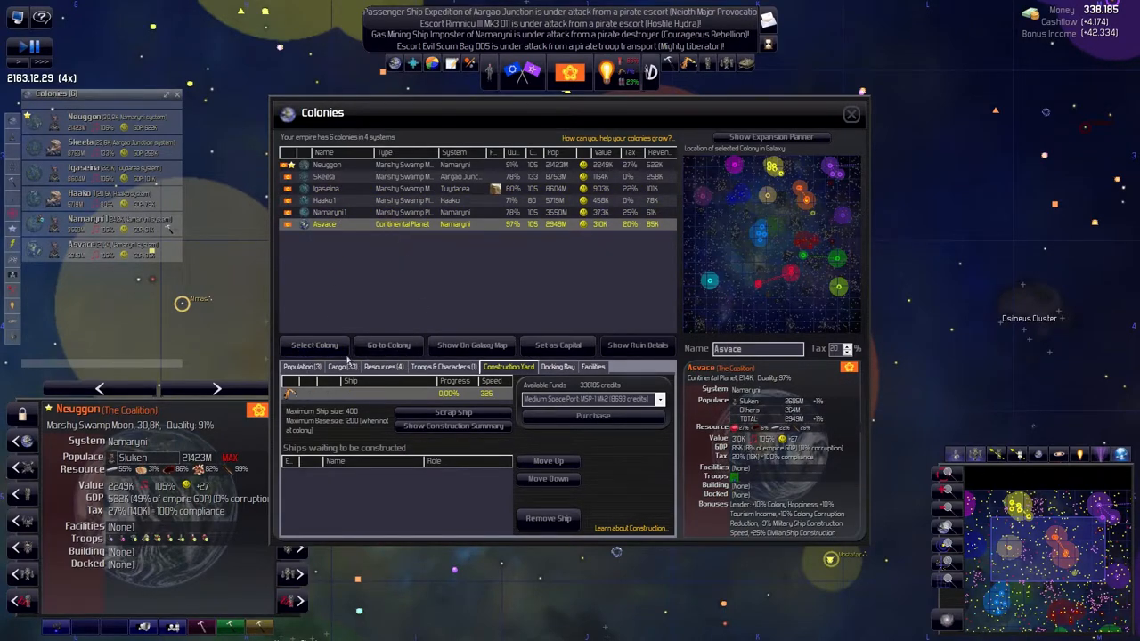
click(302, 367)
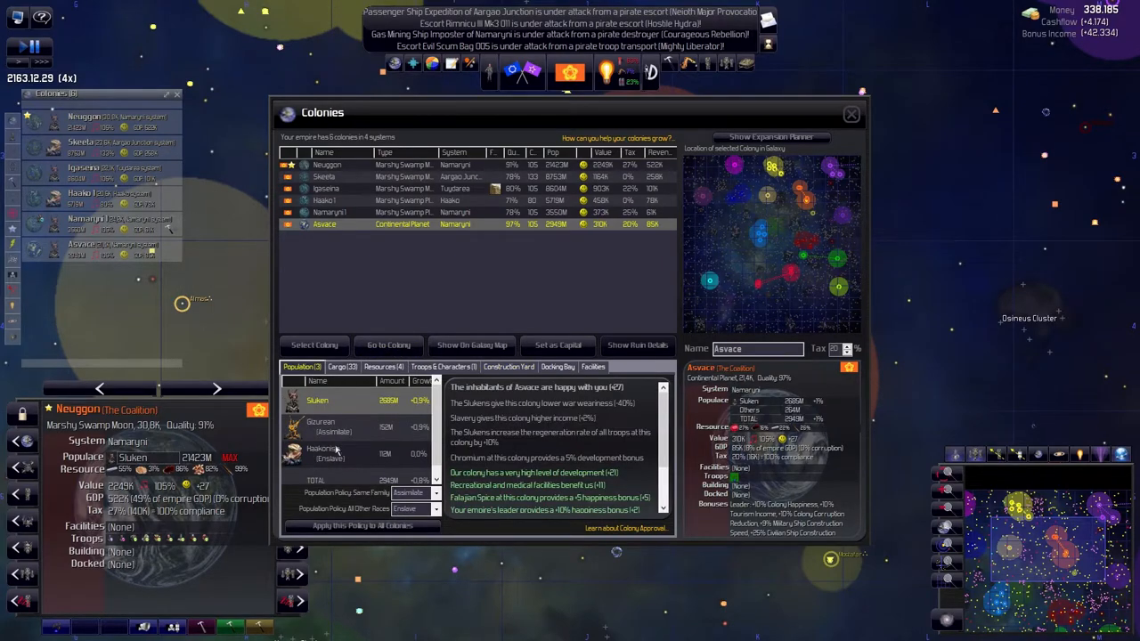
mouse_move(438, 463)
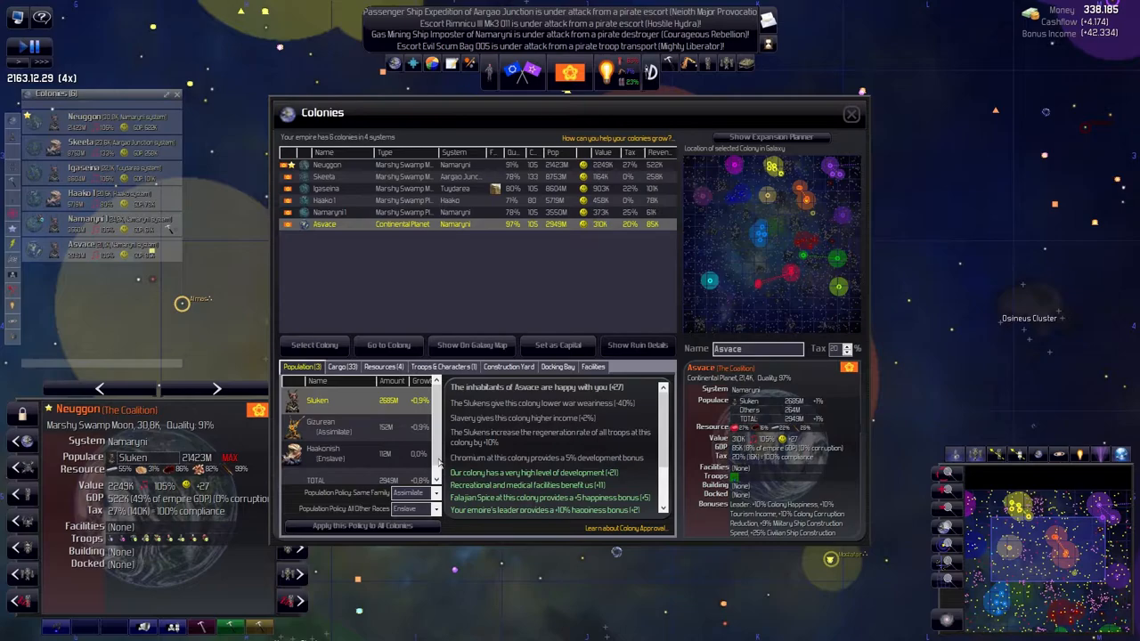
click(415, 494)
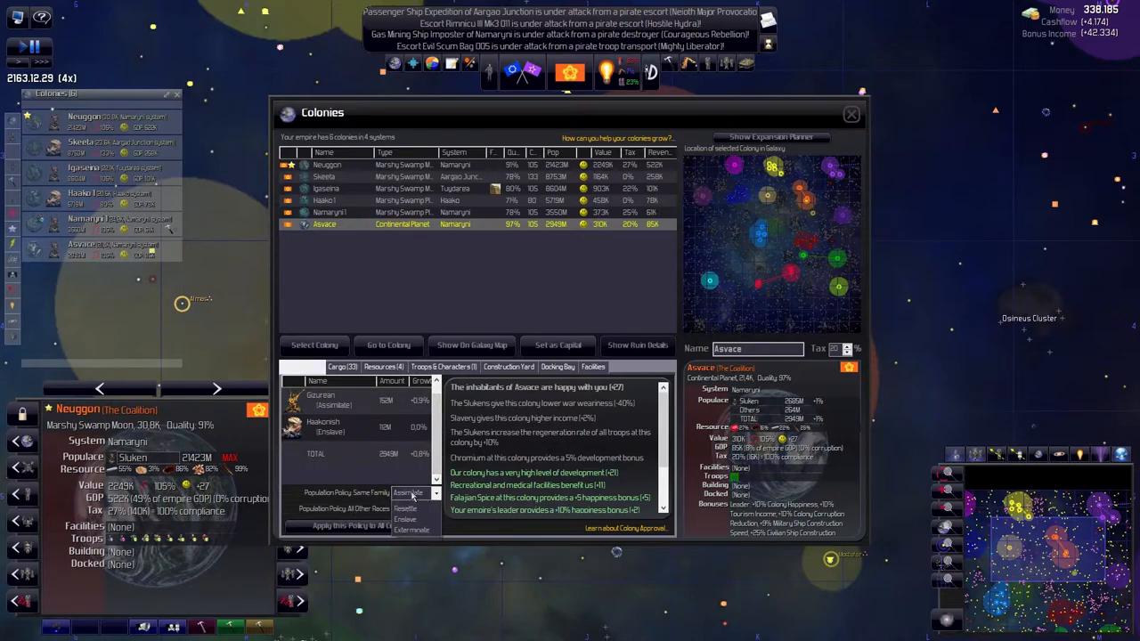
click(437, 508)
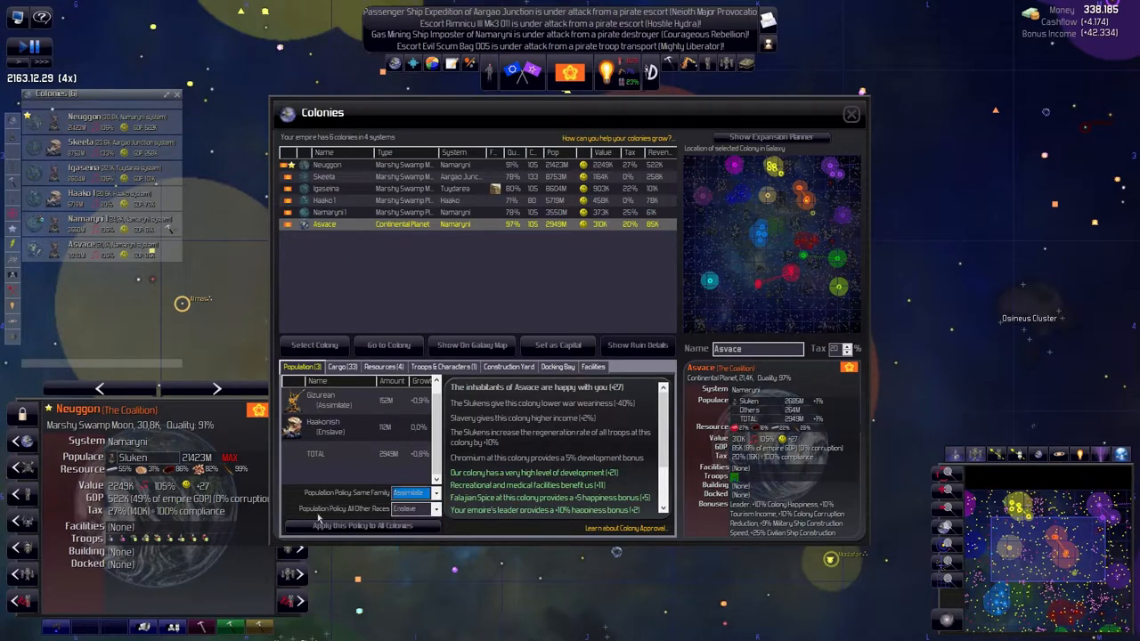
click(415, 509)
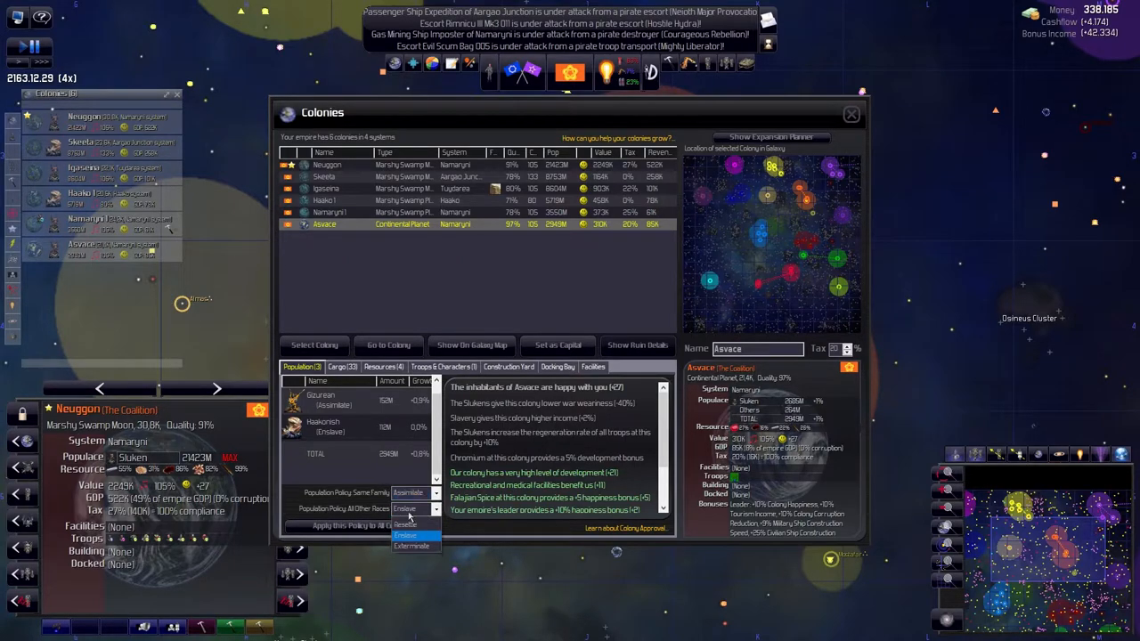
click(414, 509)
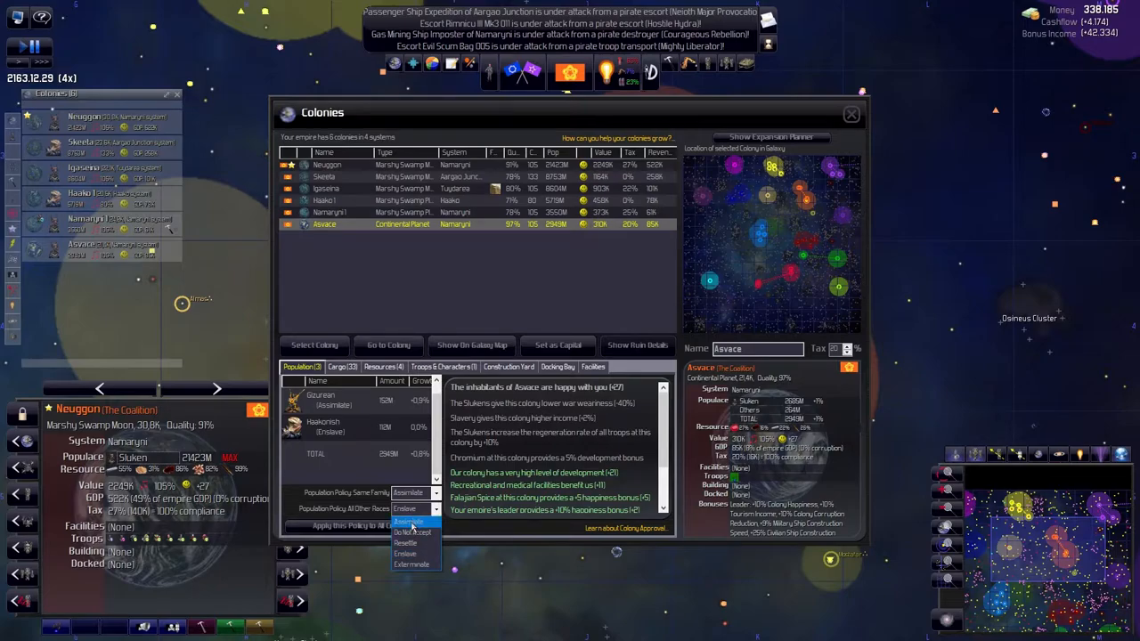
click(410, 543)
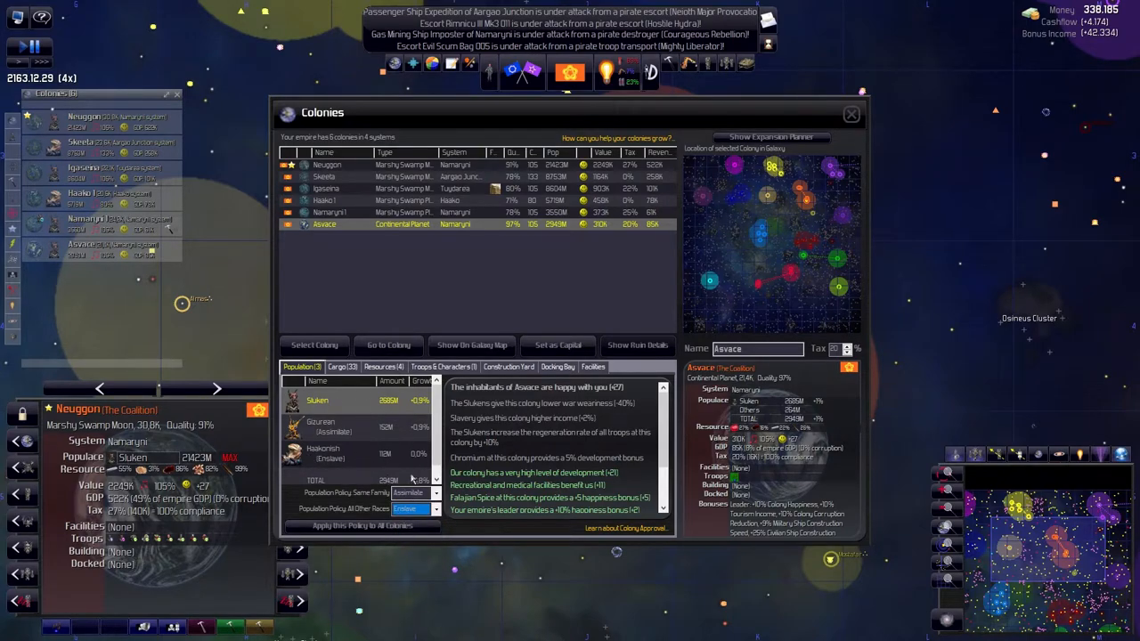
mouse_move(352, 445)
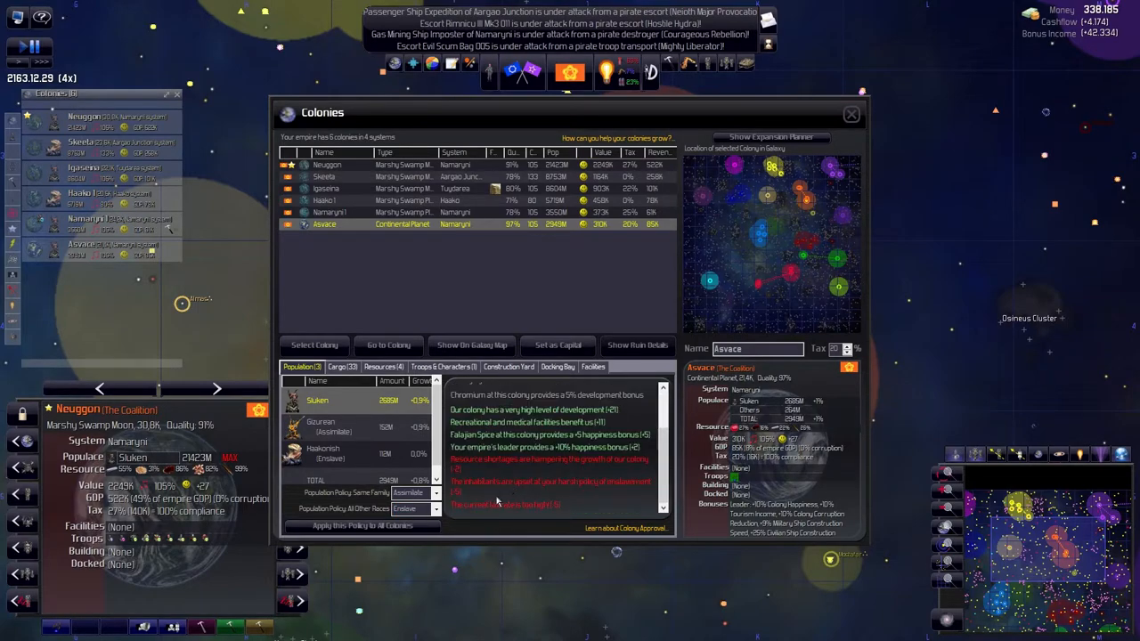
Check the Gizurean details and the Sluken populations at Haako 1 and Igaseina, then close the colonies overview
click(408, 509)
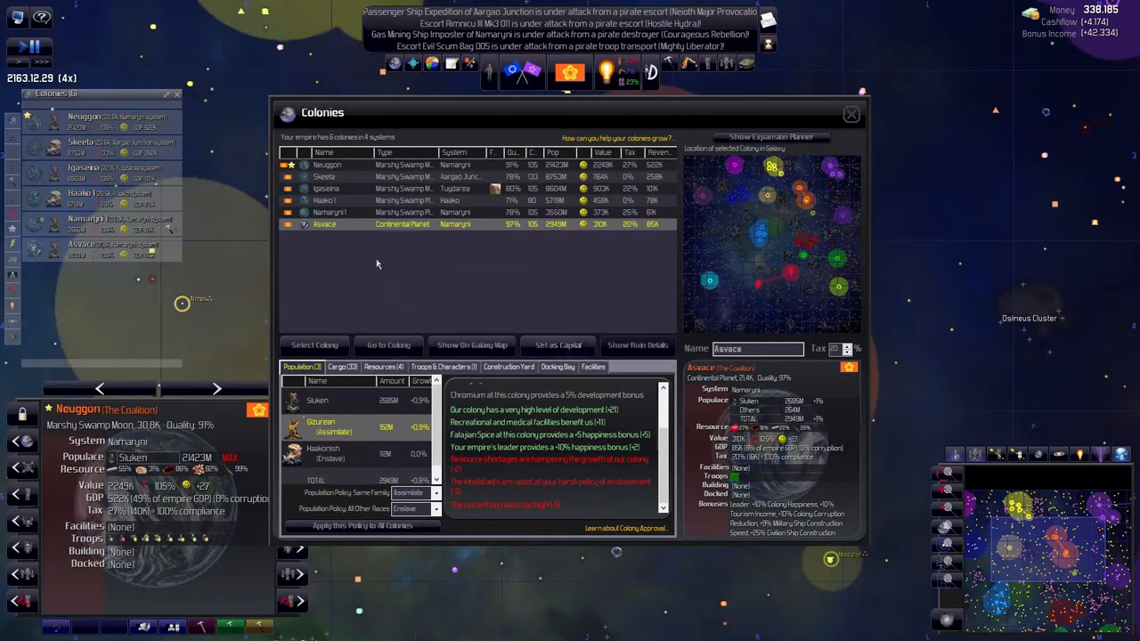
click(326, 200)
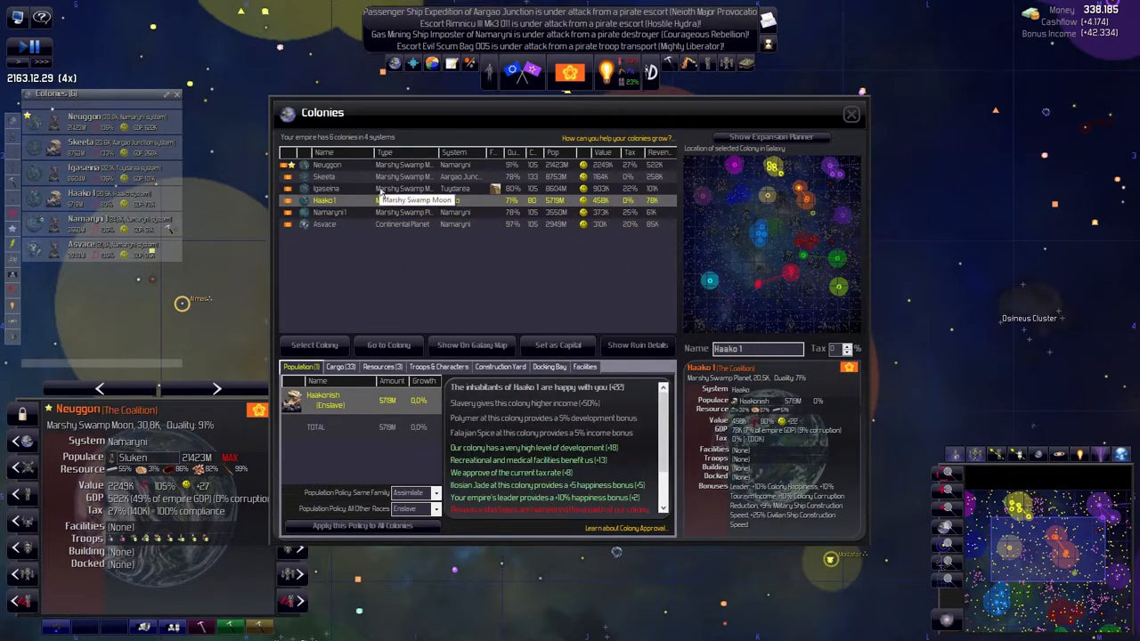
mouse_move(353, 214)
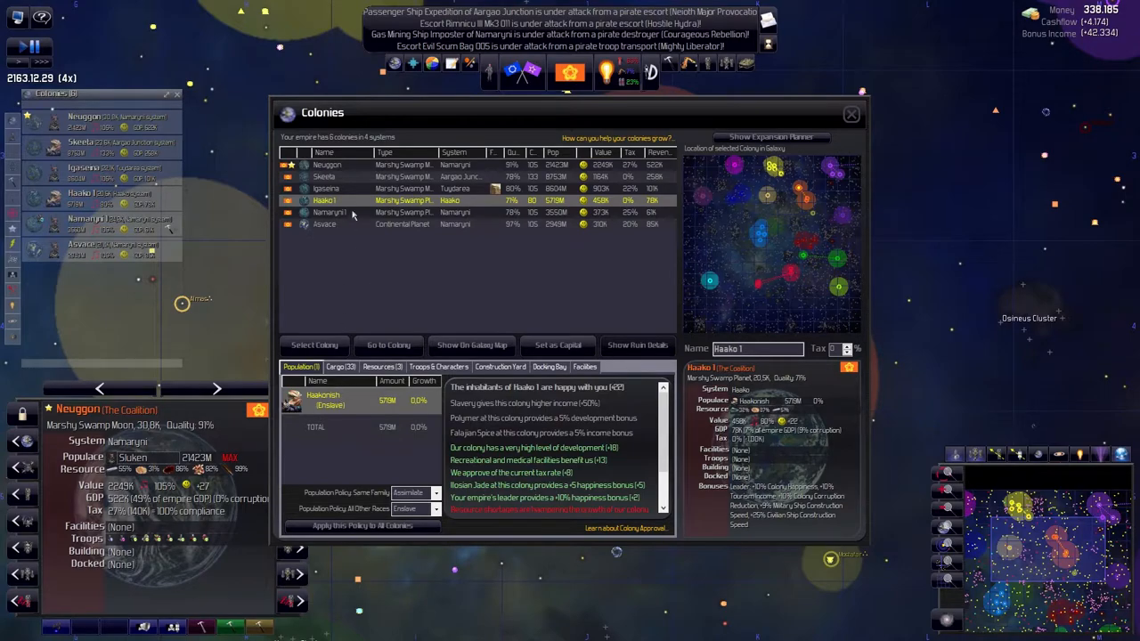
click(326, 188)
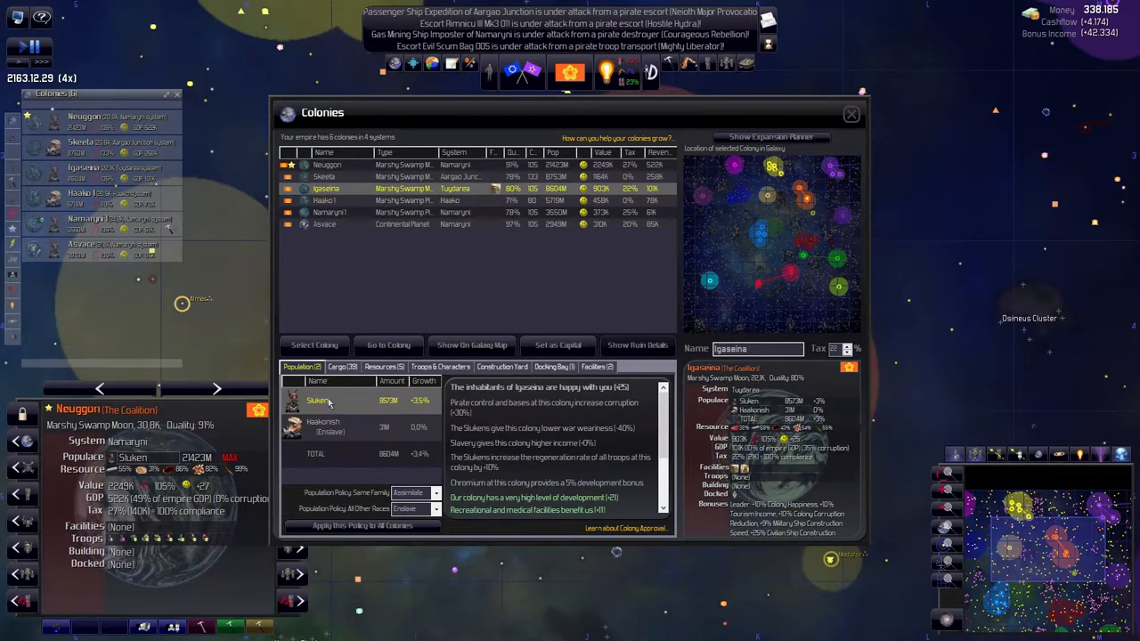
click(324, 176)
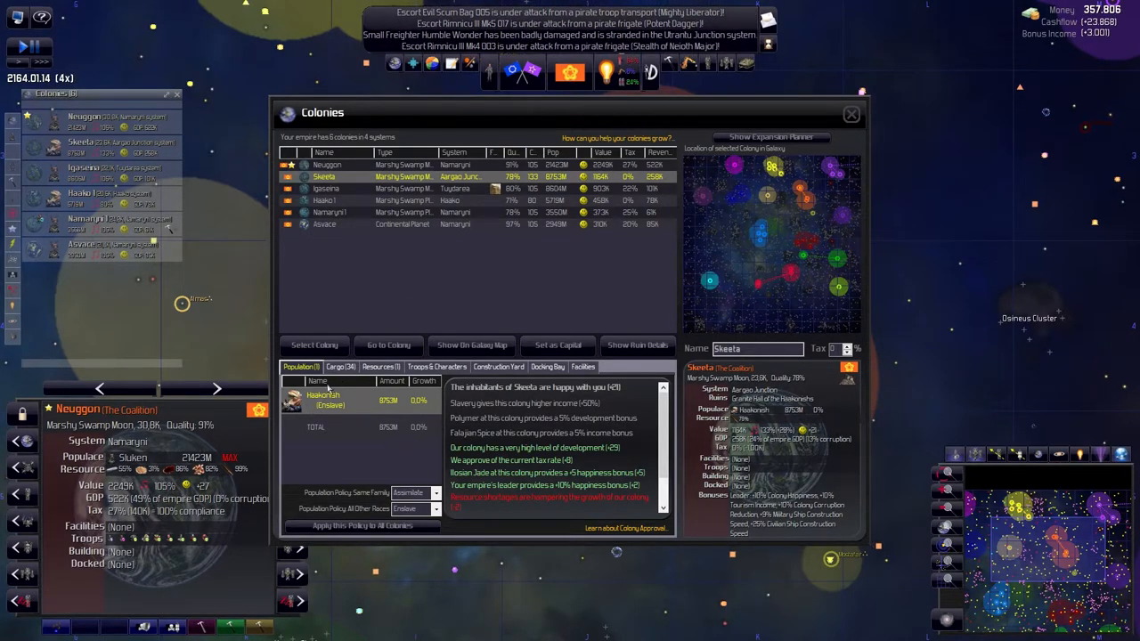
click(851, 114)
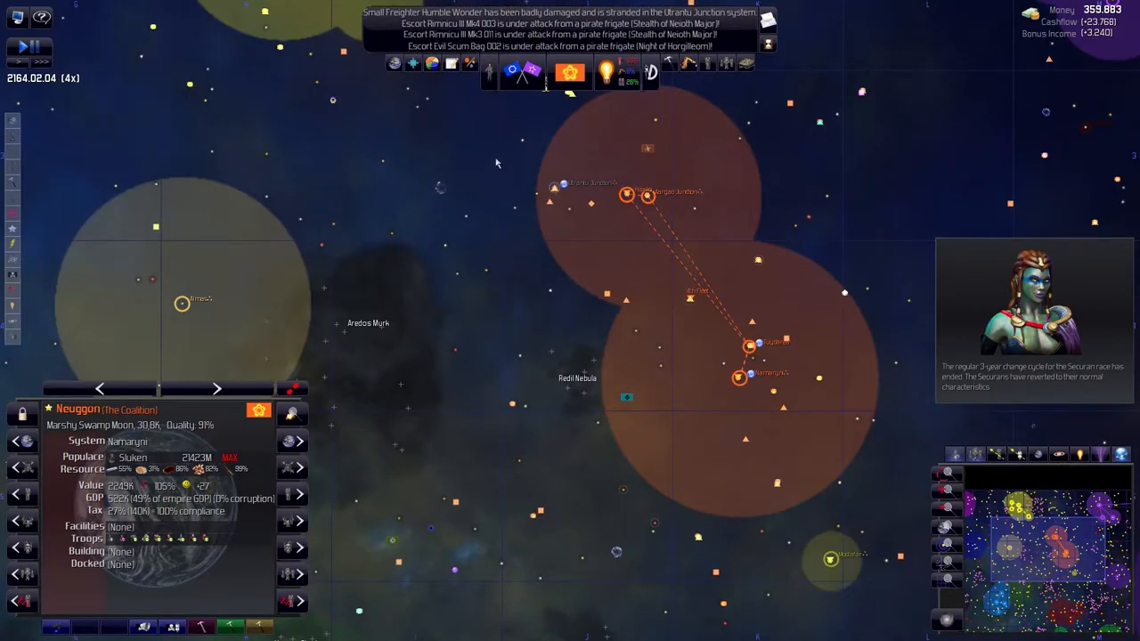
mouse_move(708, 62)
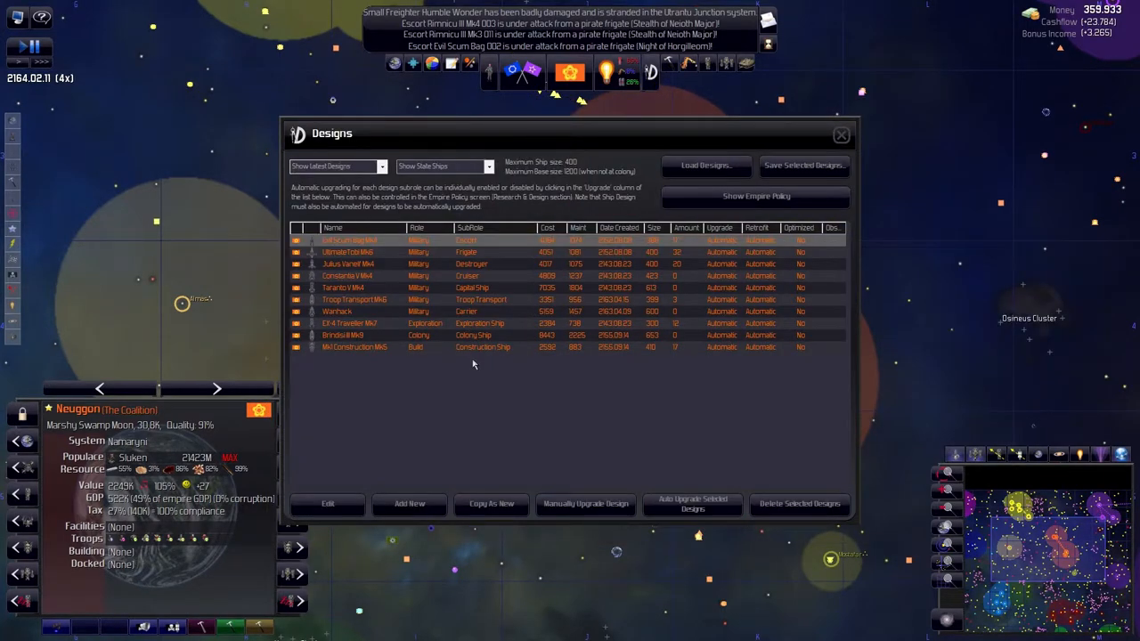
Back out of the locked construction ship design, then auto-upgrade all ship designs to their newest versions
click(327, 503)
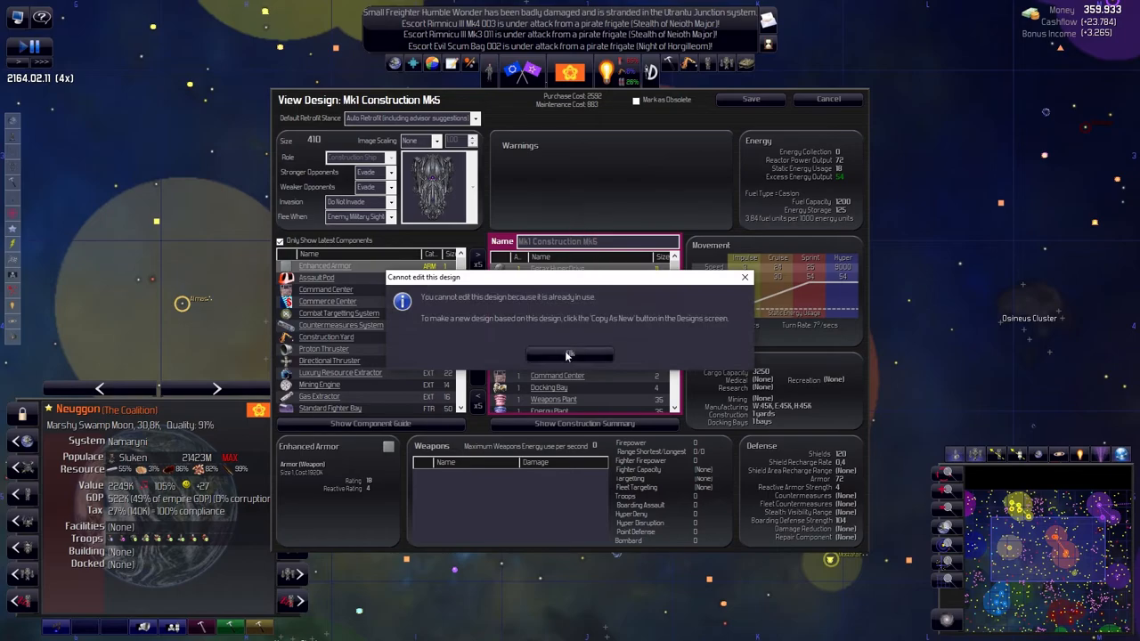
click(570, 354)
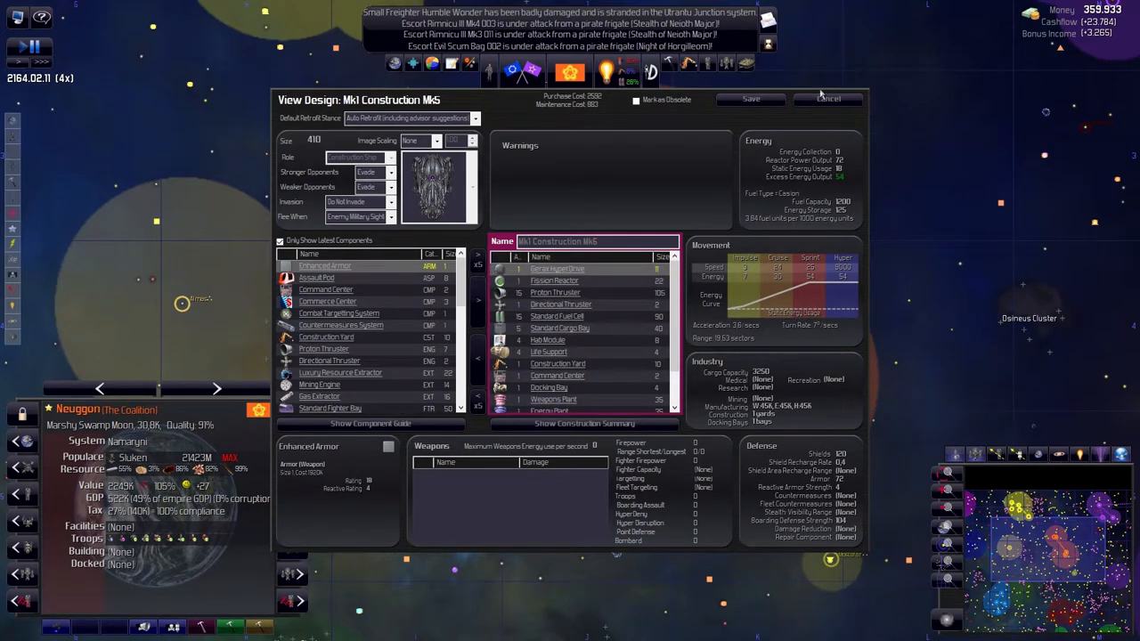
click(828, 99)
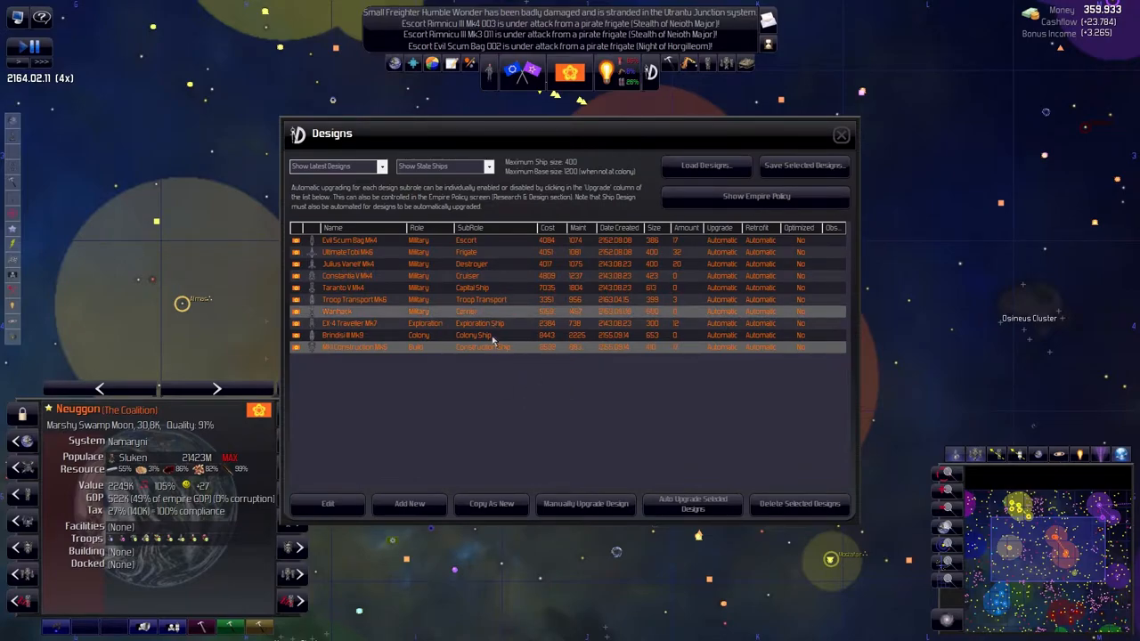
click(693, 503)
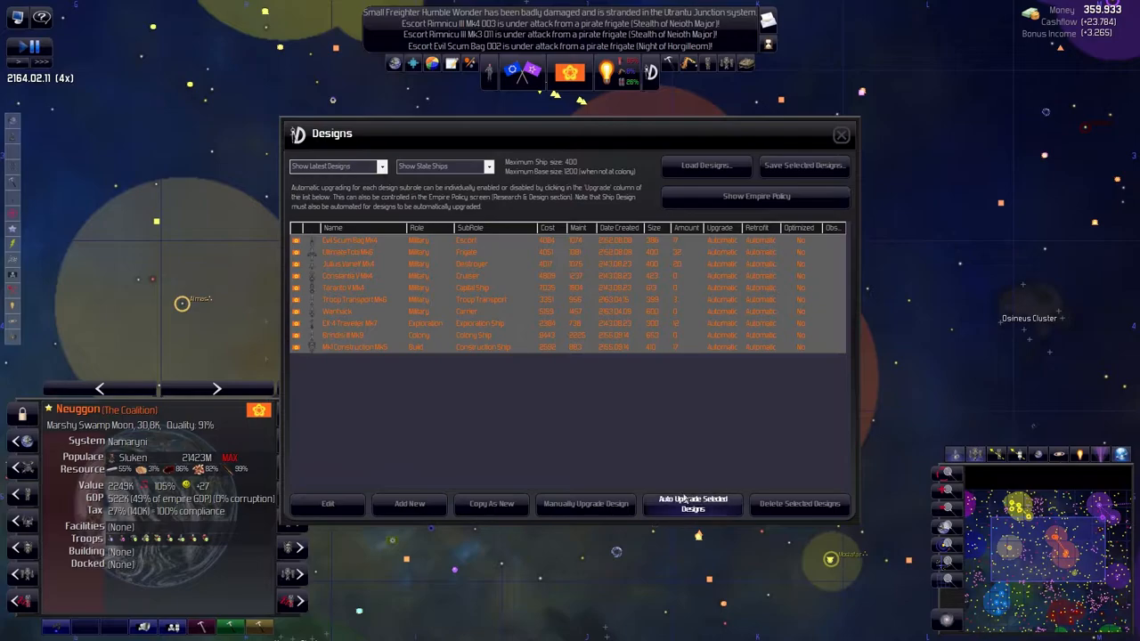
click(692, 504)
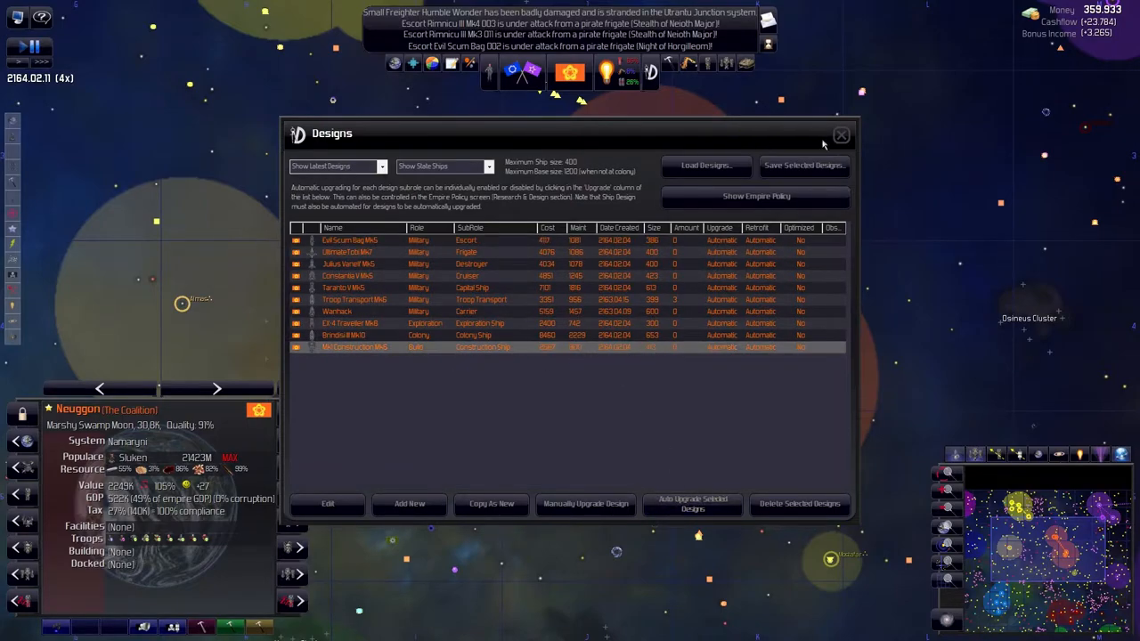
click(841, 135)
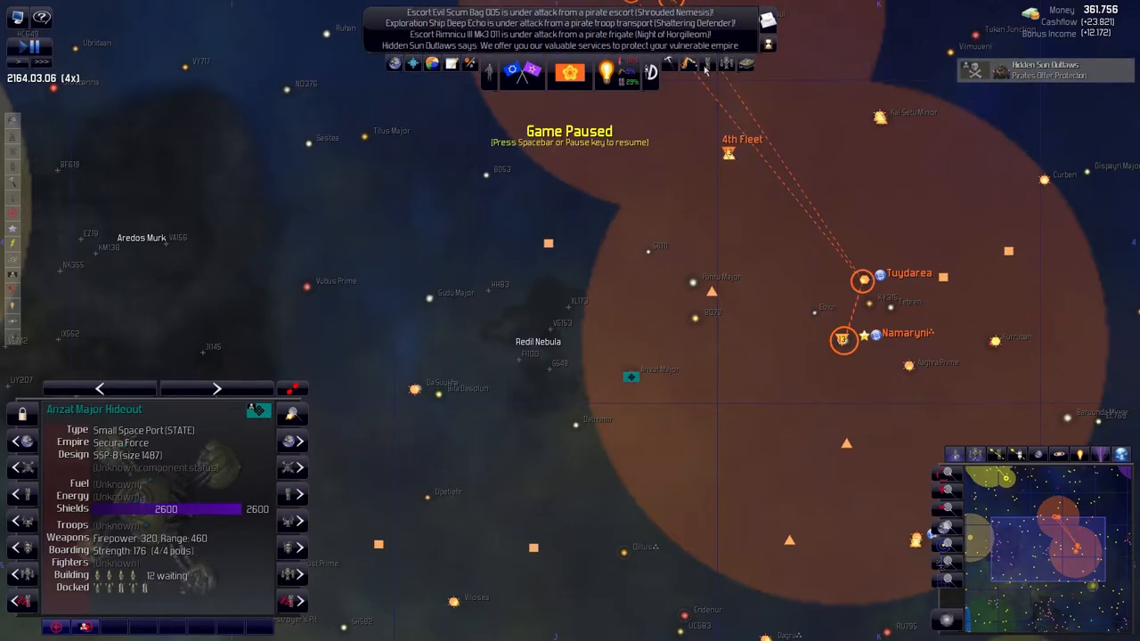
mouse_move(62, 417)
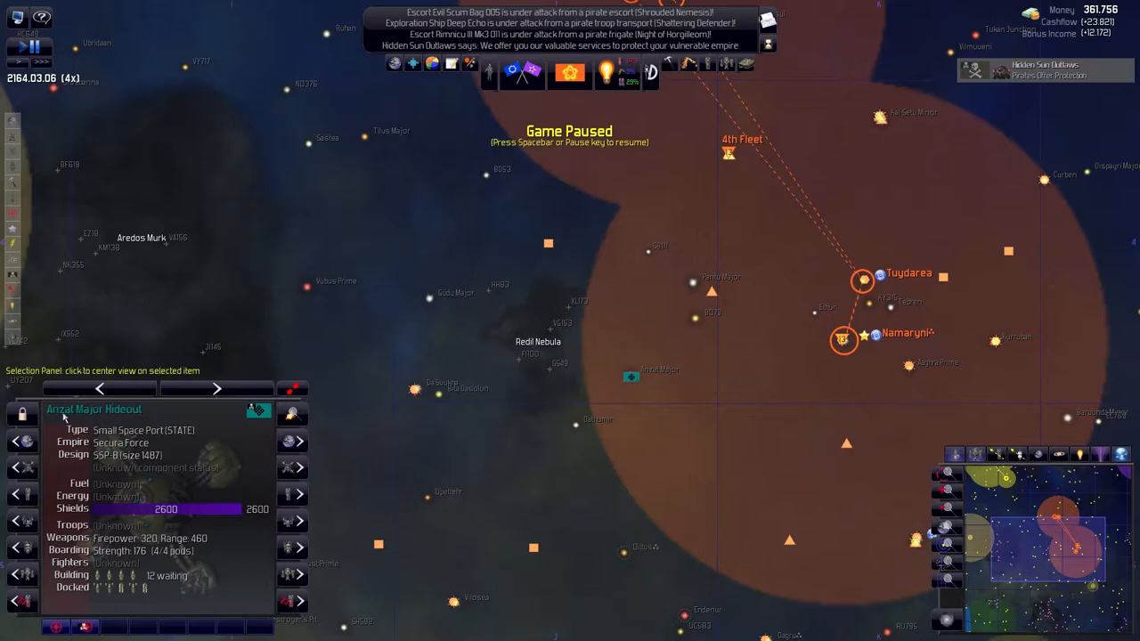
mouse_move(523, 73)
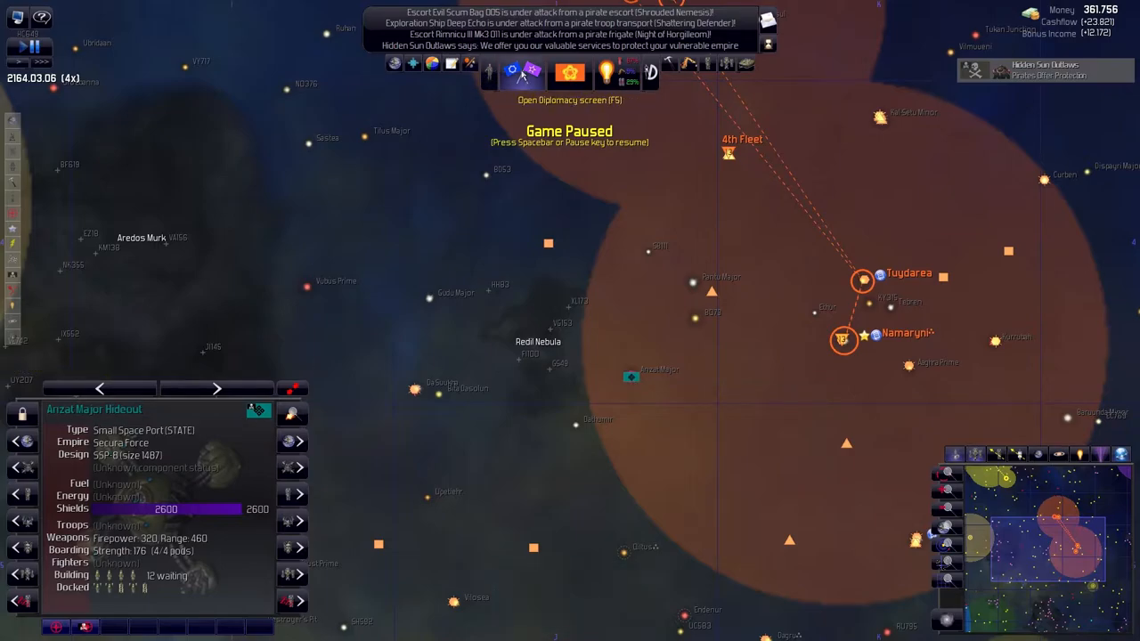
Check relations with Black Authority and Ketaros Buccaneers, then bring up the Empire Comparison rankings
click(512, 74)
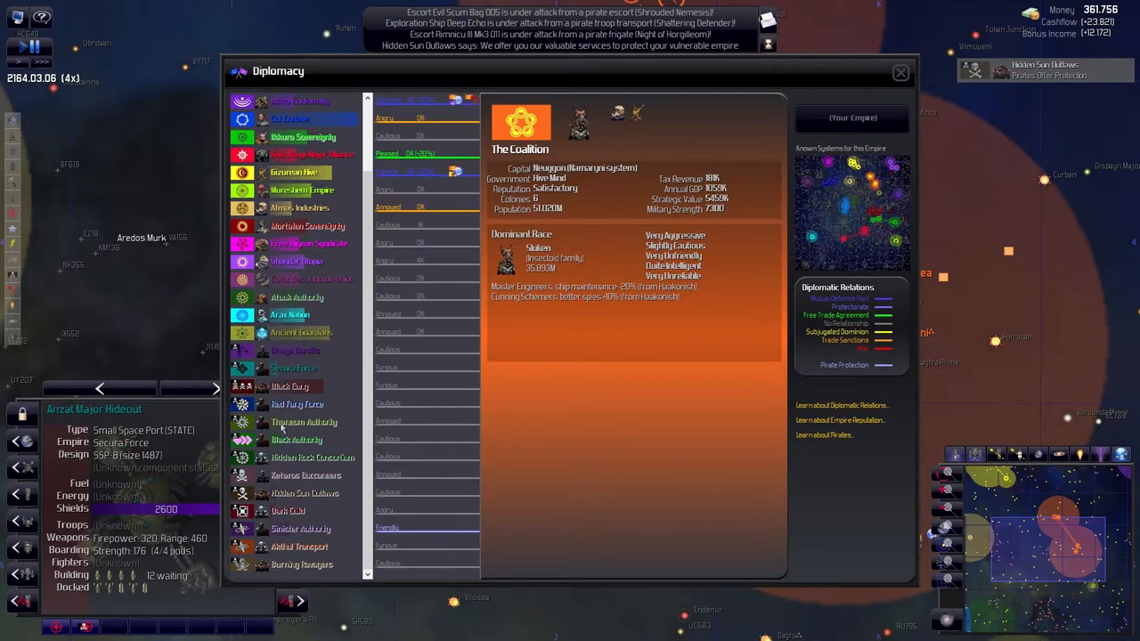
click(294, 368)
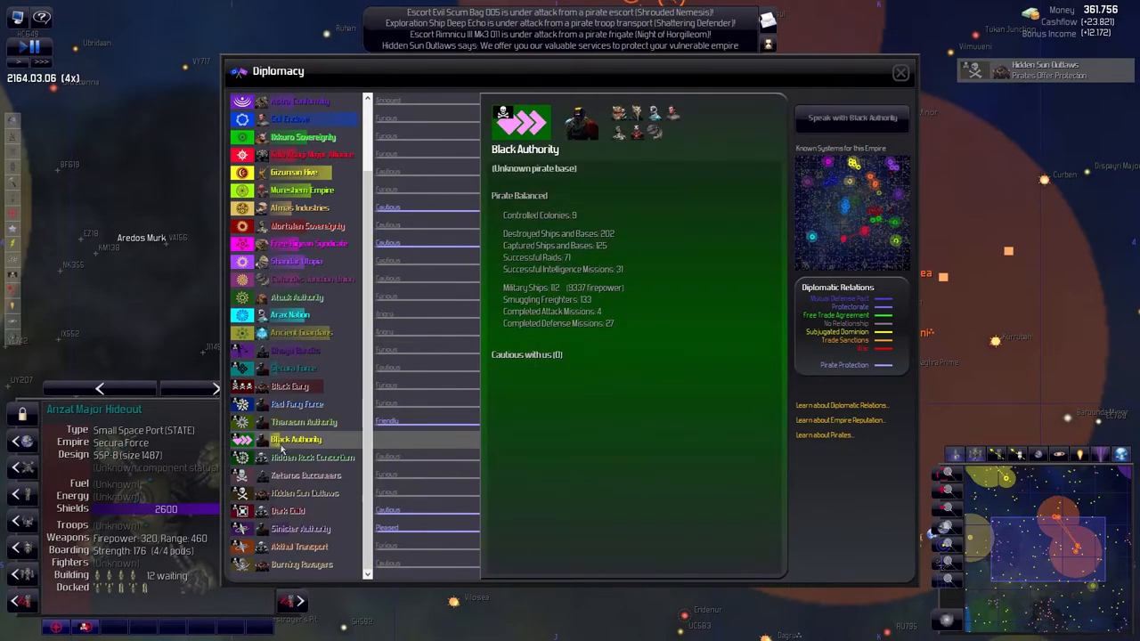
click(305, 475)
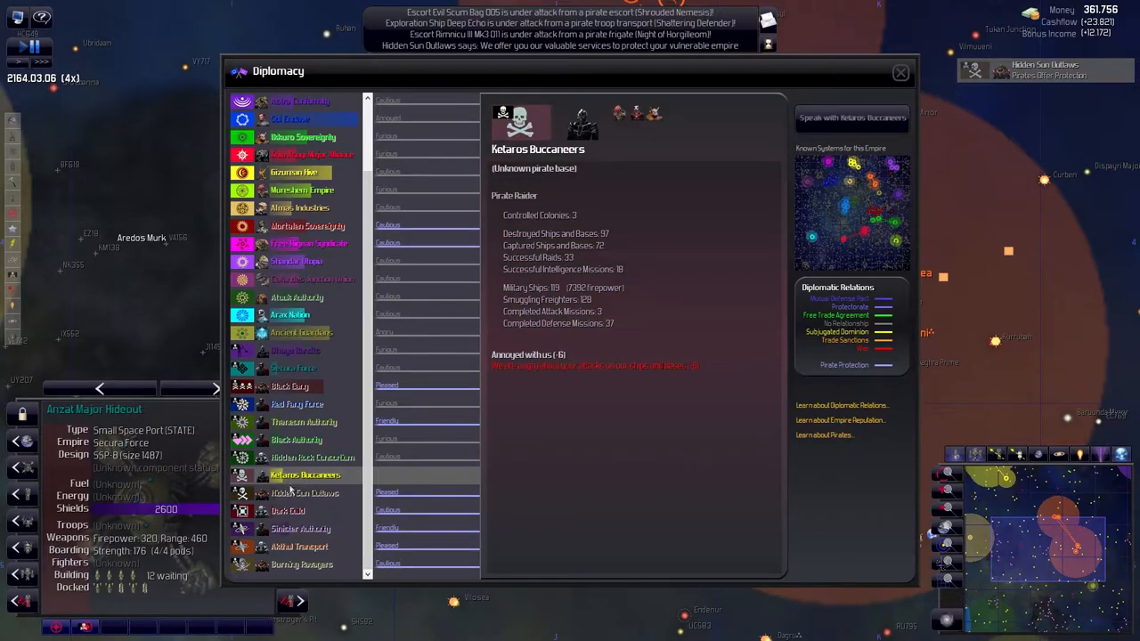
click(303, 492)
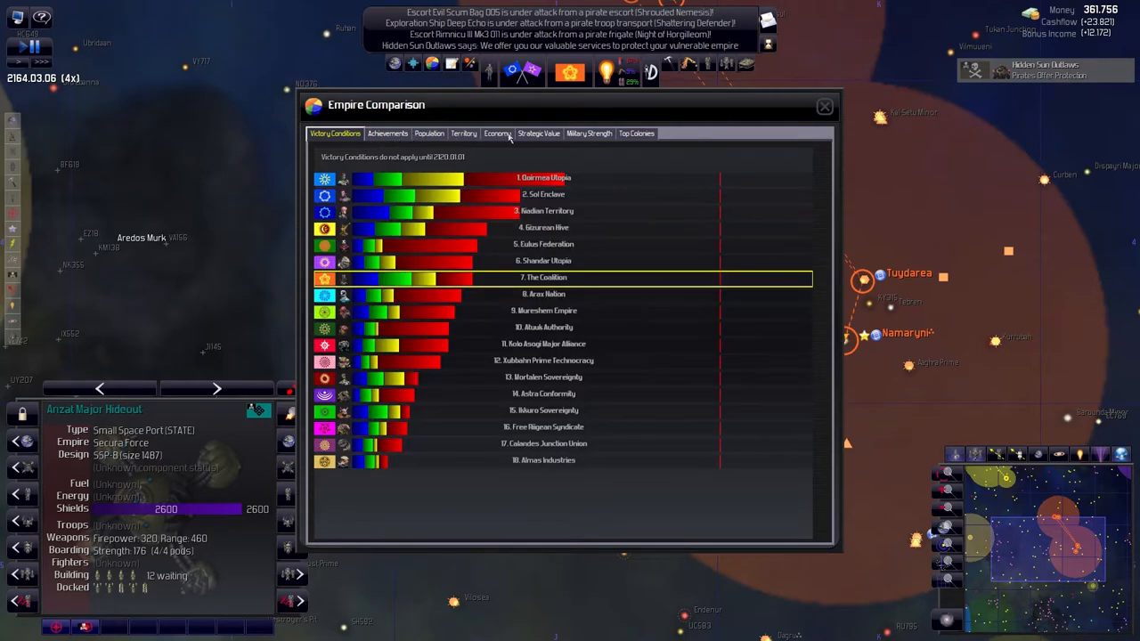
Decline the Hidden Sun Outlaws' paid protection offer with 'No thanks'
click(823, 106)
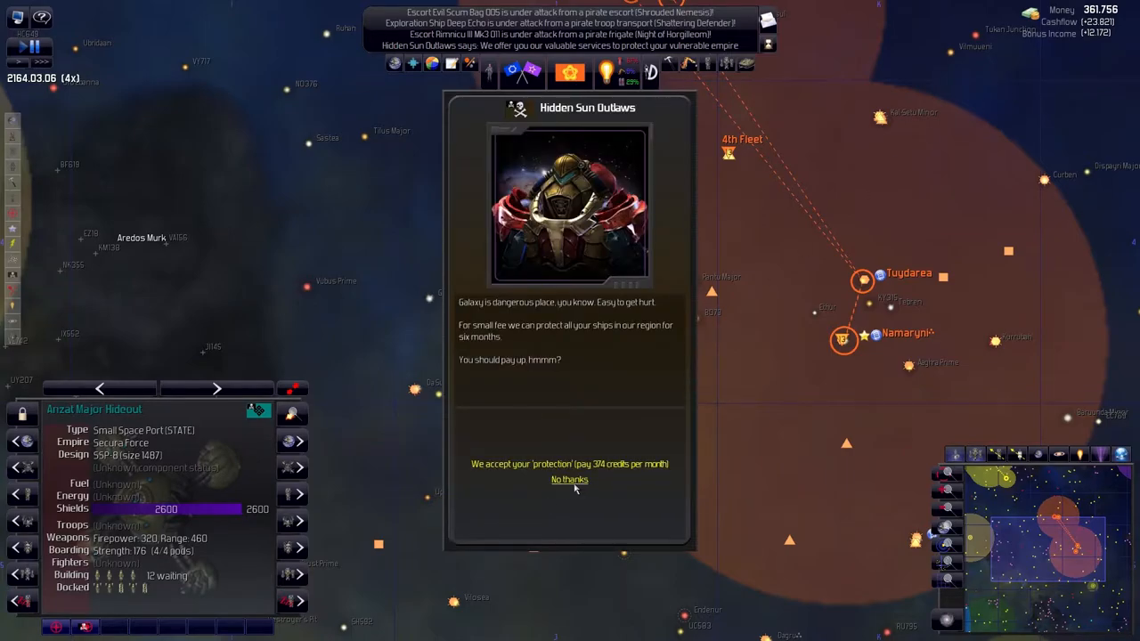
click(570, 480)
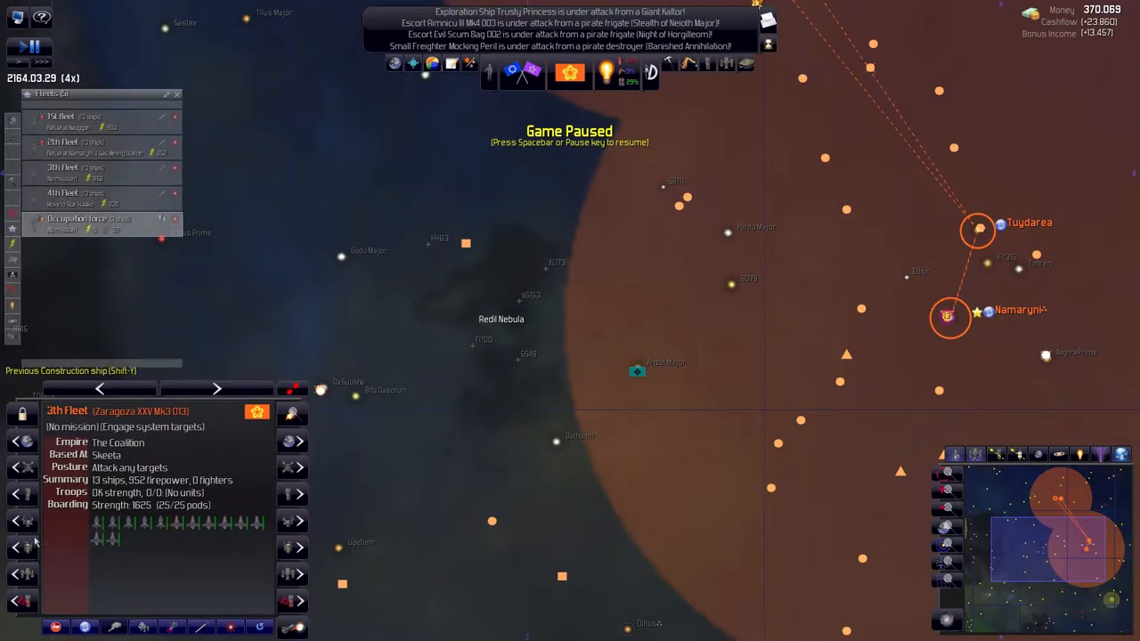
Select the troop-carrying Occupation force in the Fleets list
click(67, 193)
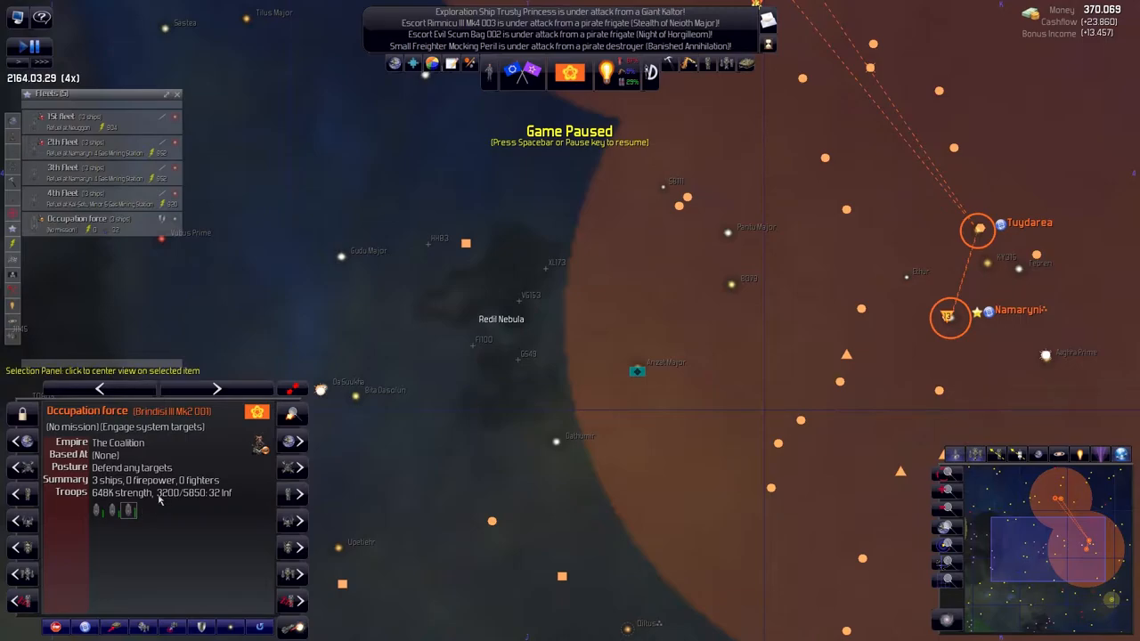
mouse_move(105, 501)
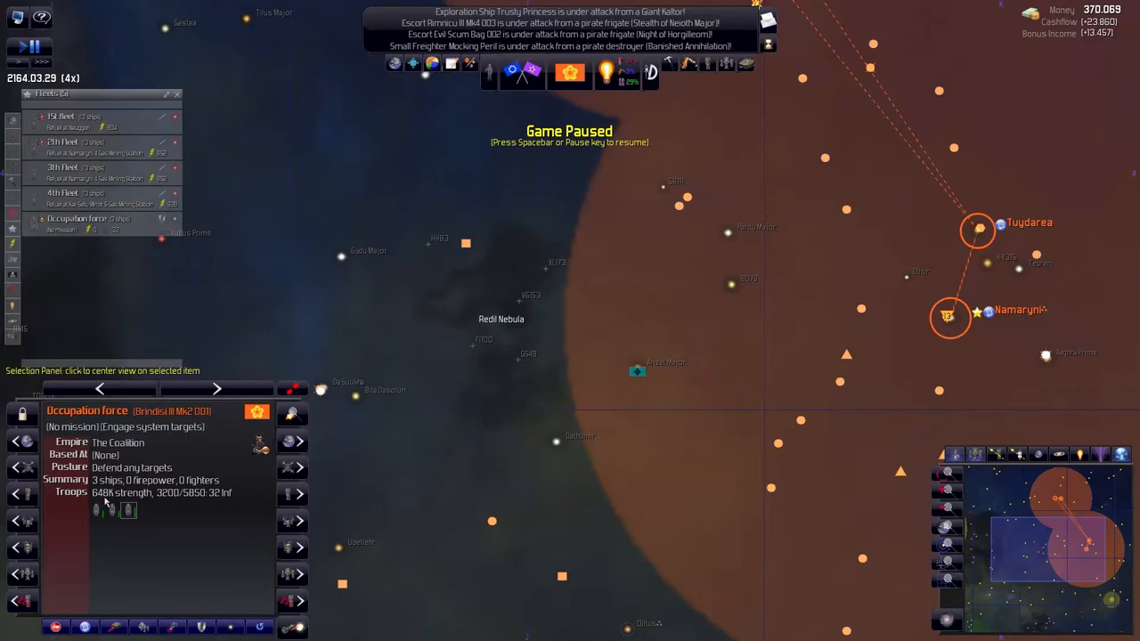
mouse_move(198, 515)
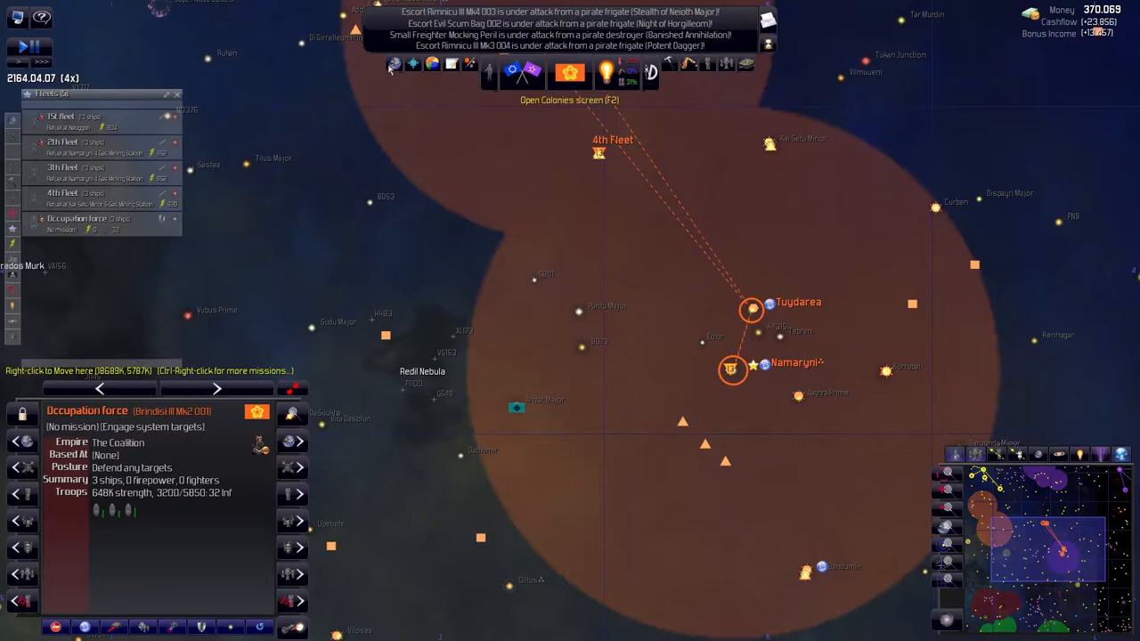
Find Igaseina in the Colonies overview and jump to it in the Tuydarea system
click(570, 72)
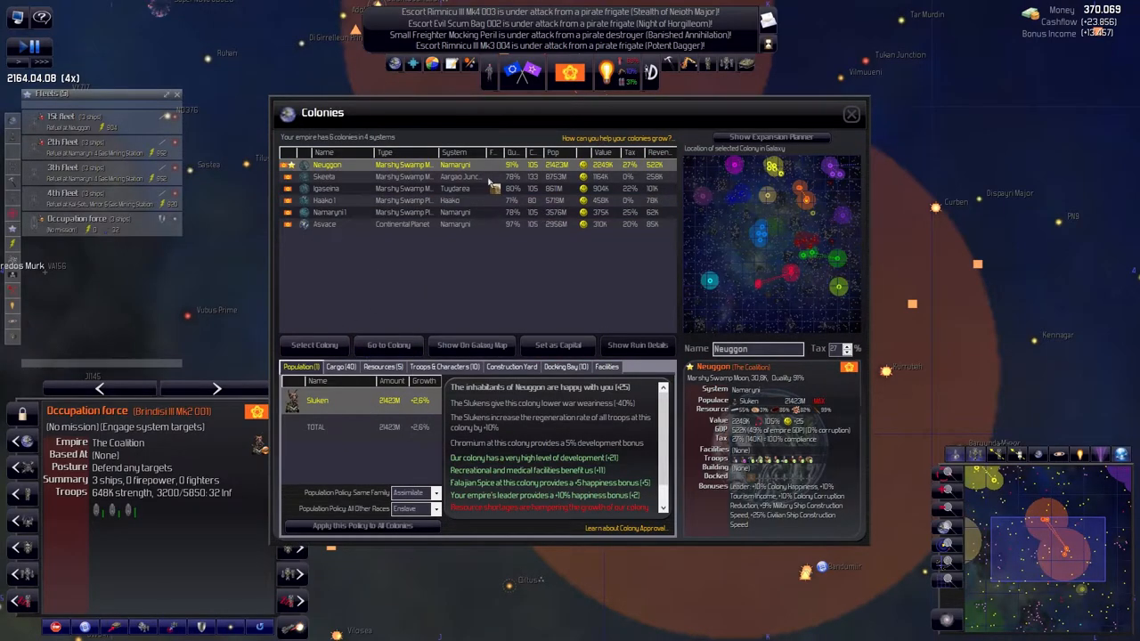
click(326, 188)
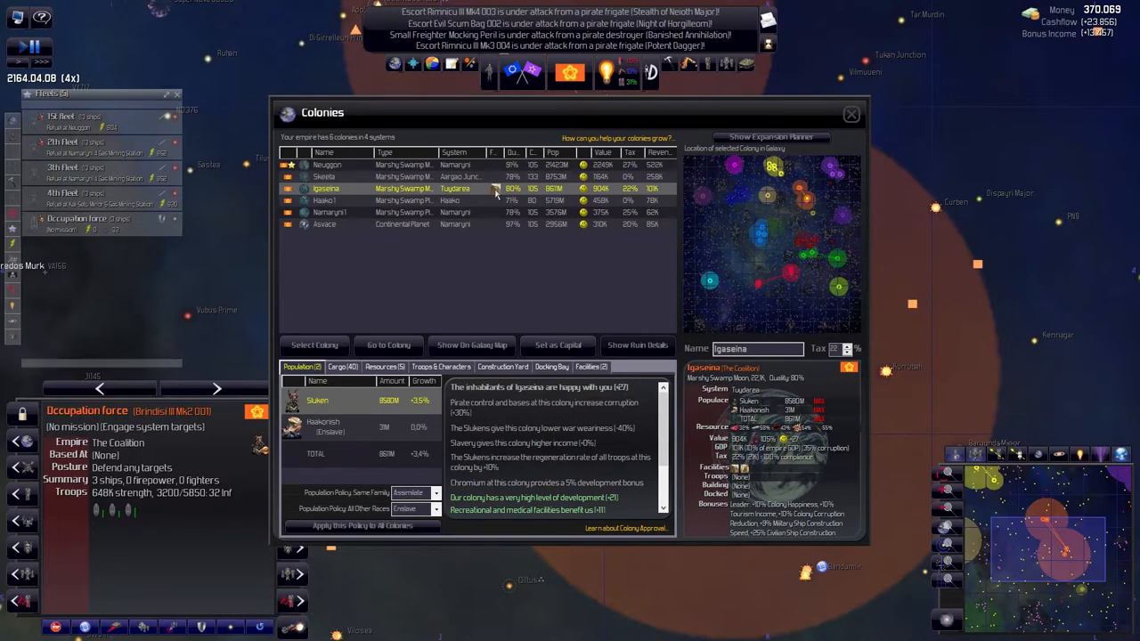
scroll(down, 3)
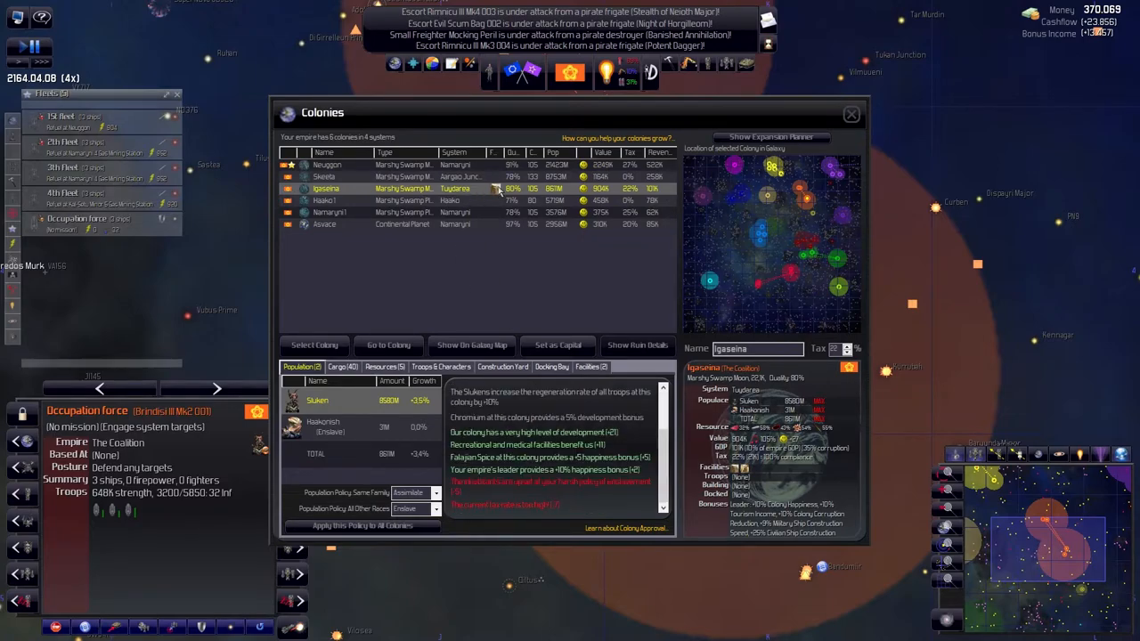
mouse_move(497, 188)
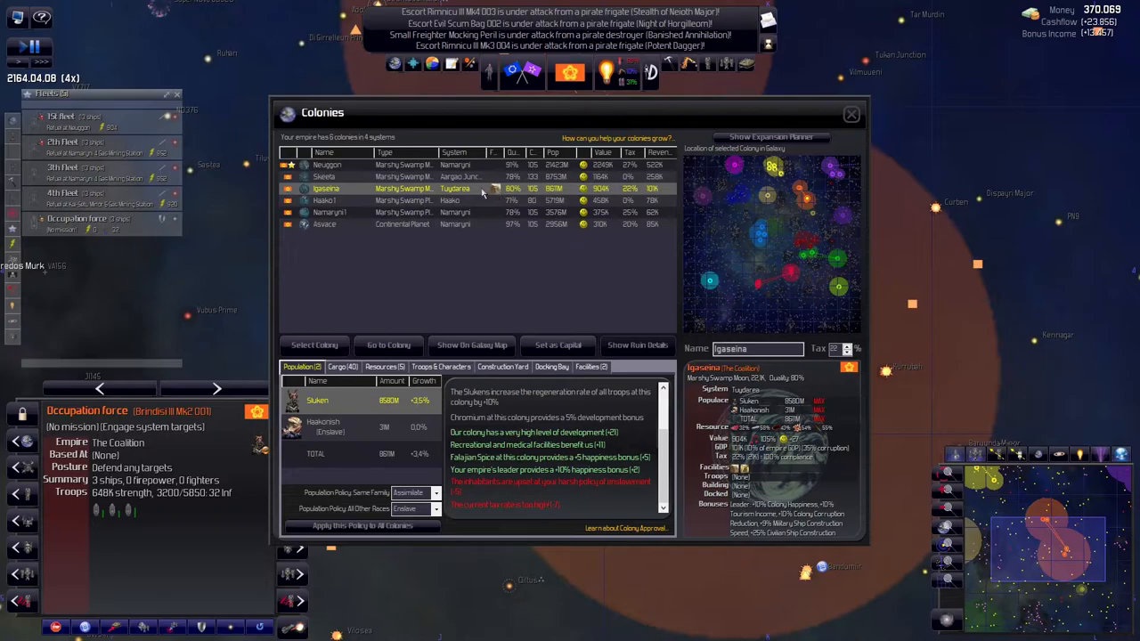
mouse_move(499, 188)
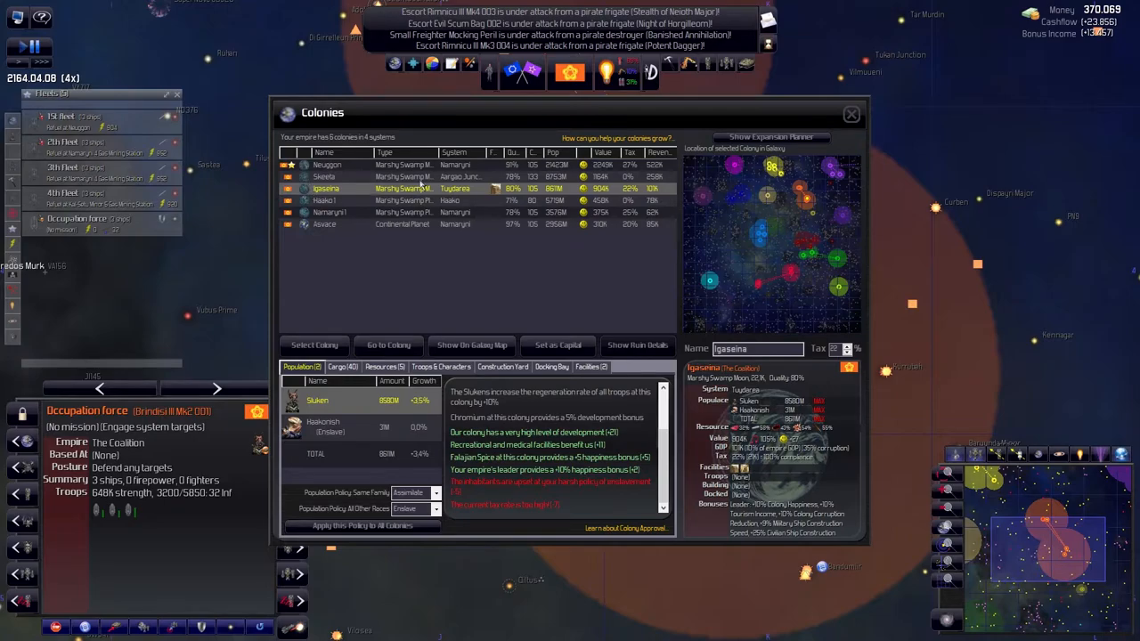
click(851, 113)
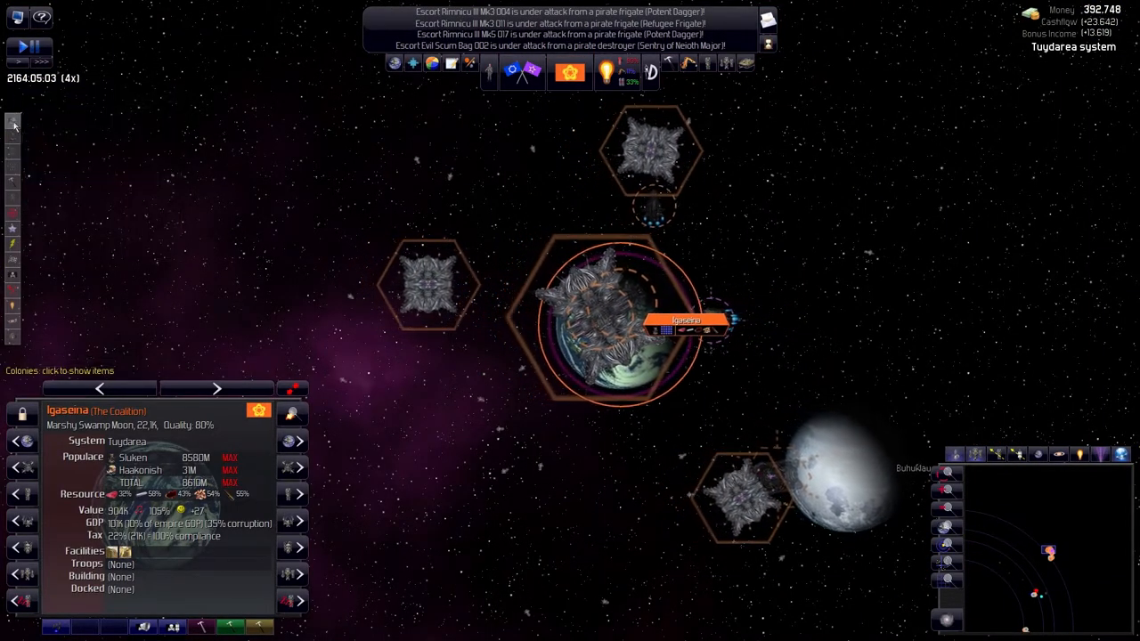
Order the Occupation force to unload its troops on the Igaseina moon
click(14, 124)
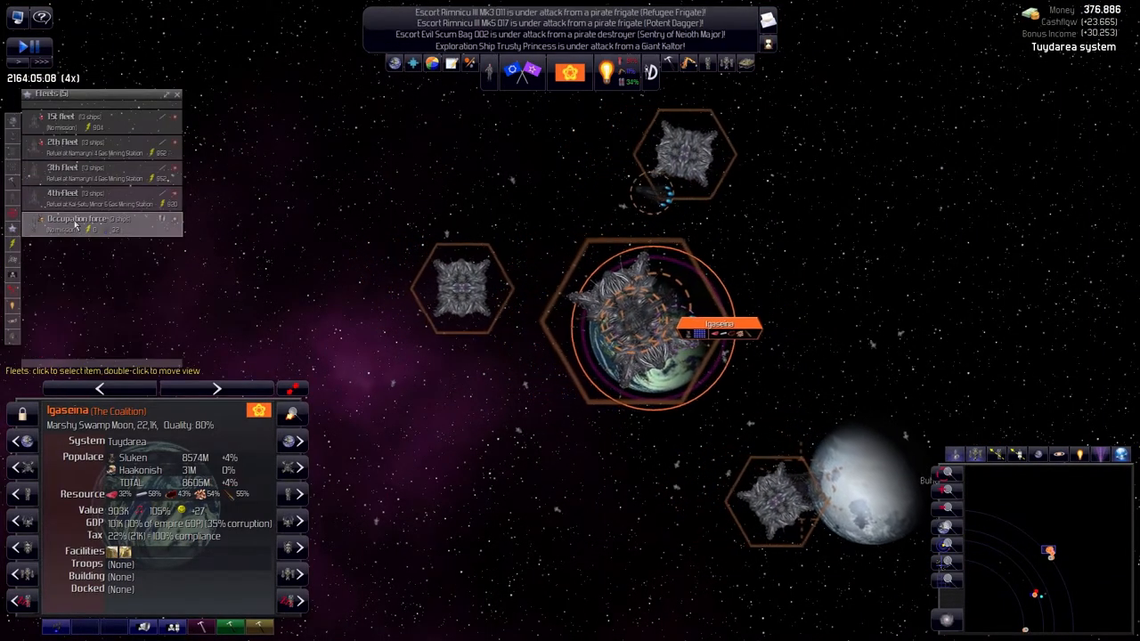
click(80, 219)
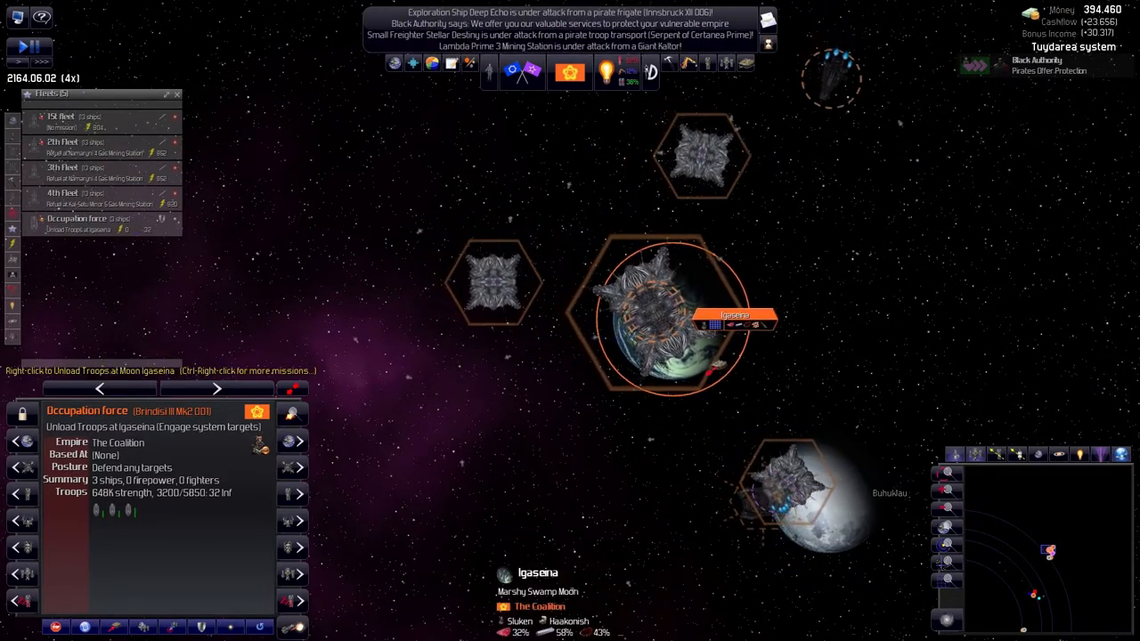
click(677, 321)
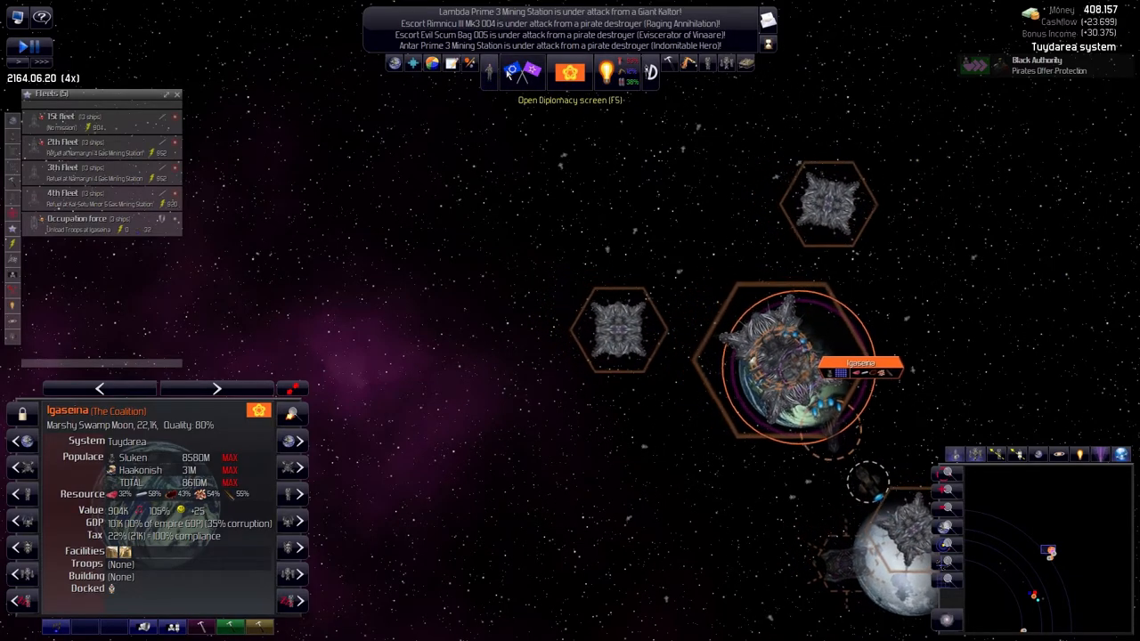
Review the Dhayu Bandits and Secura Force in Diplomacy, briefly speaking with Secura Force
click(570, 73)
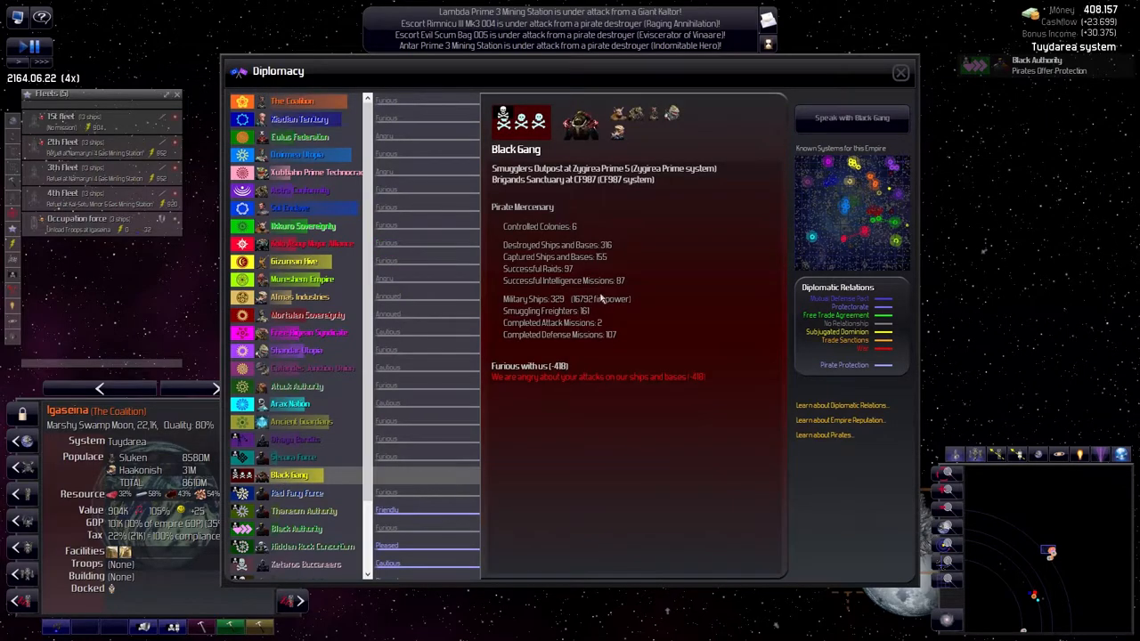
mouse_move(599, 303)
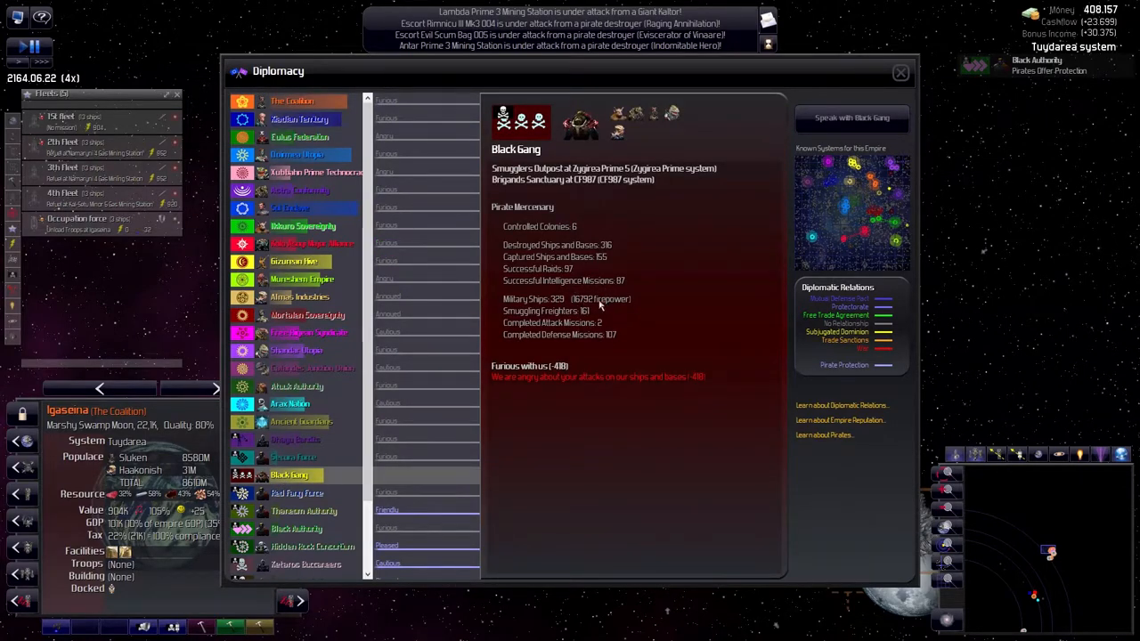
mouse_move(624, 388)
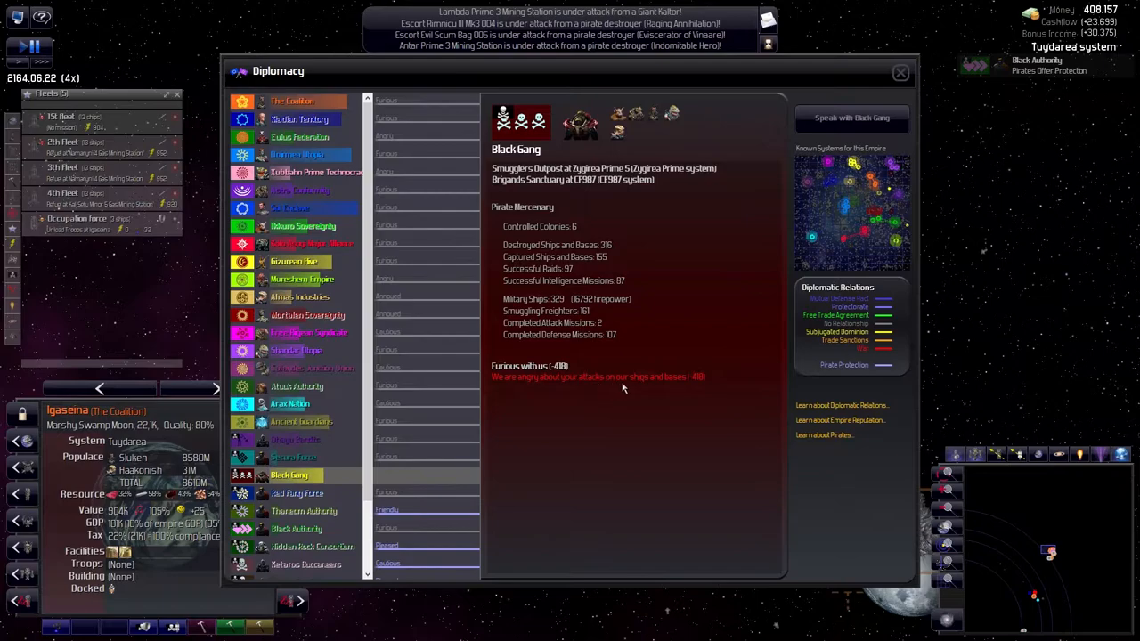
mouse_move(579, 407)
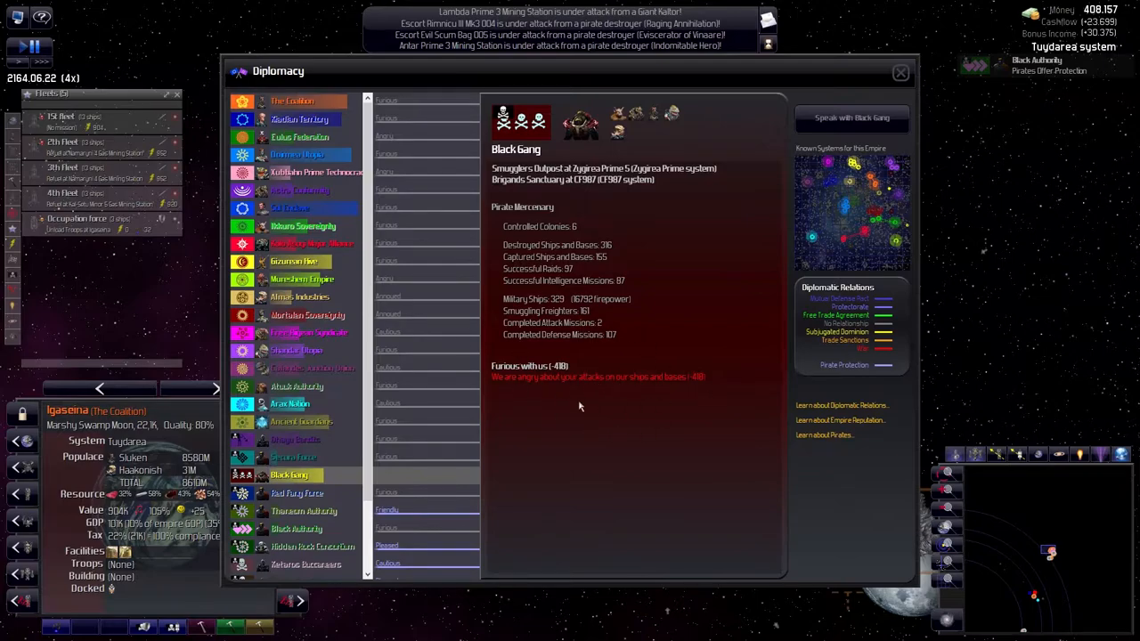
mouse_move(571, 381)
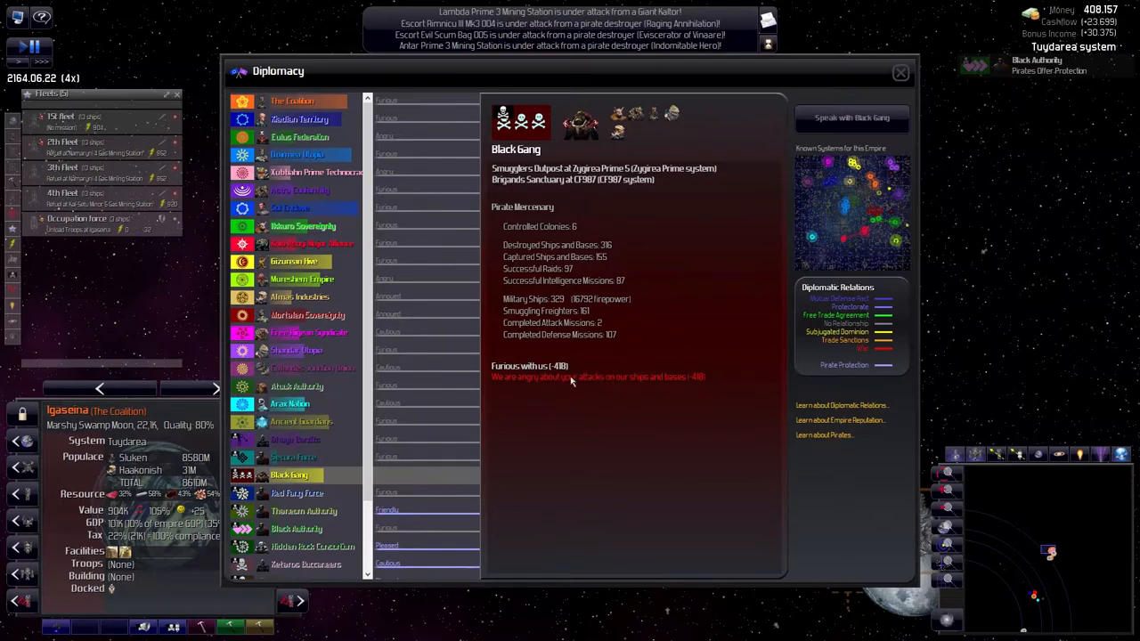
click(295, 439)
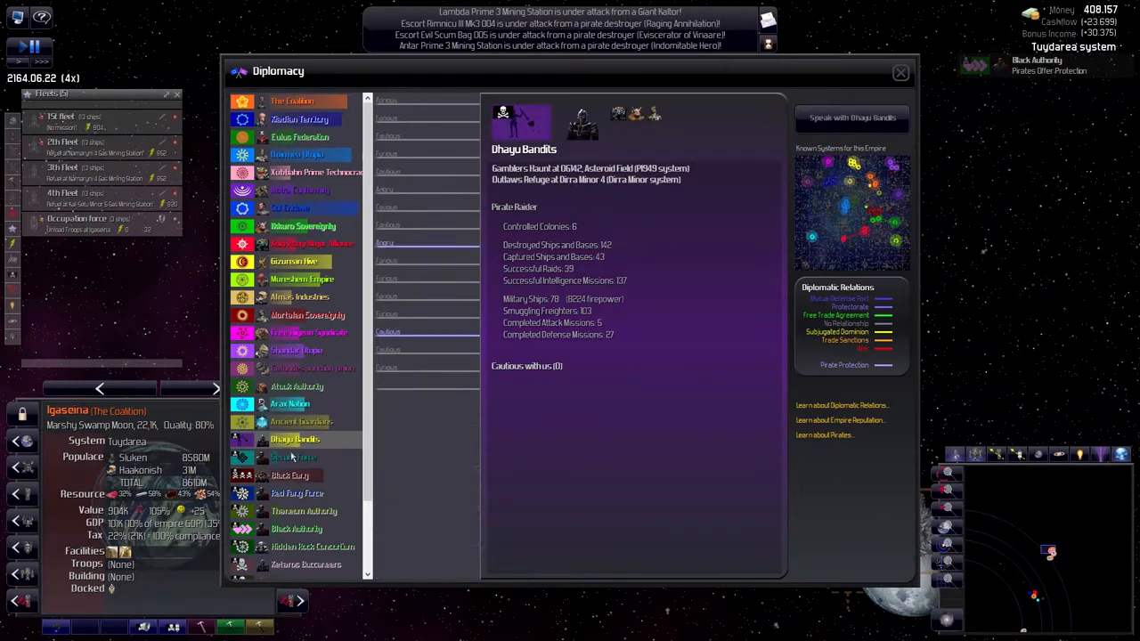
click(294, 457)
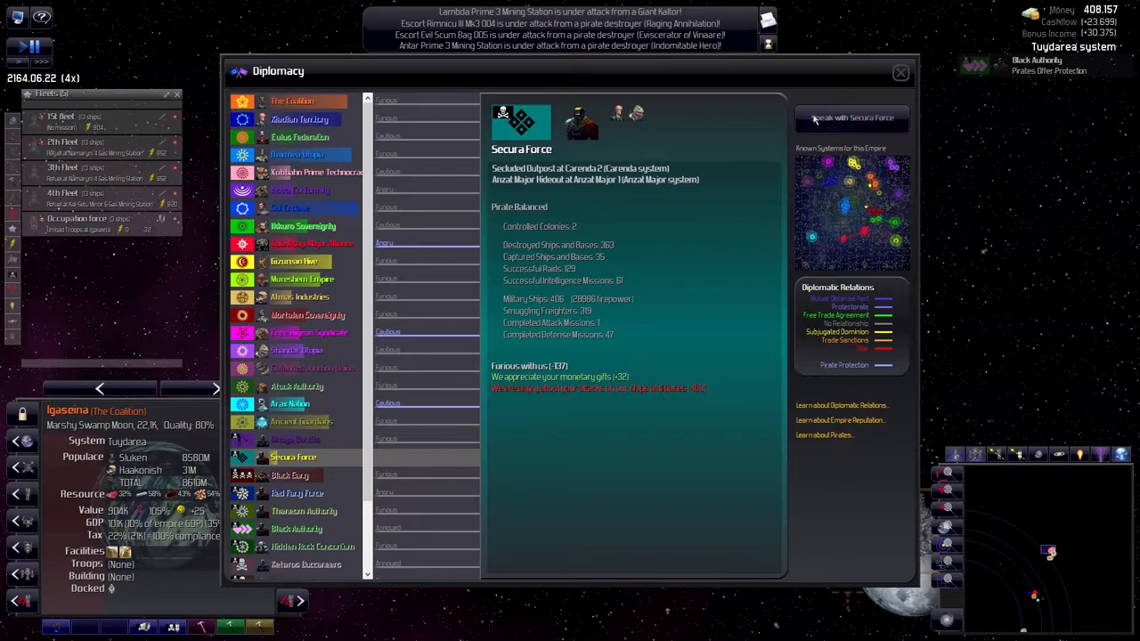
click(851, 118)
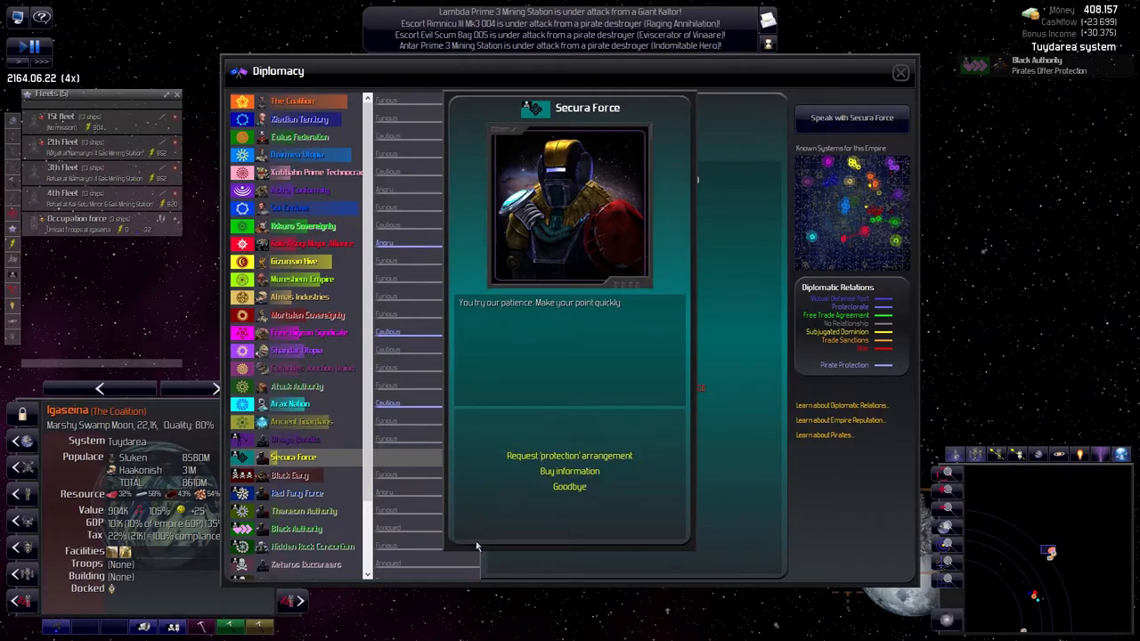
click(290, 475)
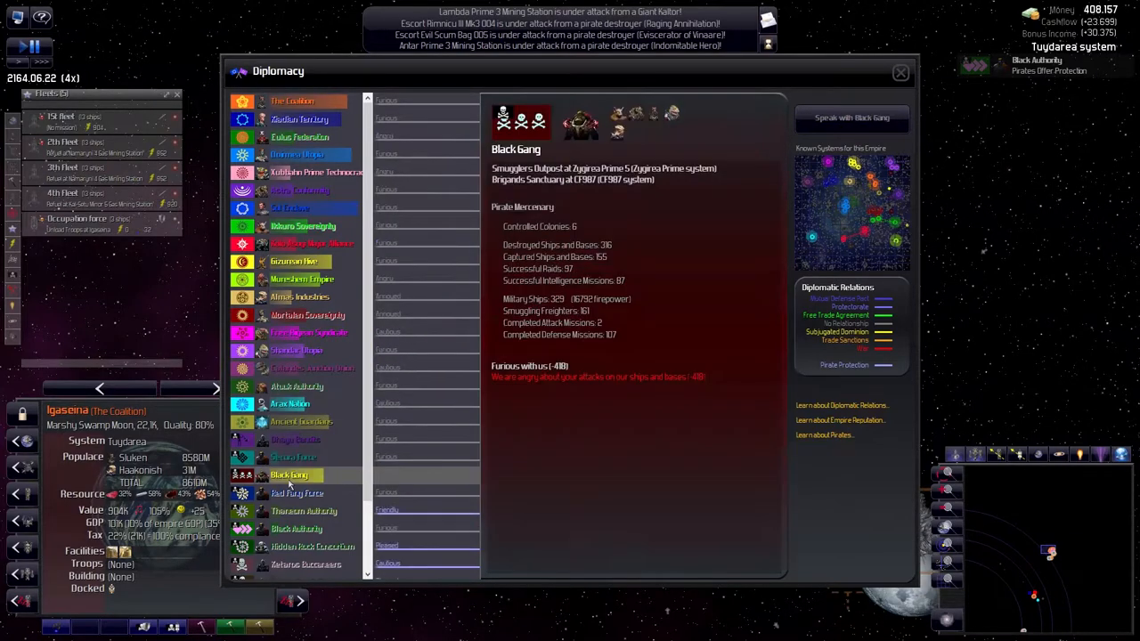
Check Hidden Rock Consortium, Dark Guild and Sinister Authority, then speak with Sinister Authority
click(303, 510)
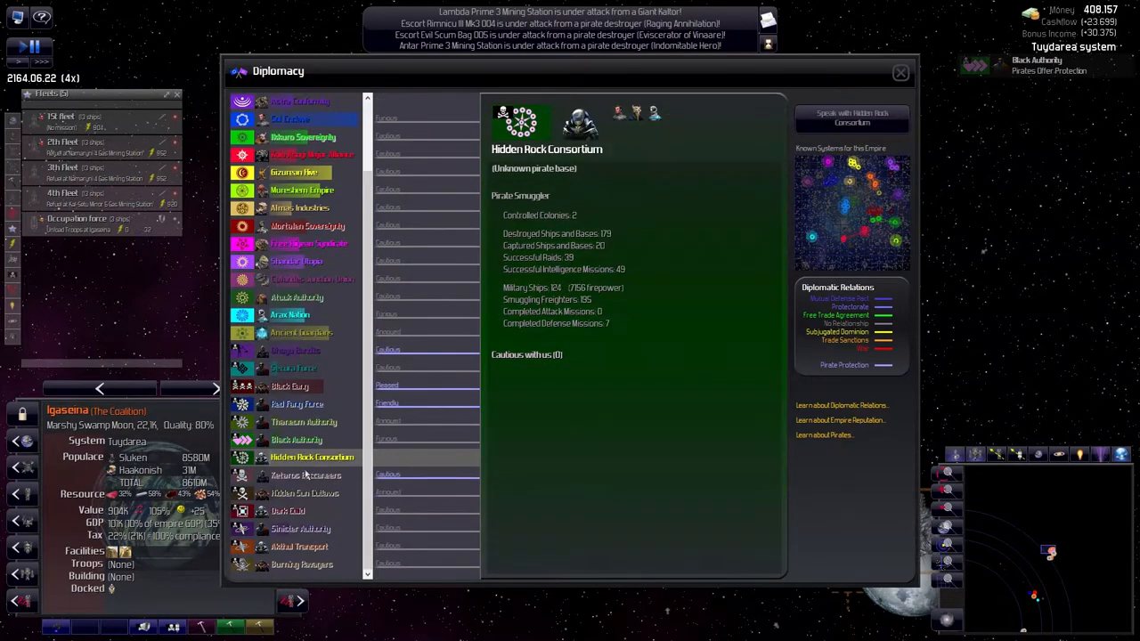
click(287, 511)
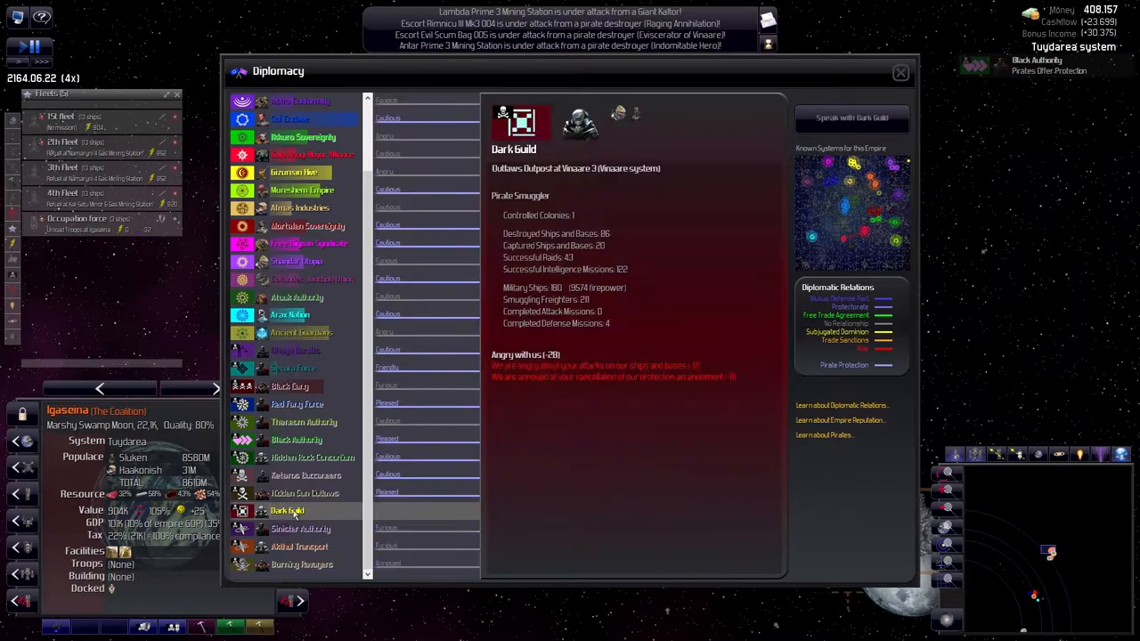
click(300, 529)
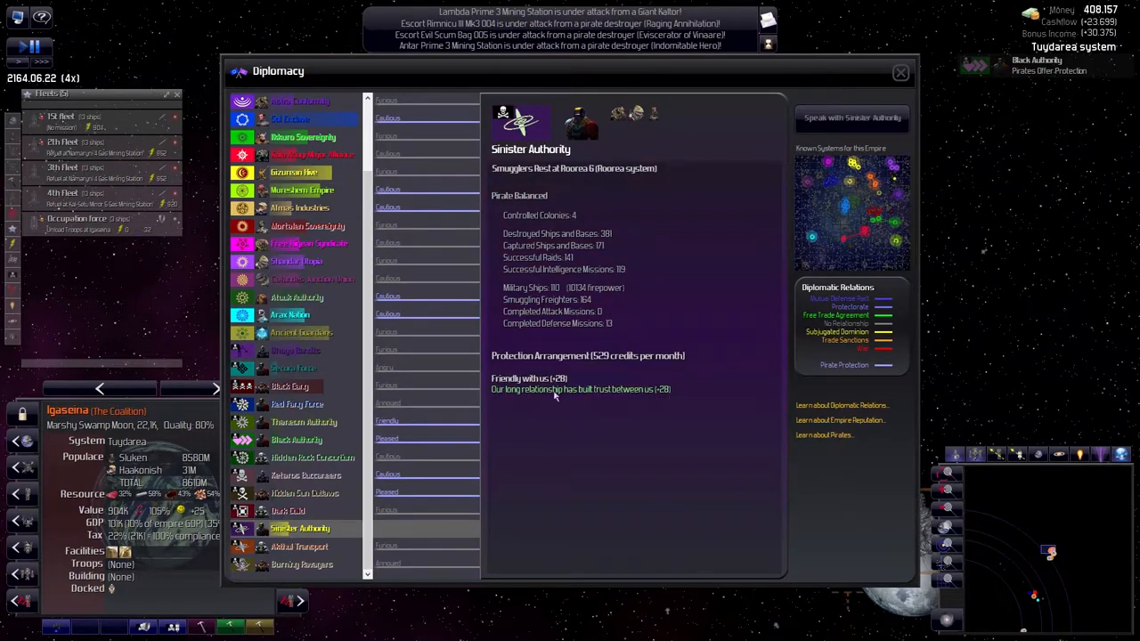
mouse_move(563, 299)
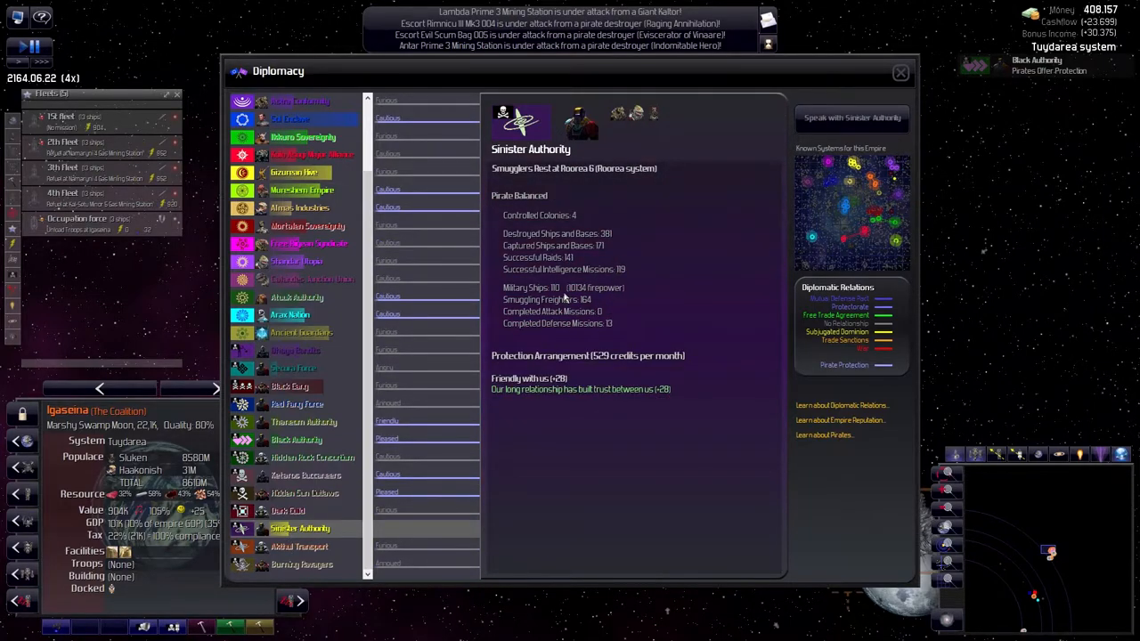
mouse_move(851, 117)
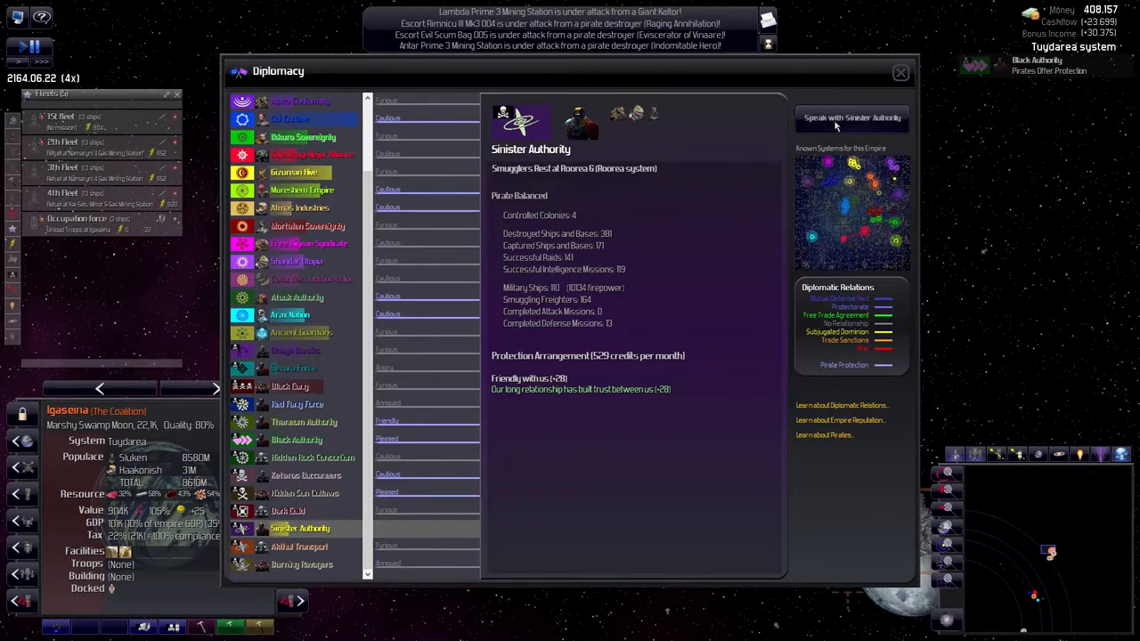
click(851, 117)
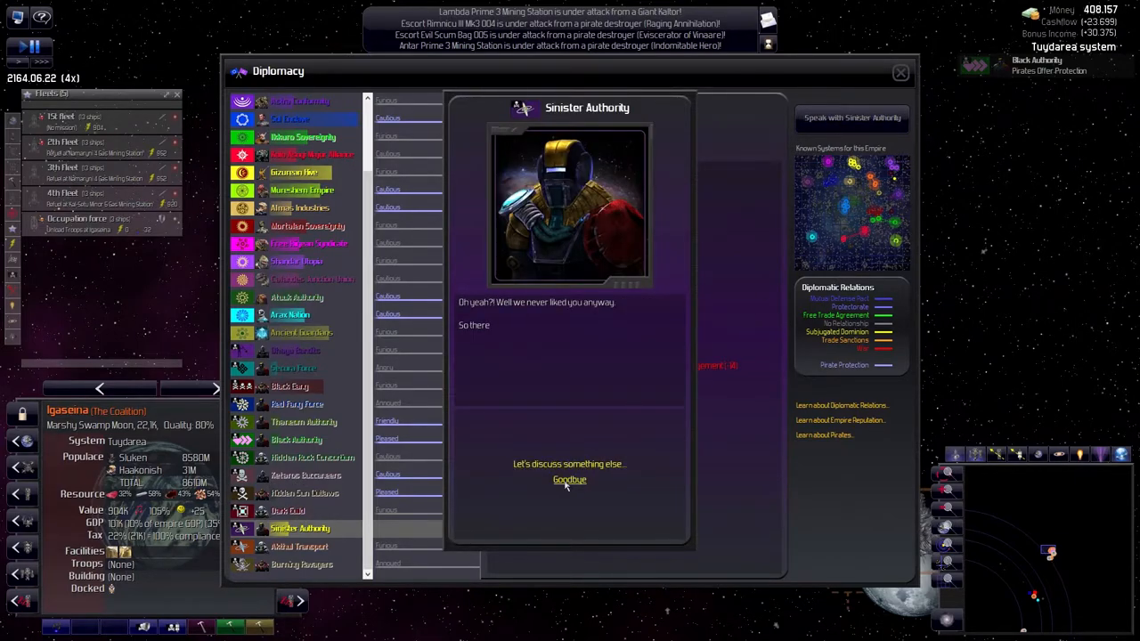
click(301, 564)
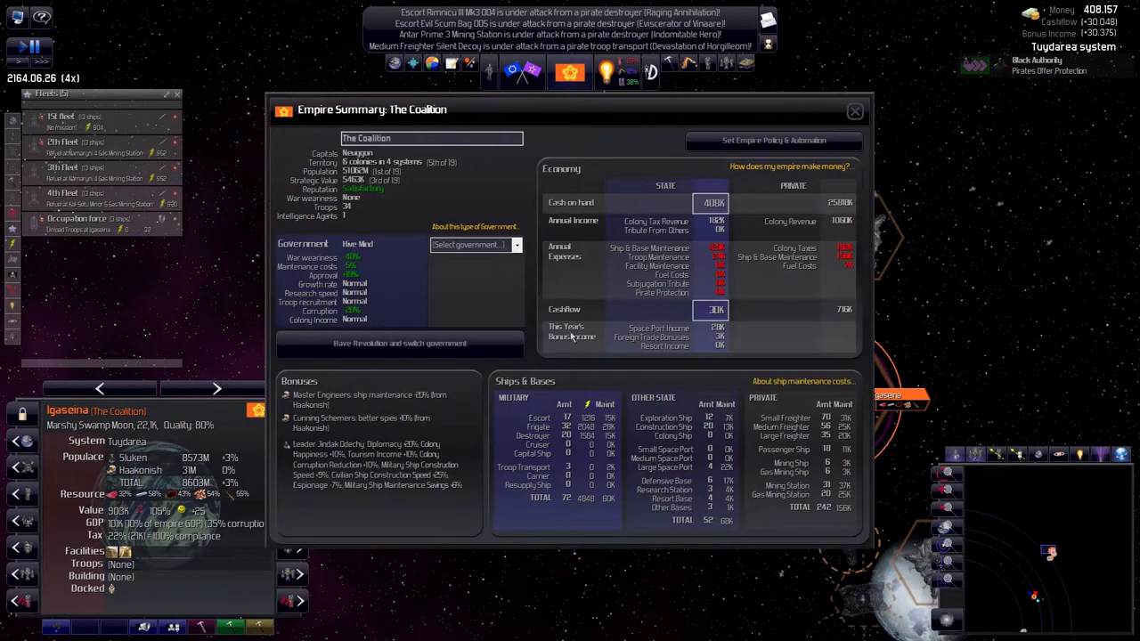
mouse_move(735, 302)
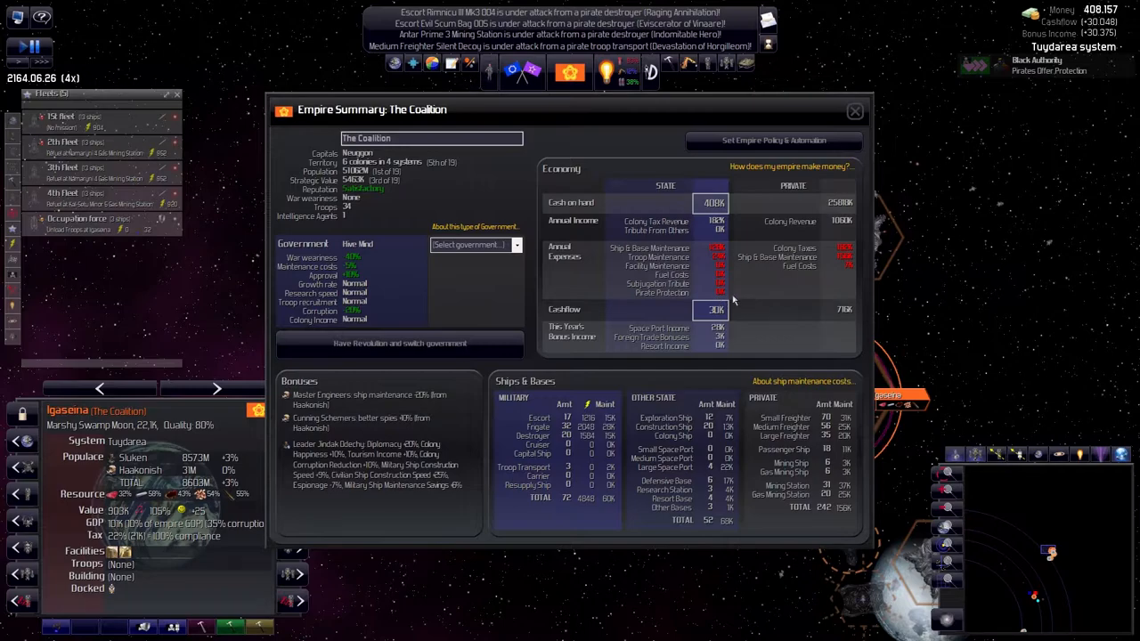
View The Coalition's Empire Summary with its economy and ships totals
click(853, 110)
text(10)
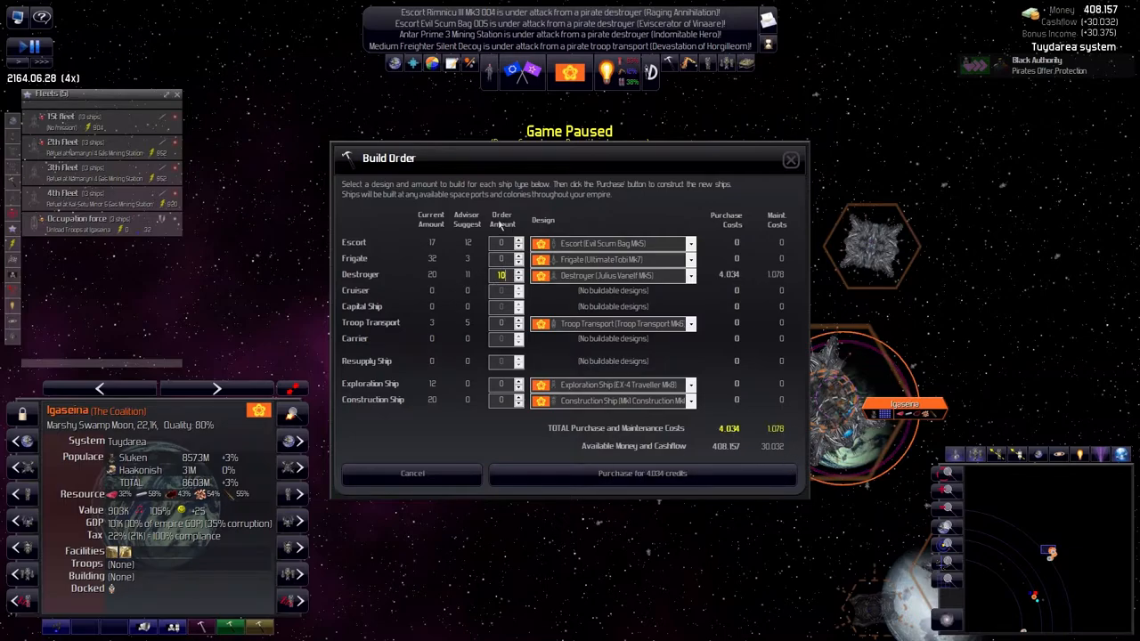
mouse_move(474, 270)
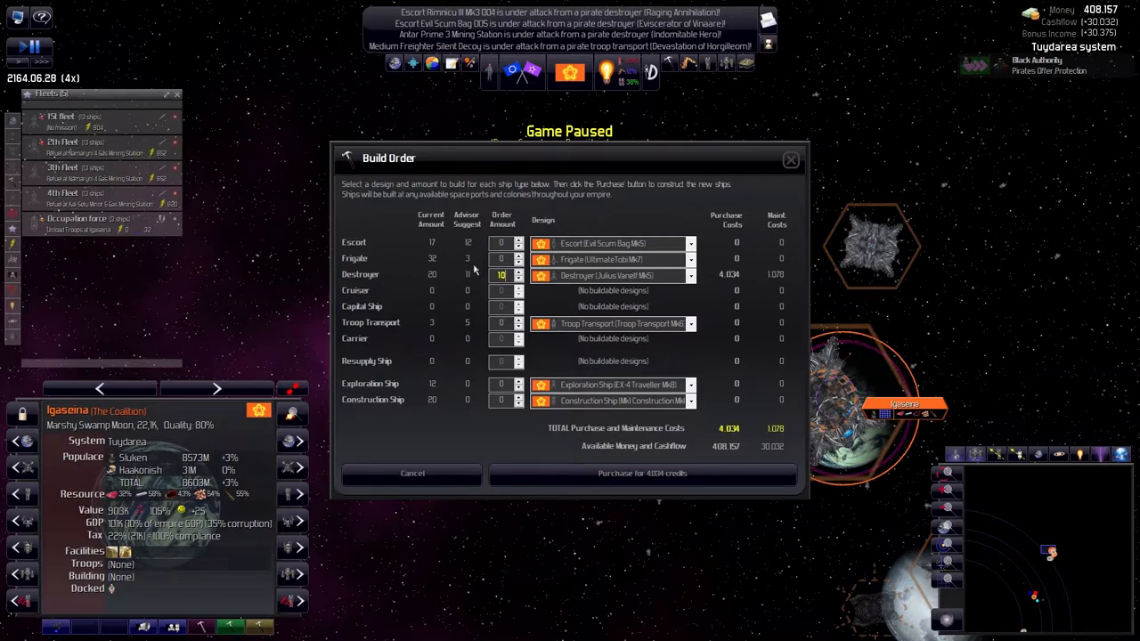
mouse_move(505, 269)
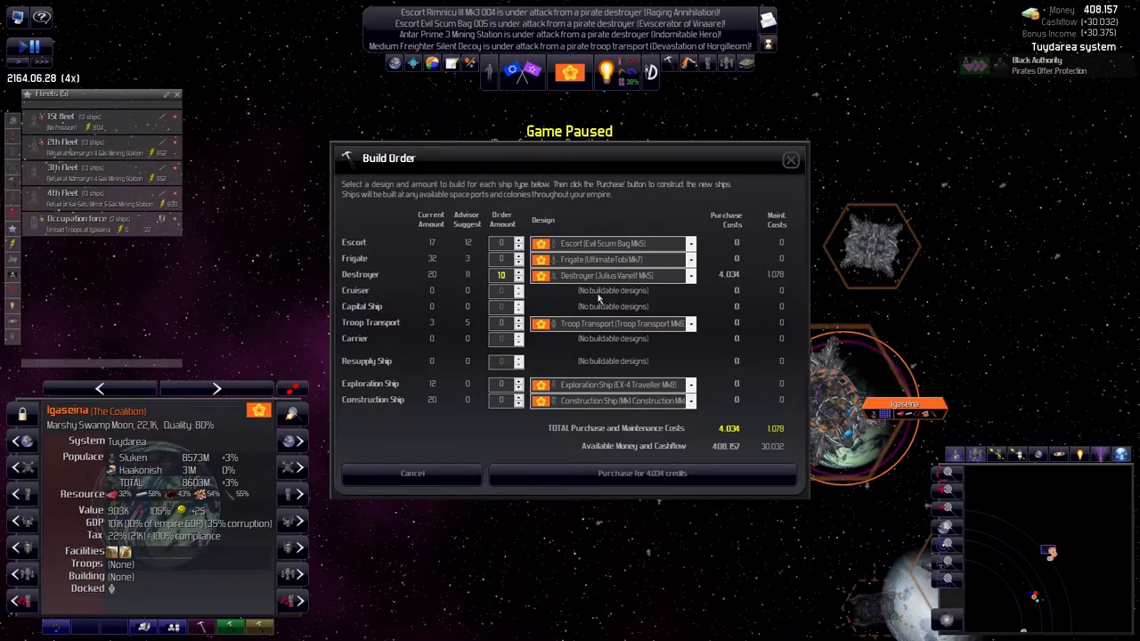
mouse_move(519, 323)
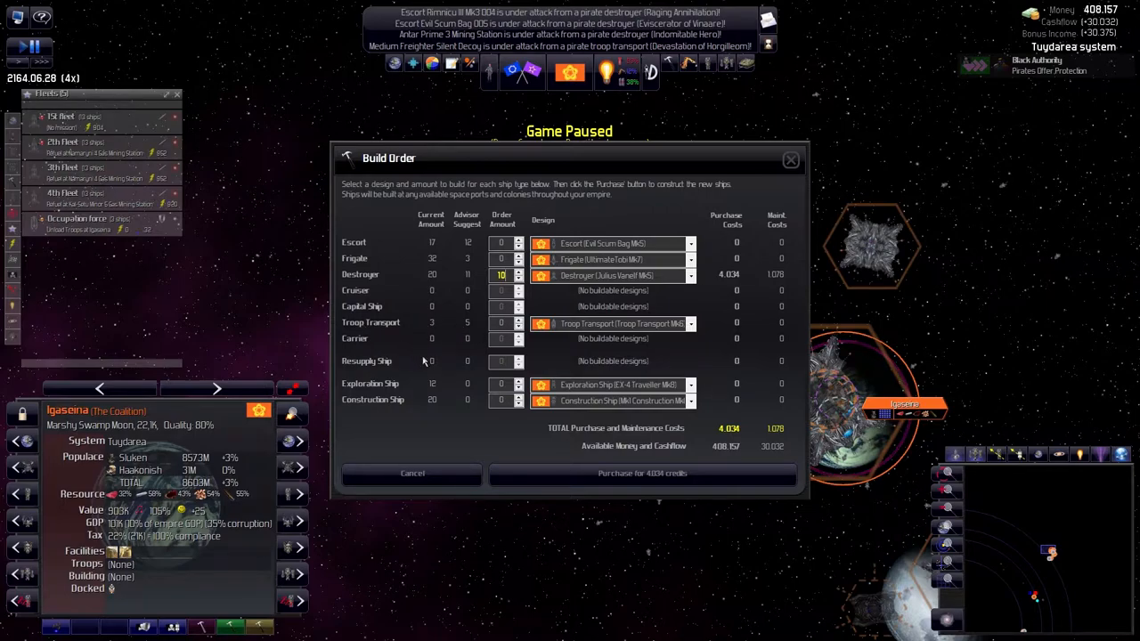
mouse_move(459, 360)
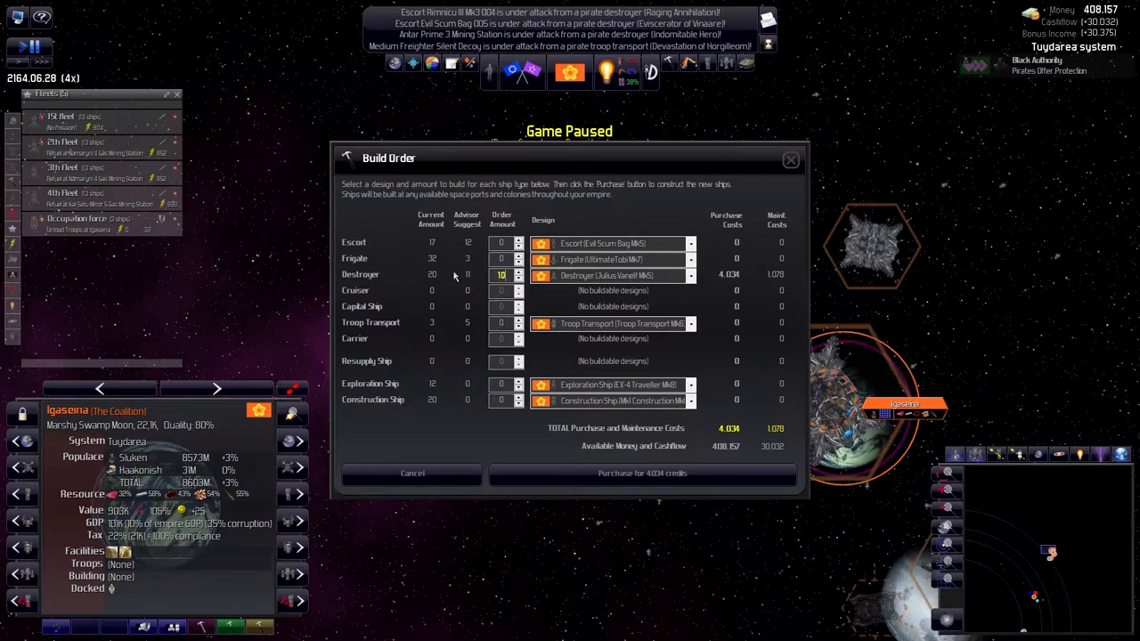
mouse_move(615, 477)
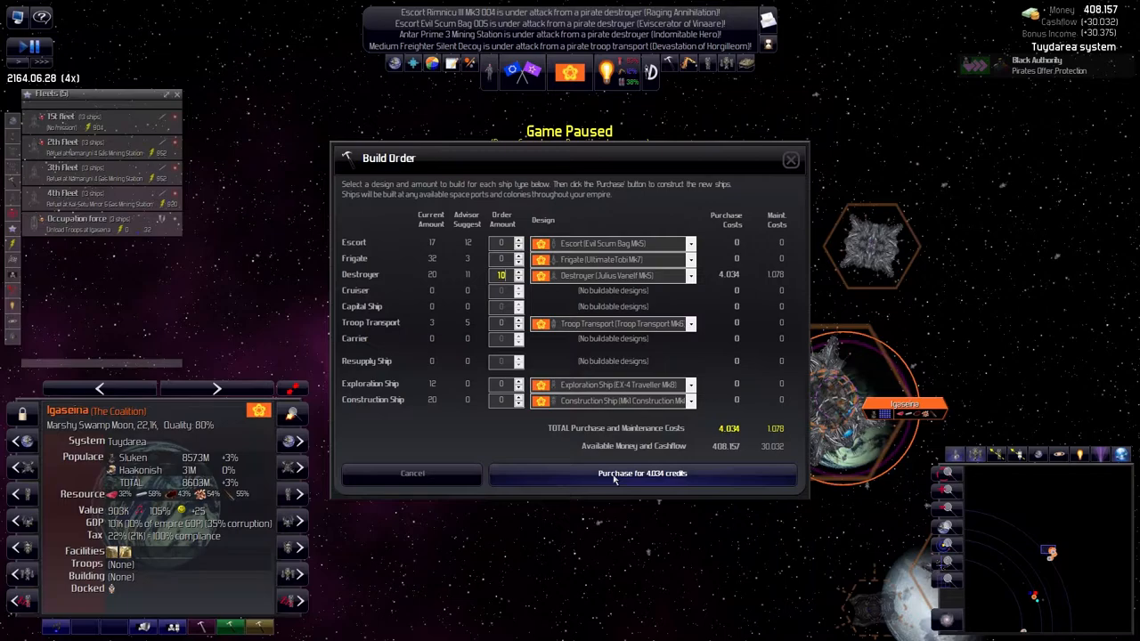
Purchase the order of ten destroyers for 4,034 credits
click(642, 473)
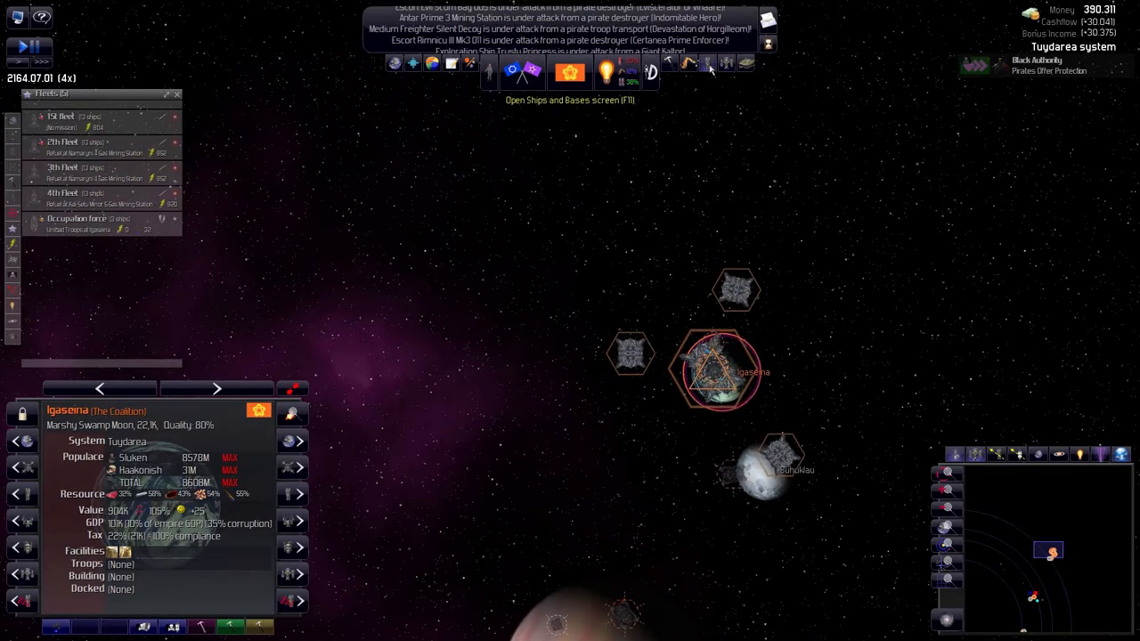
Review the military destroyers and their fleet assignments in Ships and Bases
click(709, 72)
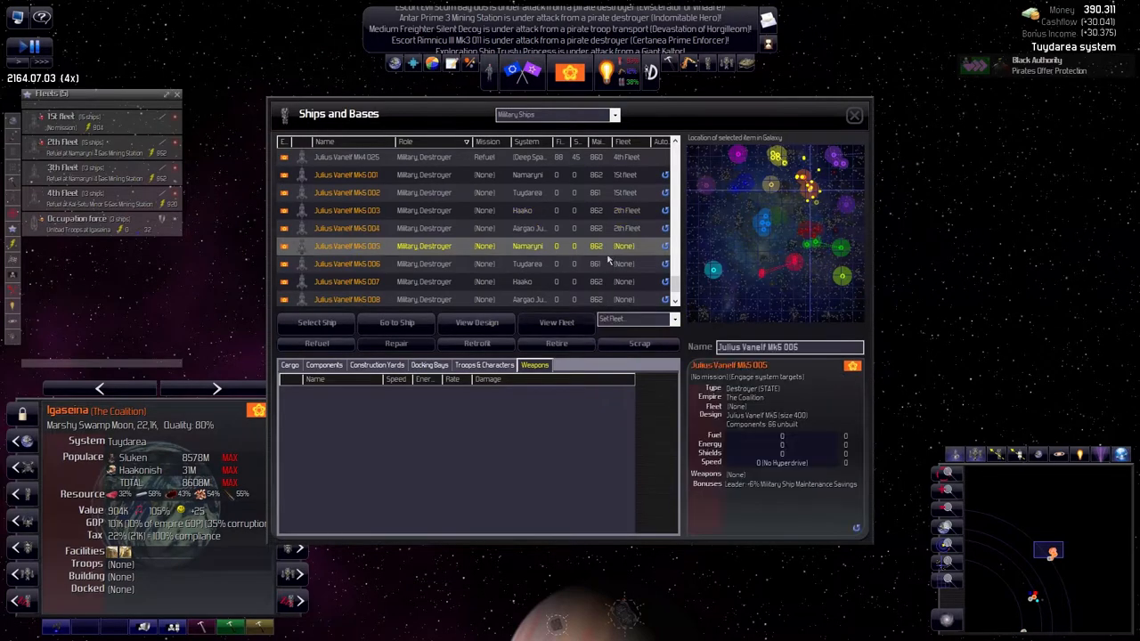
click(423, 264)
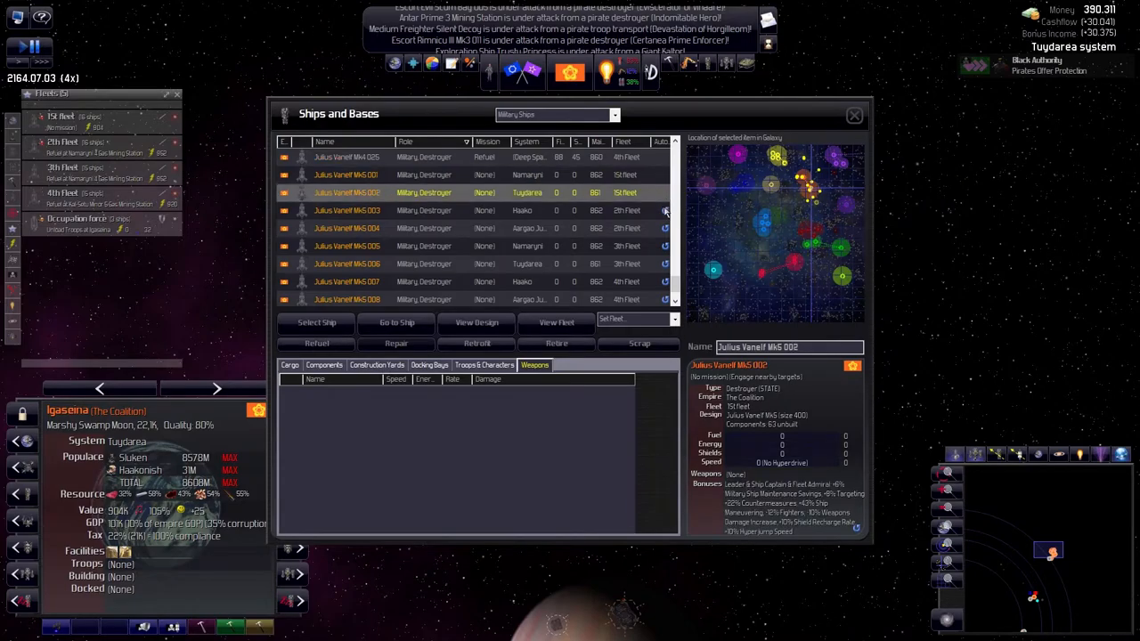
click(346, 299)
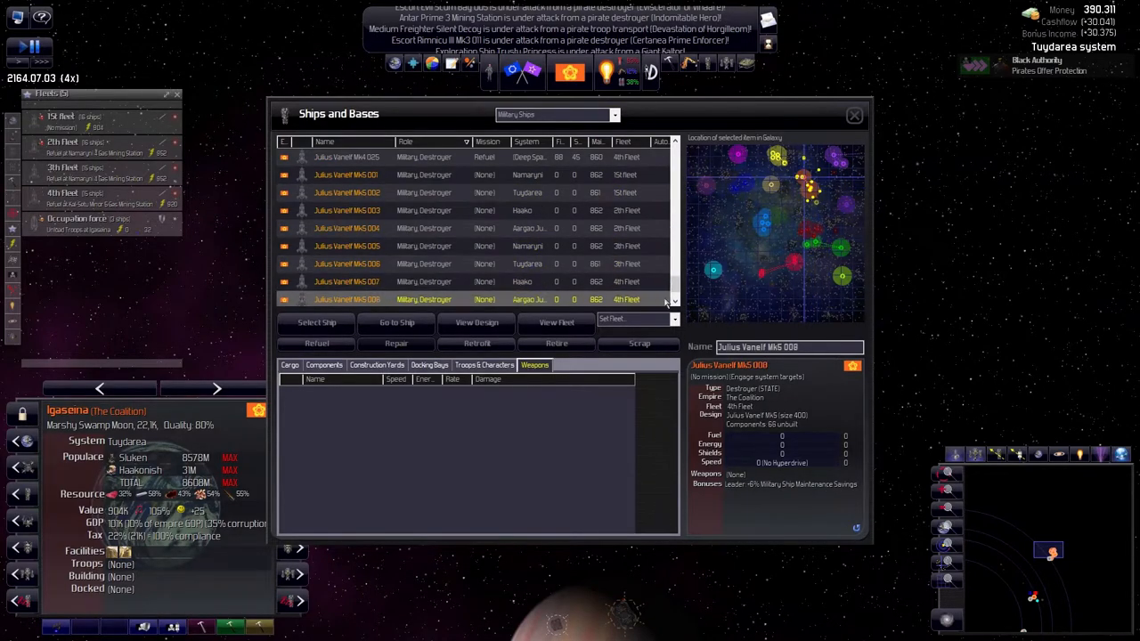
click(853, 115)
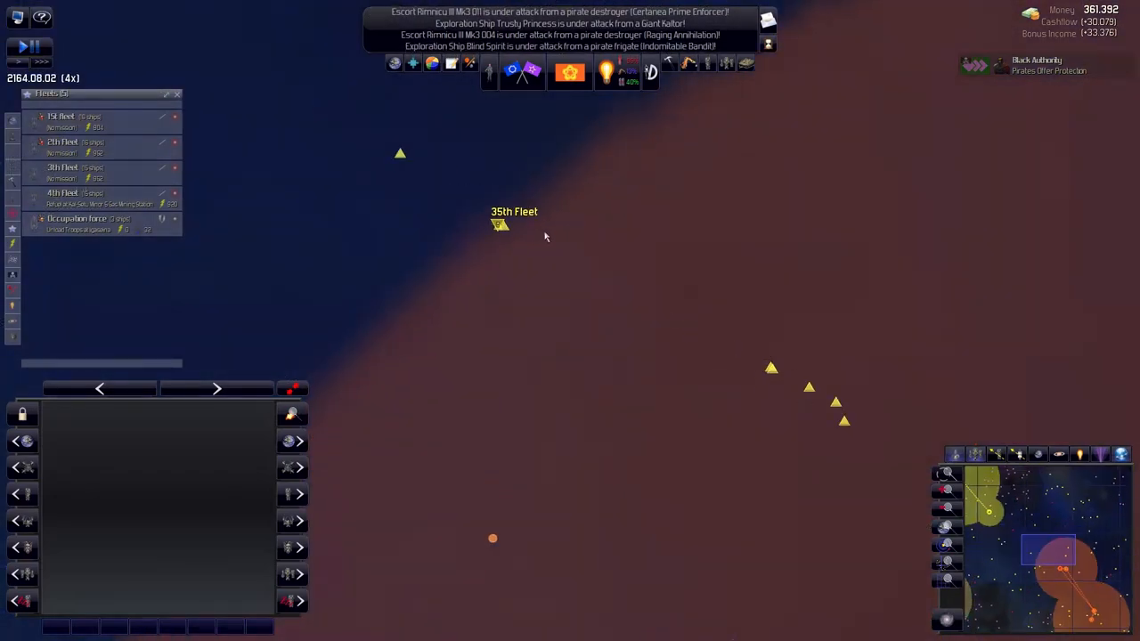
Inspect the Gizurean 35th Fleet cruiser, then review the Coalition's five fleets
click(499, 224)
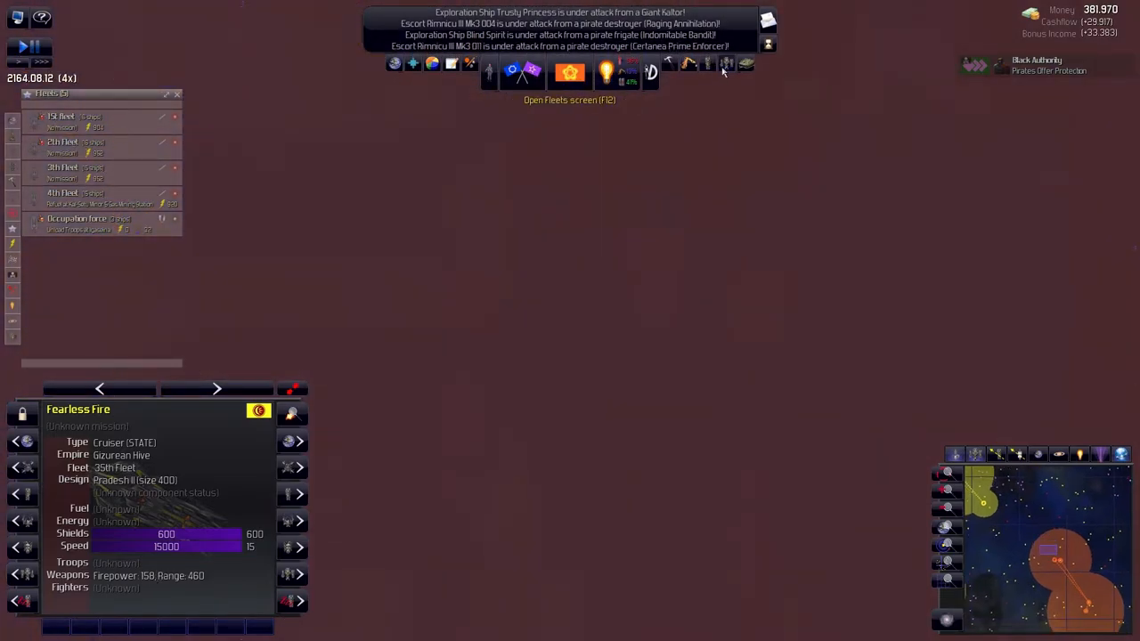
click(727, 63)
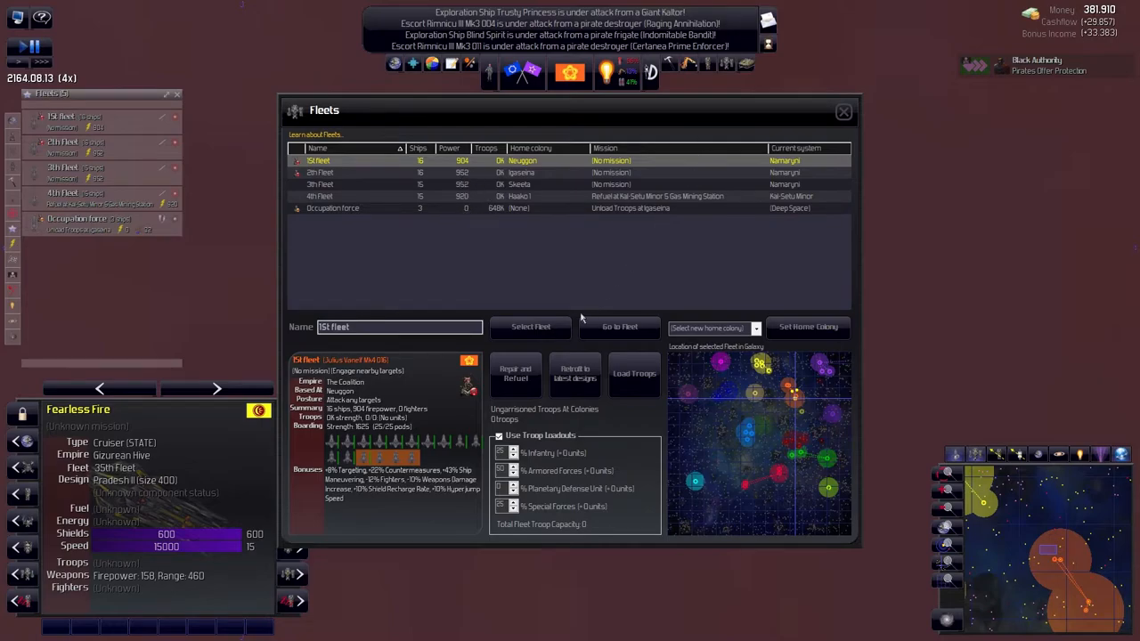
click(842, 111)
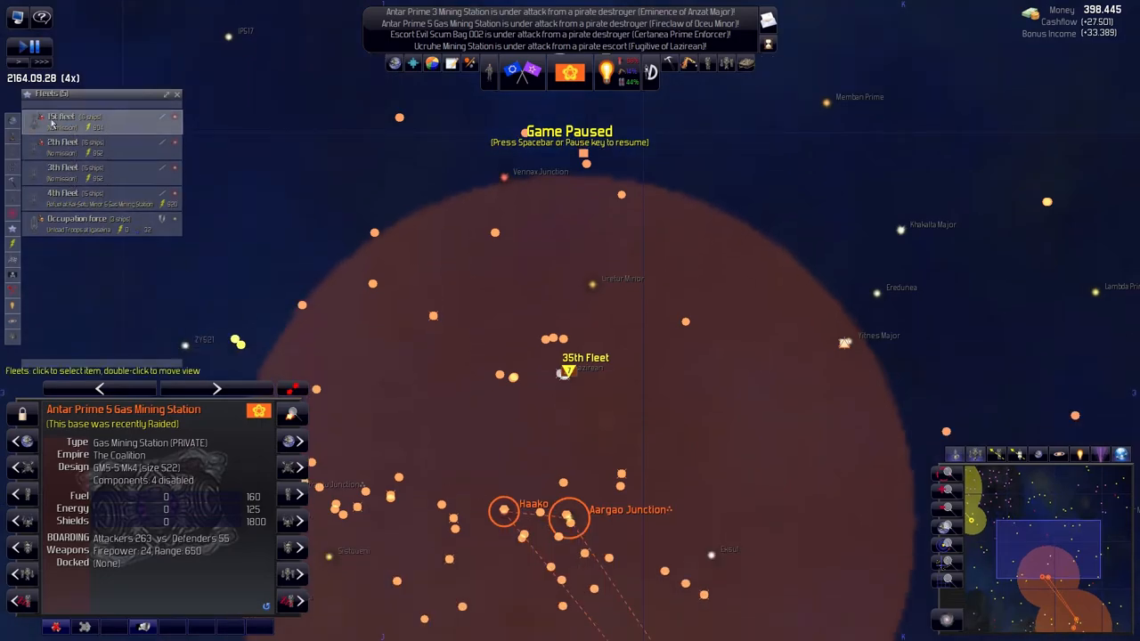
Set the 1st fleet's engagement range, change 2th Fleet's posture and automate the 4th fleet
click(76, 194)
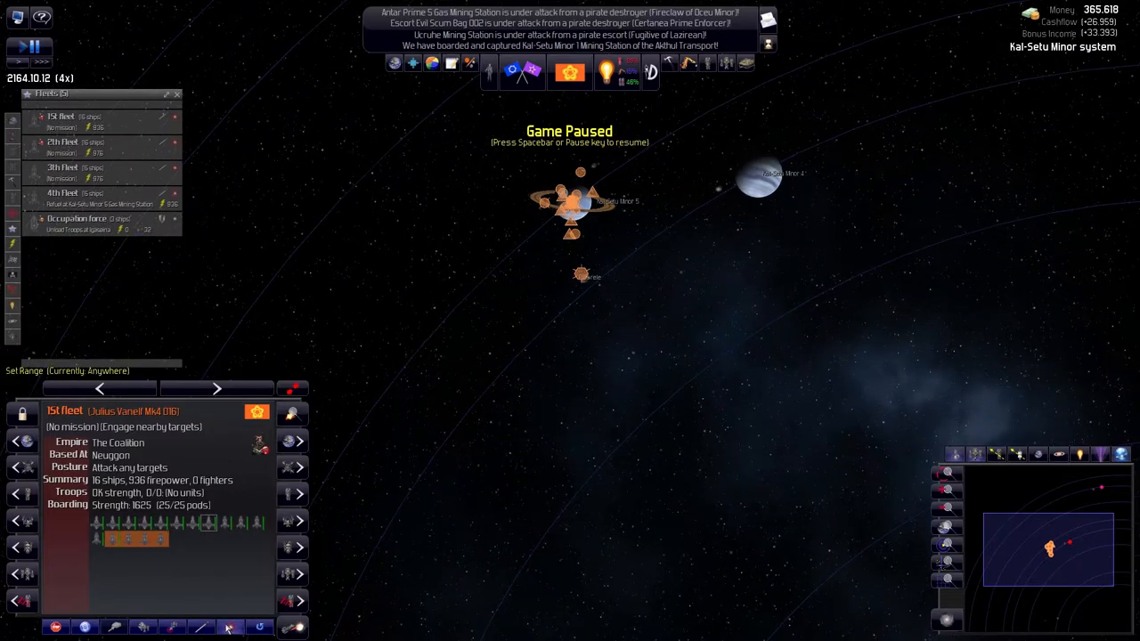
click(62, 147)
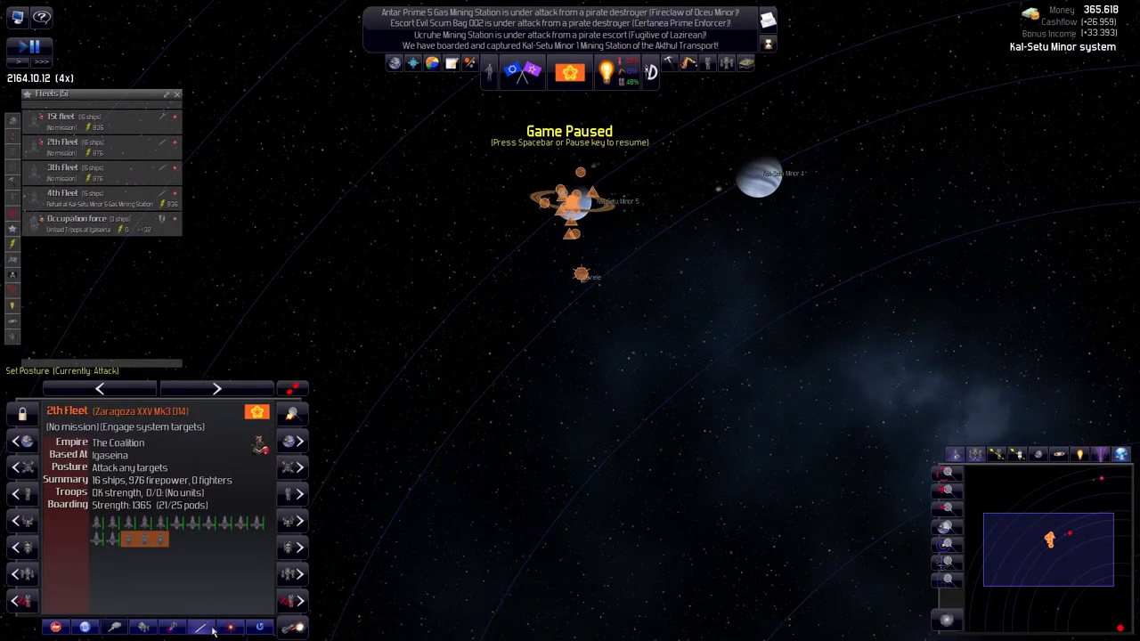
click(216, 388)
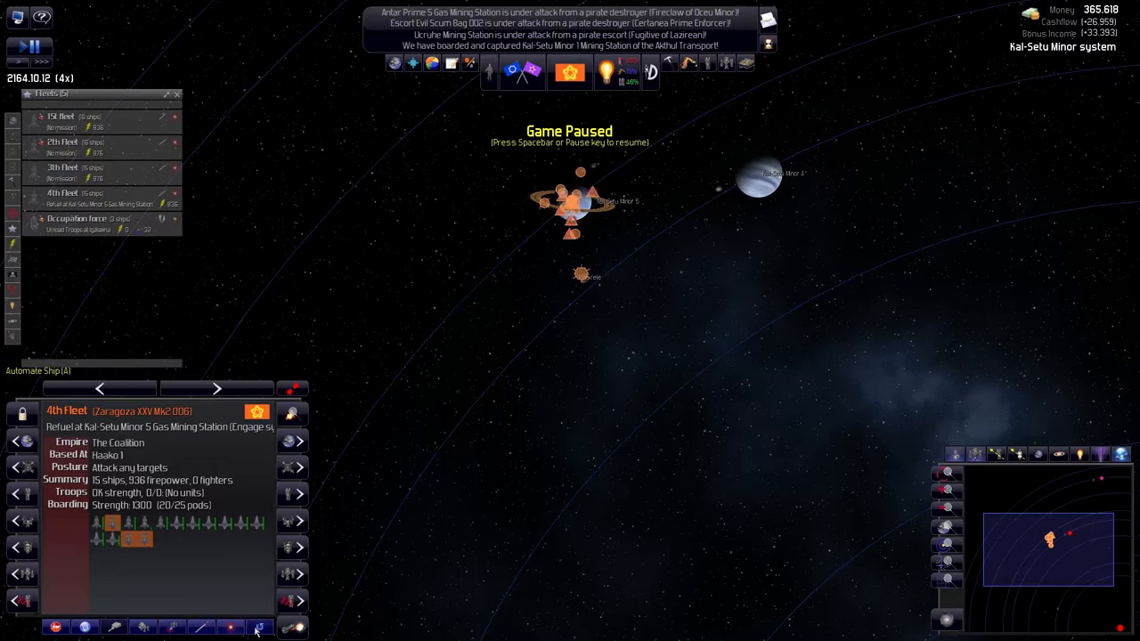
click(62, 170)
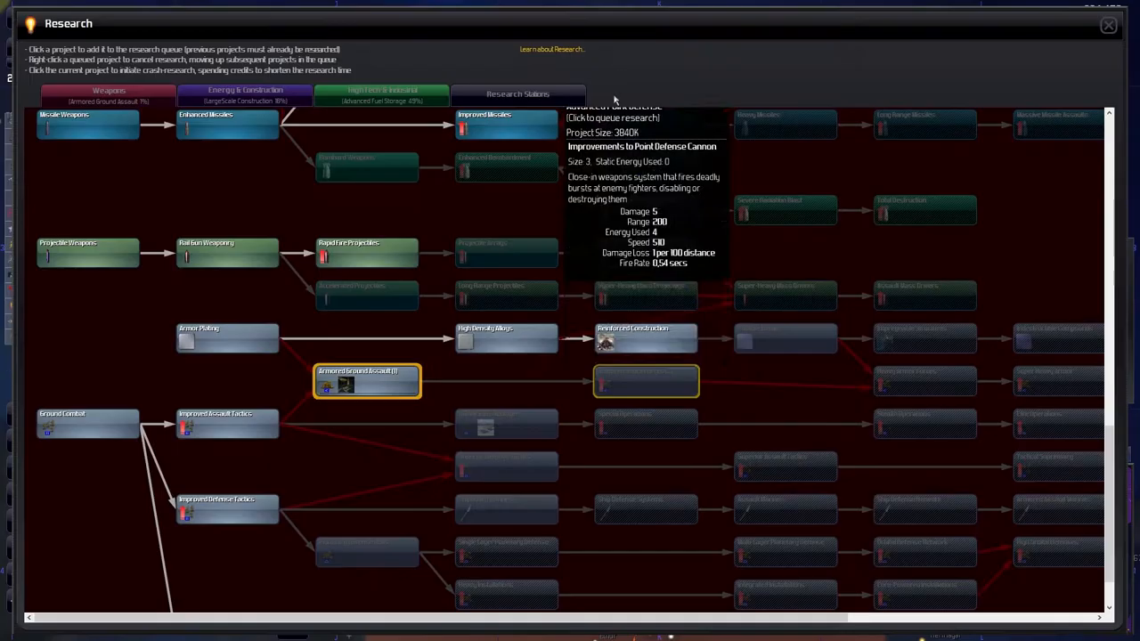
Scroll through the research tree to the ground combat branch with Armored Ground Assault queued
scroll(down, 3)
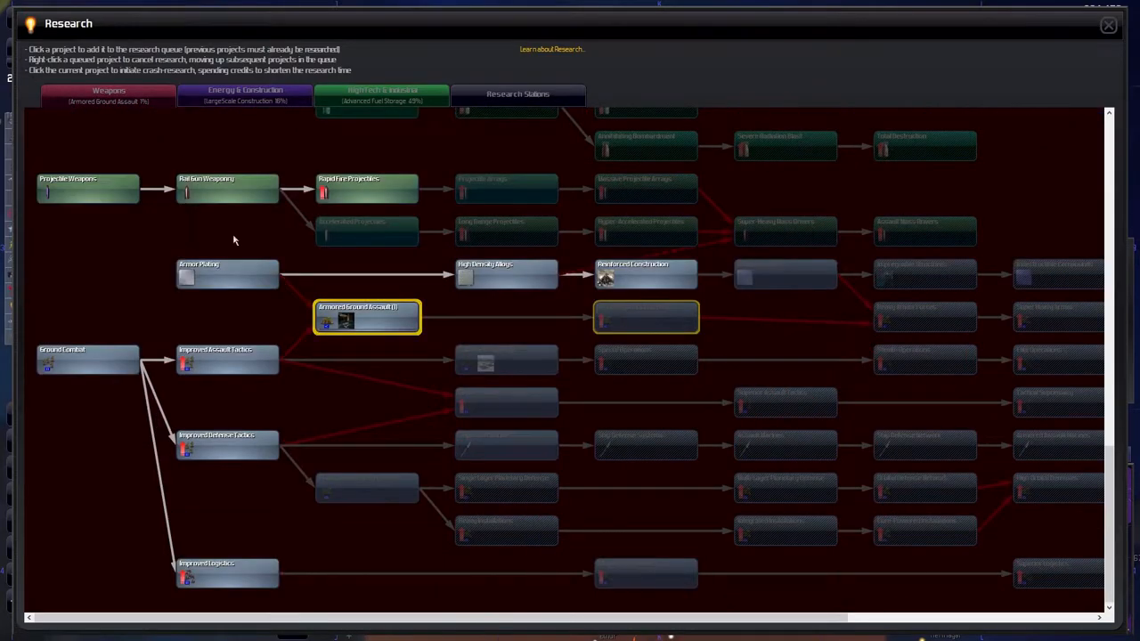
mouse_move(367, 319)
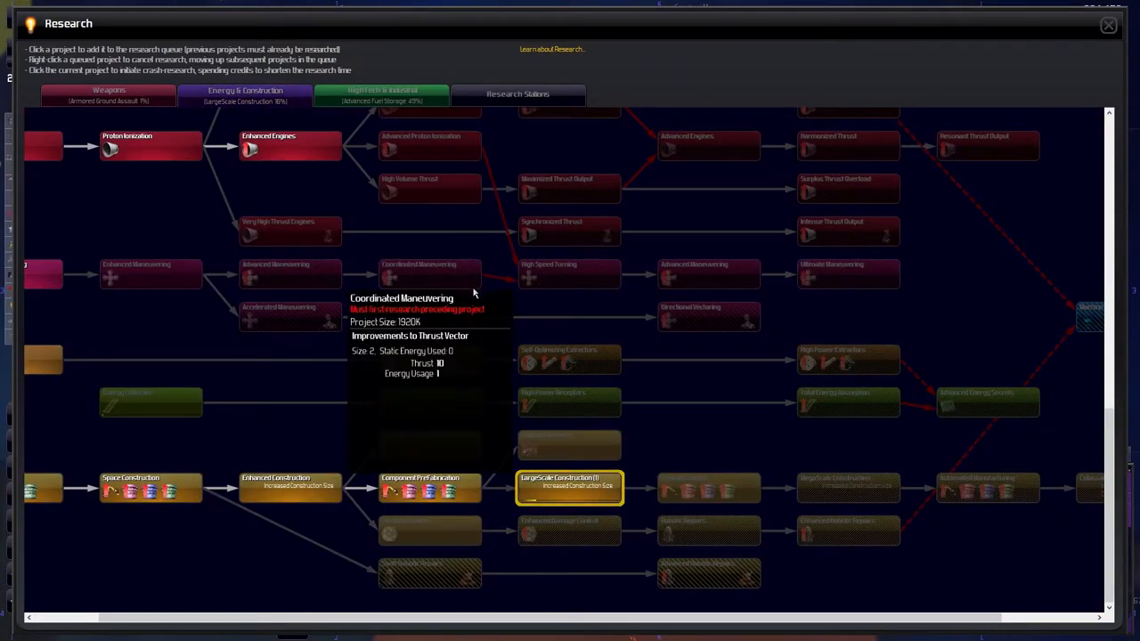
mouse_move(417, 86)
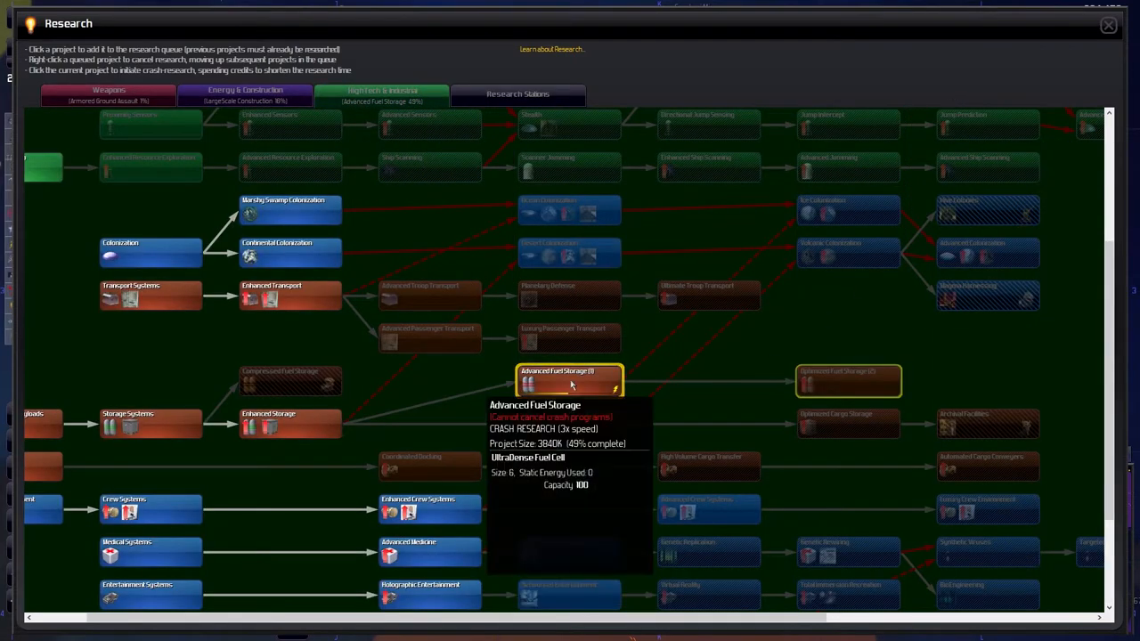
mouse_move(588, 381)
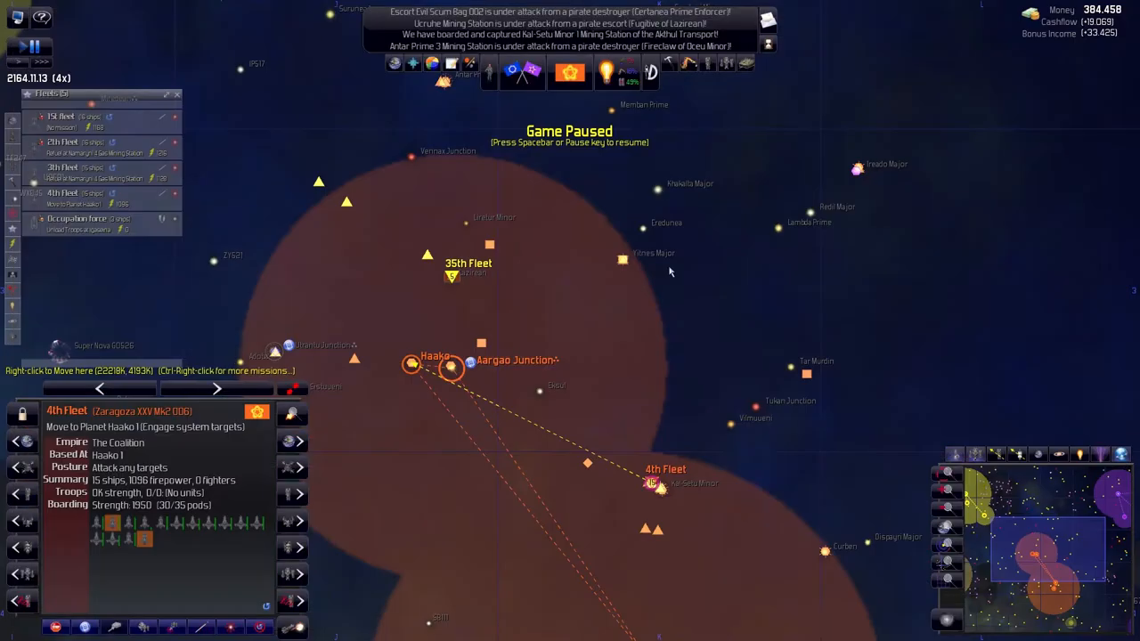
Bring up the Colonies overview listing the empire's six colonies with Neuggon's details
click(16, 46)
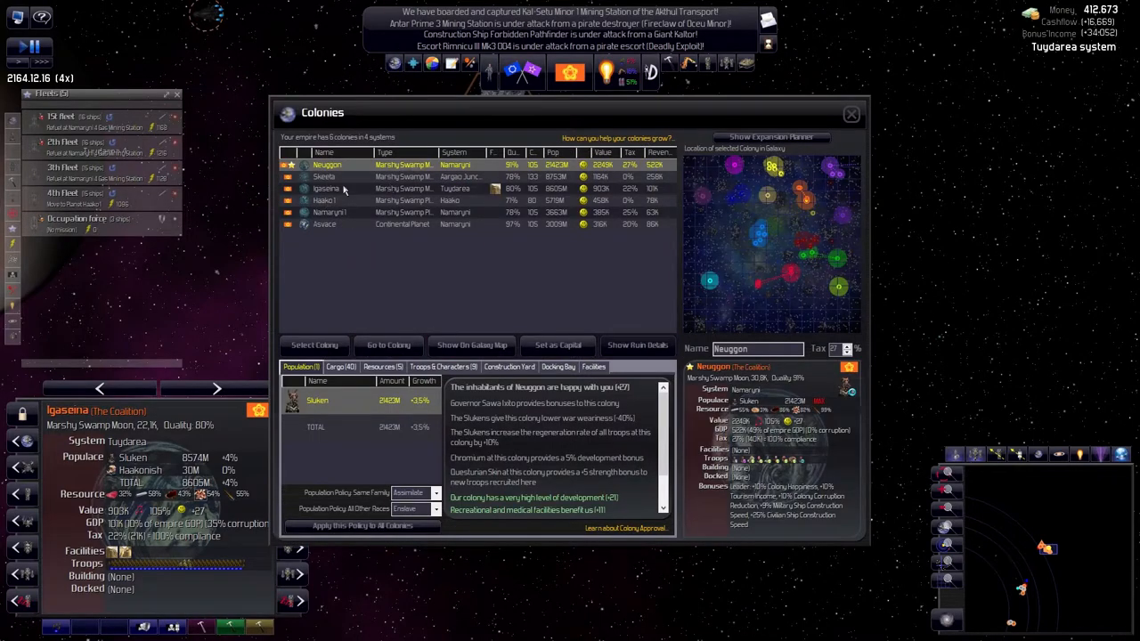
Launch Igaseina's 100K troops against the Black Gang's hidden pirate base facility
click(326, 188)
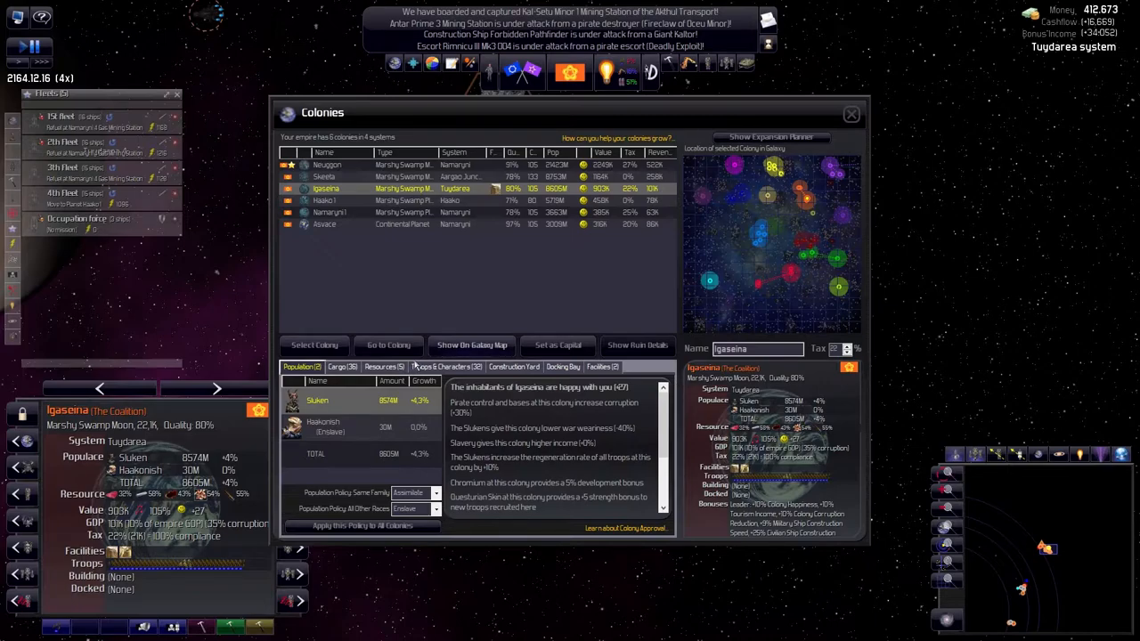
click(445, 367)
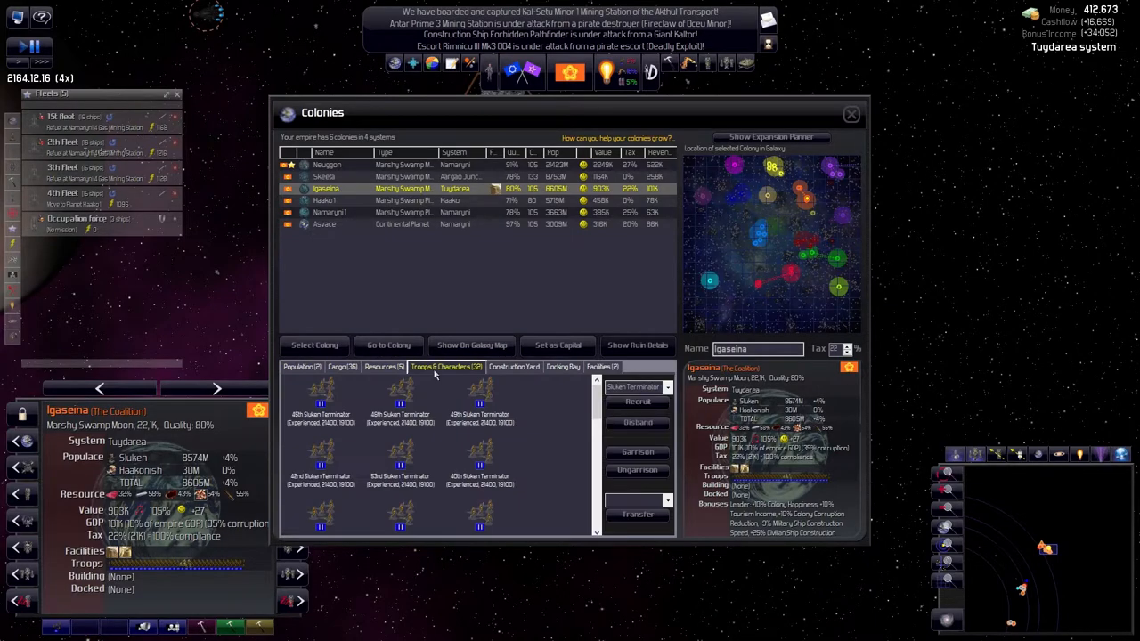
click(602, 367)
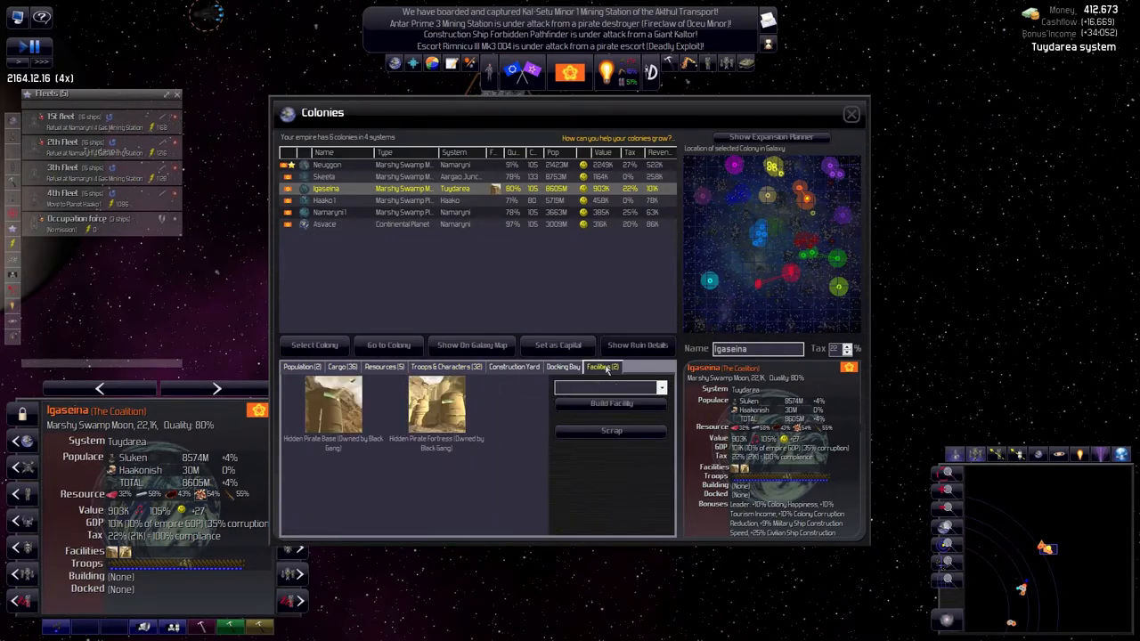
click(437, 406)
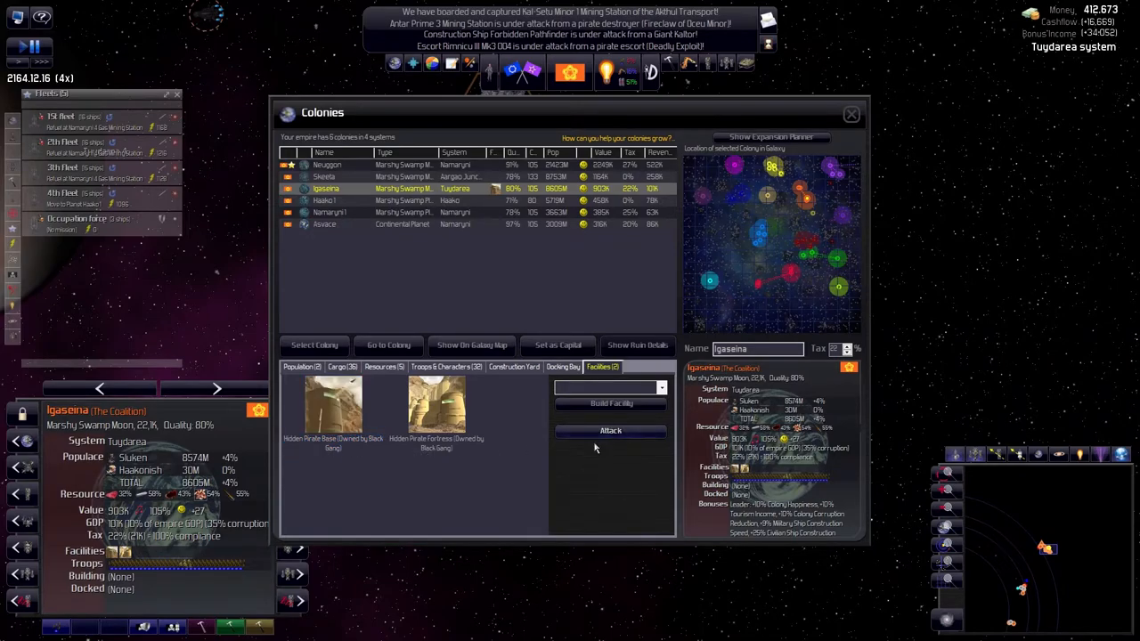
click(610, 430)
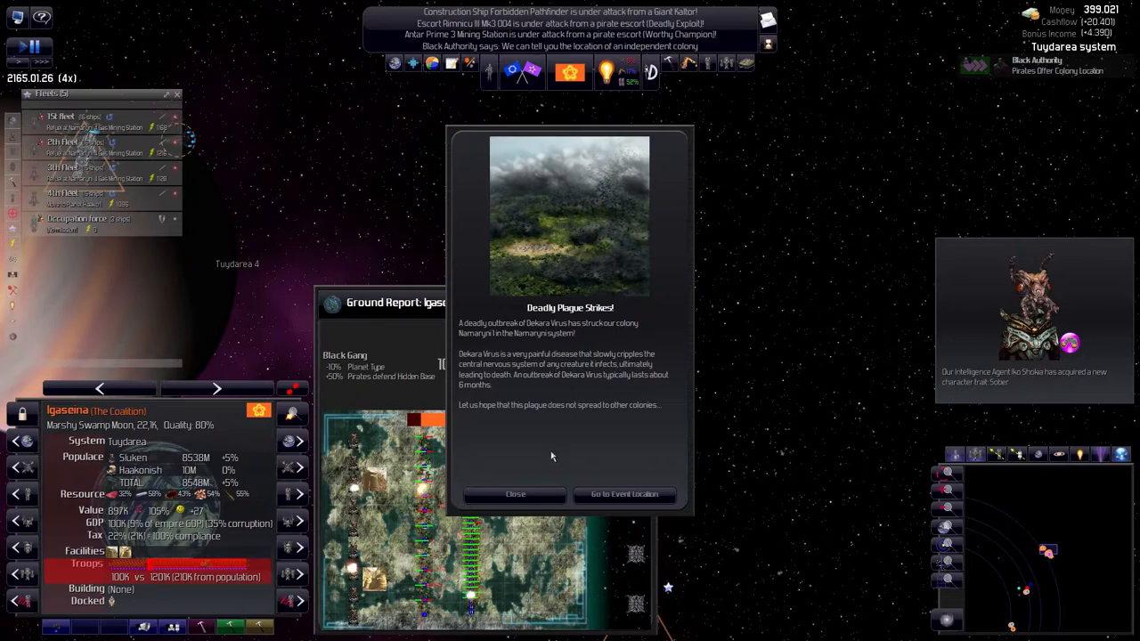
mouse_move(512, 347)
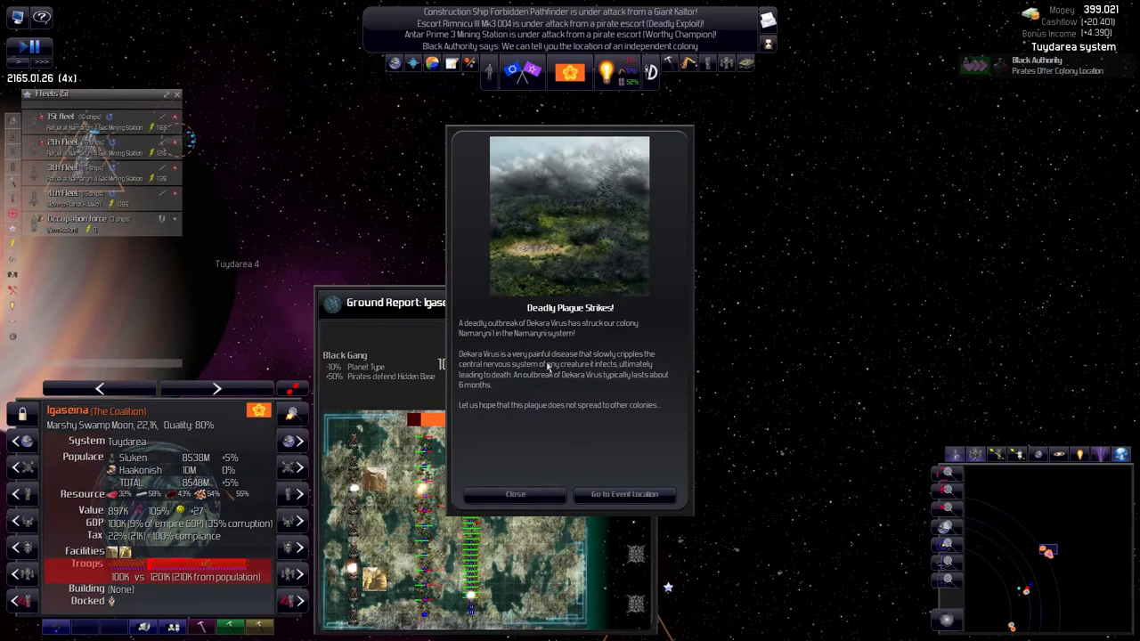
mouse_move(552, 374)
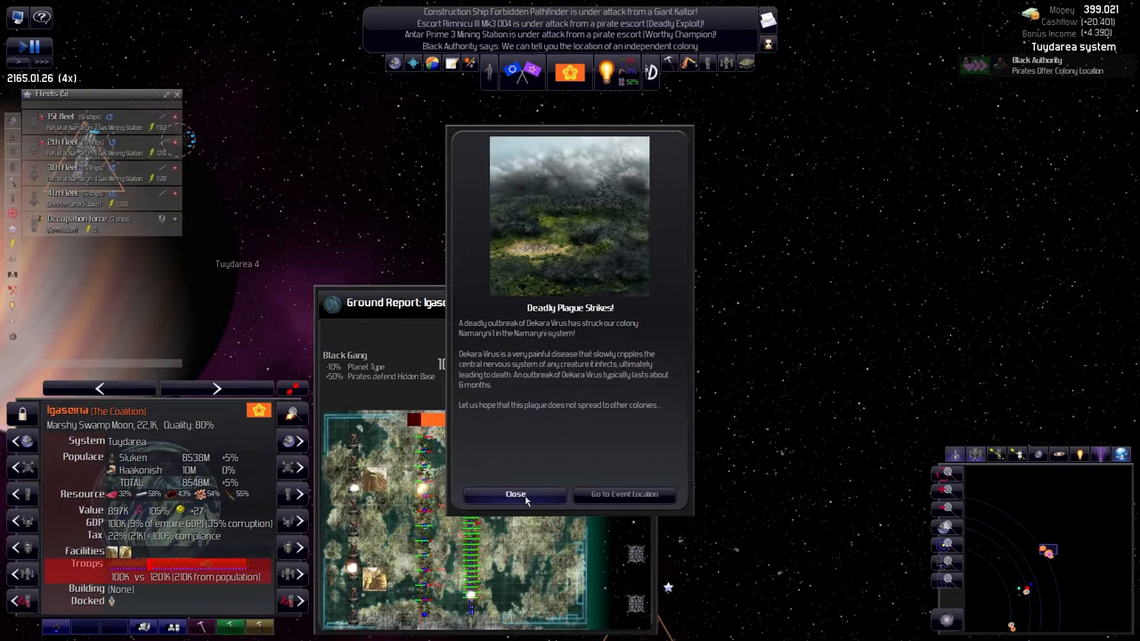
Dismiss the Deadly Plague Strikes notice about the Dekara Virus outbreak on Namaryni
click(515, 494)
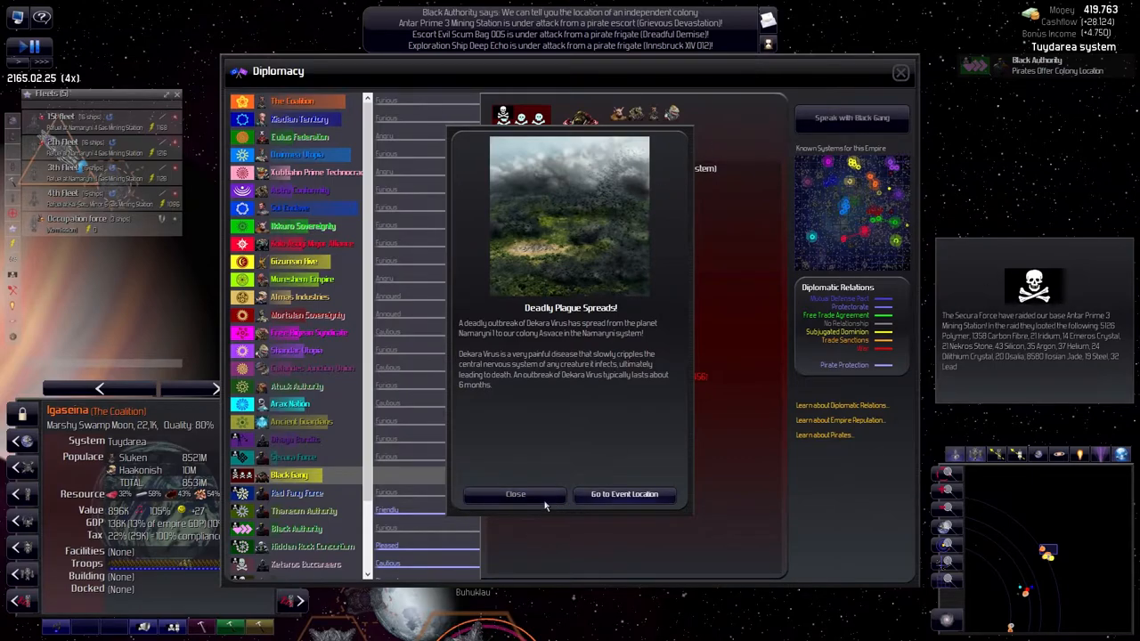
Dismiss the plague-spread notice and leave Diplomacy to return to the Namaryni system
click(515, 495)
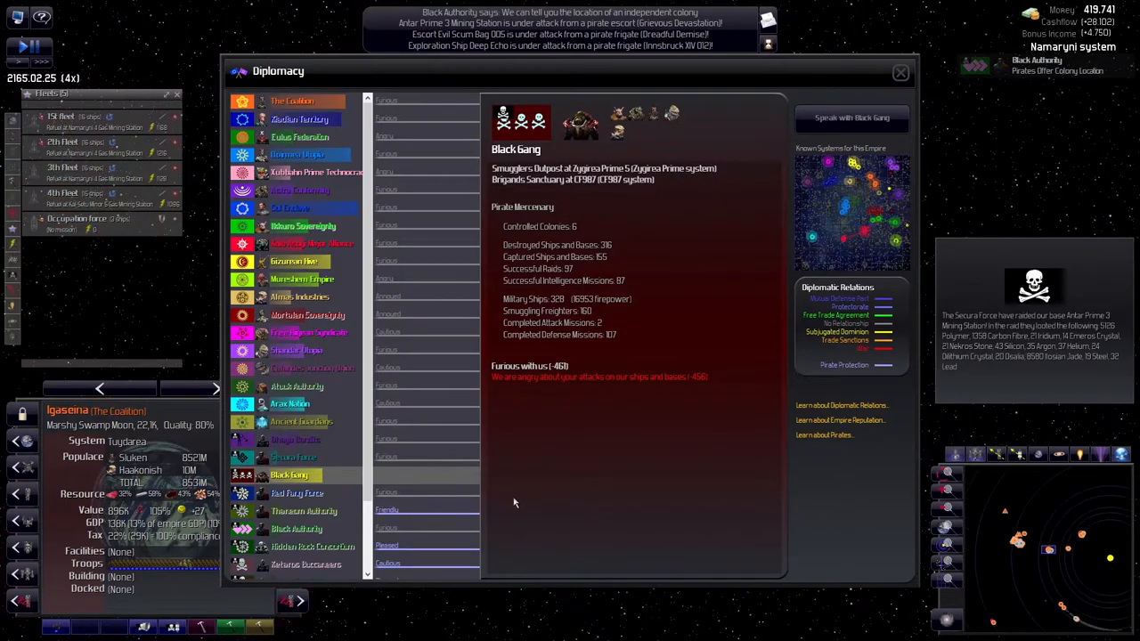
click(899, 73)
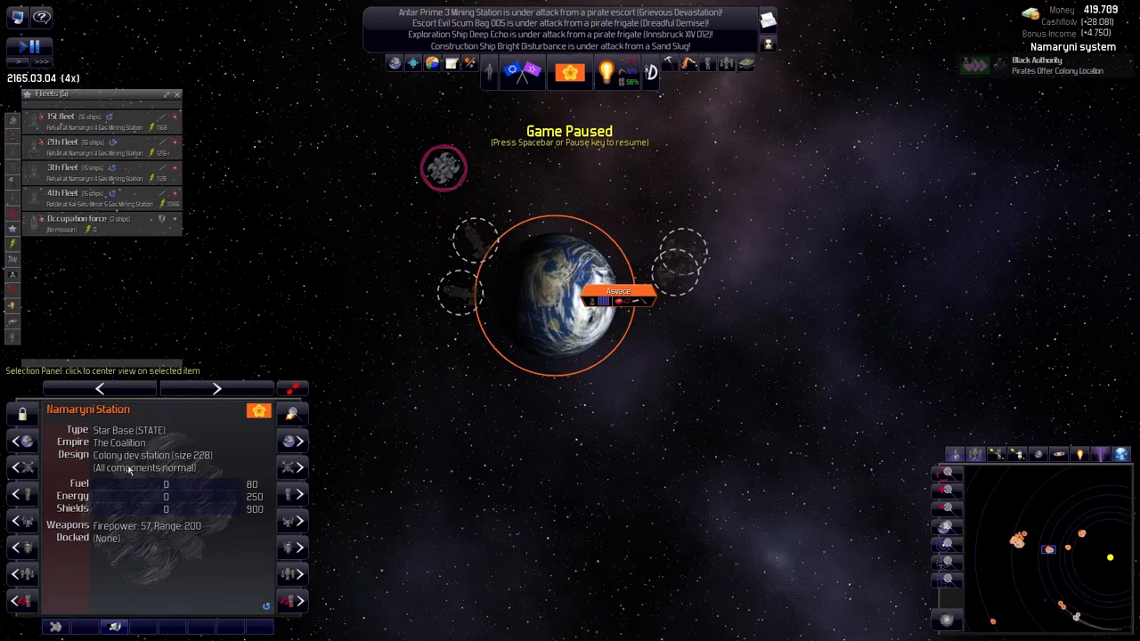
Acknowledge Sol Enclave's message lifting trade sanctions and say Goodbye
click(29, 47)
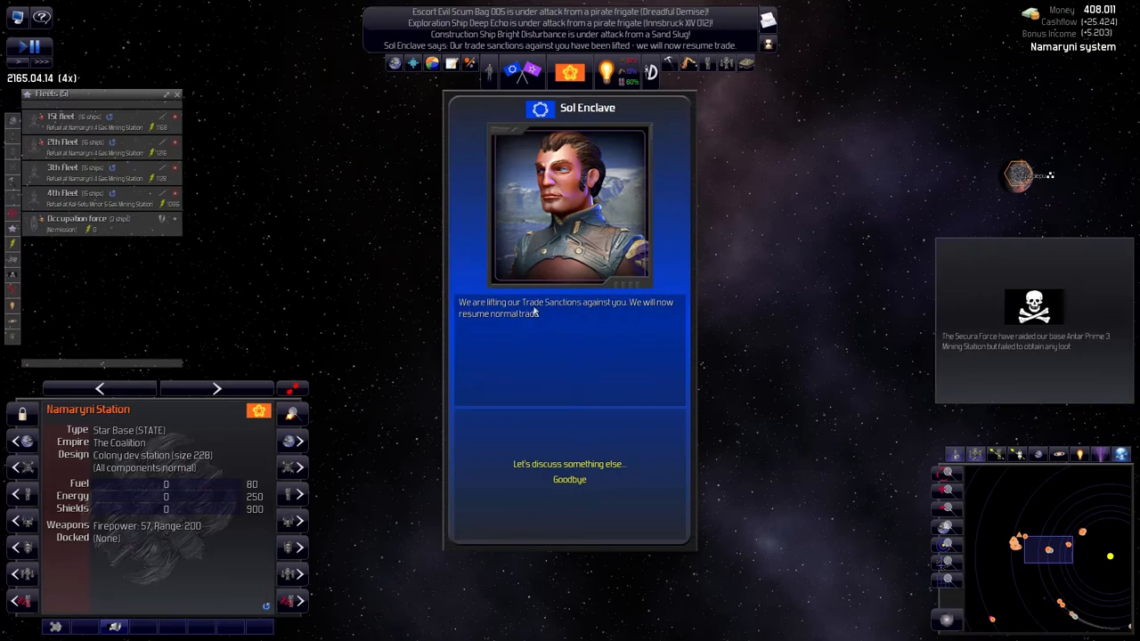
click(569, 479)
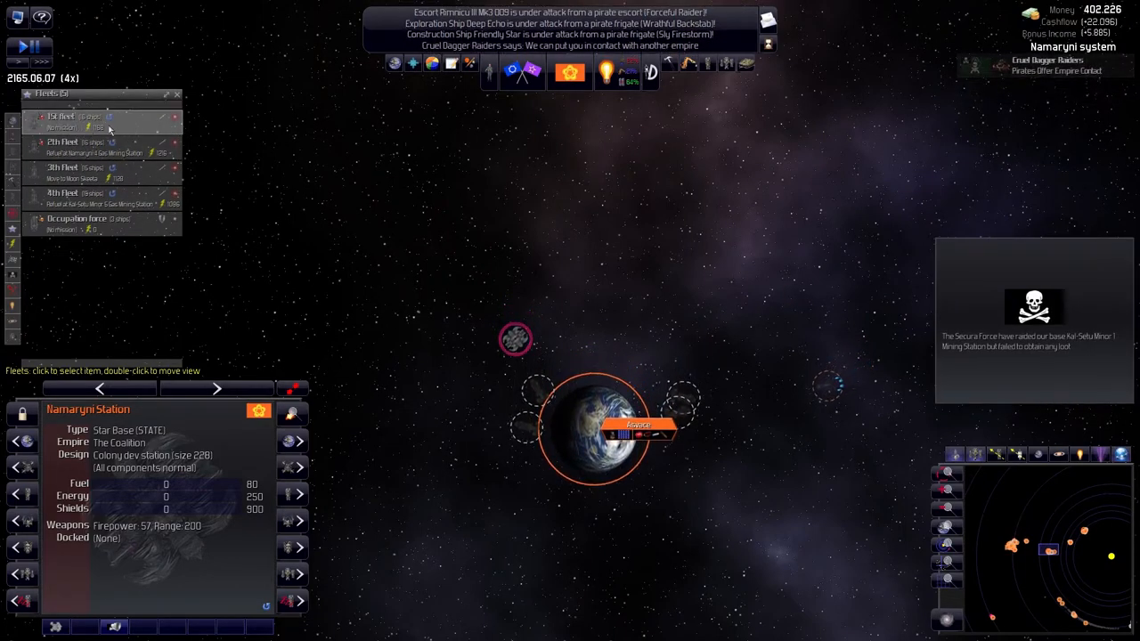
Adjust the 1st fleet's engagement range and set the 2th Fleet to Defend from Igaseina
click(62, 120)
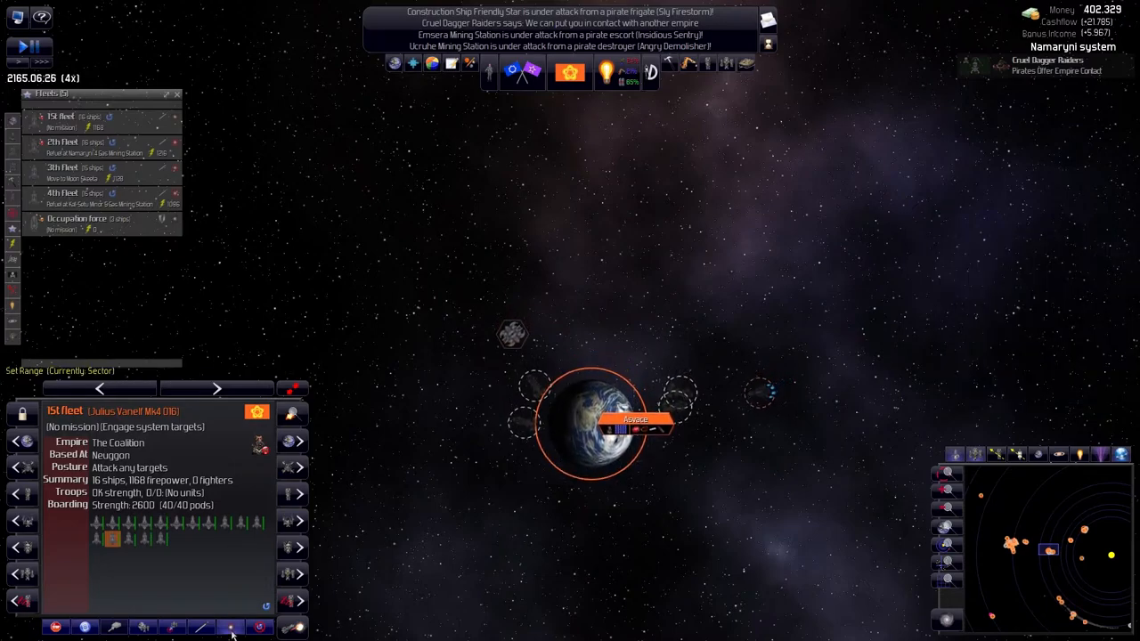
click(200, 627)
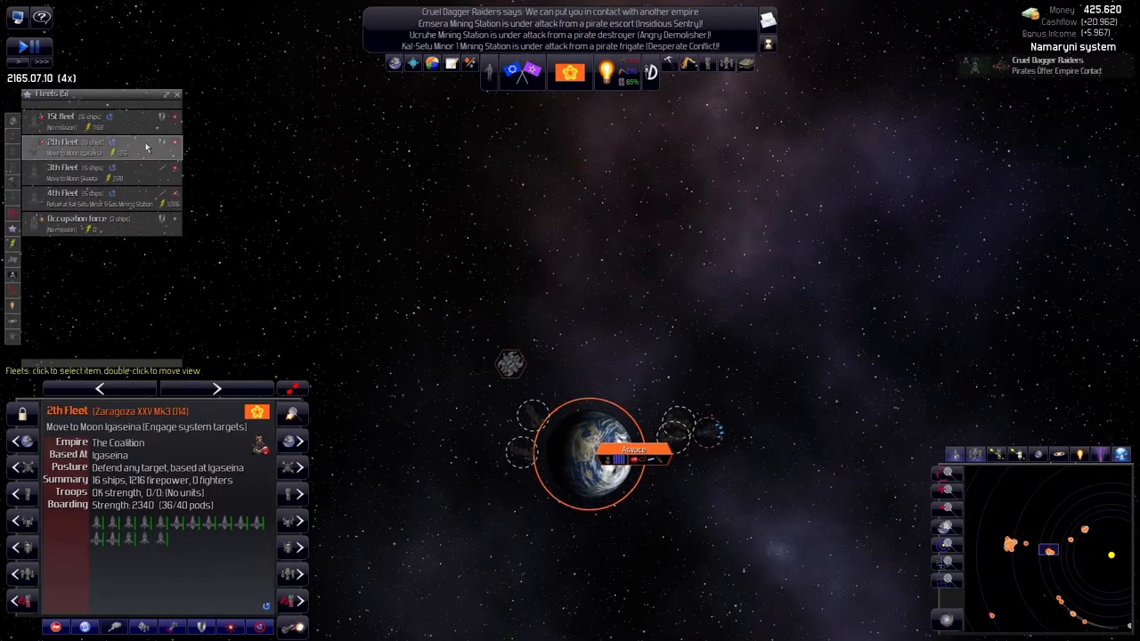
click(62, 196)
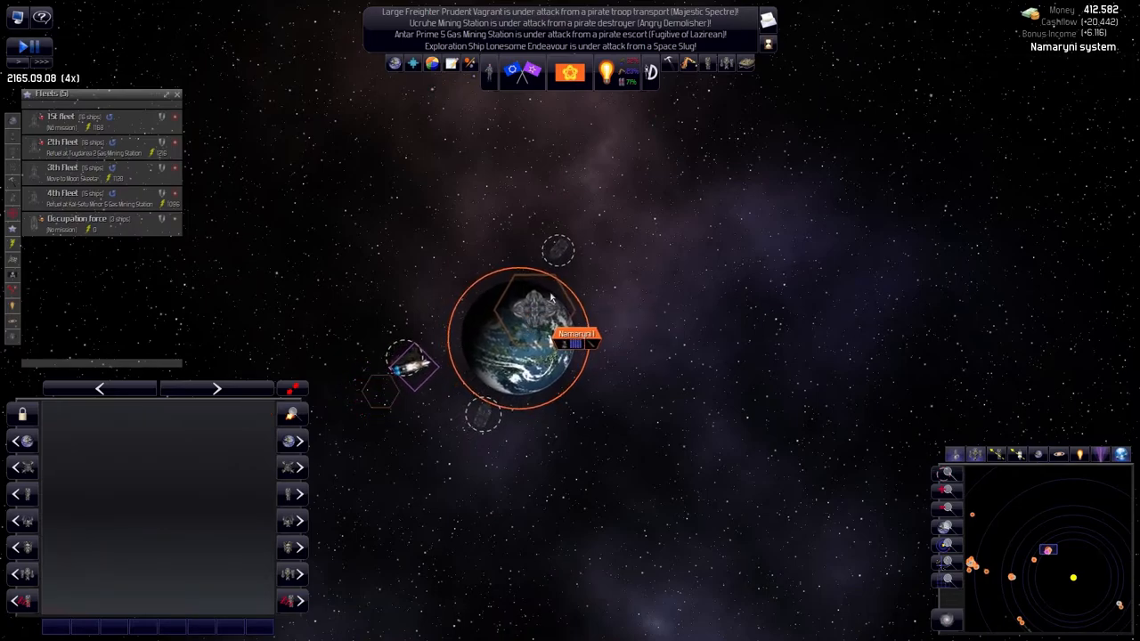
click(524, 343)
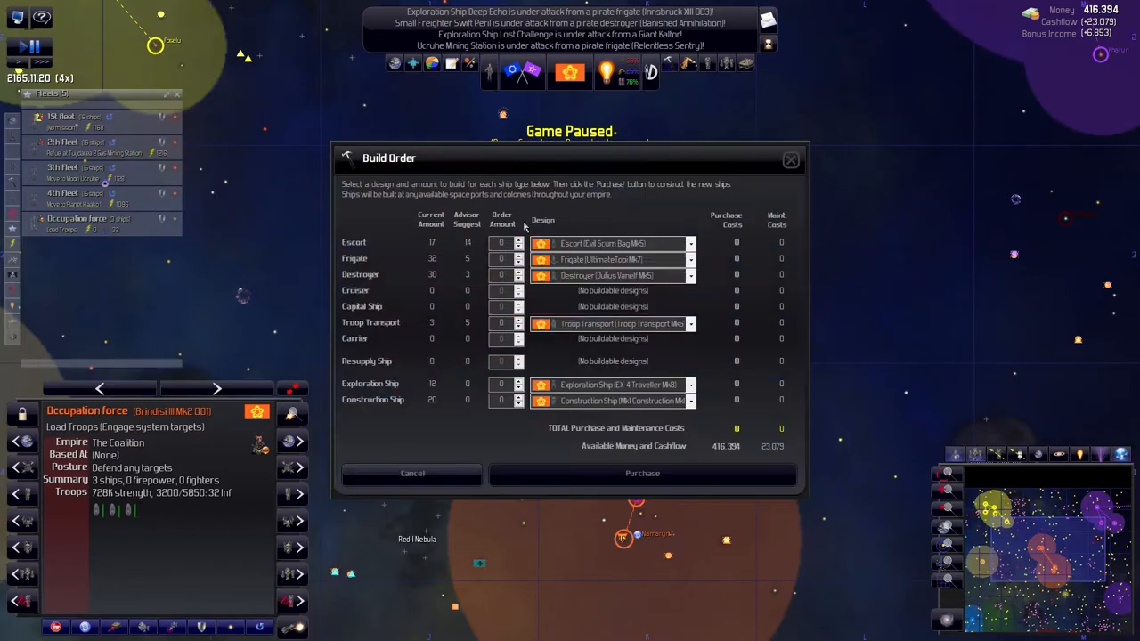
mouse_move(481, 269)
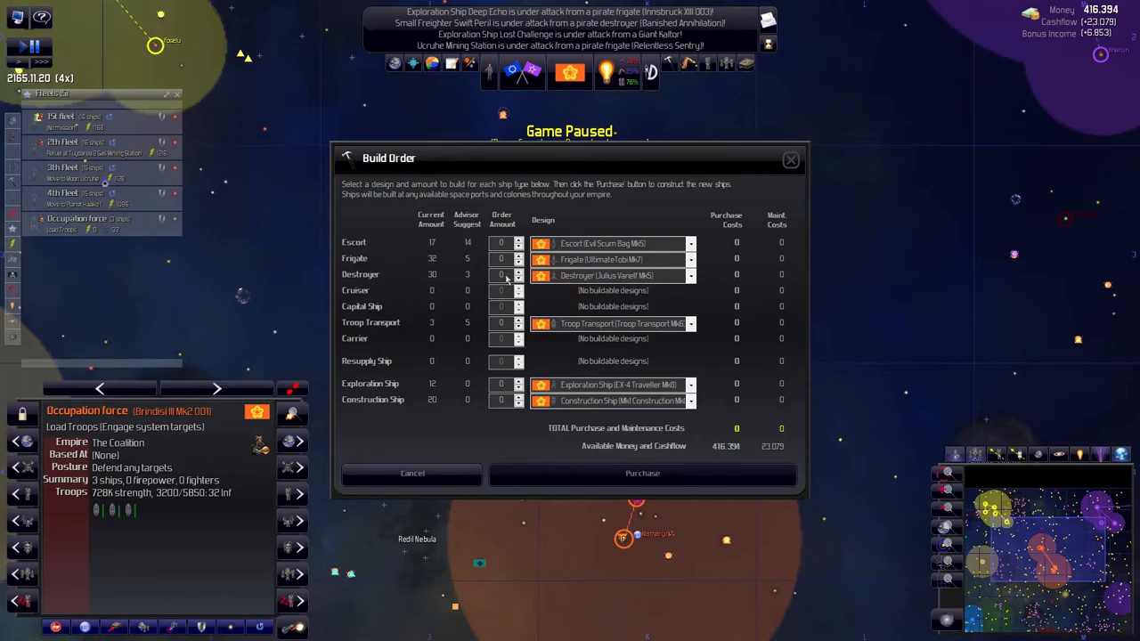
Order two new destroyers in the Build Order window and purchase them
click(519, 271)
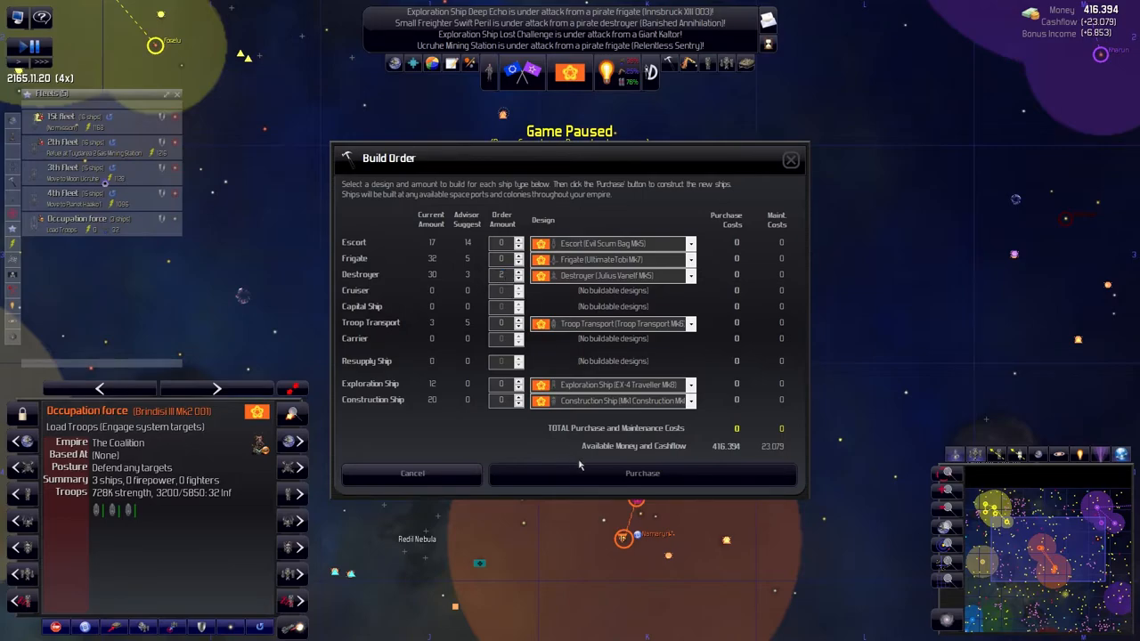
click(519, 271)
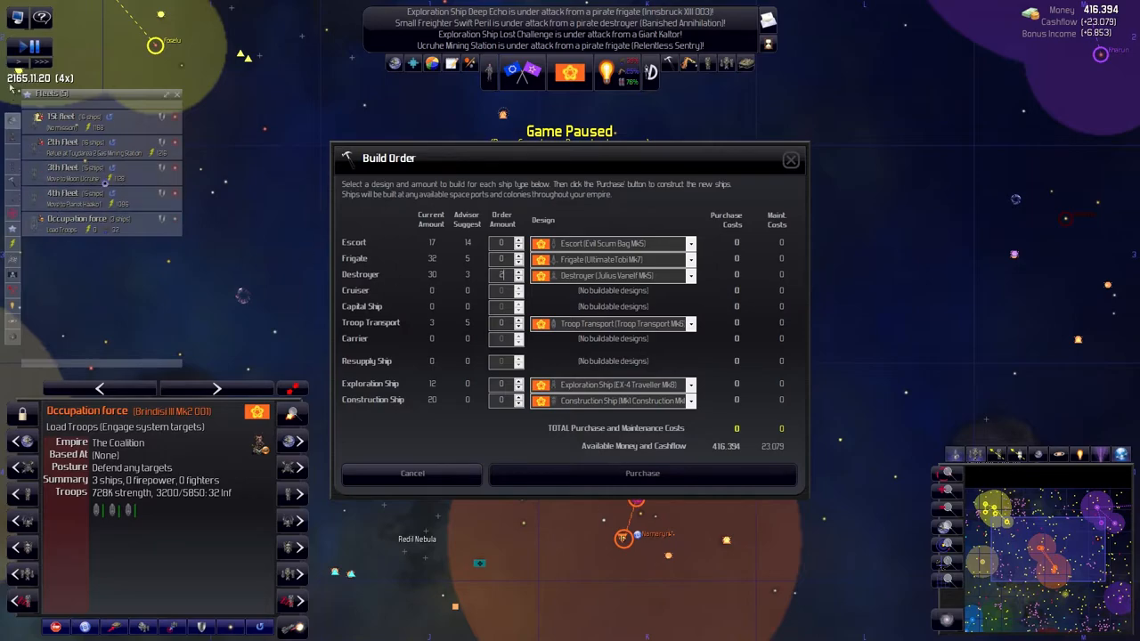
click(518, 271)
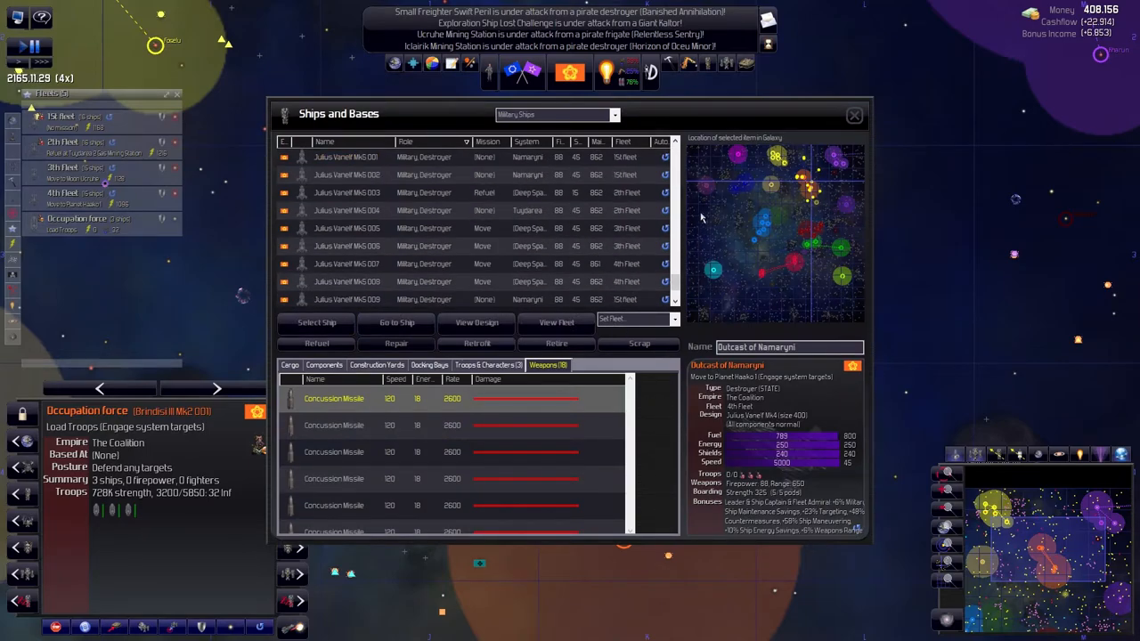
Assign the newest destroyer Julius Vaneif MkS 012 to the 4th Fleet and check the fleet list
scroll(down, 3)
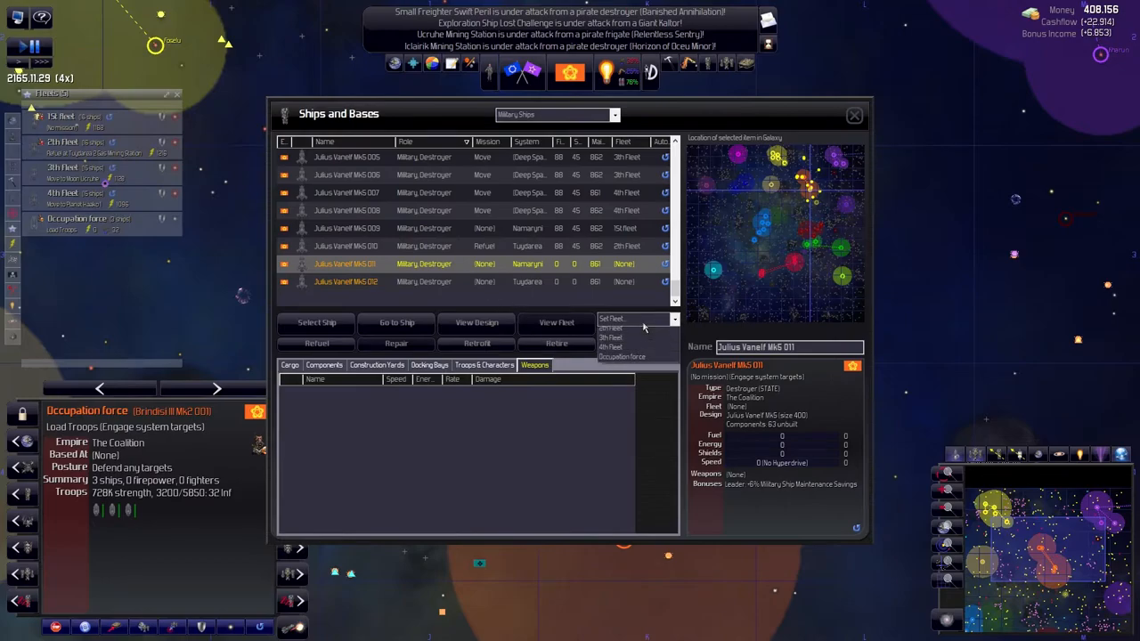
click(348, 282)
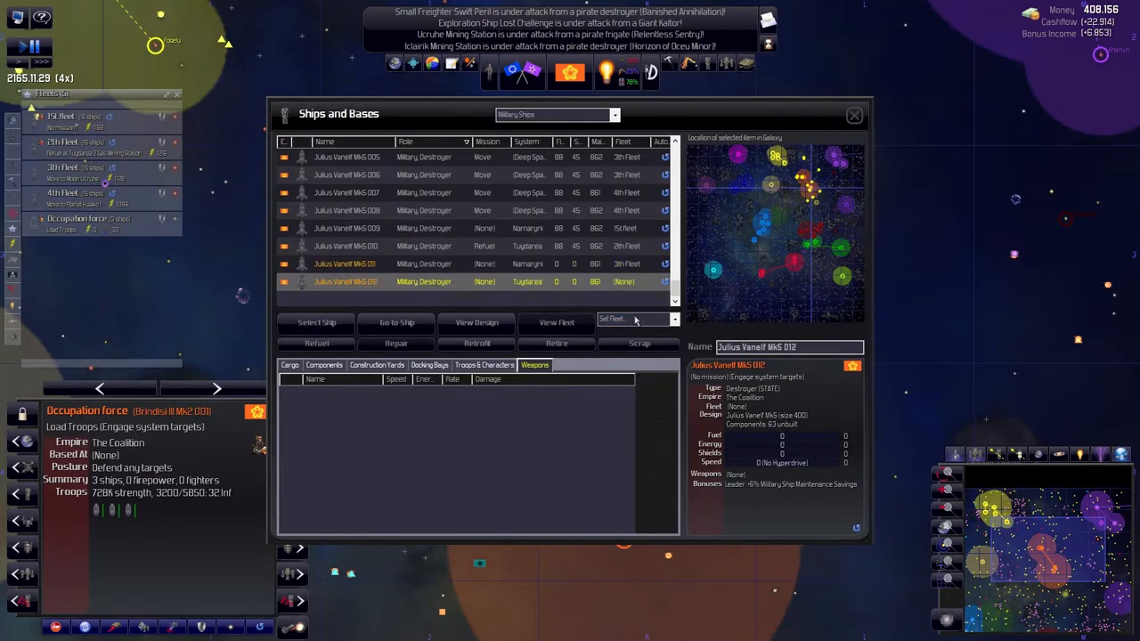
click(632, 319)
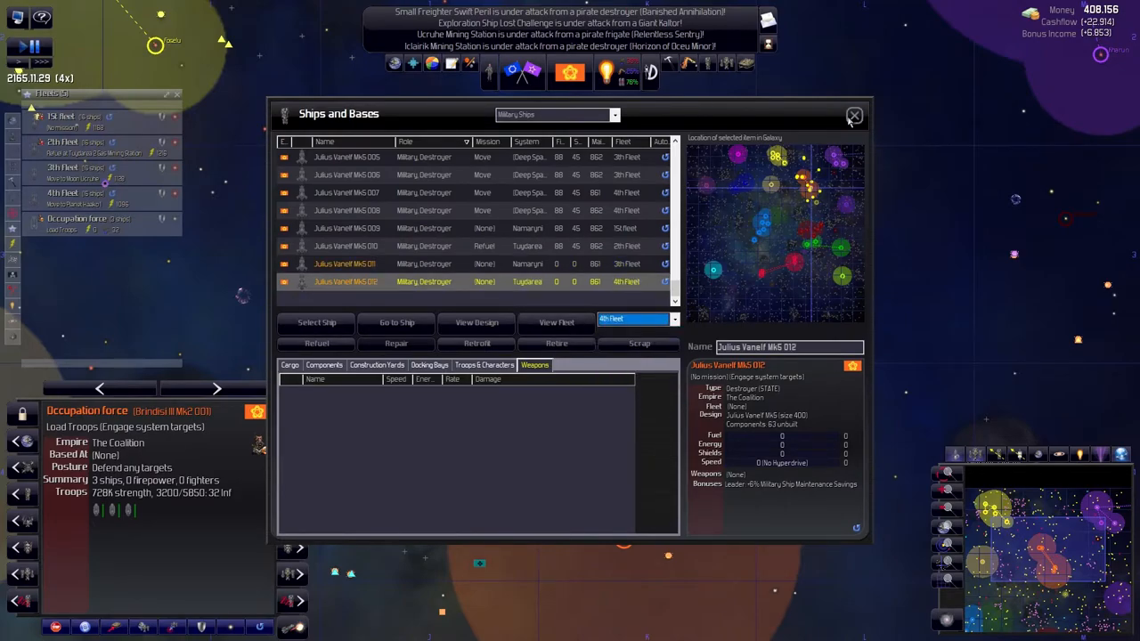
click(853, 116)
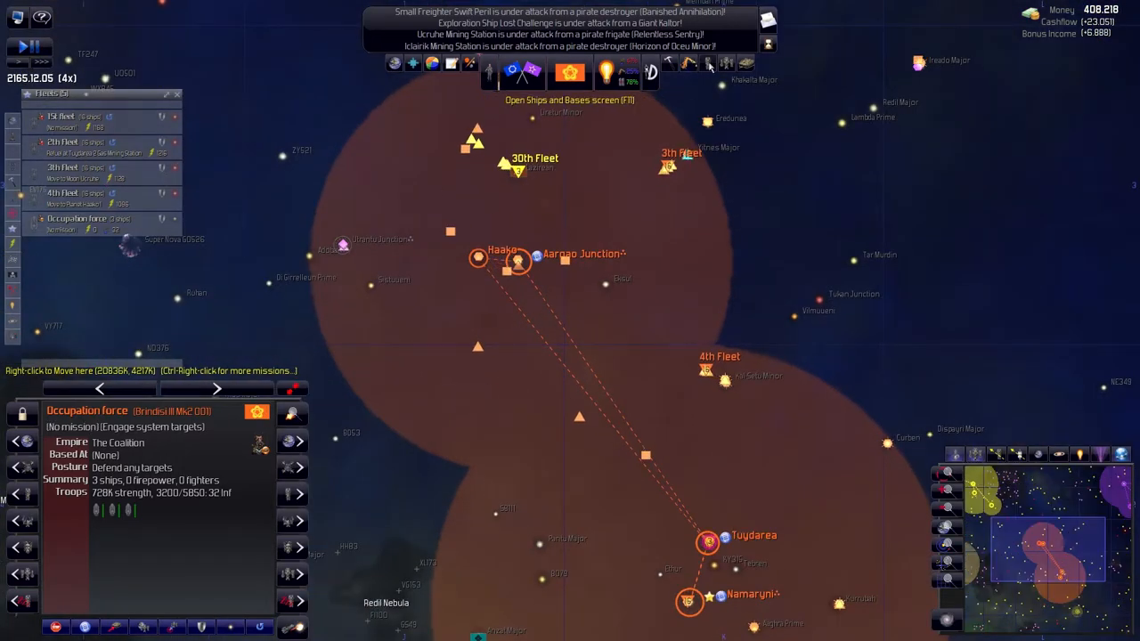
click(708, 64)
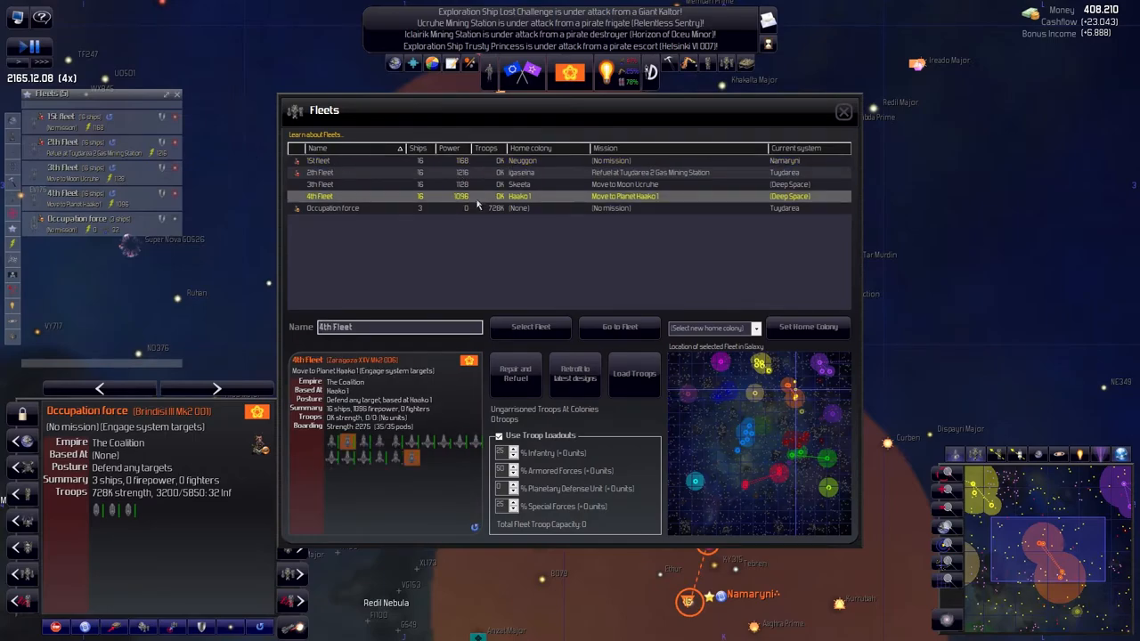
click(842, 110)
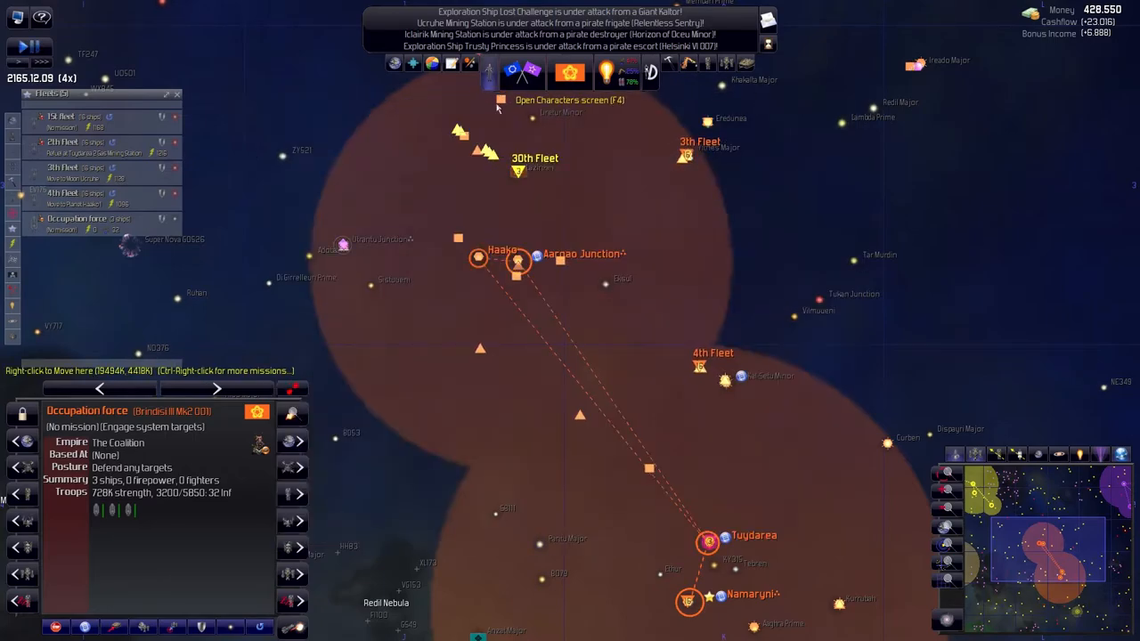
Transfer Neuggon's colony governor Sawa Ixito to Haako 1, then glance at Namaryni 1's governor
click(500, 100)
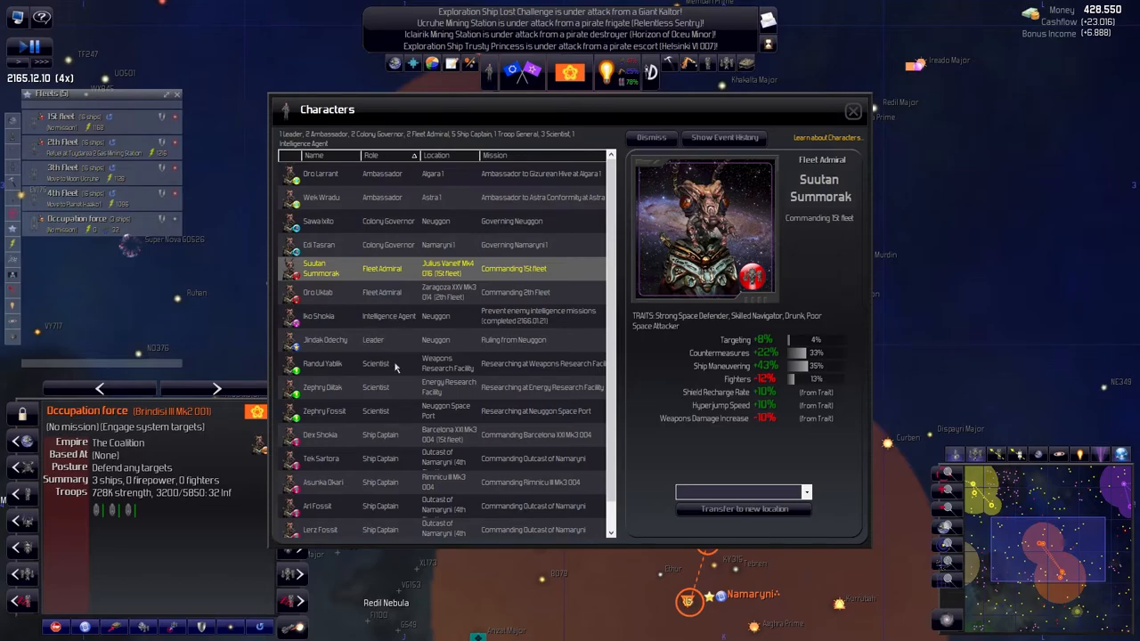
mouse_move(390, 479)
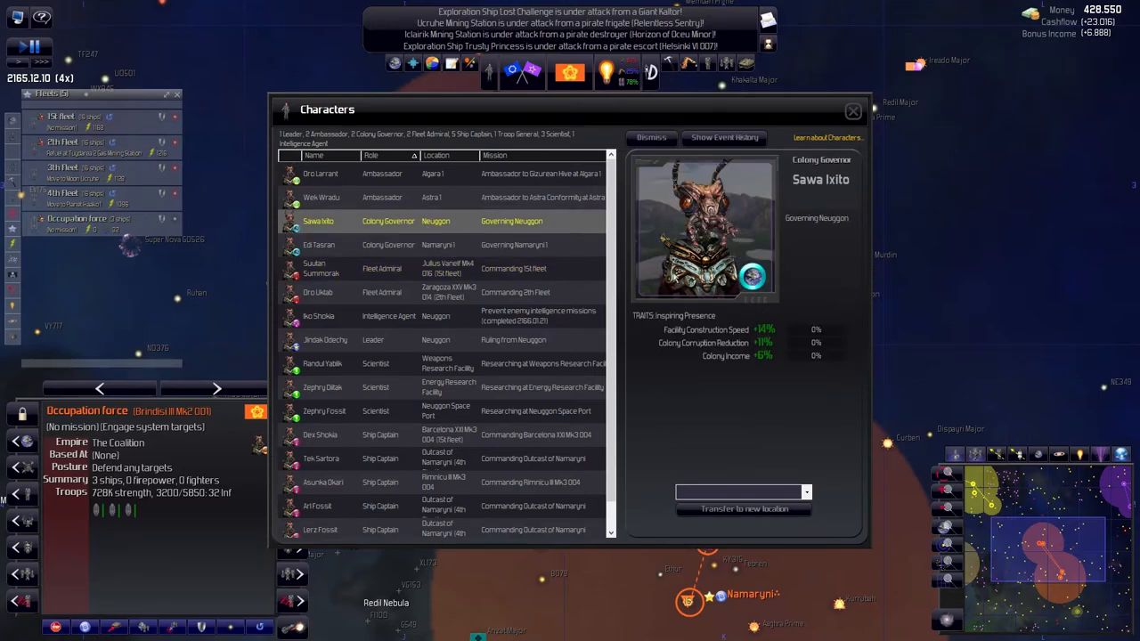
mouse_move(513, 244)
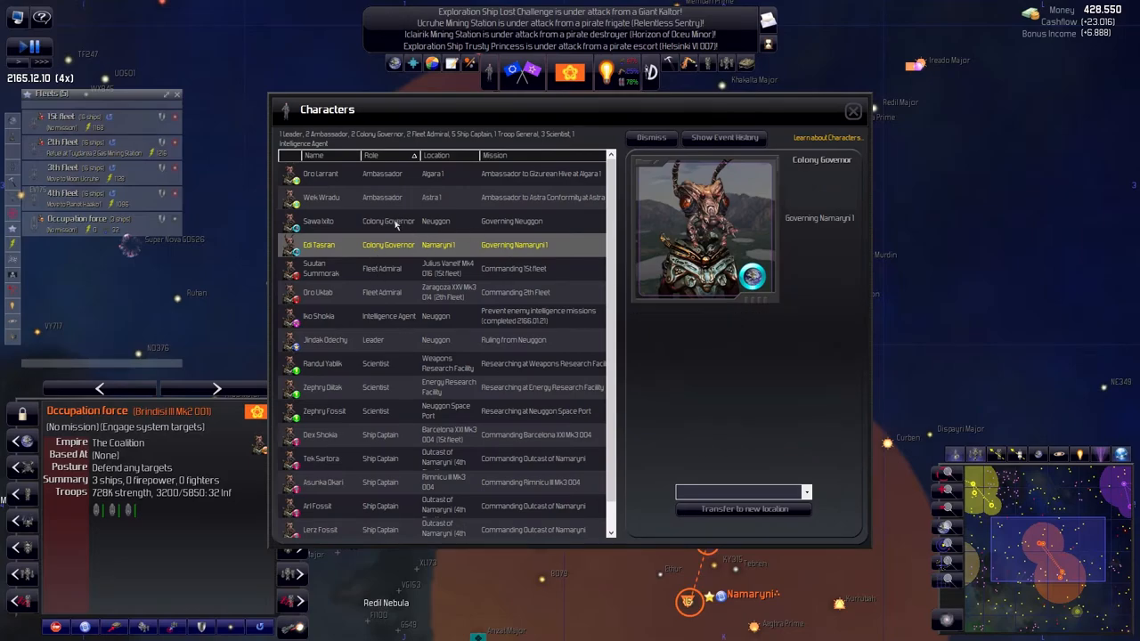
click(318, 221)
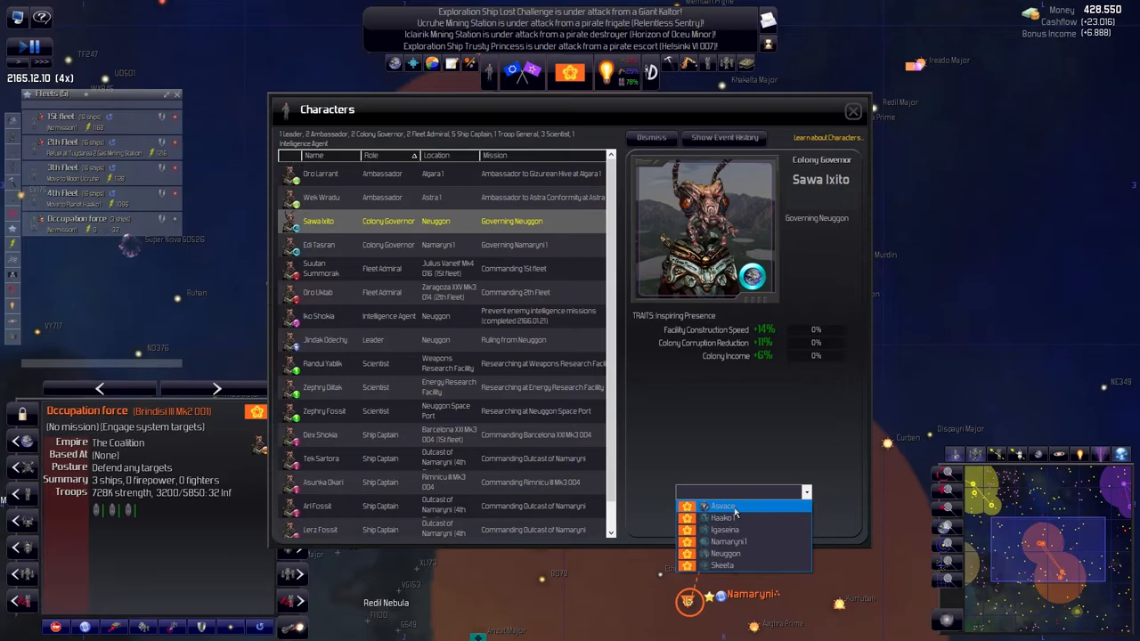
mouse_move(735, 519)
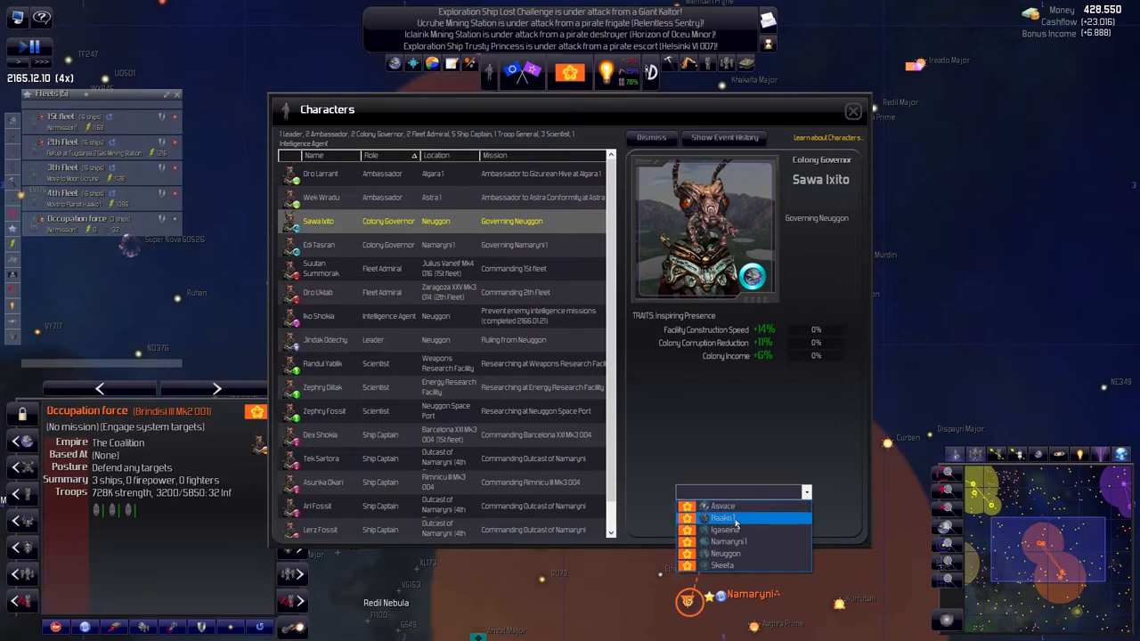
click(722, 517)
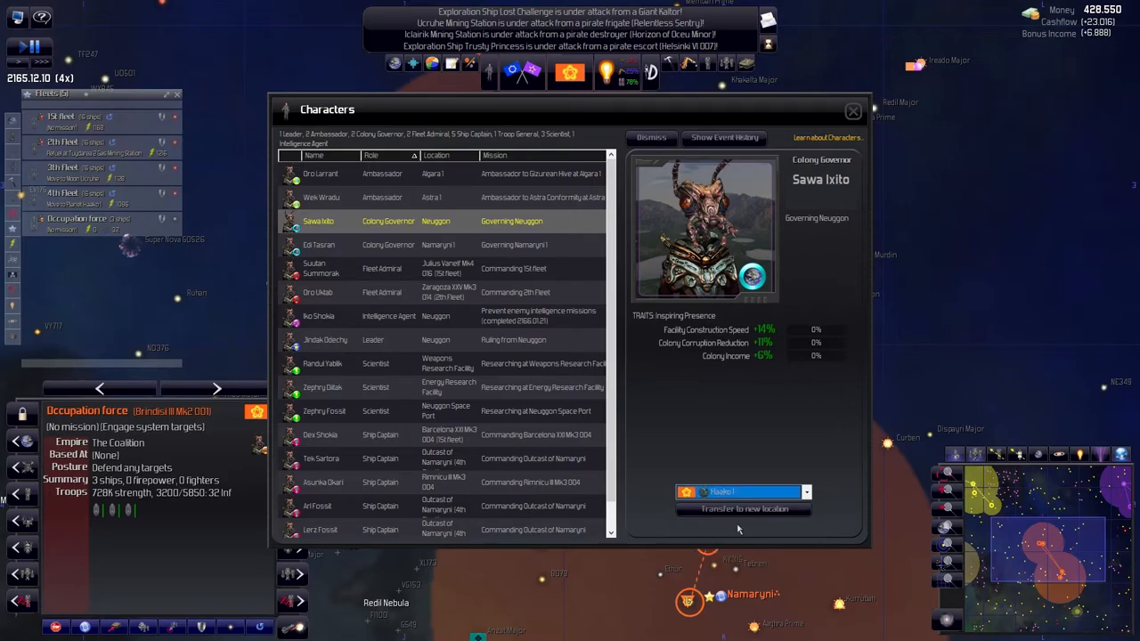
click(743, 508)
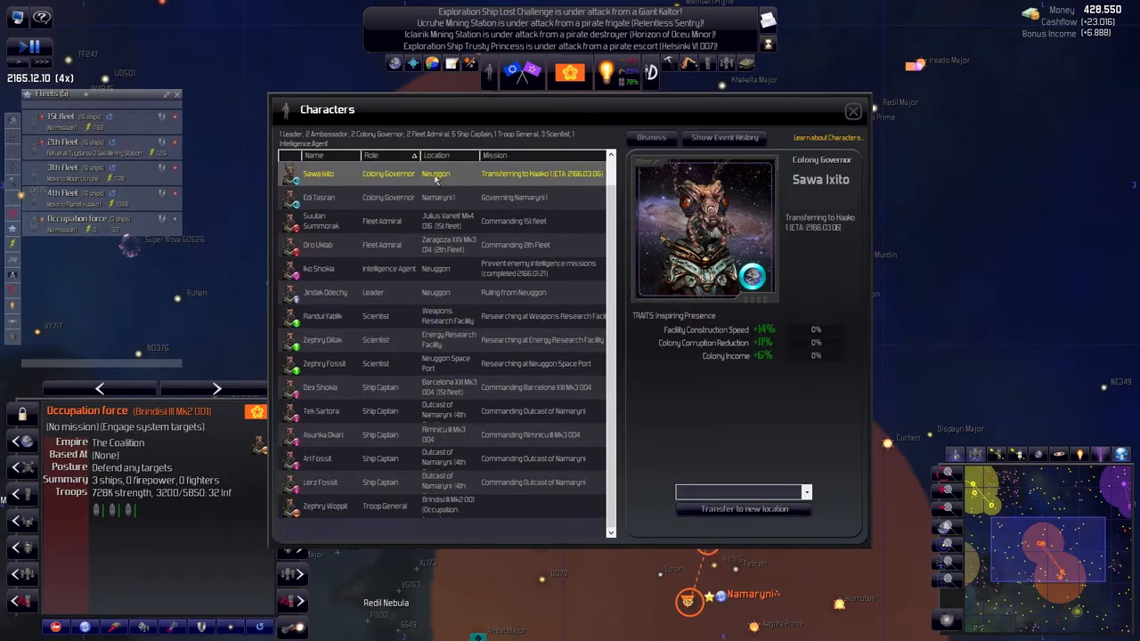
click(319, 197)
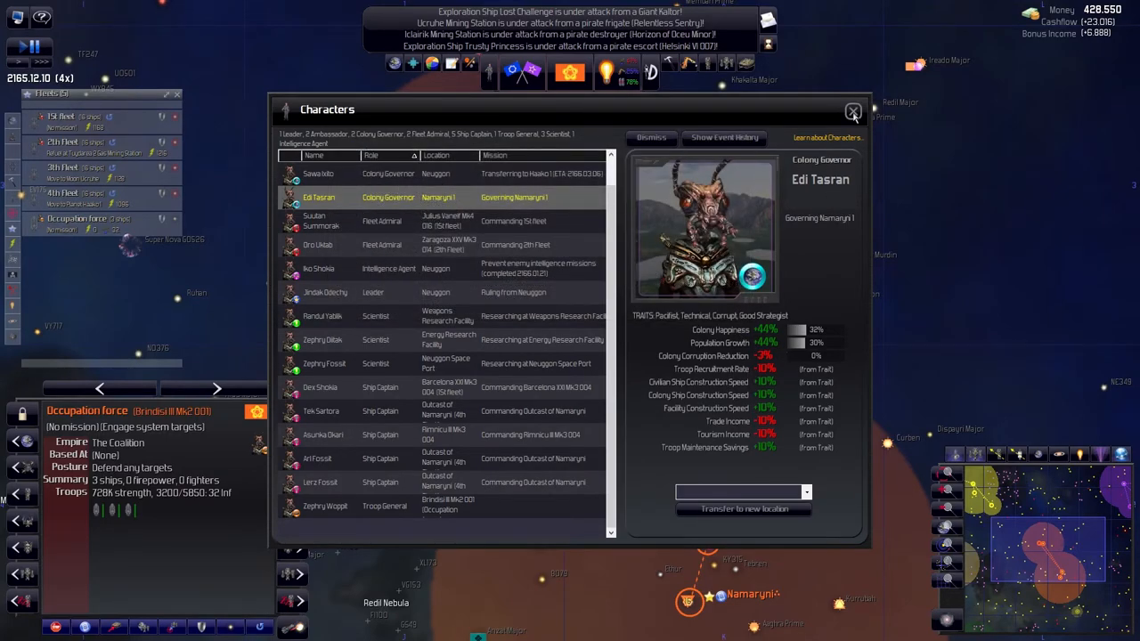
click(853, 112)
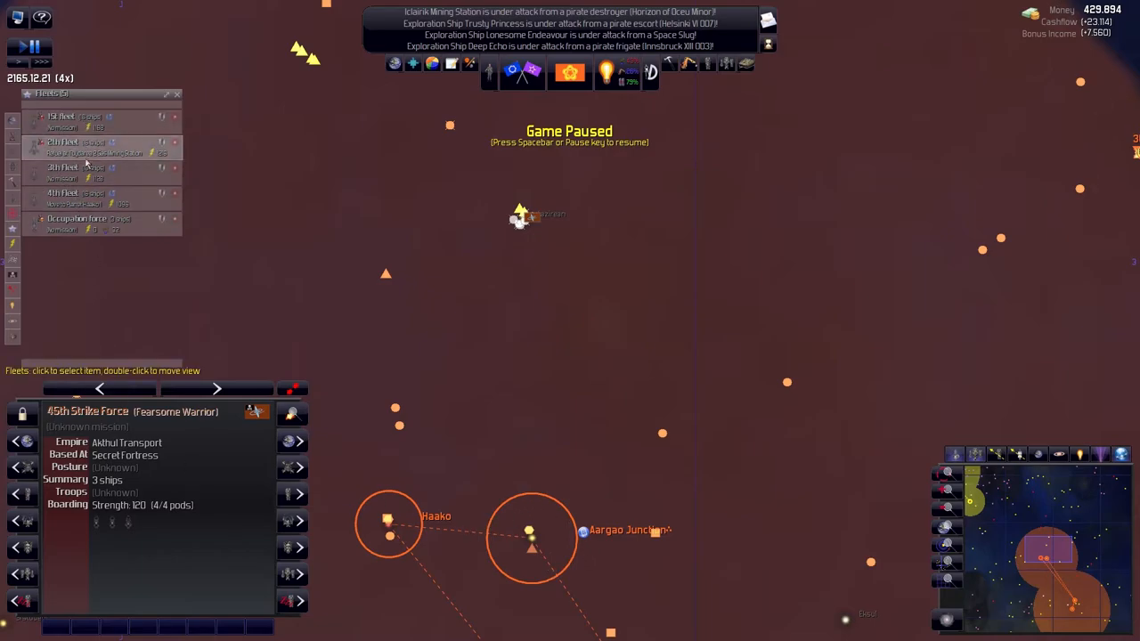
click(67, 168)
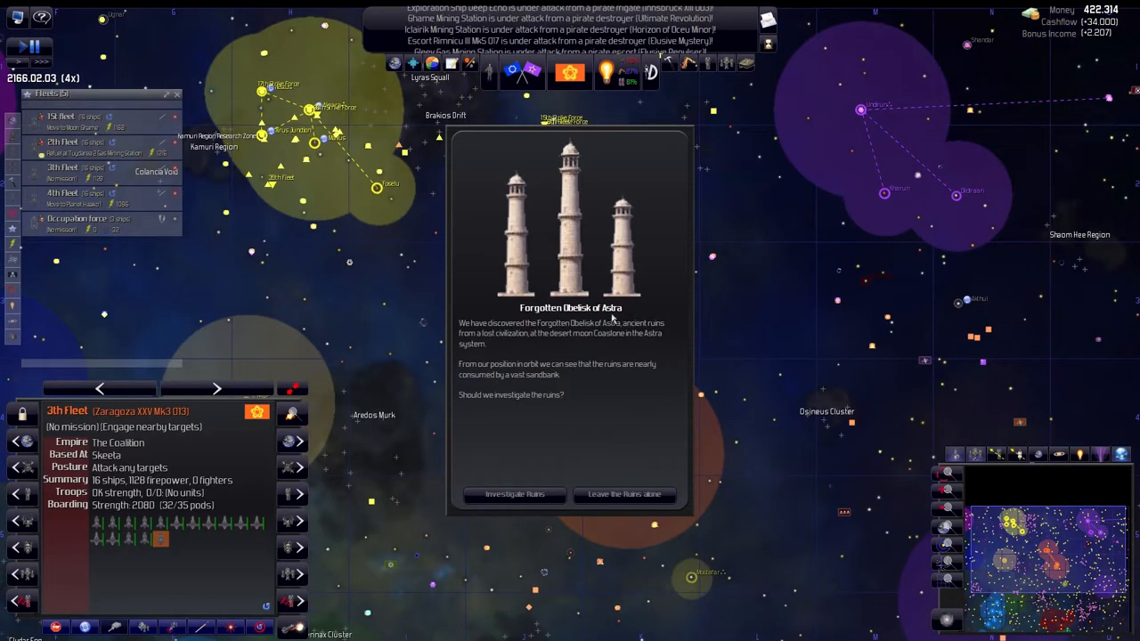
Respond to the Forgotten Obelisk of Astra ruins discovery and dismiss the Almas Industries sanctions message
click(624, 494)
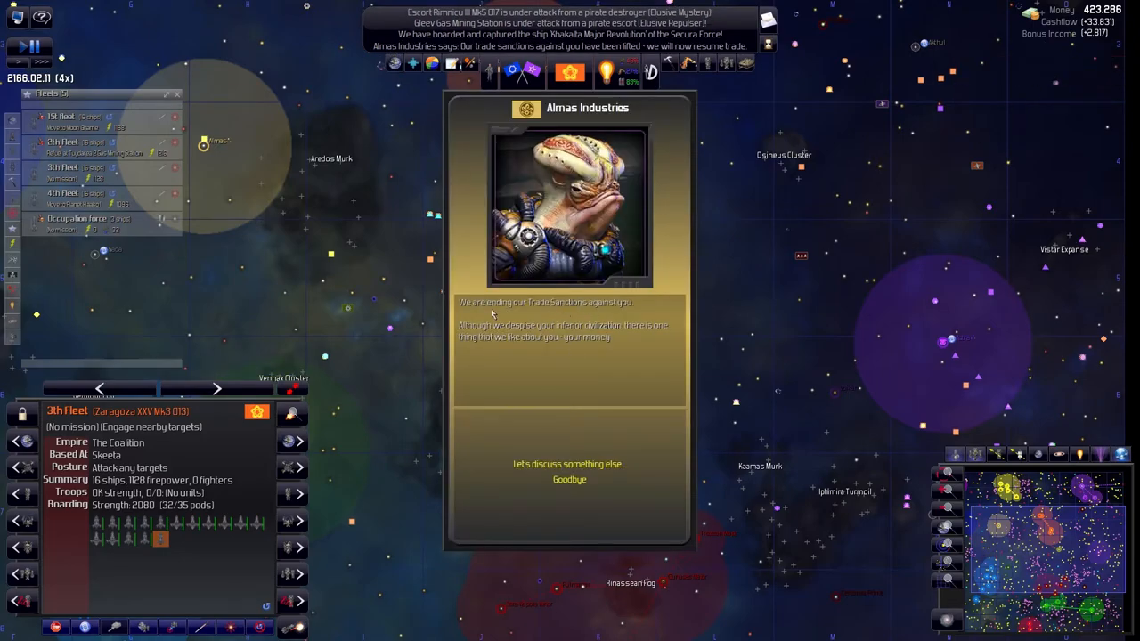
mouse_move(570, 528)
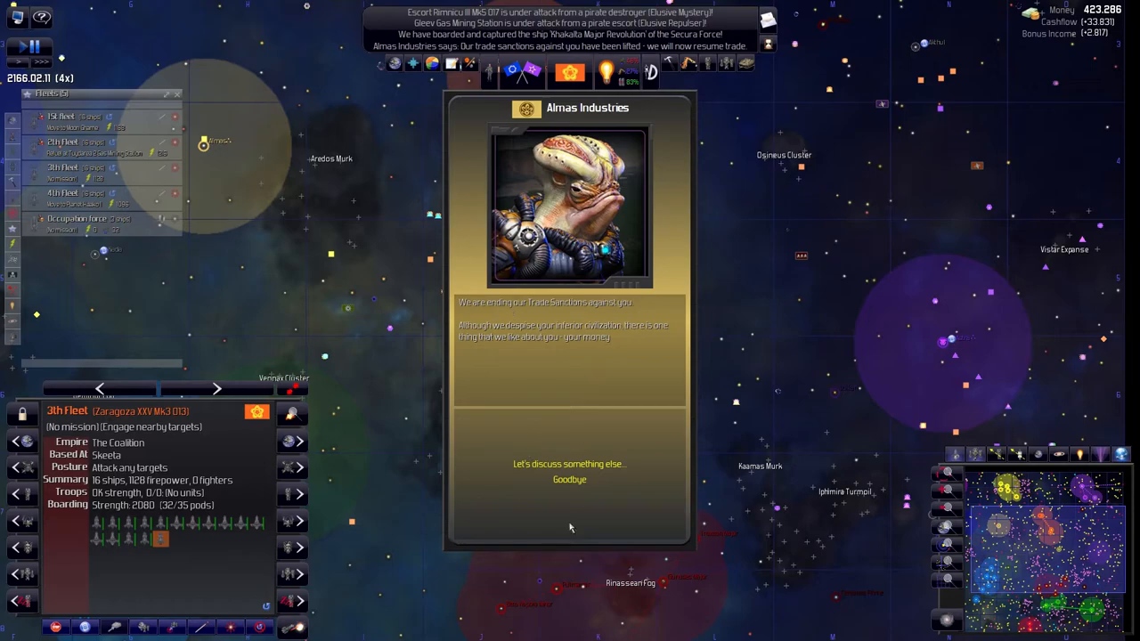
click(568, 479)
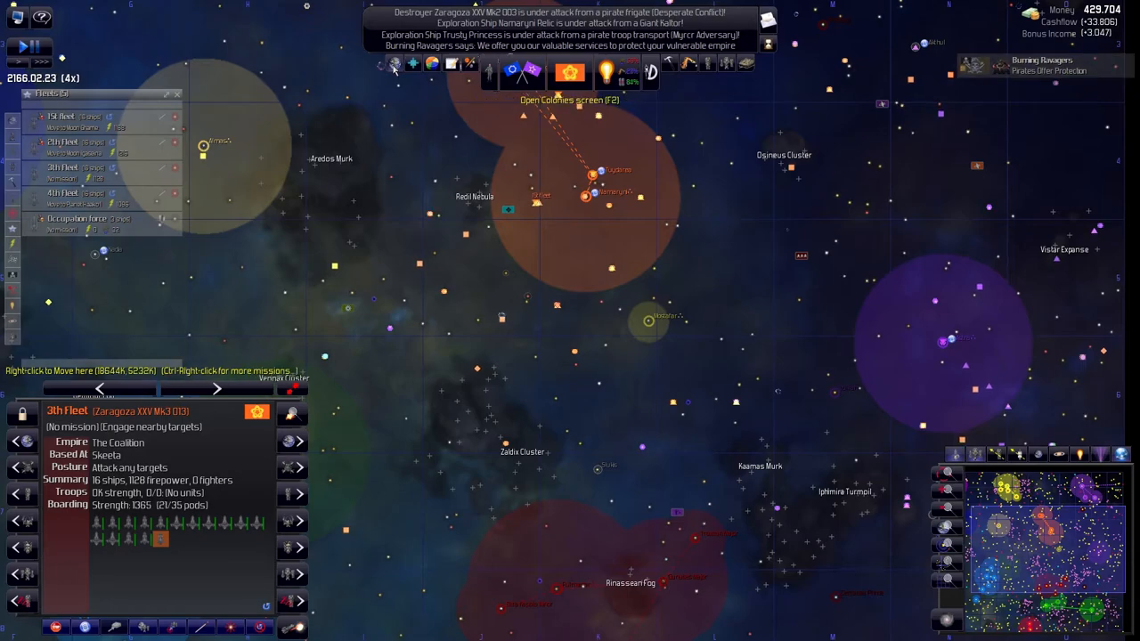
In the Colonies list, set Skeeta's Population Policy for All Other Races to Assimilate
click(394, 63)
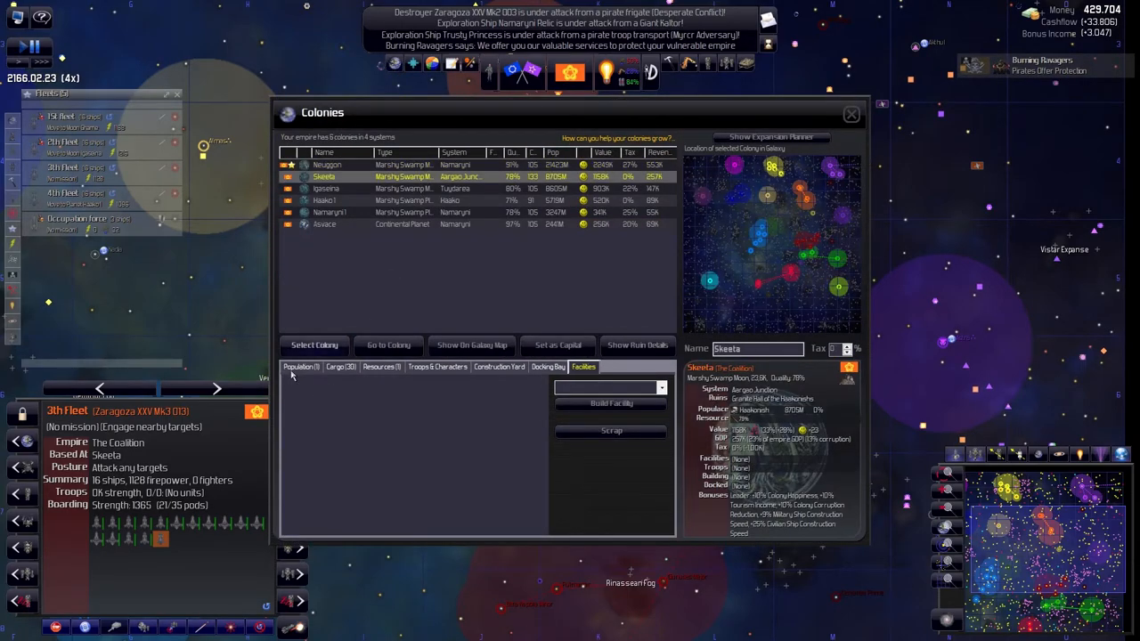
click(301, 366)
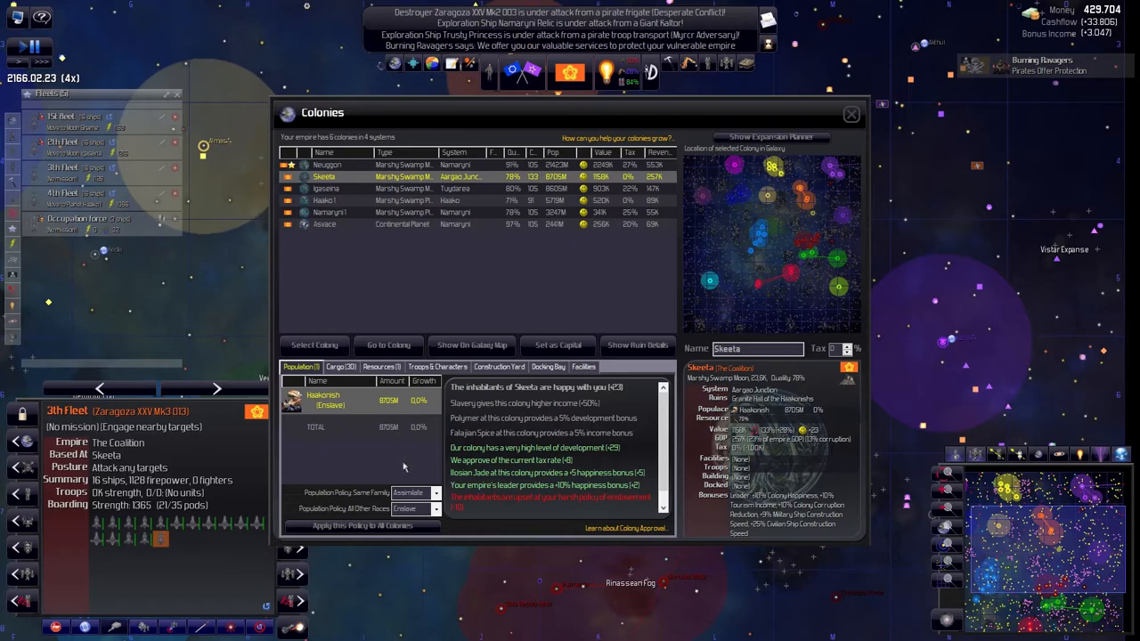
click(434, 508)
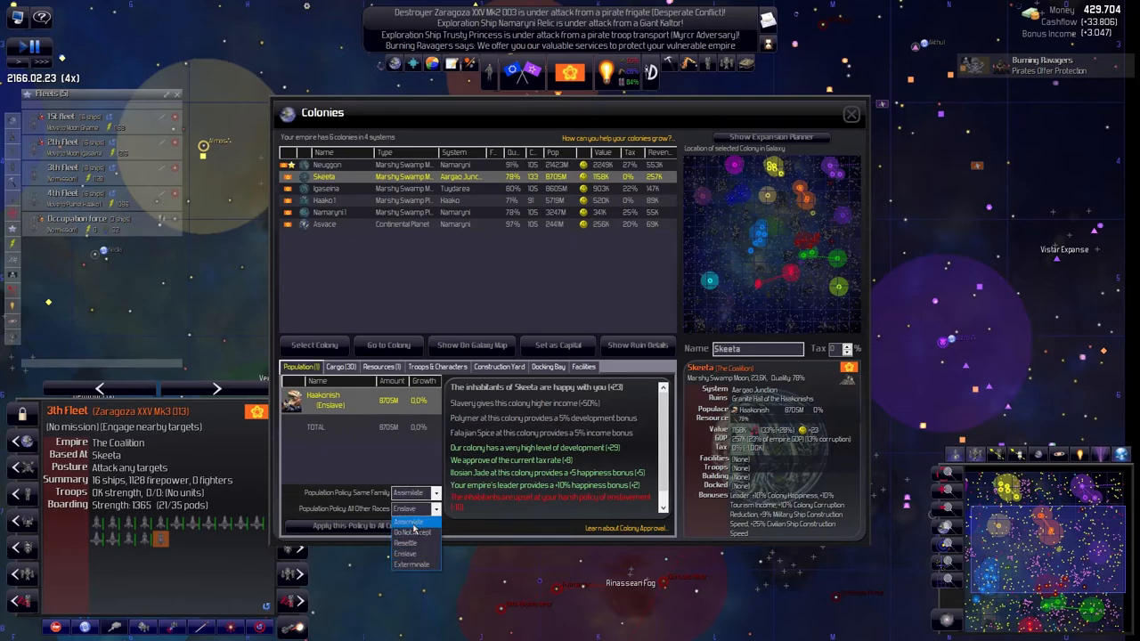
click(408, 522)
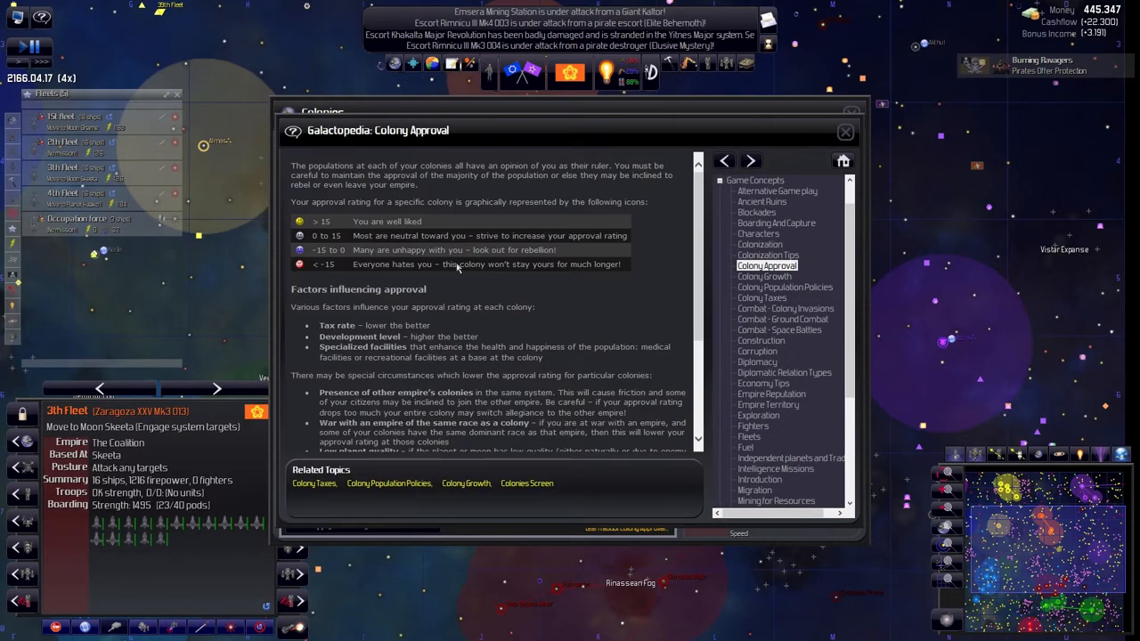
Browse the Galactopedia articles on colony growth and invading enemy colonies
scroll(down, 3)
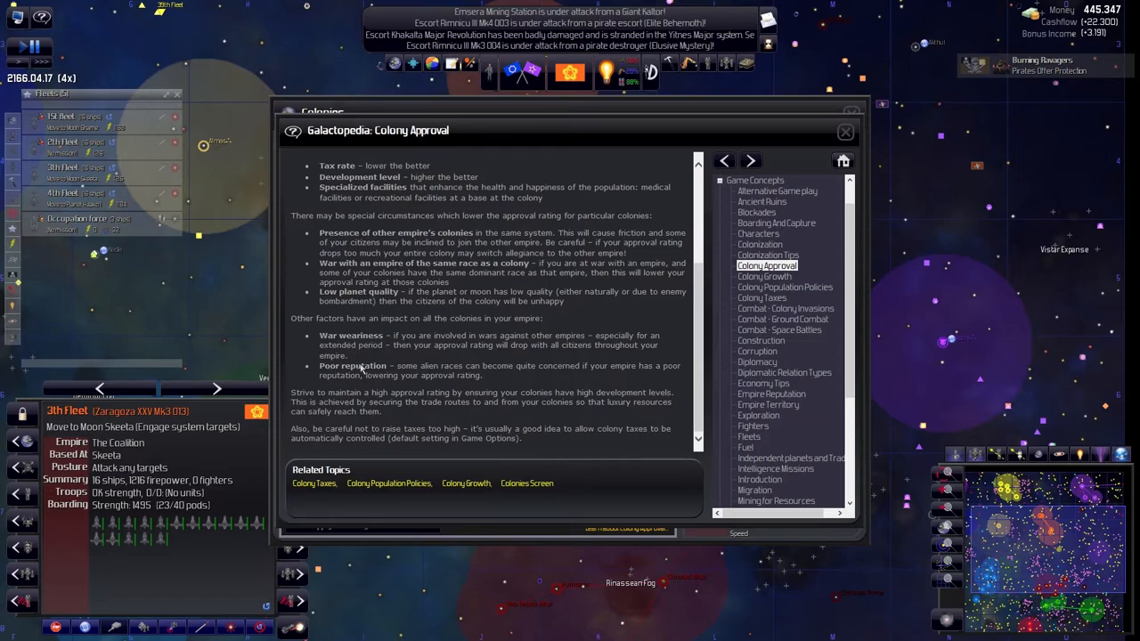
click(764, 276)
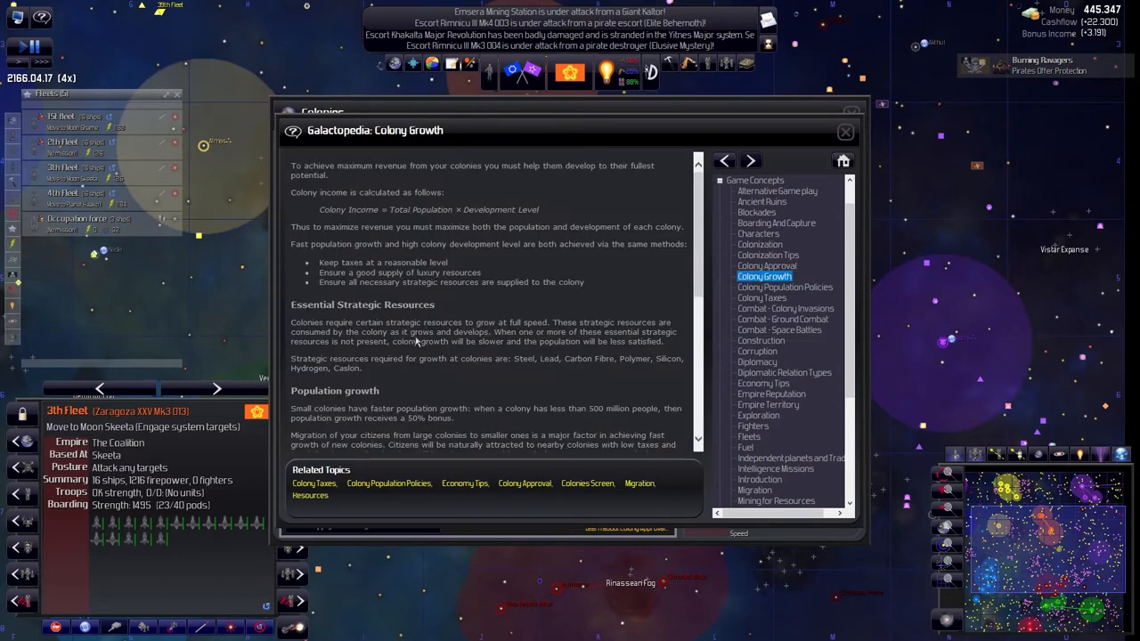
scroll(down, 3)
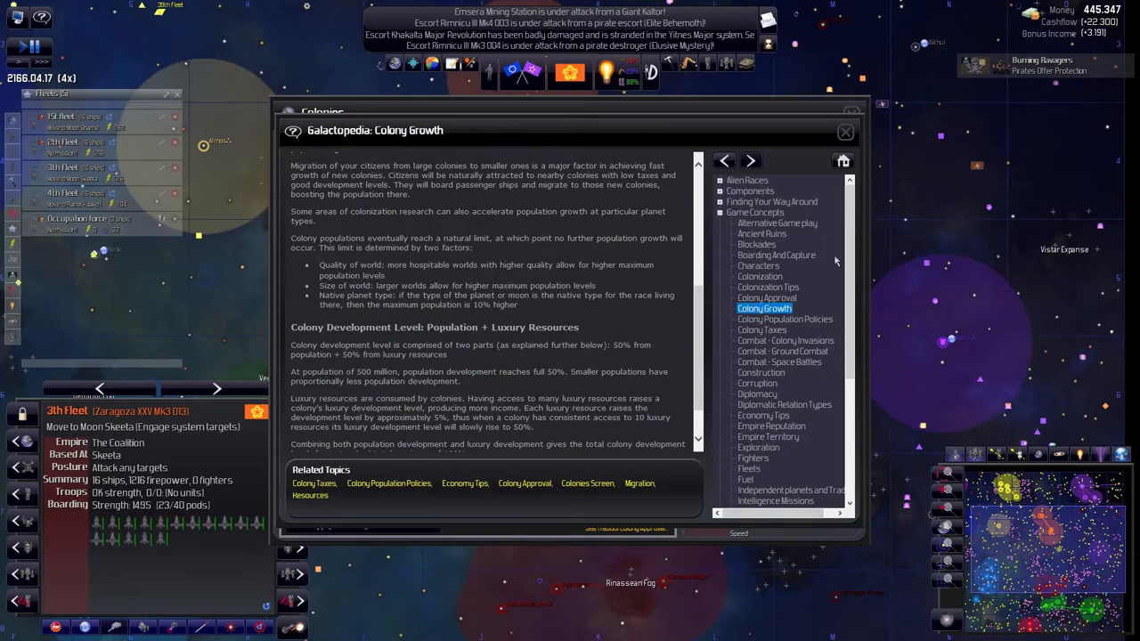
mouse_move(763, 342)
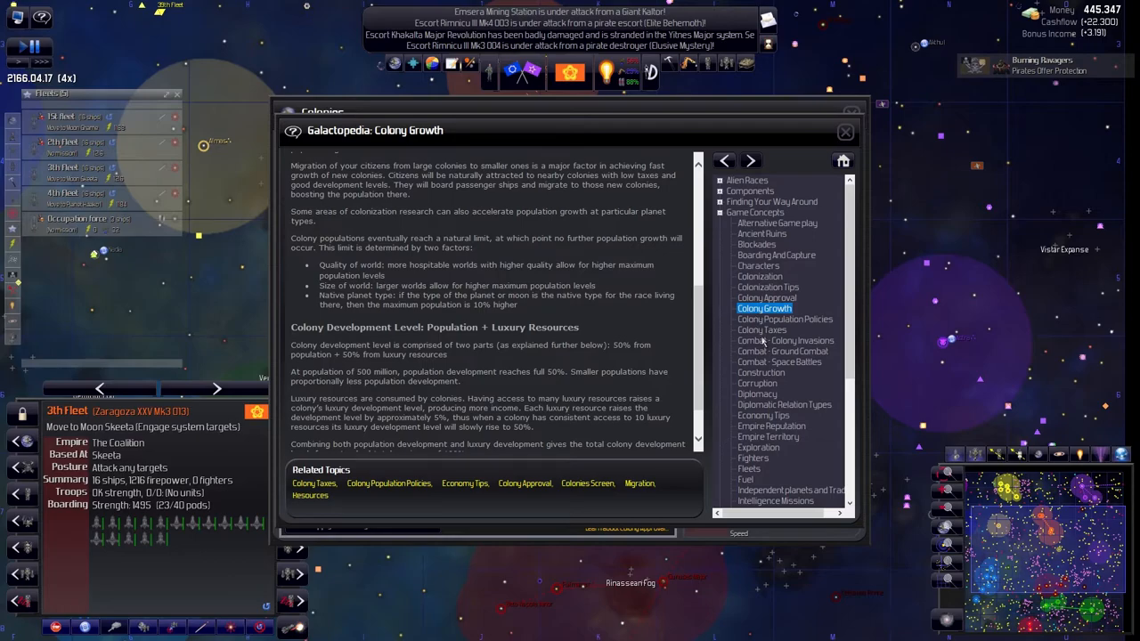
click(784, 340)
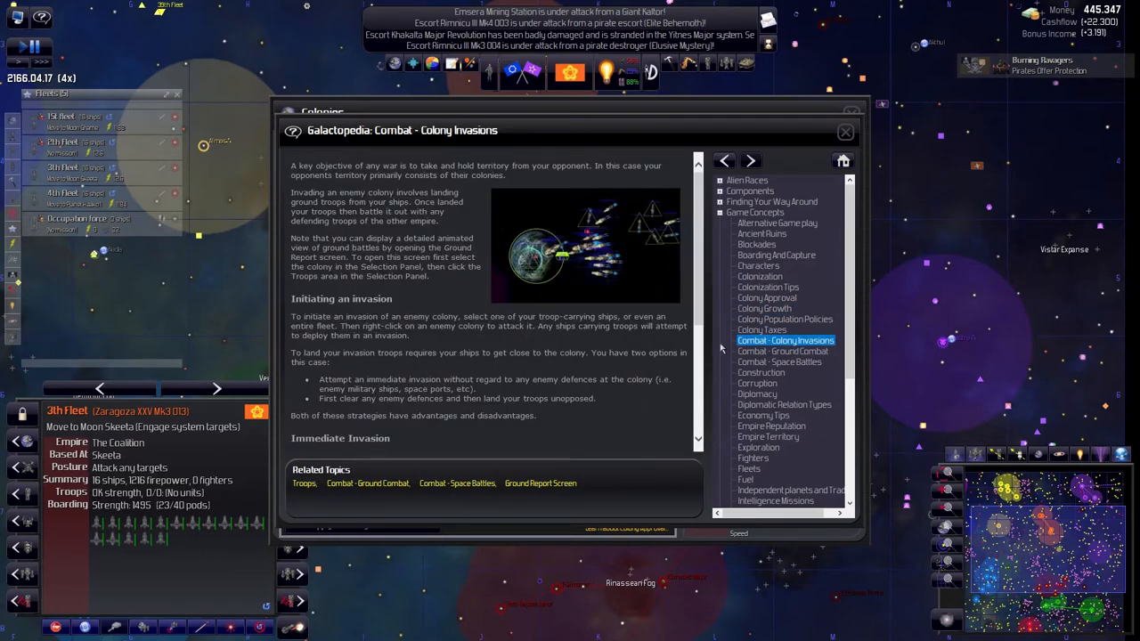
scroll(down, 3)
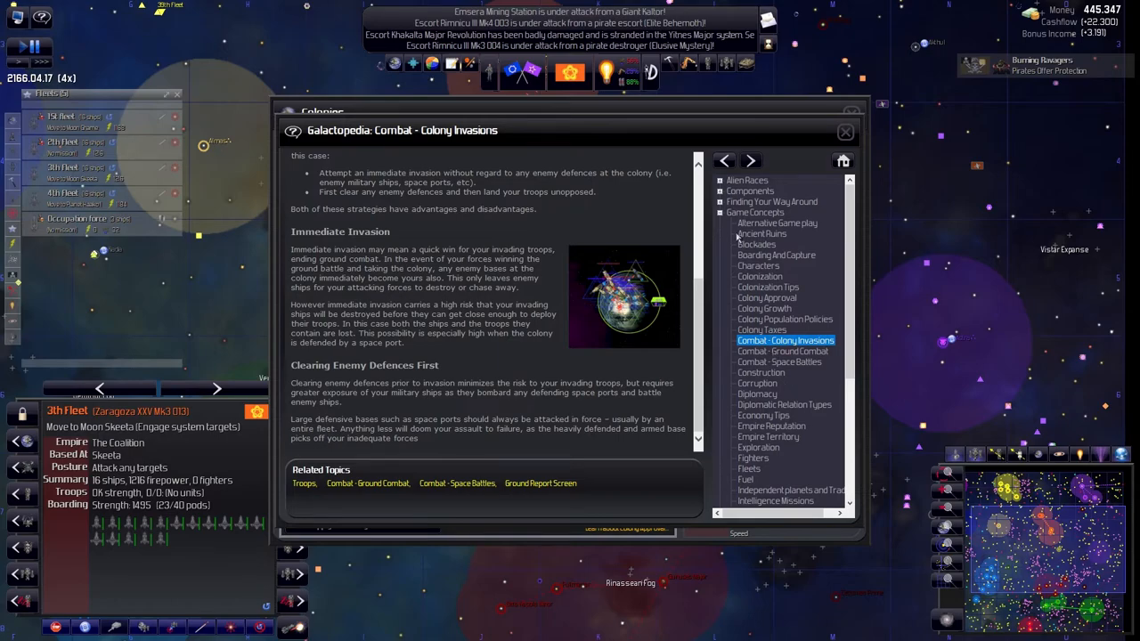
mouse_move(758, 270)
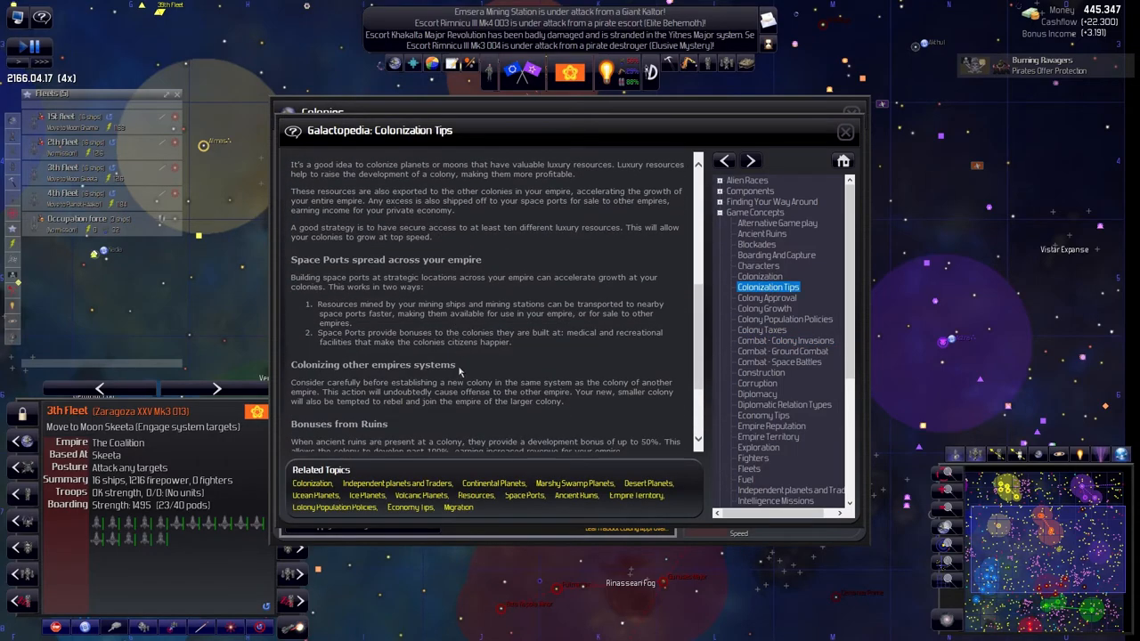
scroll(down, 3)
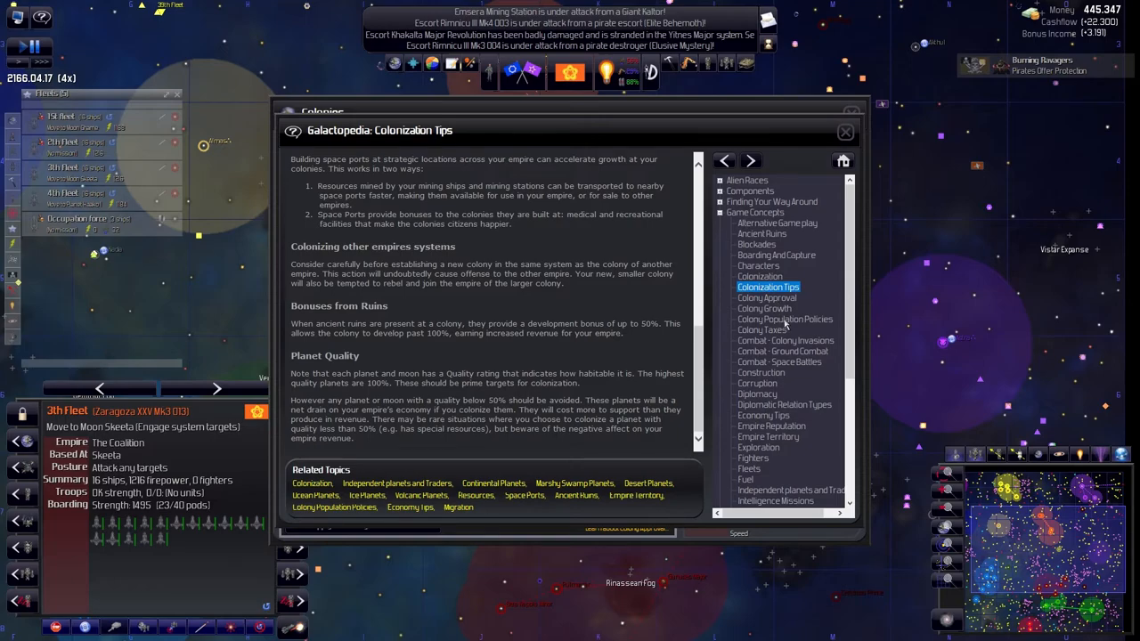
Read the Colony Population Policies article down to the Enslave and Exterminate sections
click(785, 319)
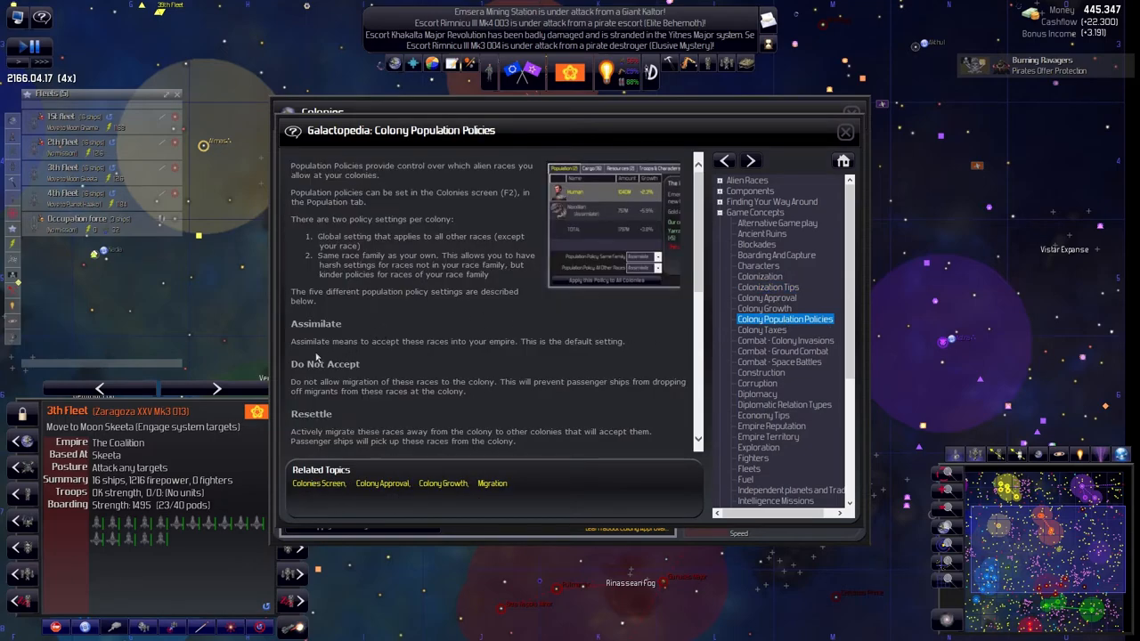
mouse_move(419, 348)
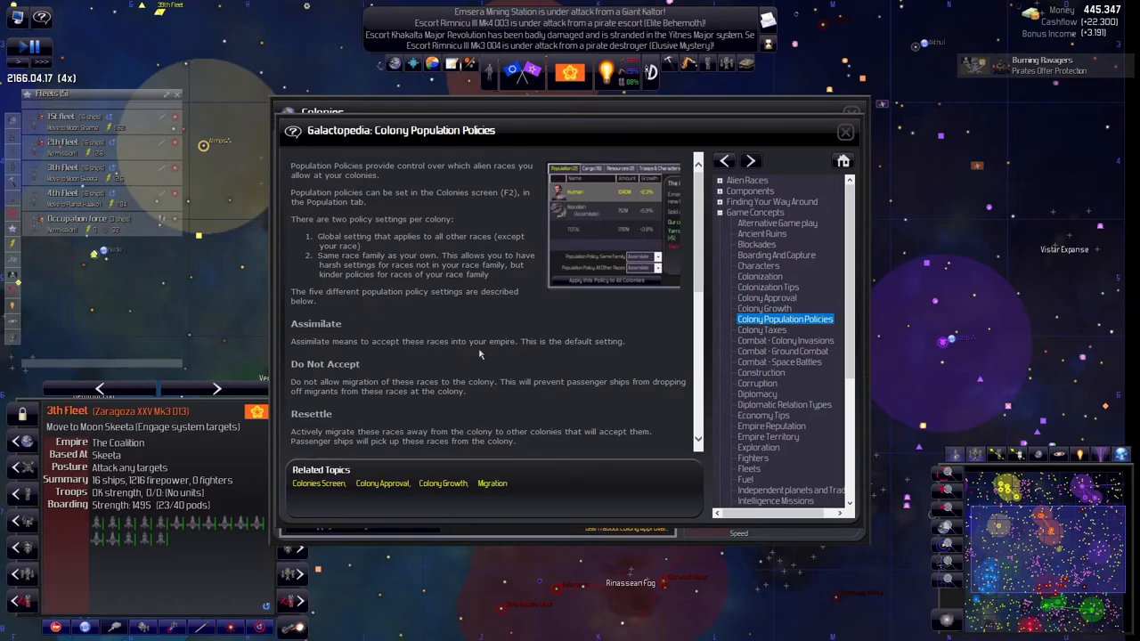
mouse_move(612, 351)
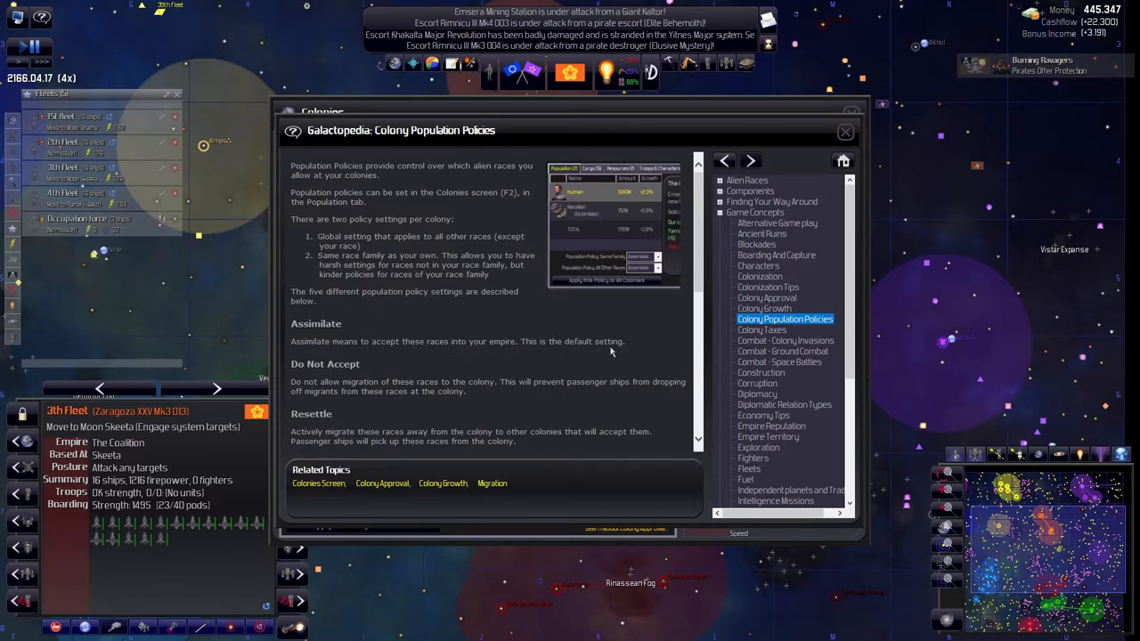
mouse_move(708, 330)
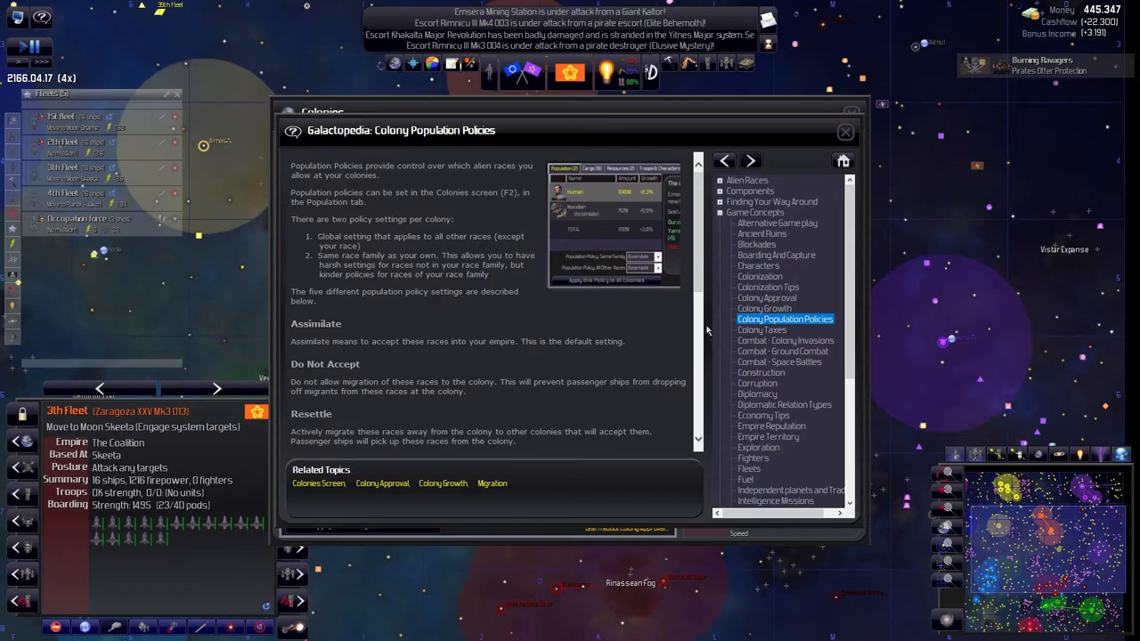
mouse_move(363, 330)
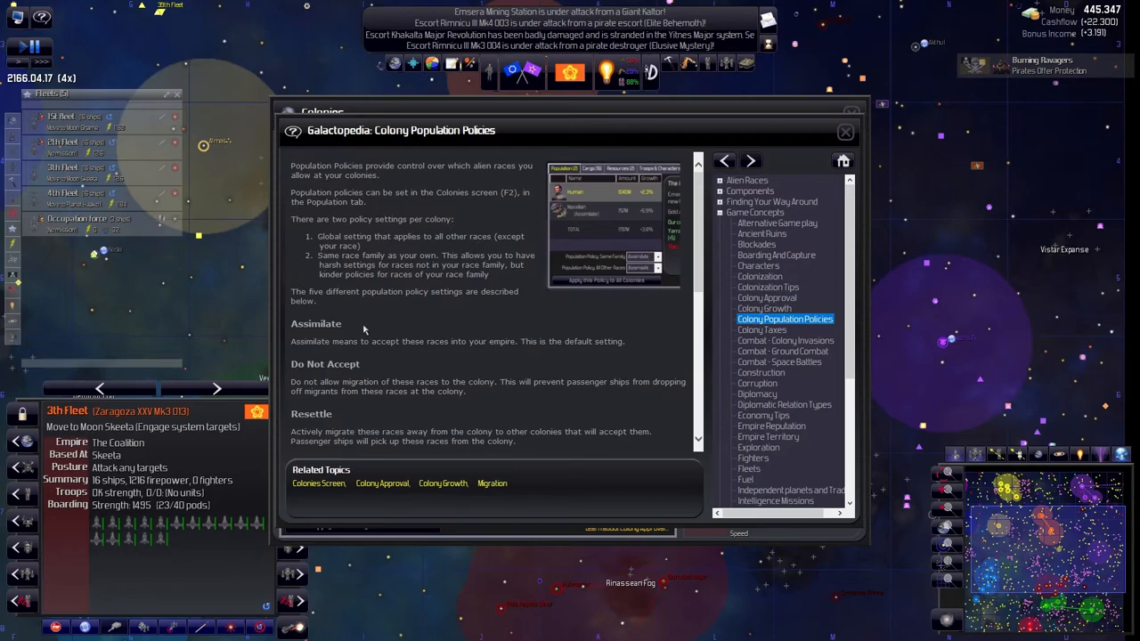
scroll(down, 3)
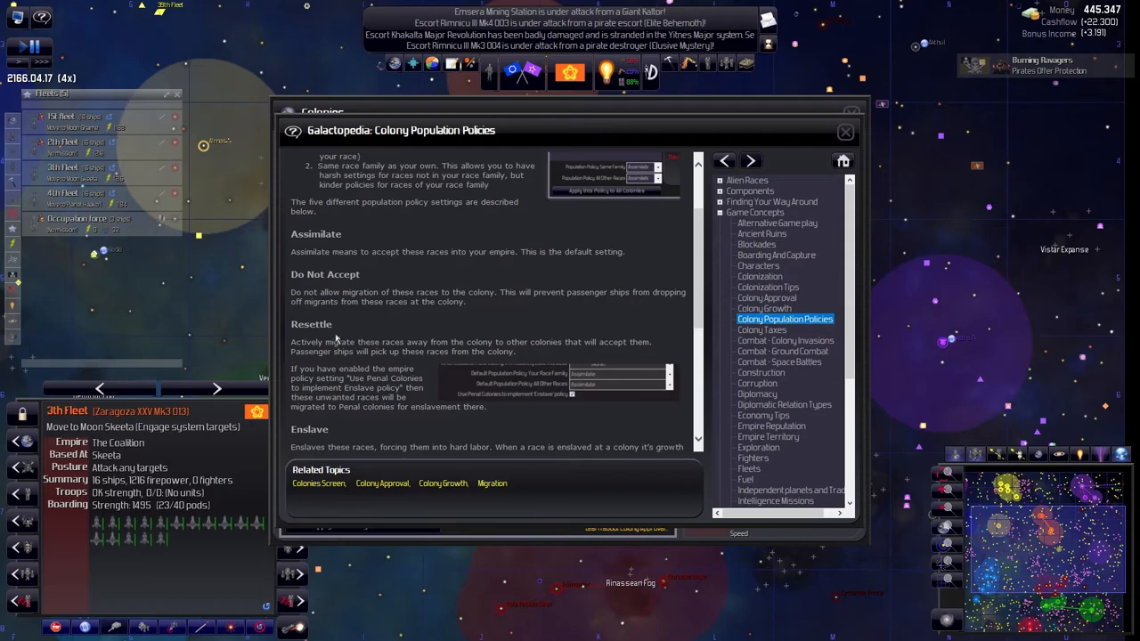
scroll(down, 3)
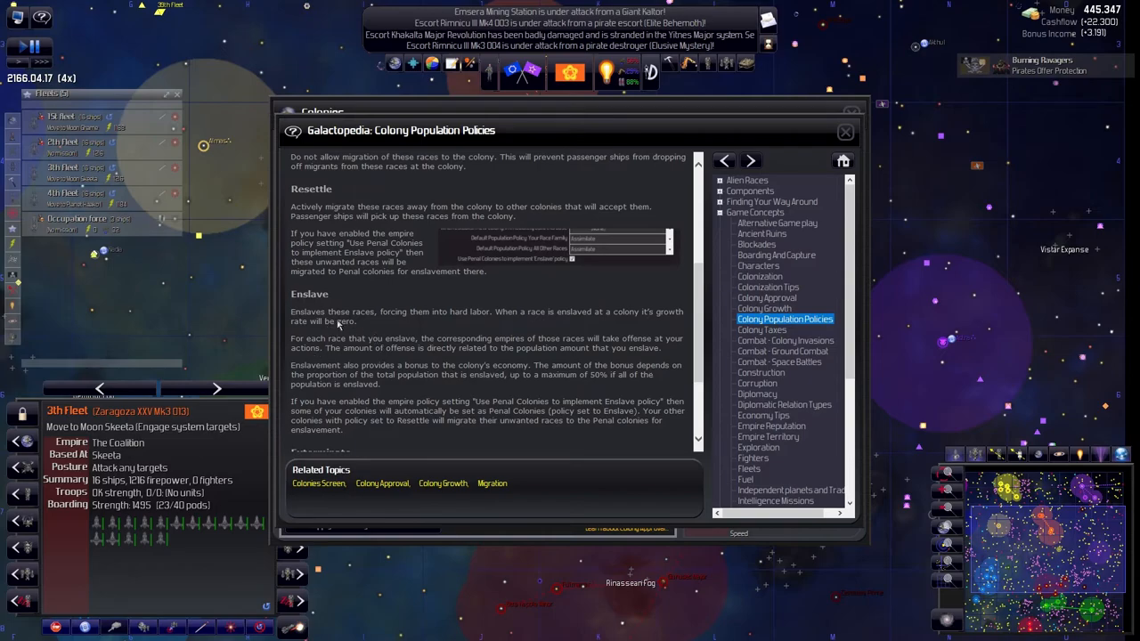
scroll(down, 3)
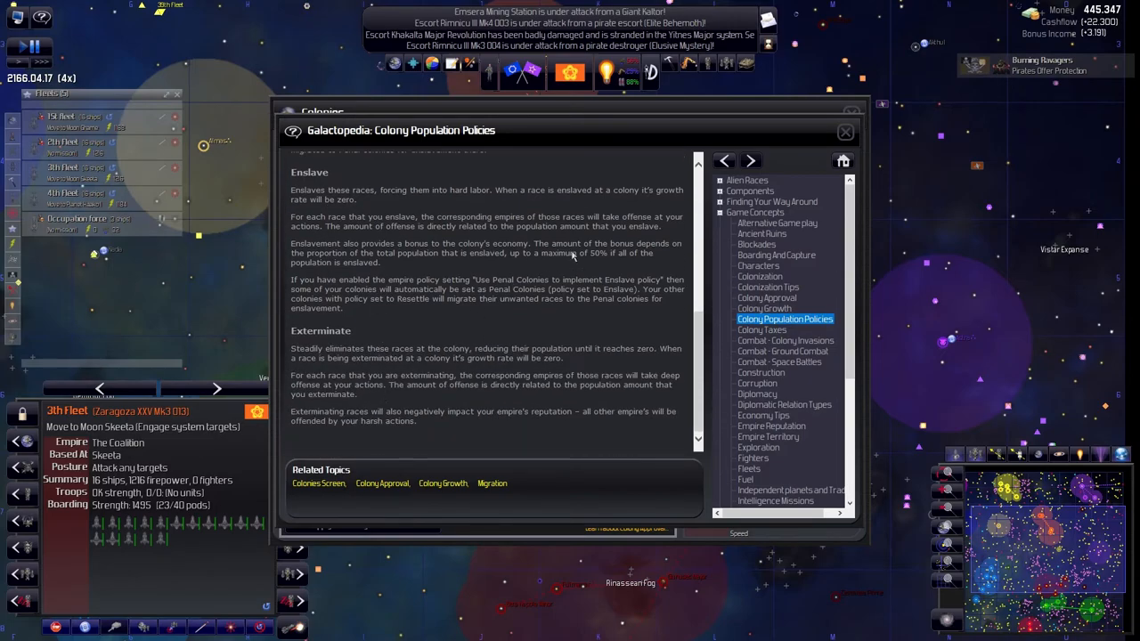
Close the Galactopedia and return to Skeeta's details in the Colonies overview
click(844, 131)
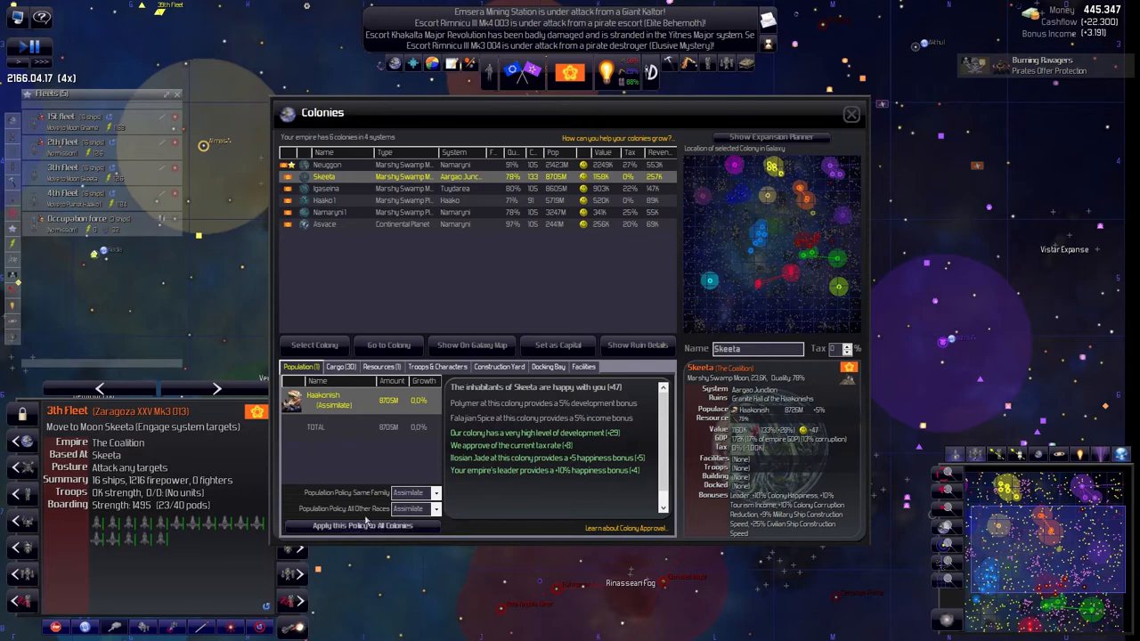
mouse_move(556, 346)
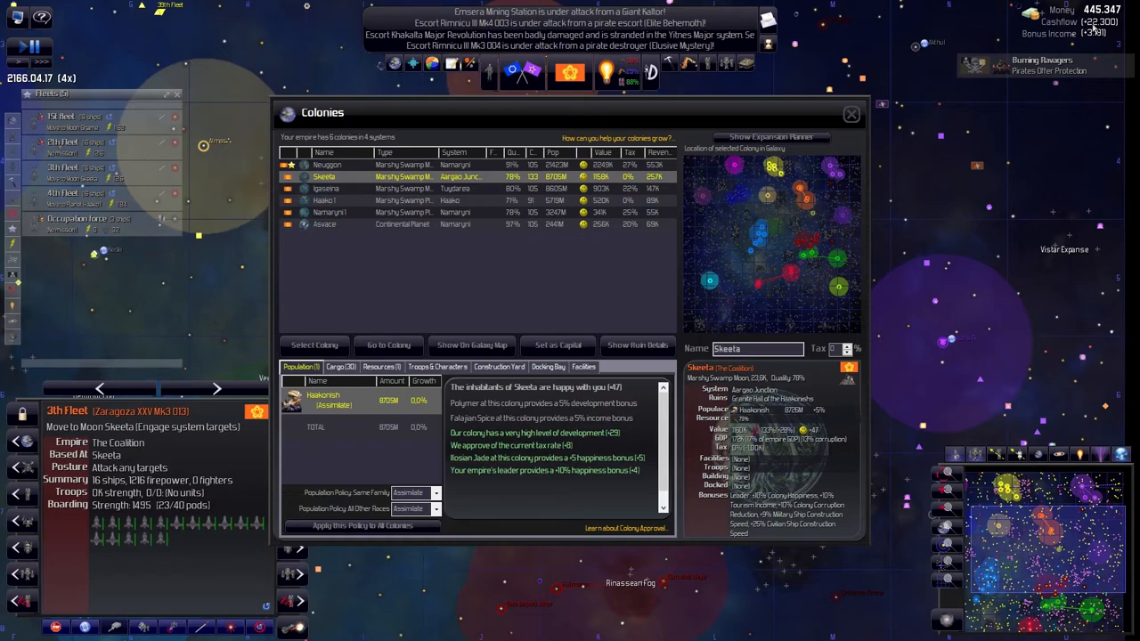
mouse_move(1093, 28)
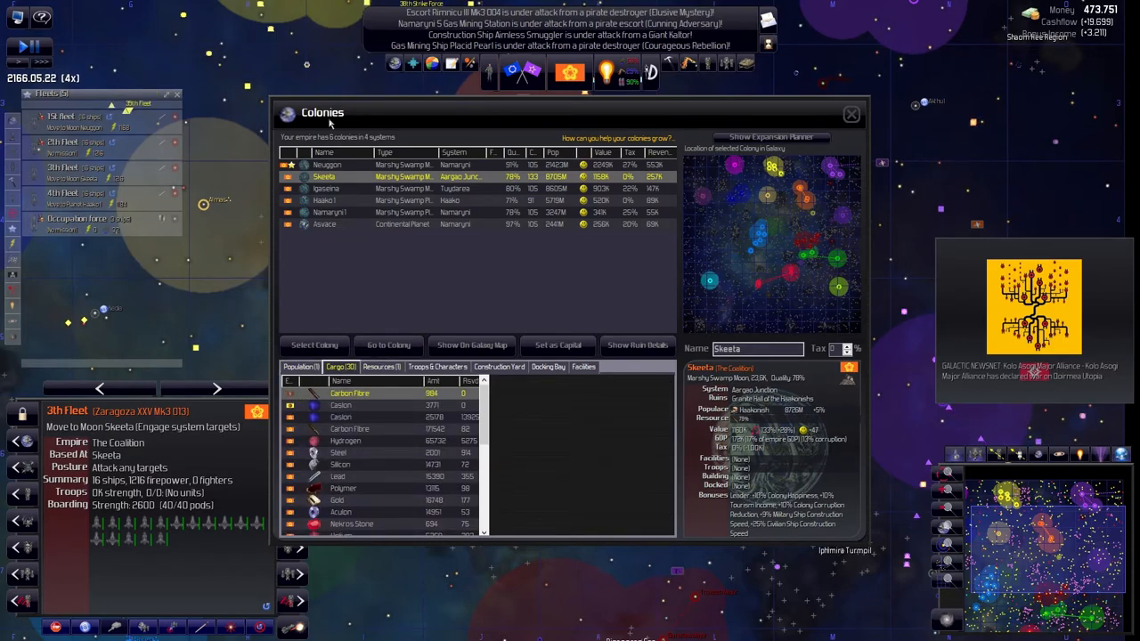
In the Expansion Planner, review the Resource Targets list ranked by empire priority
click(413, 63)
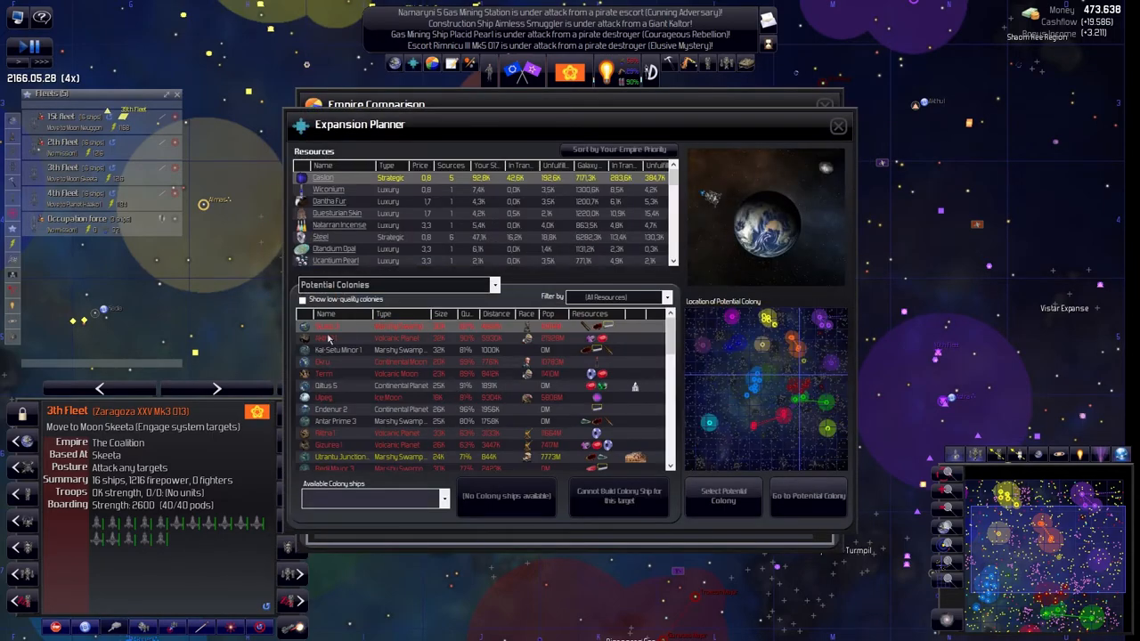
mouse_move(414, 346)
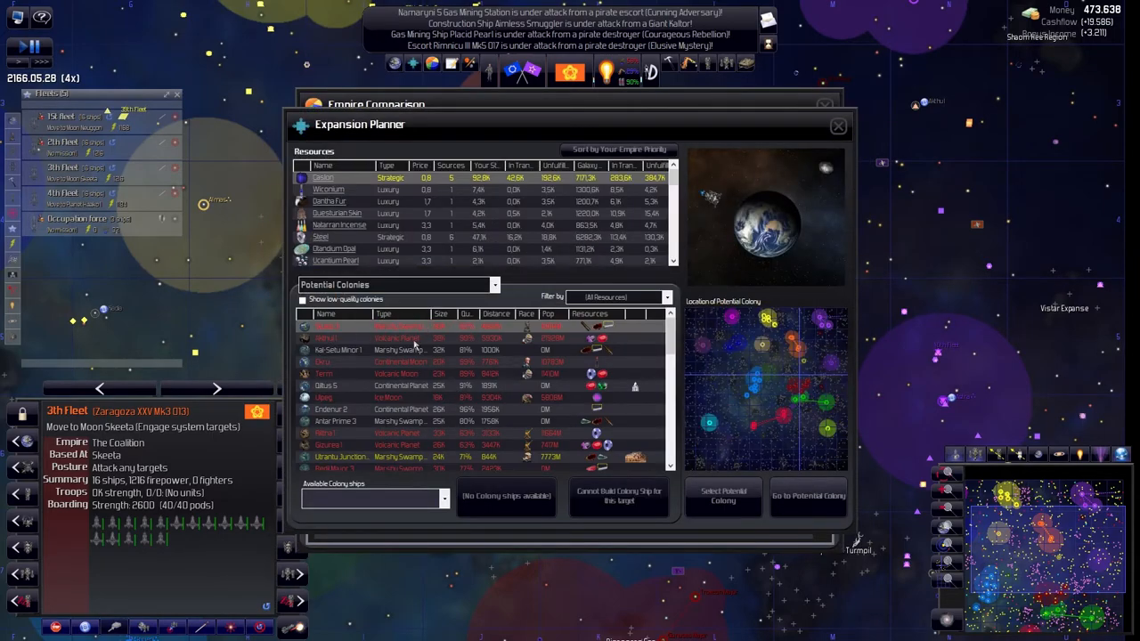
click(398, 285)
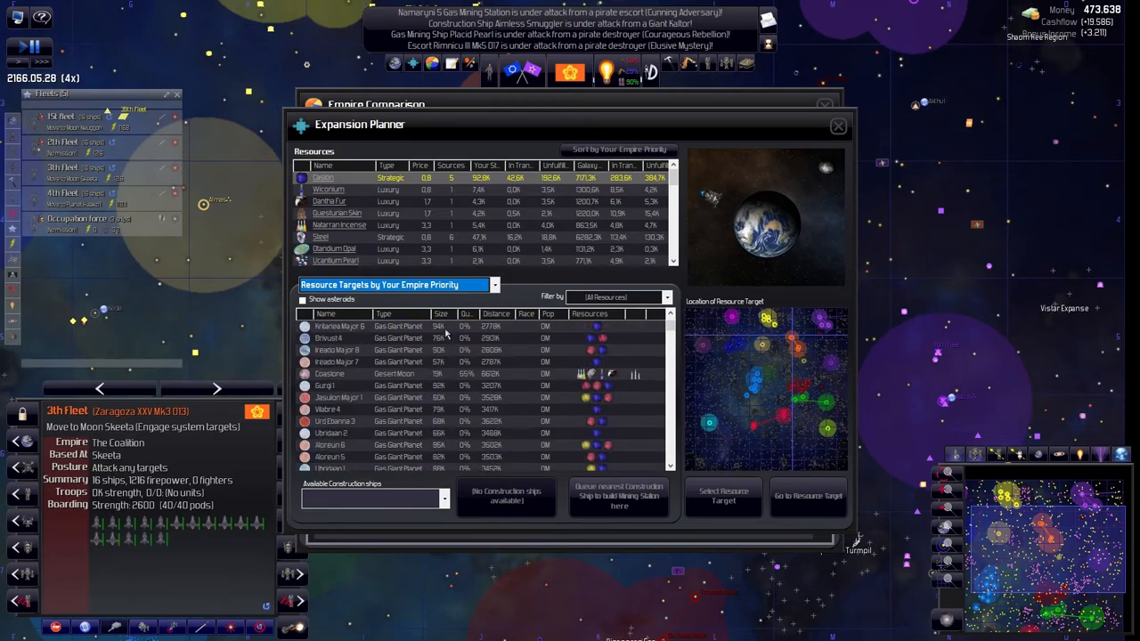
scroll(down, 3)
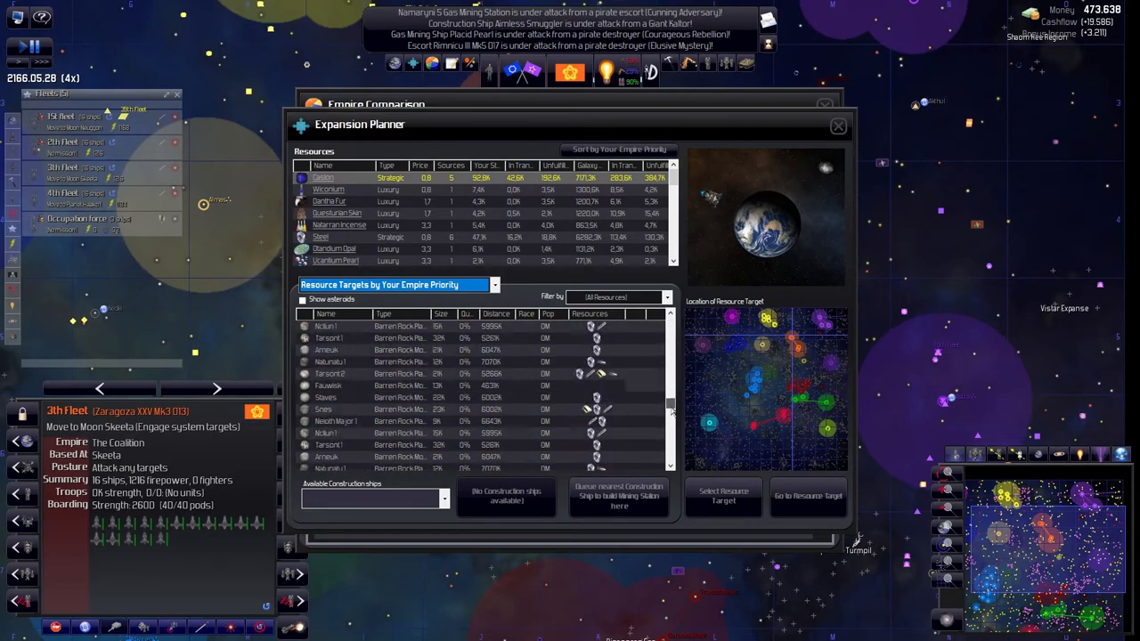
scroll(down, 3)
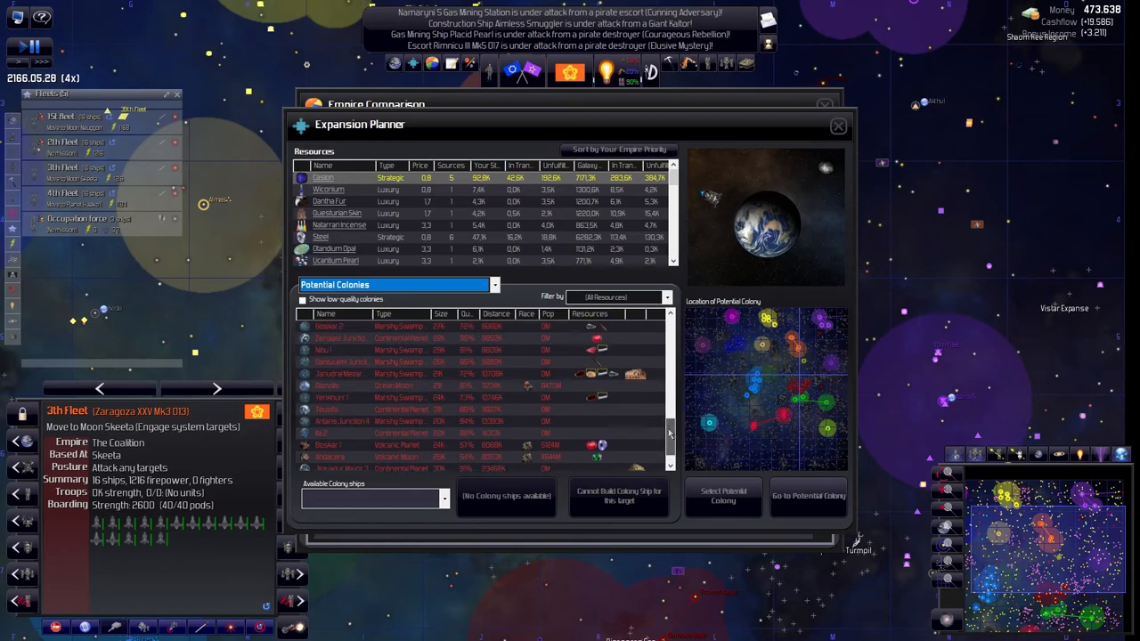
scroll(down, 3)
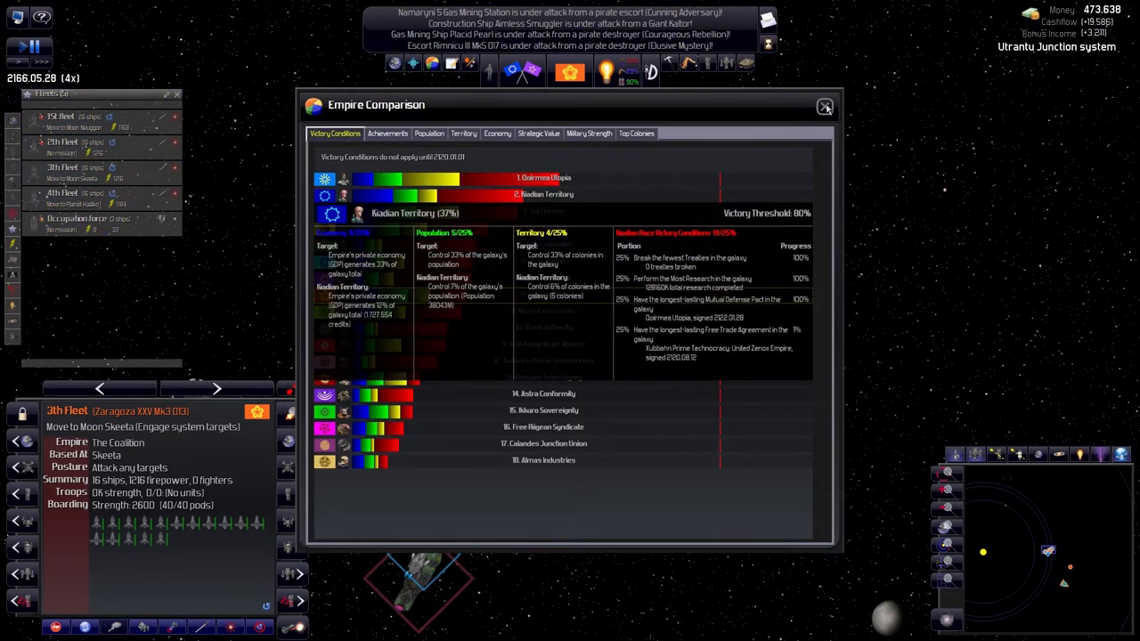
Close Empire Comparison, order the Occupation force to attack Utrantu Junction 2, and list the empire's colonies
click(824, 107)
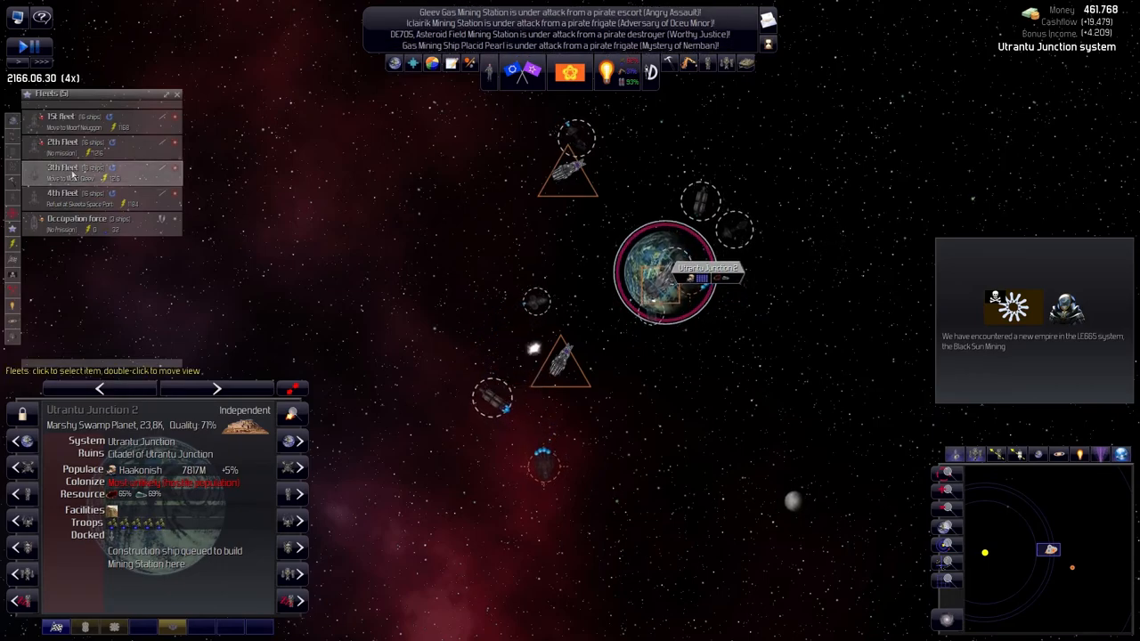
click(77, 223)
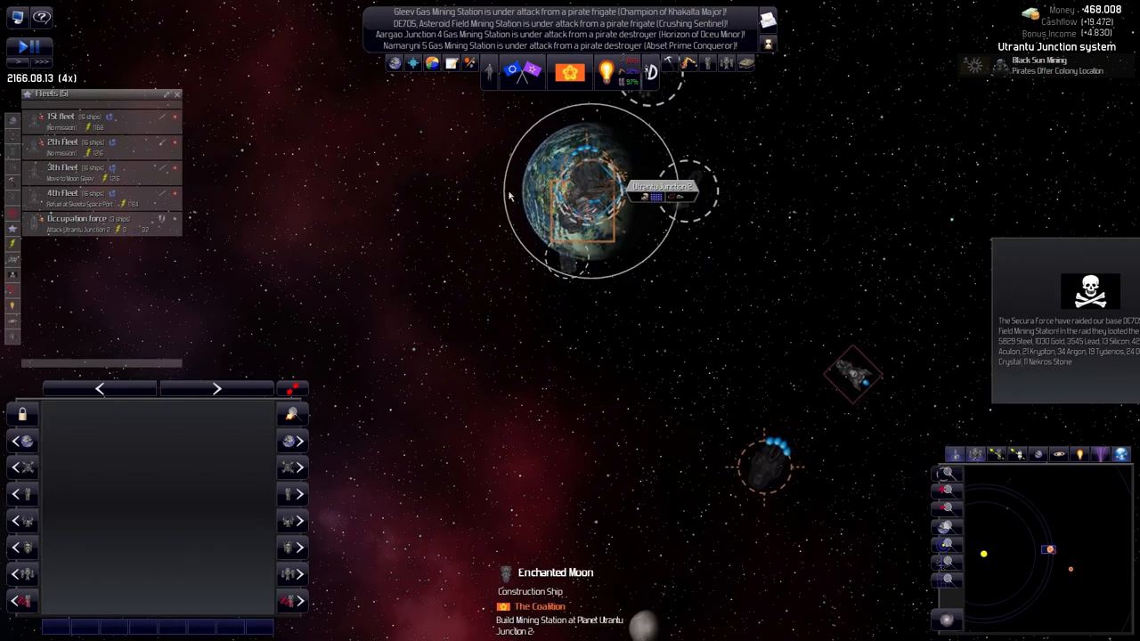
click(583, 178)
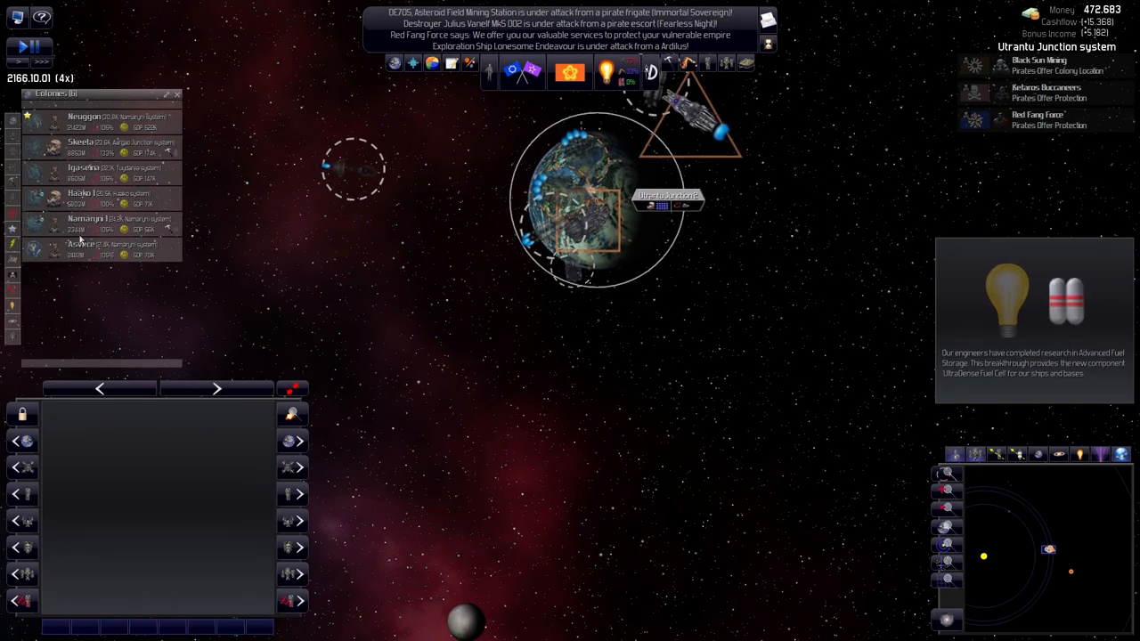
Inspect the Haako 1 and Igaseina colonies, then choose to investigate the Lofty Pillar ruins
click(85, 196)
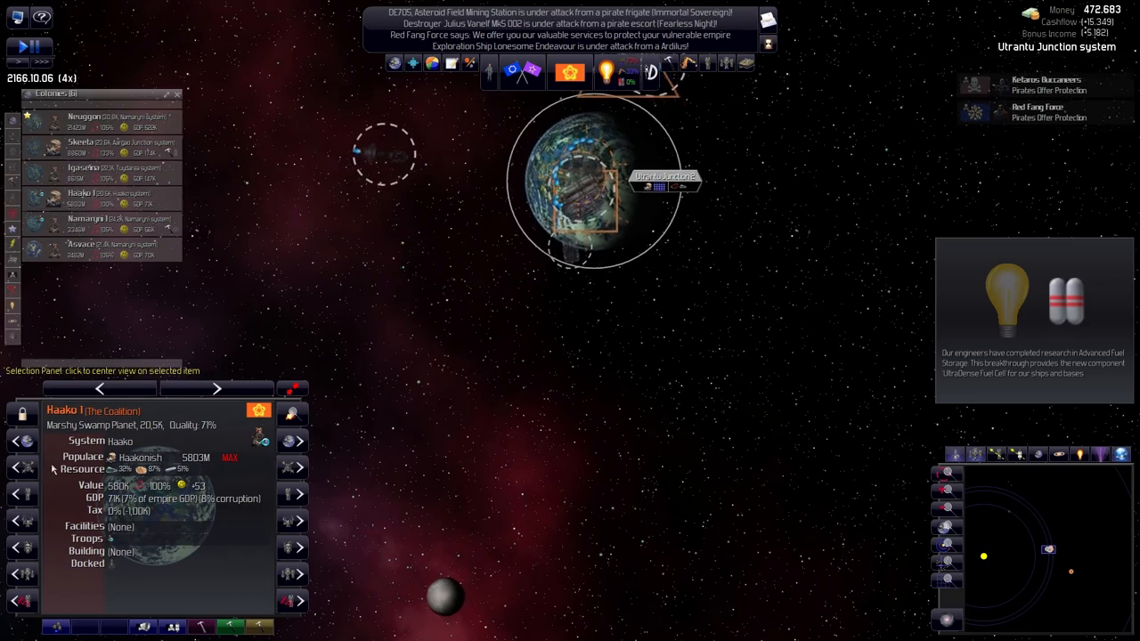
click(98, 169)
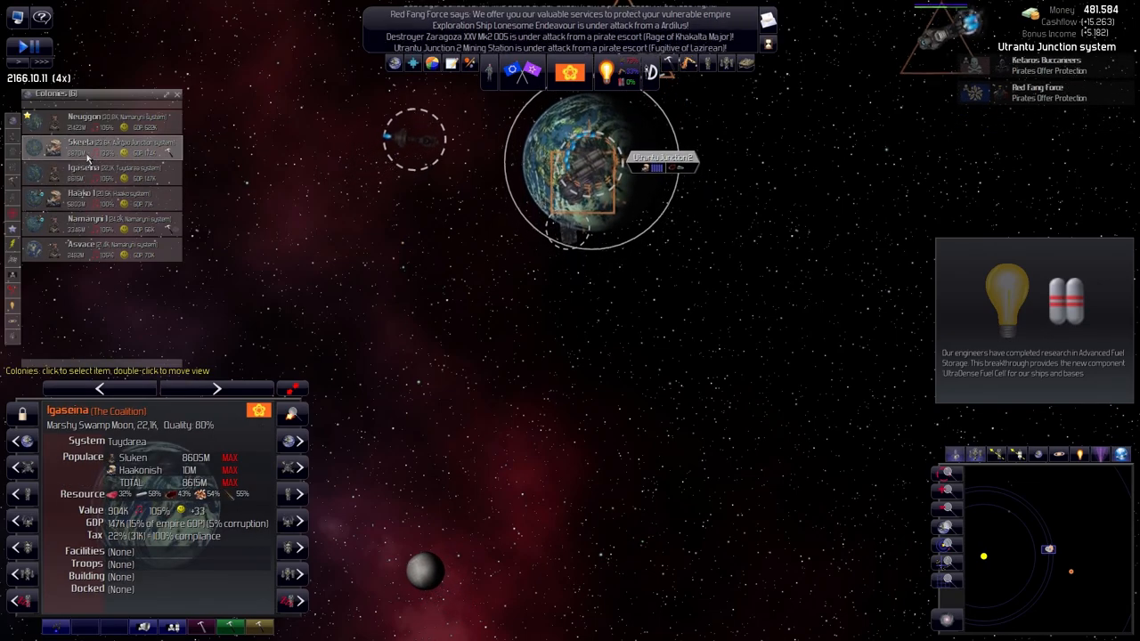
click(84, 120)
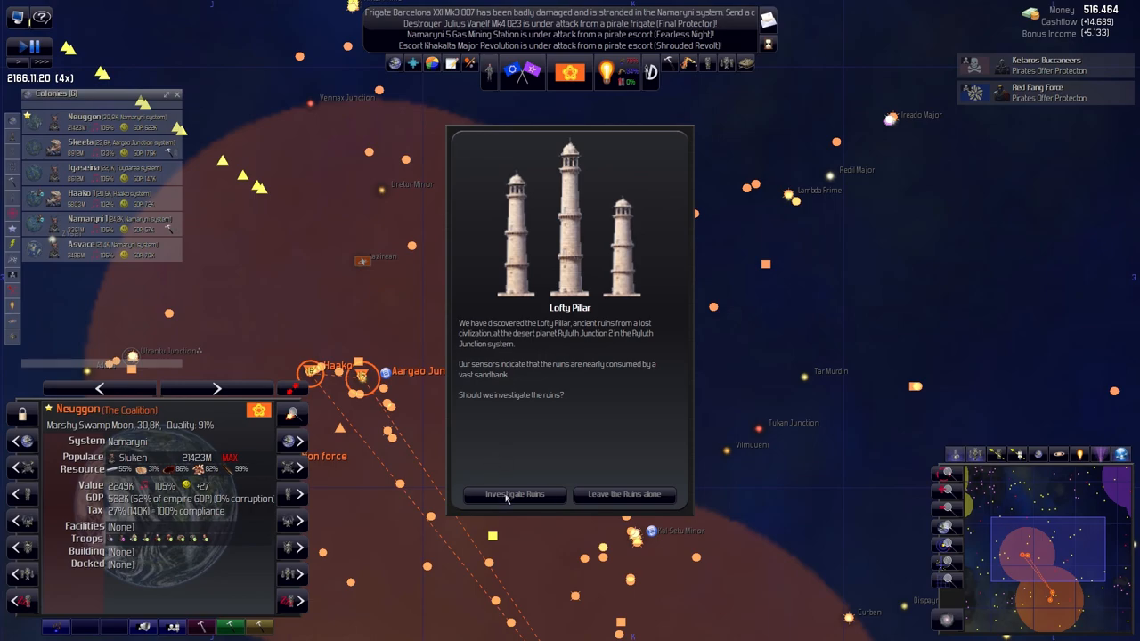
click(515, 495)
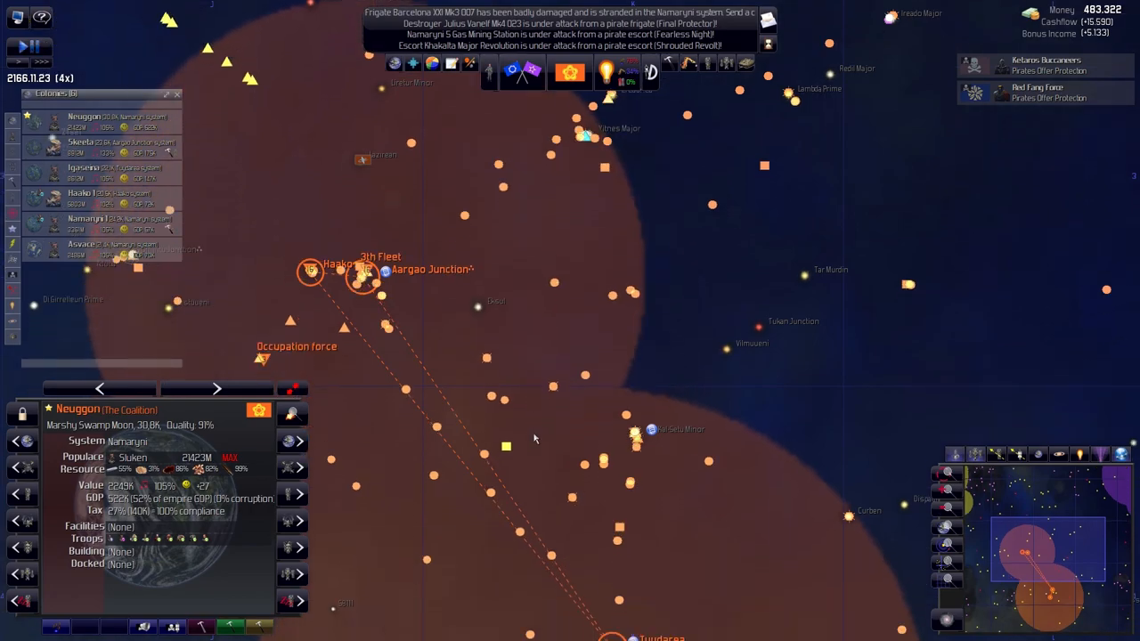